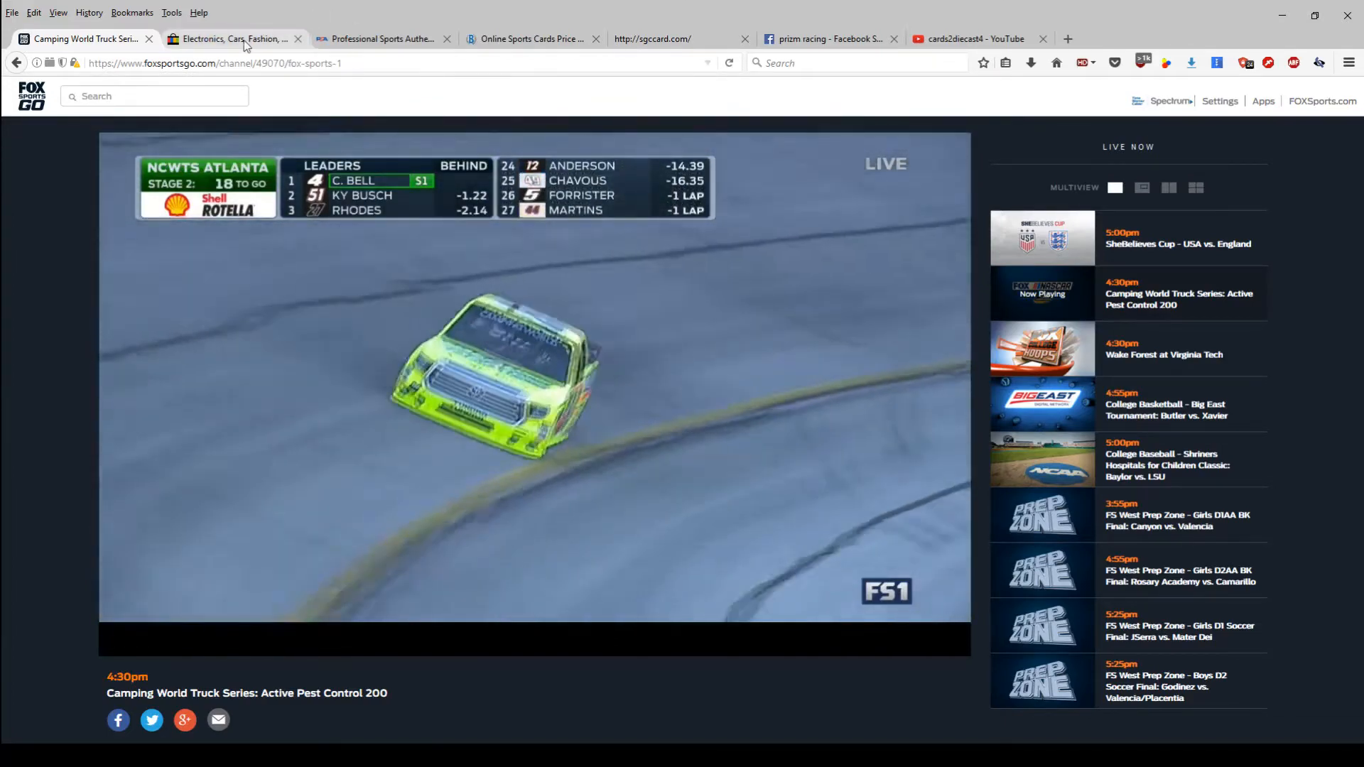
Switch from the Fox Sports Go race stream to the eBay tab
{"action": "left_click", "coordinate": [230, 39]}
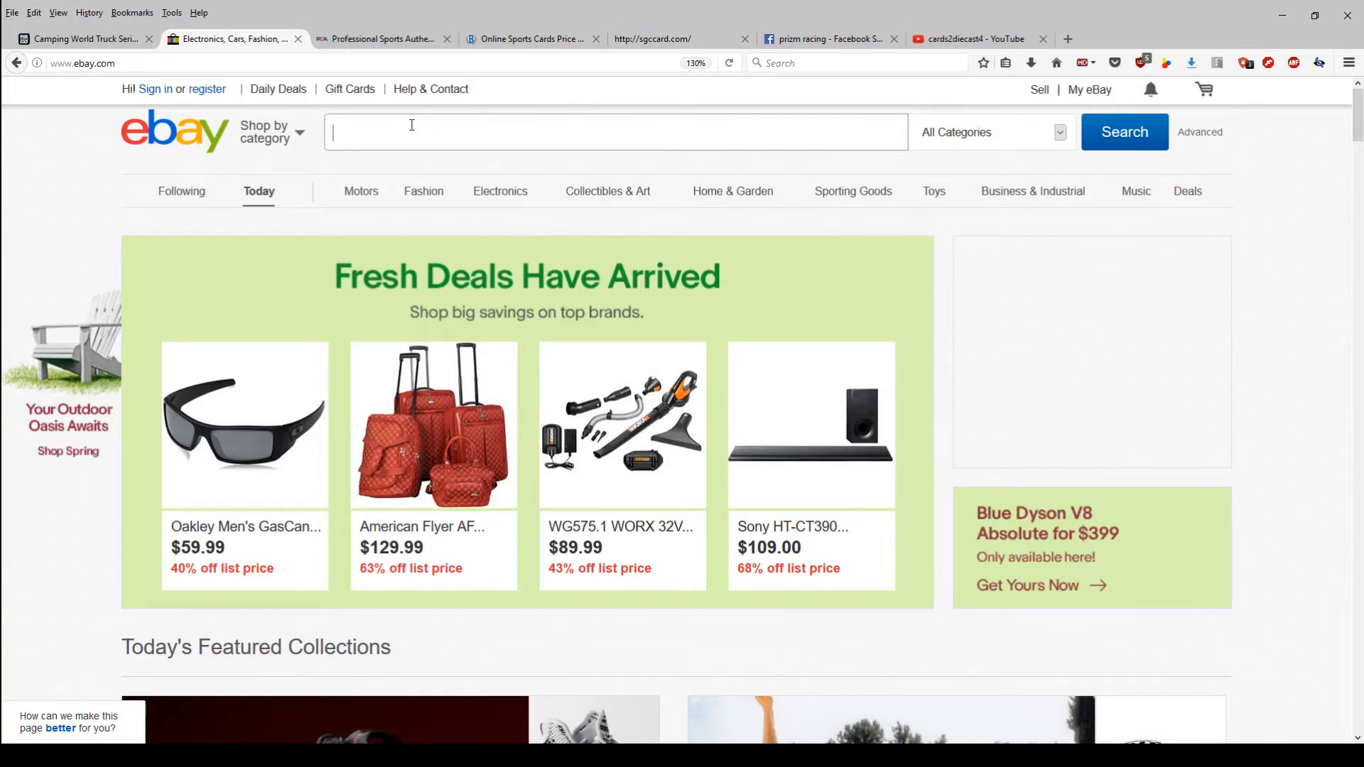
Search eBay for 'Chase Elliott Prizm Racing' and head to Advanced search for the query
{"action": "type", "text": "Chase"}
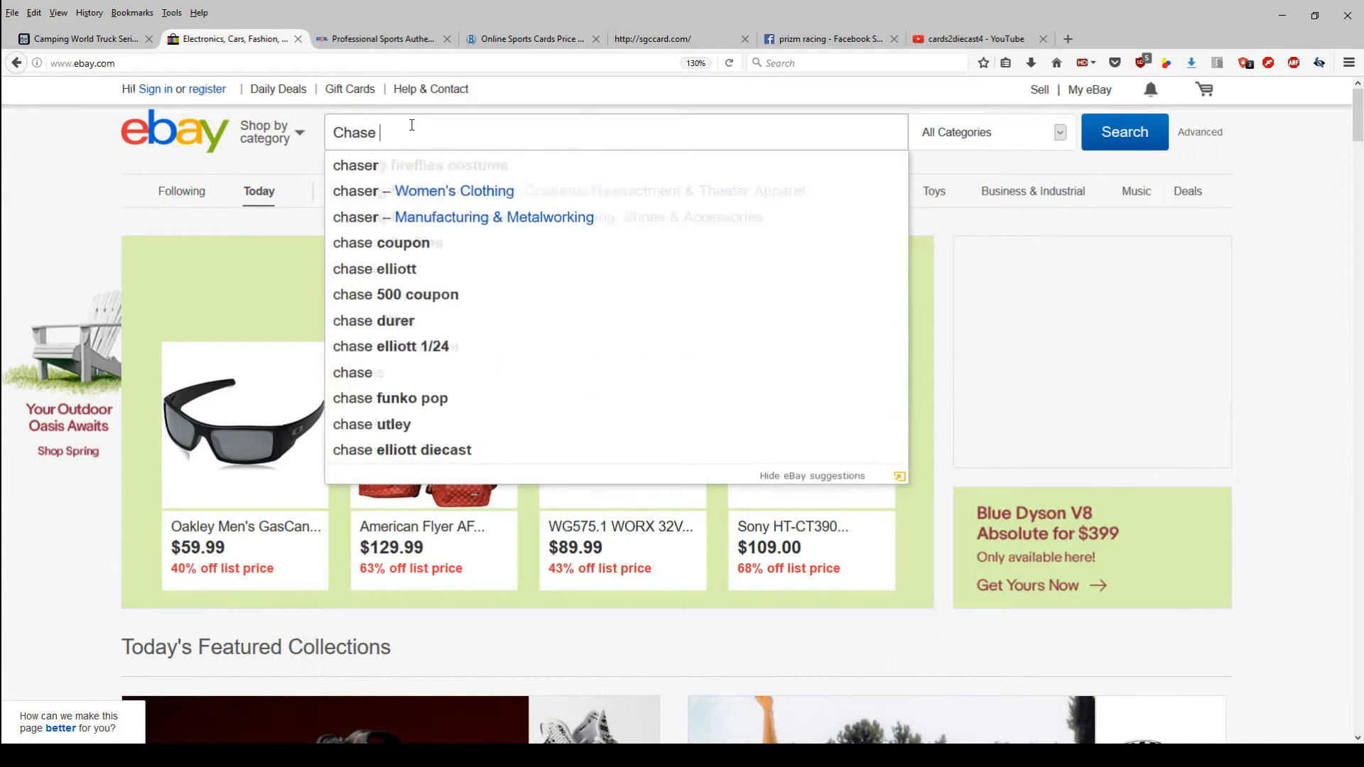
{"action": "type", "text": "Elliott P"}
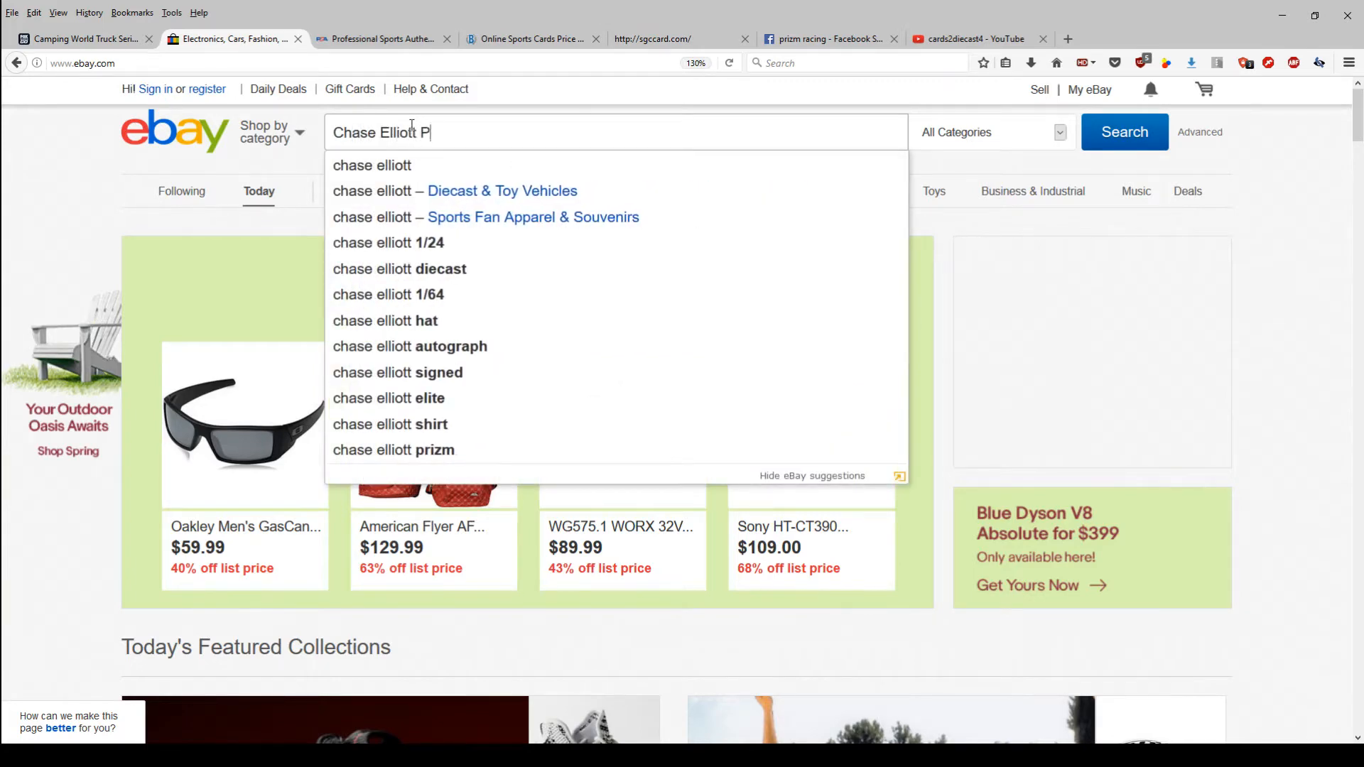
{"action": "type", "text": "rizm Racing"}
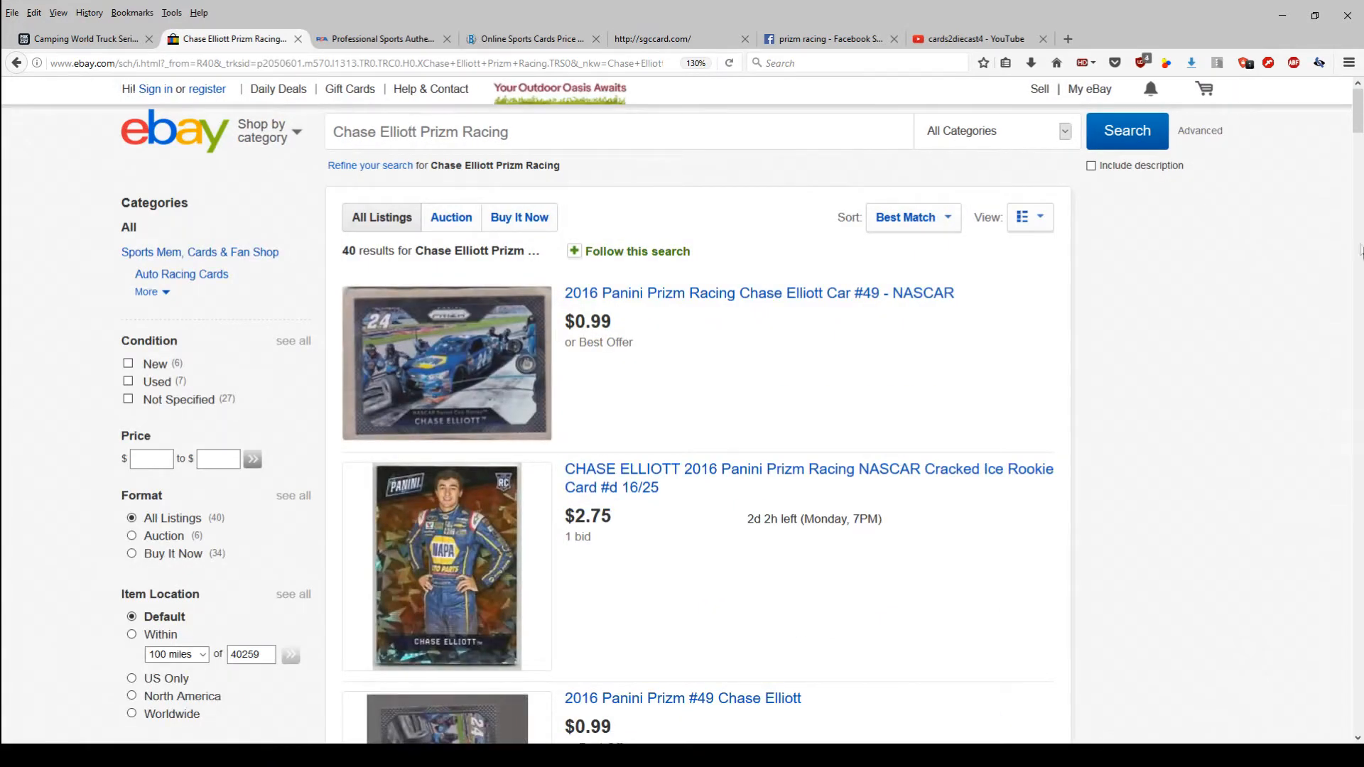
{"action": "scroll", "scroll_direction": "down", "scroll_amount": 3}
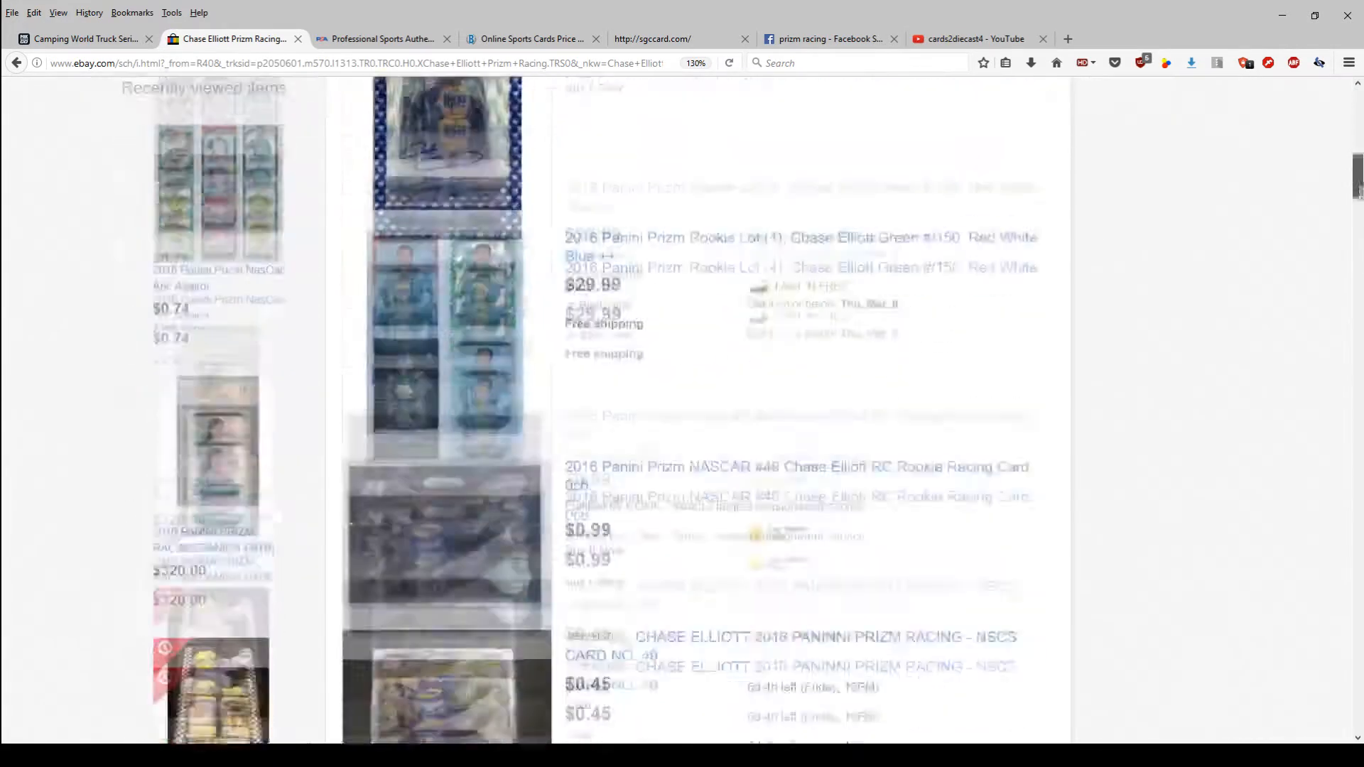
{"action": "scroll", "scroll_direction": "down", "scroll_amount": 3}
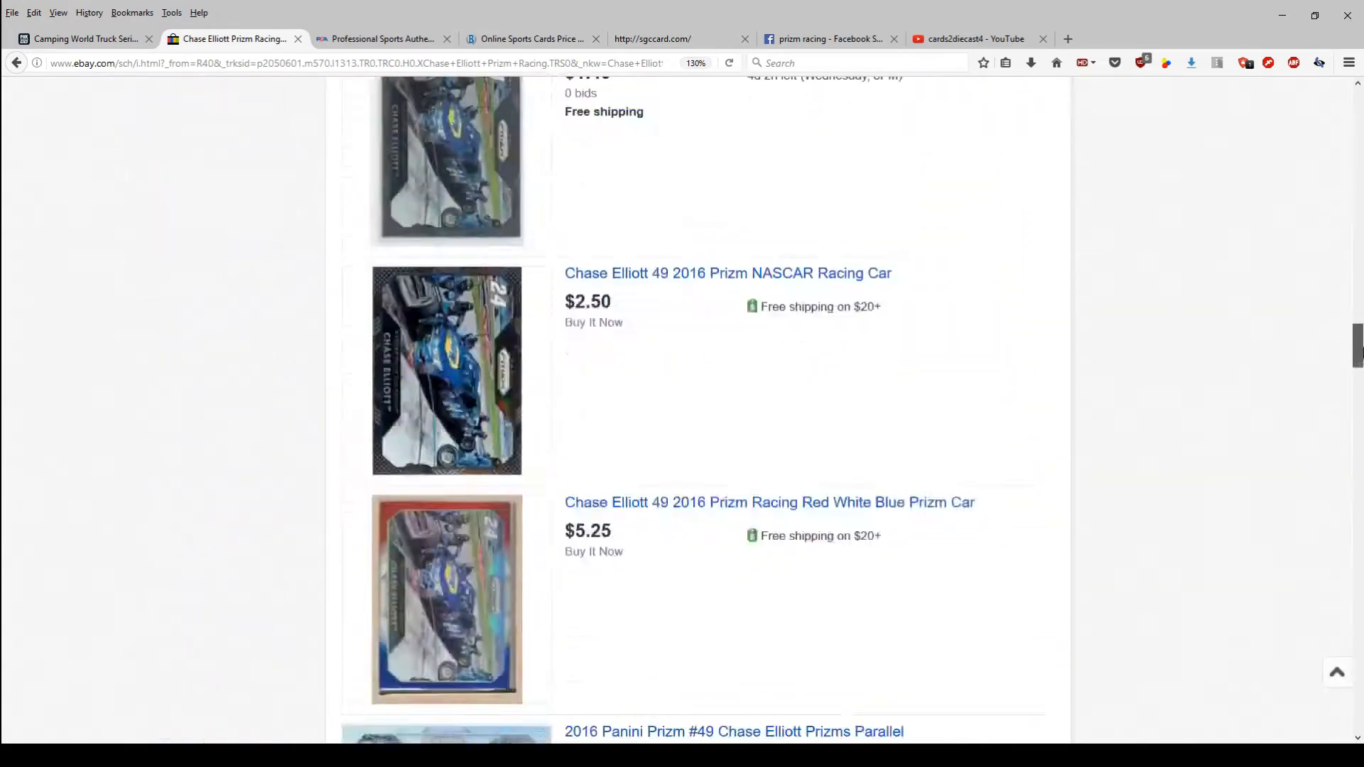
{"action": "scroll", "scroll_direction": "up", "scroll_amount": 3}
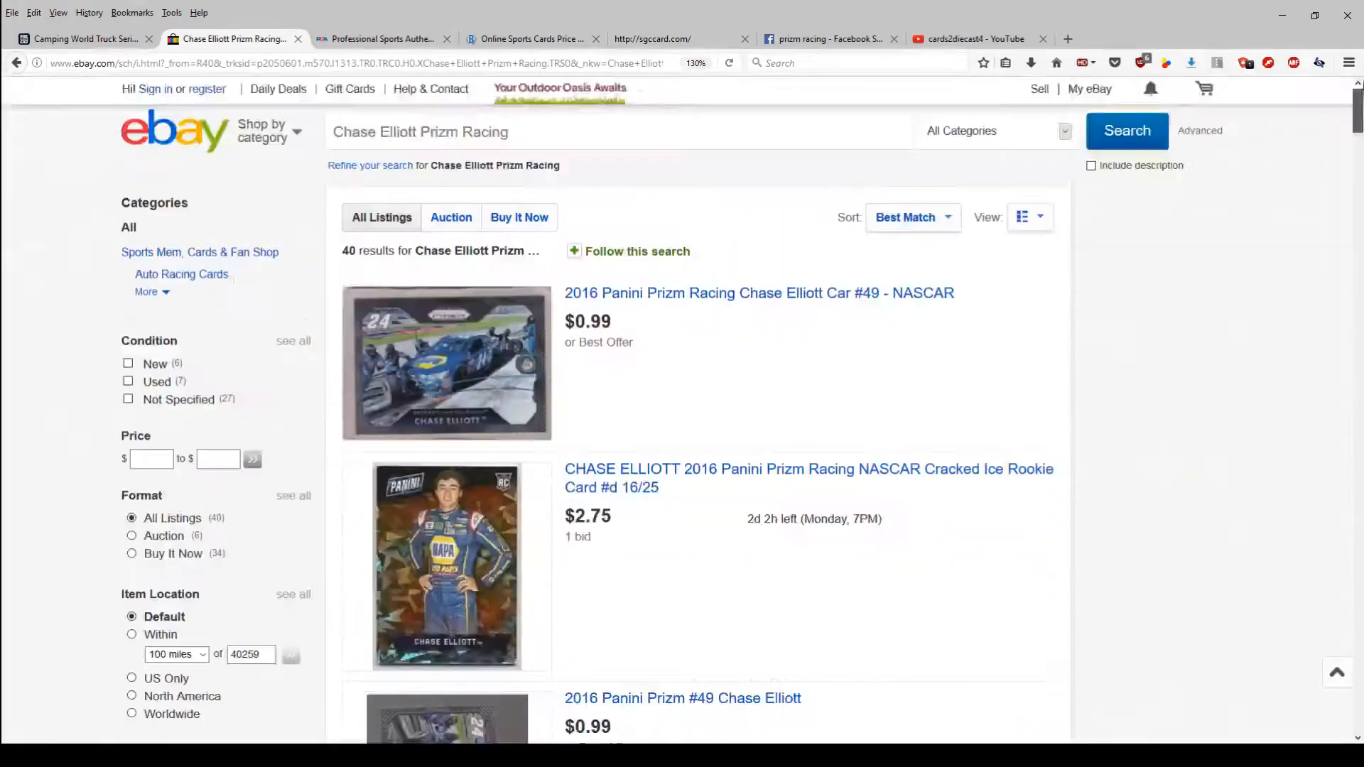
{"action": "left_click", "coordinate": [1200, 131]}
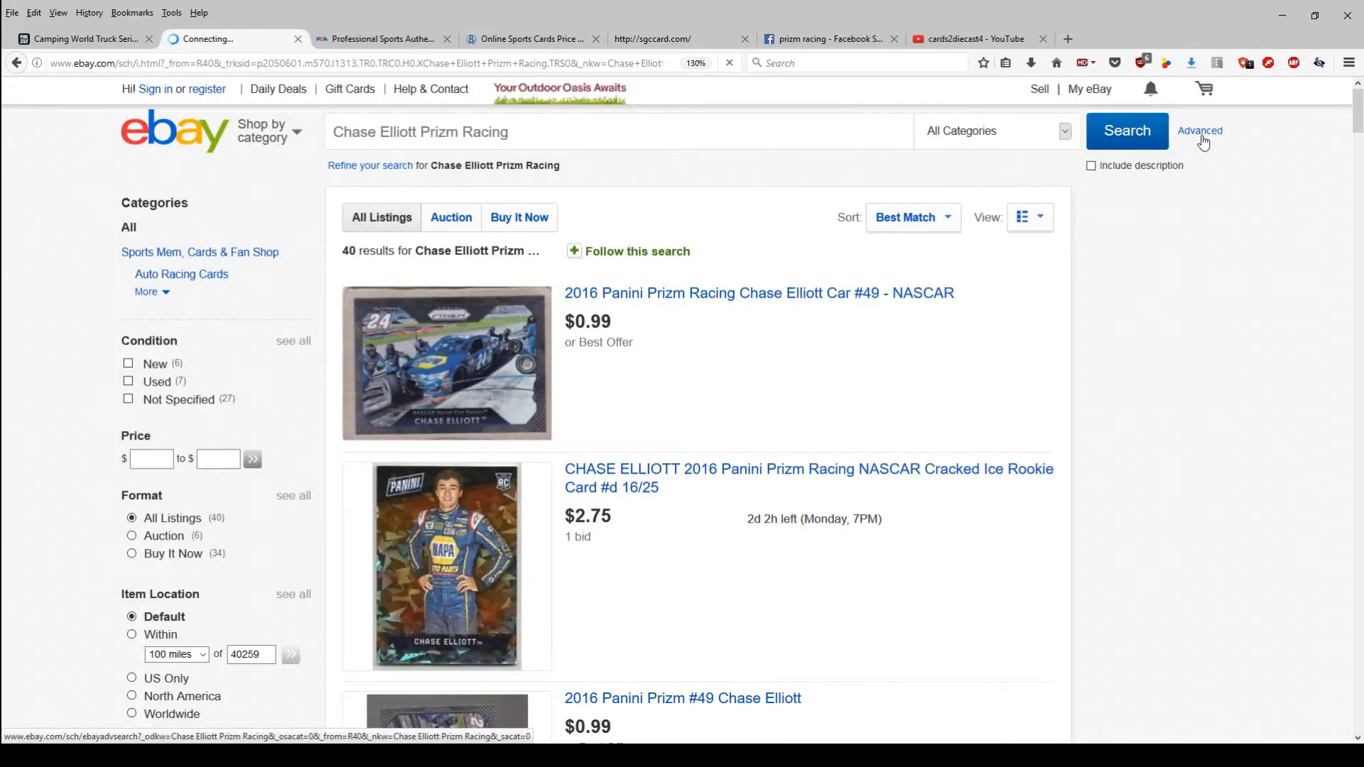
Return to the results and reopen Advanced Search for the Chase Elliott Prizm Racing query
{"action": "left_click", "coordinate": [1199, 131]}
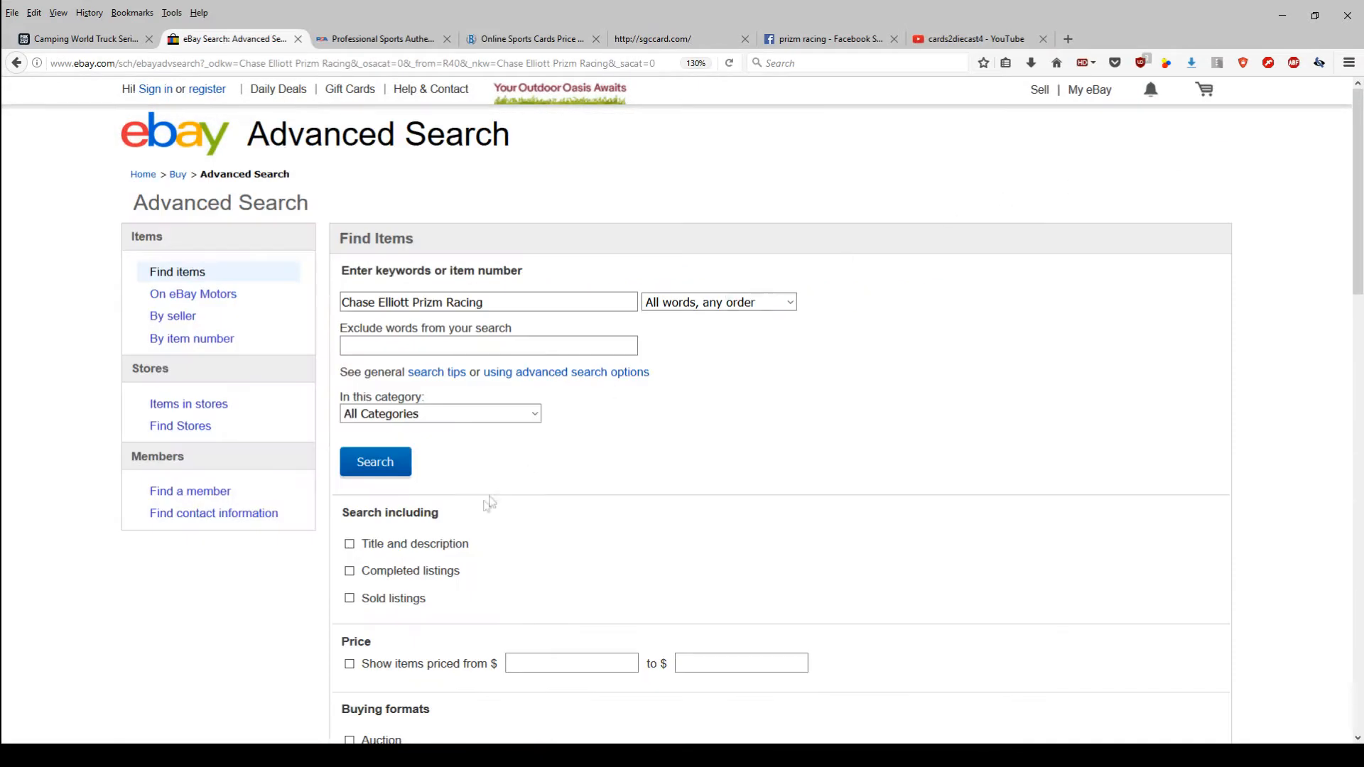
{"action": "mouse_move", "coordinate": [28, 649]}
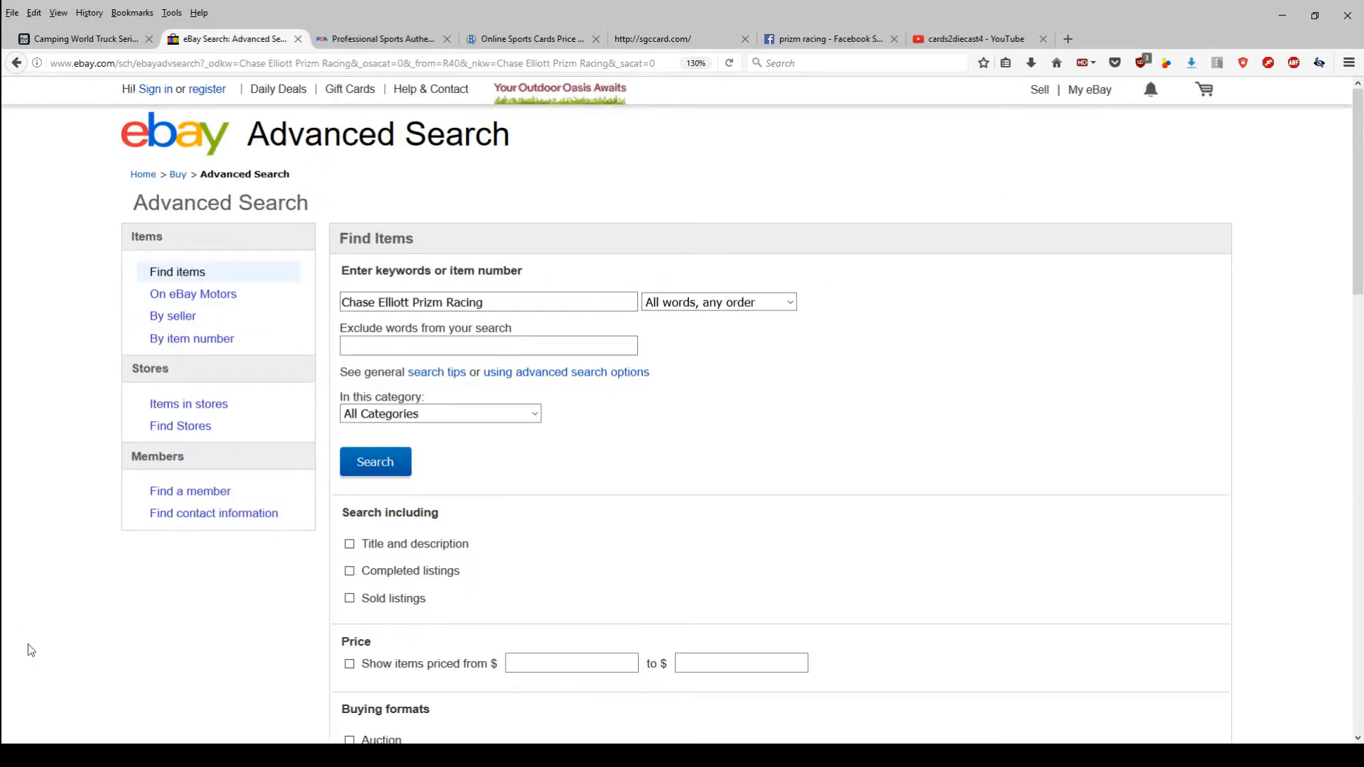
{"action": "mouse_move", "coordinate": [6, 115]}
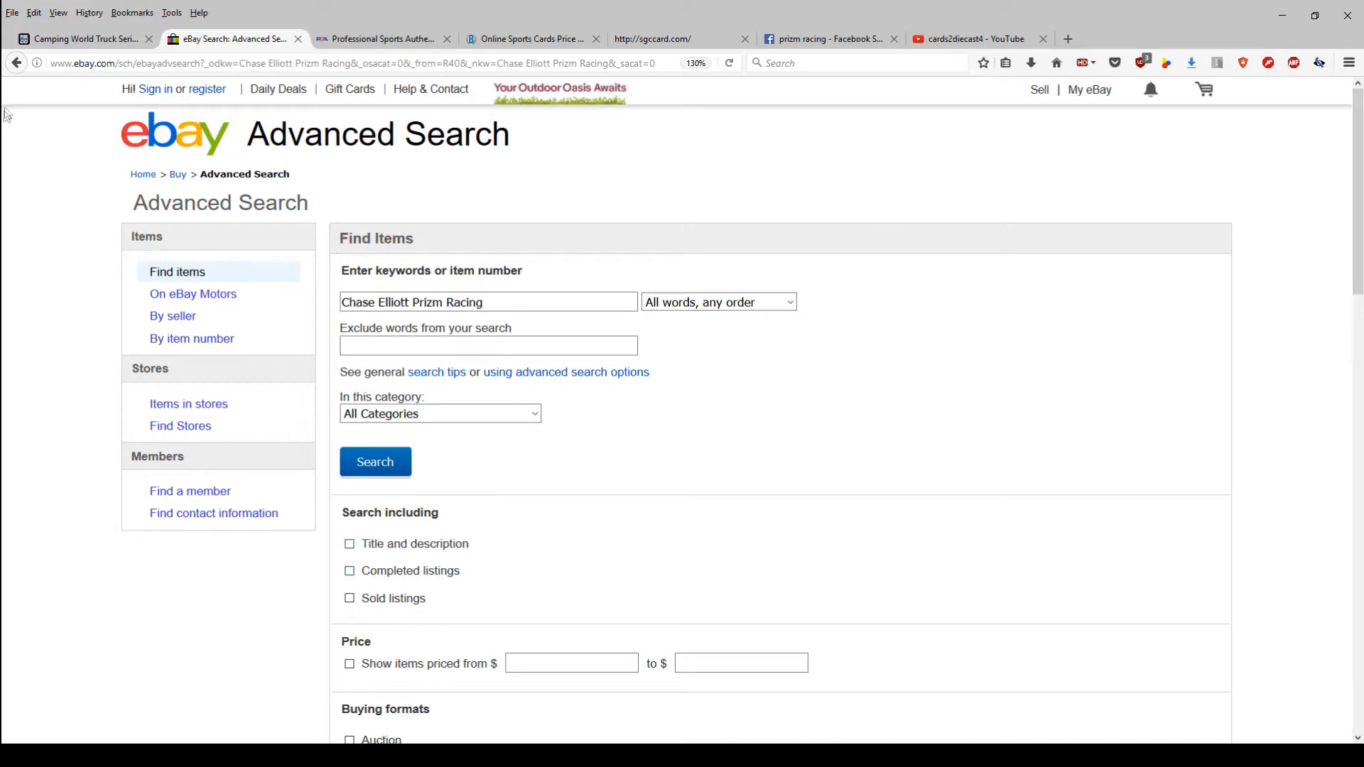
{"action": "left_click", "coordinate": [375, 461]}
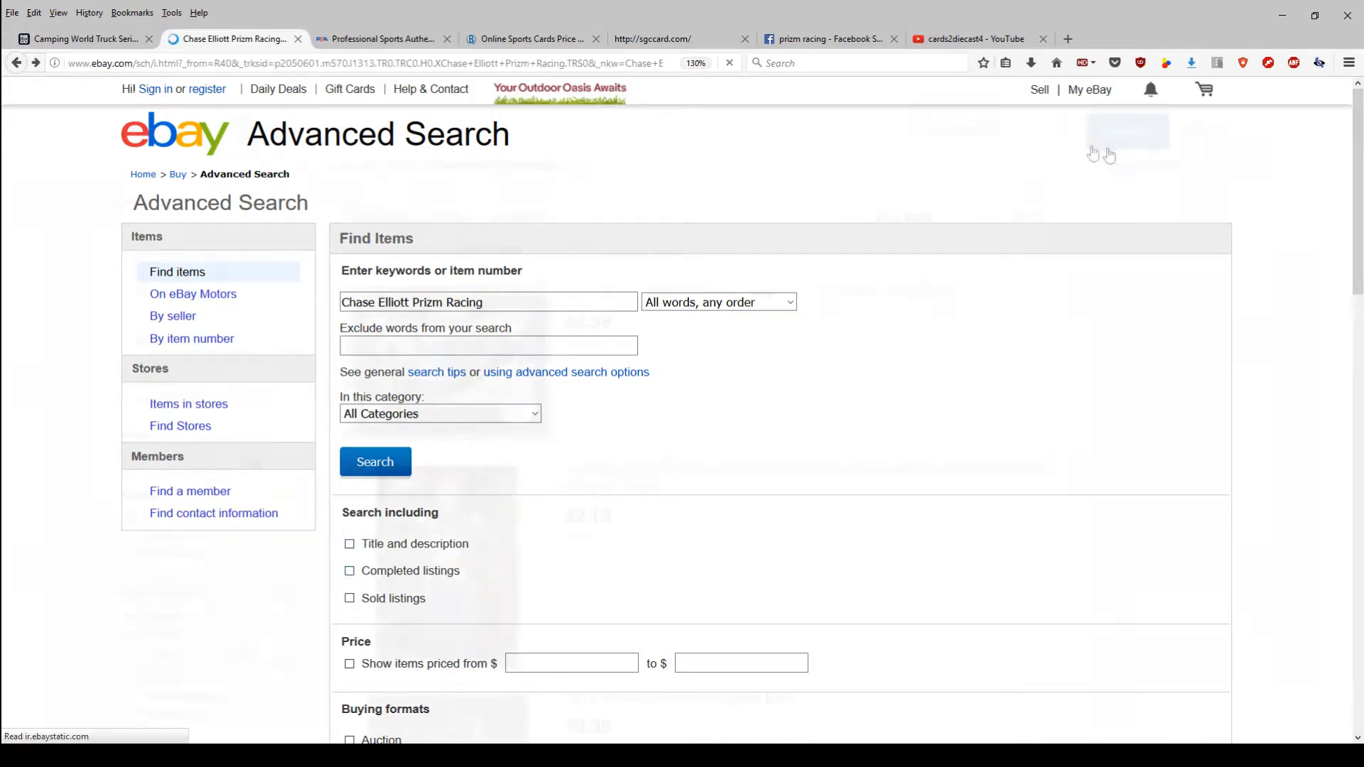
{"action": "left_click", "coordinate": [375, 461]}
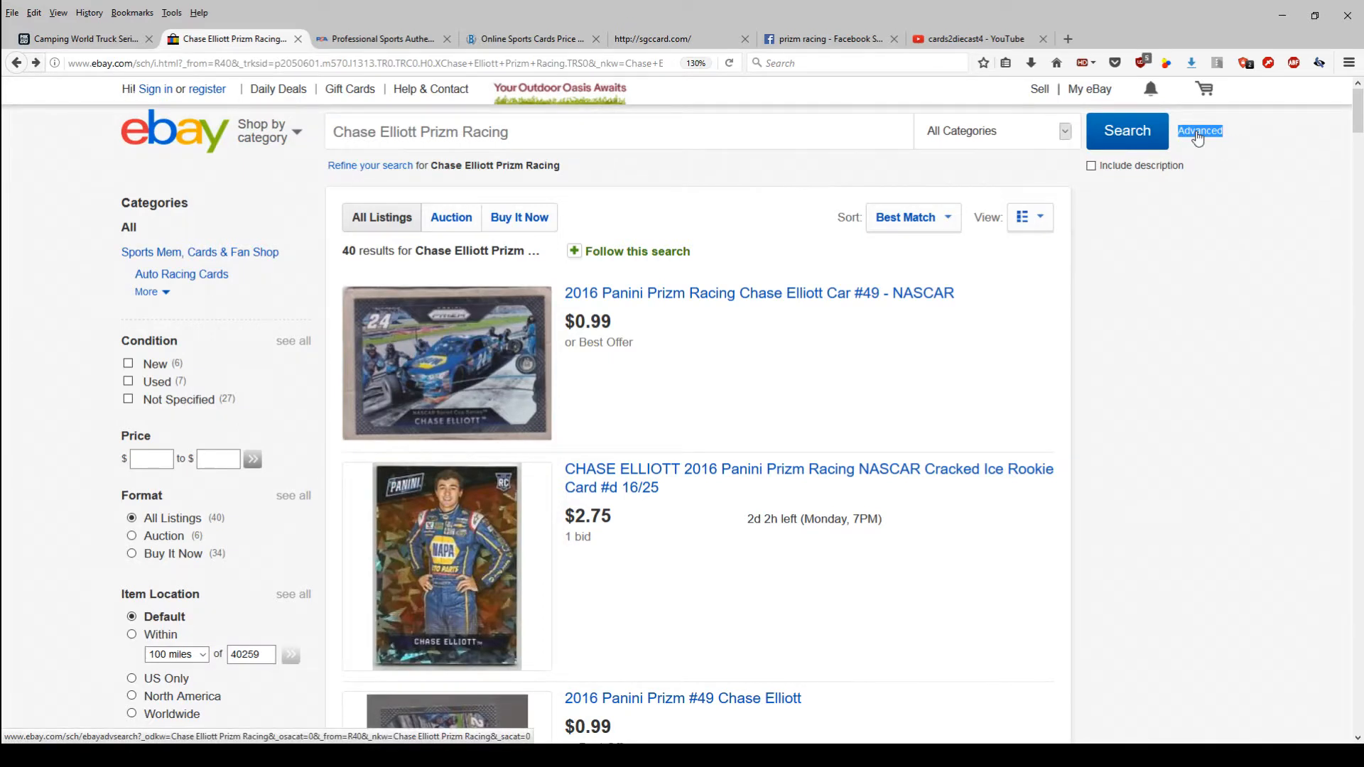
{"action": "left_click", "coordinate": [1199, 131]}
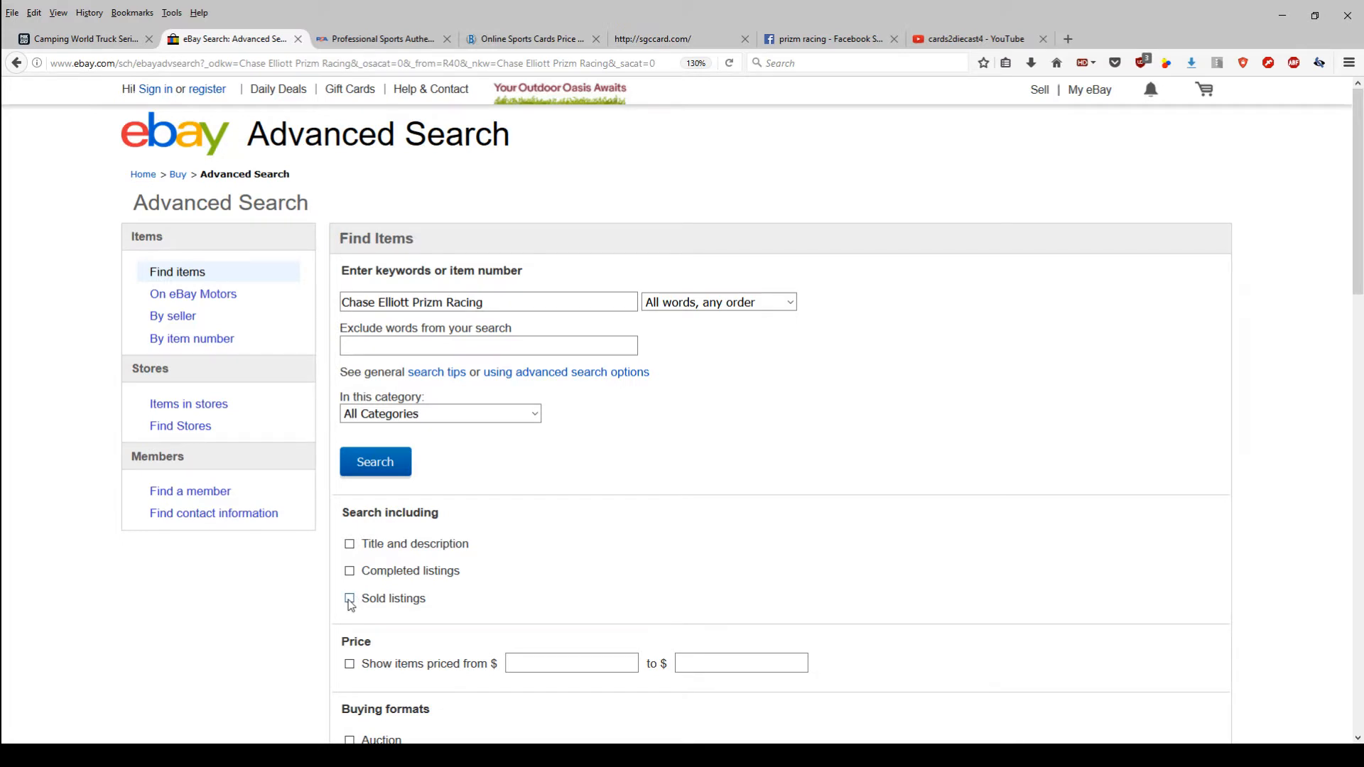
Limit the search to Sold listings and rerun it, yielding 134 sold results
{"action": "left_click", "coordinate": [350, 598]}
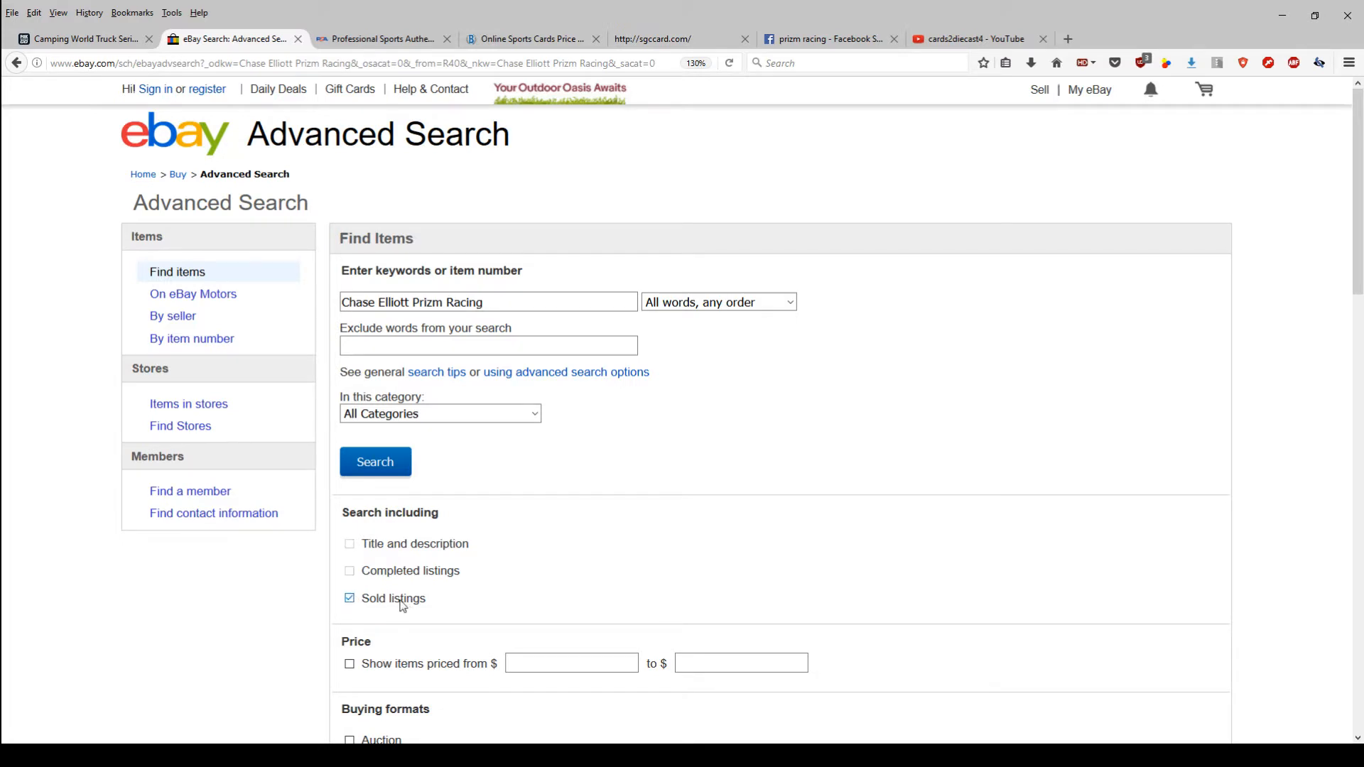
{"action": "left_click", "coordinate": [375, 462]}
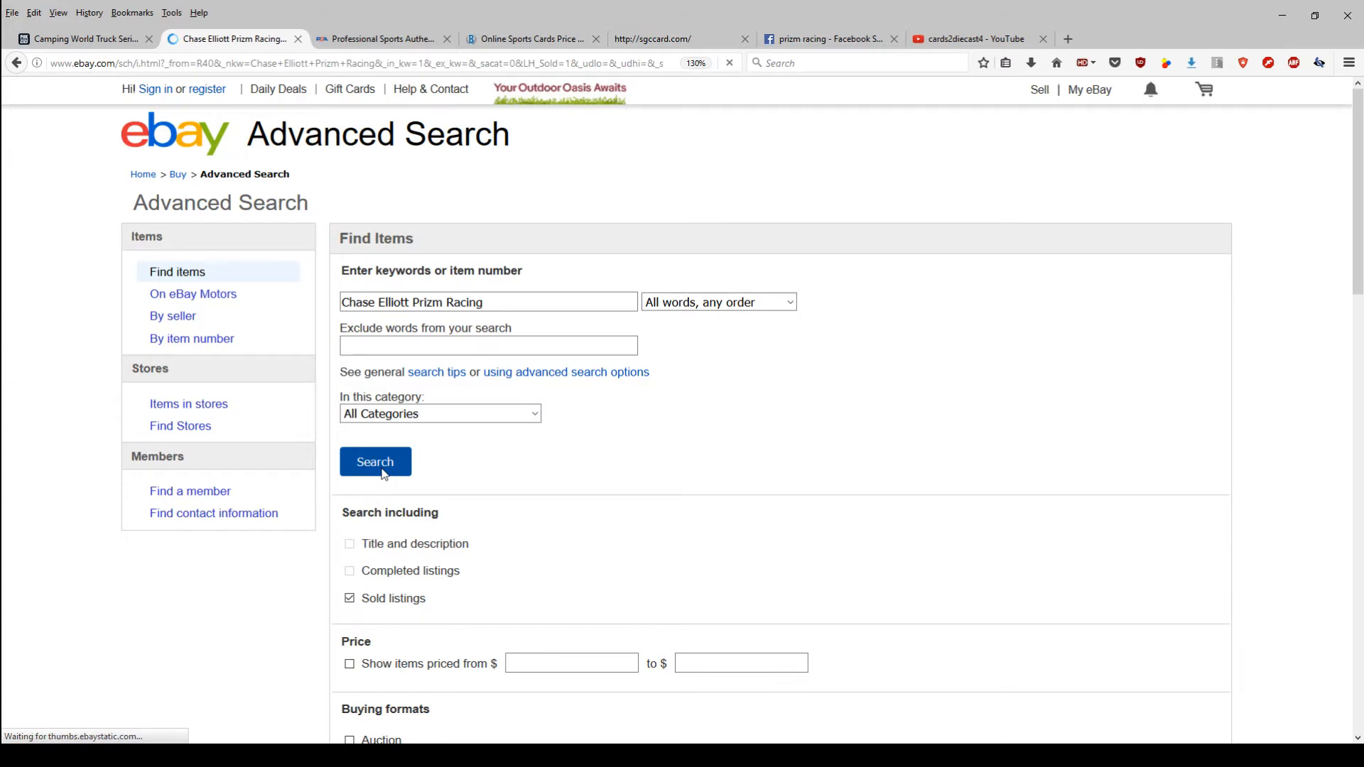
{"action": "left_click", "coordinate": [375, 460]}
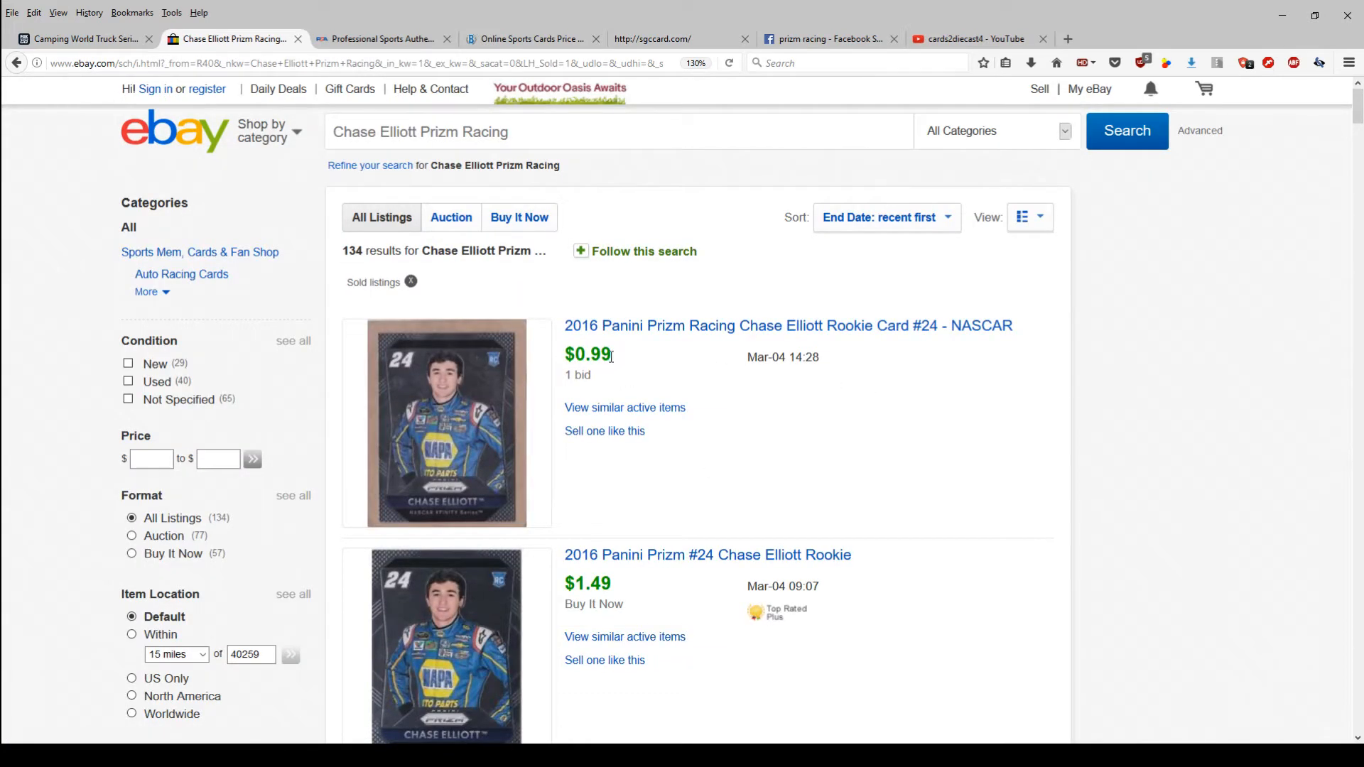
{"action": "mouse_move", "coordinate": [1274, 258]}
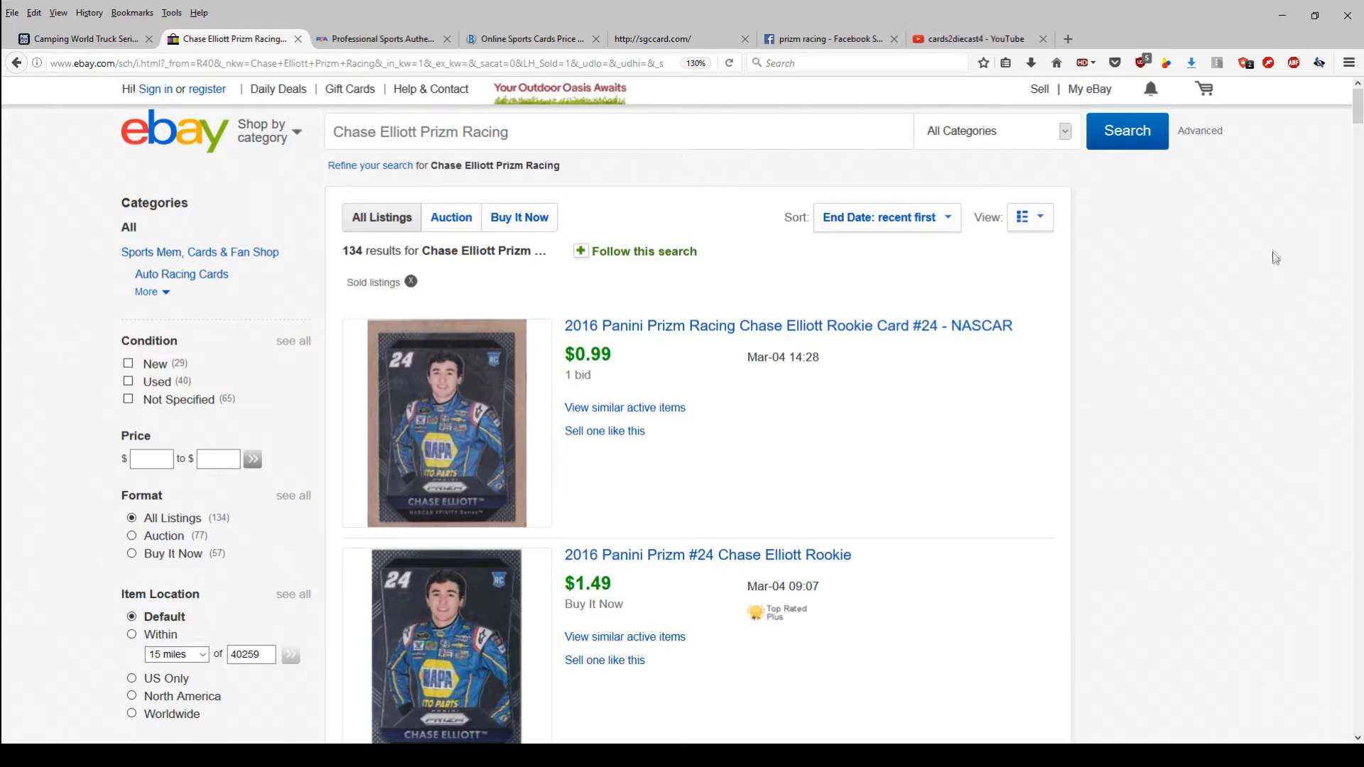
Sort the sold results by Price + Shipping: highest first, topped by a $169.99 autograph
{"action": "scroll", "scroll_direction": "down", "scroll_amount": 3}
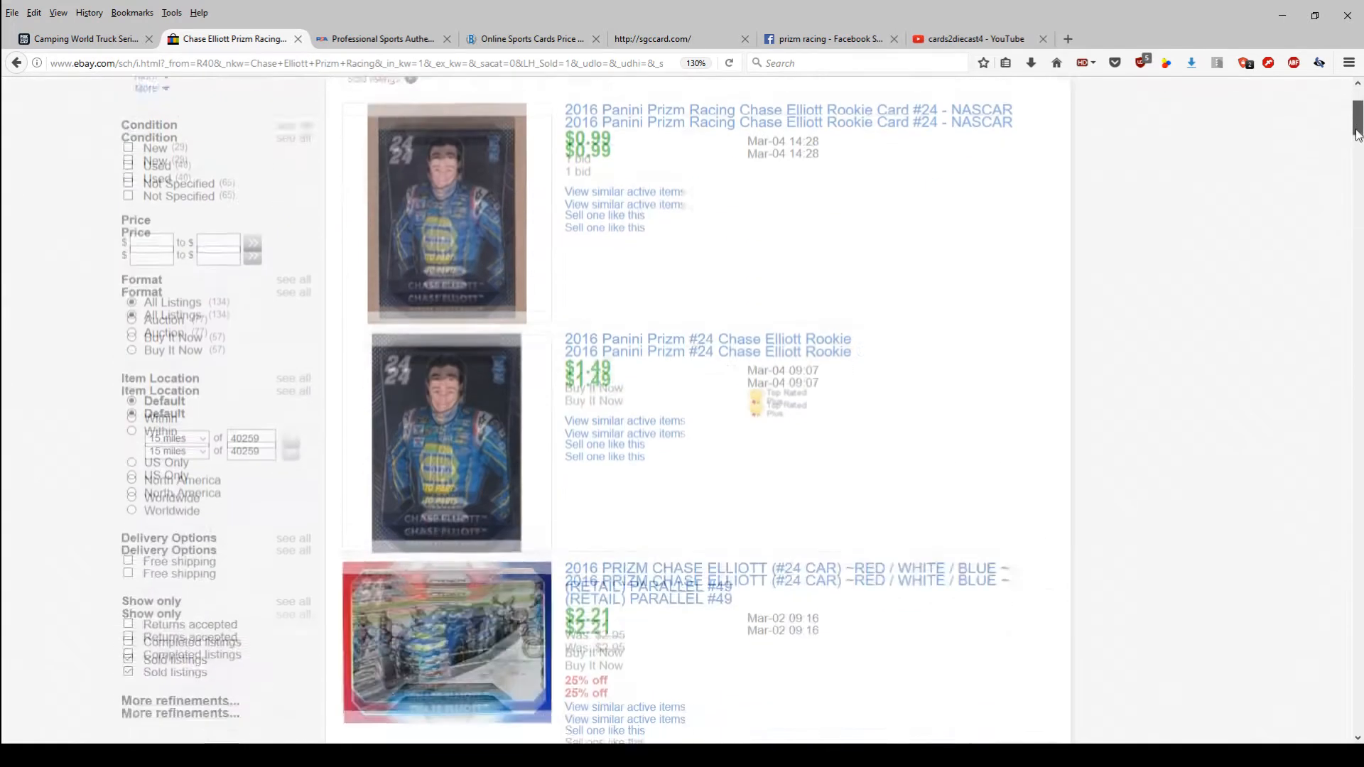
{"action": "scroll", "scroll_direction": "down", "scroll_amount": 3}
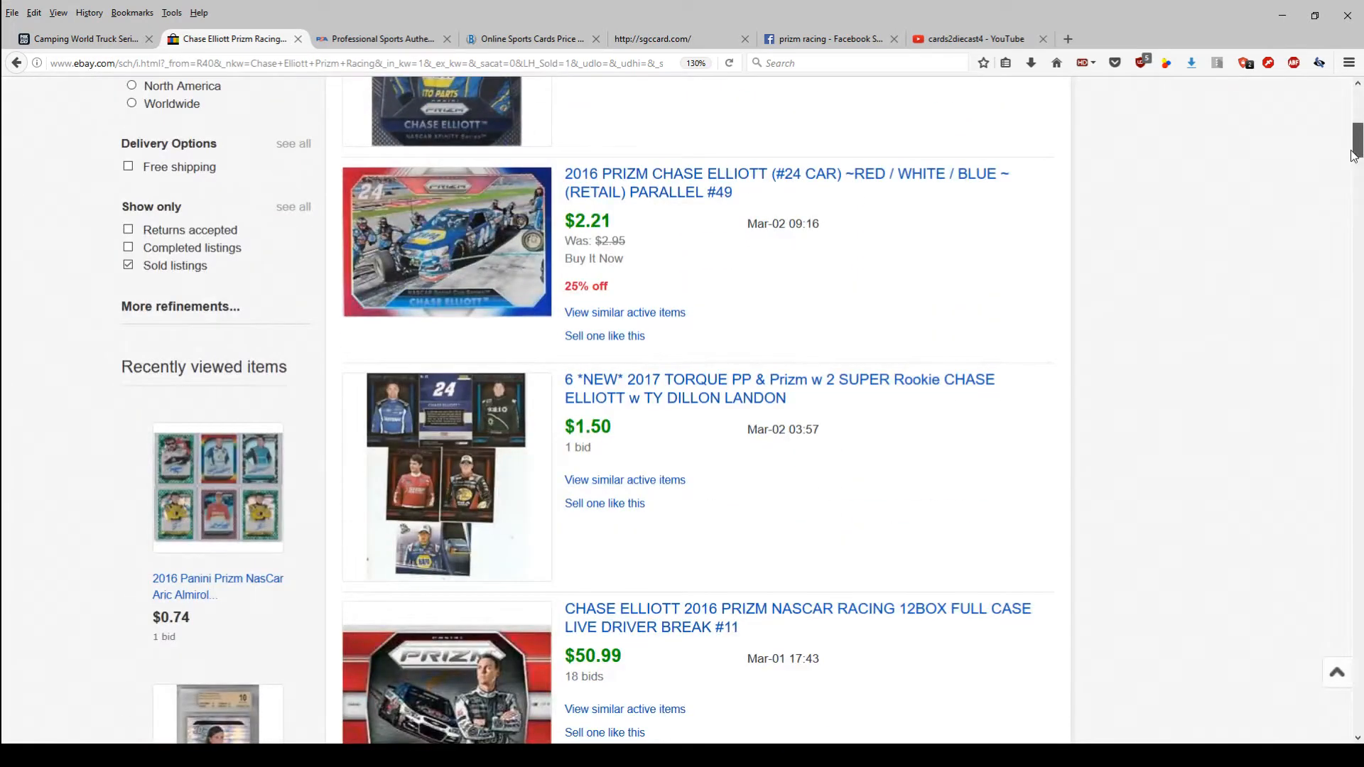
{"action": "left_click", "coordinate": [879, 216]}
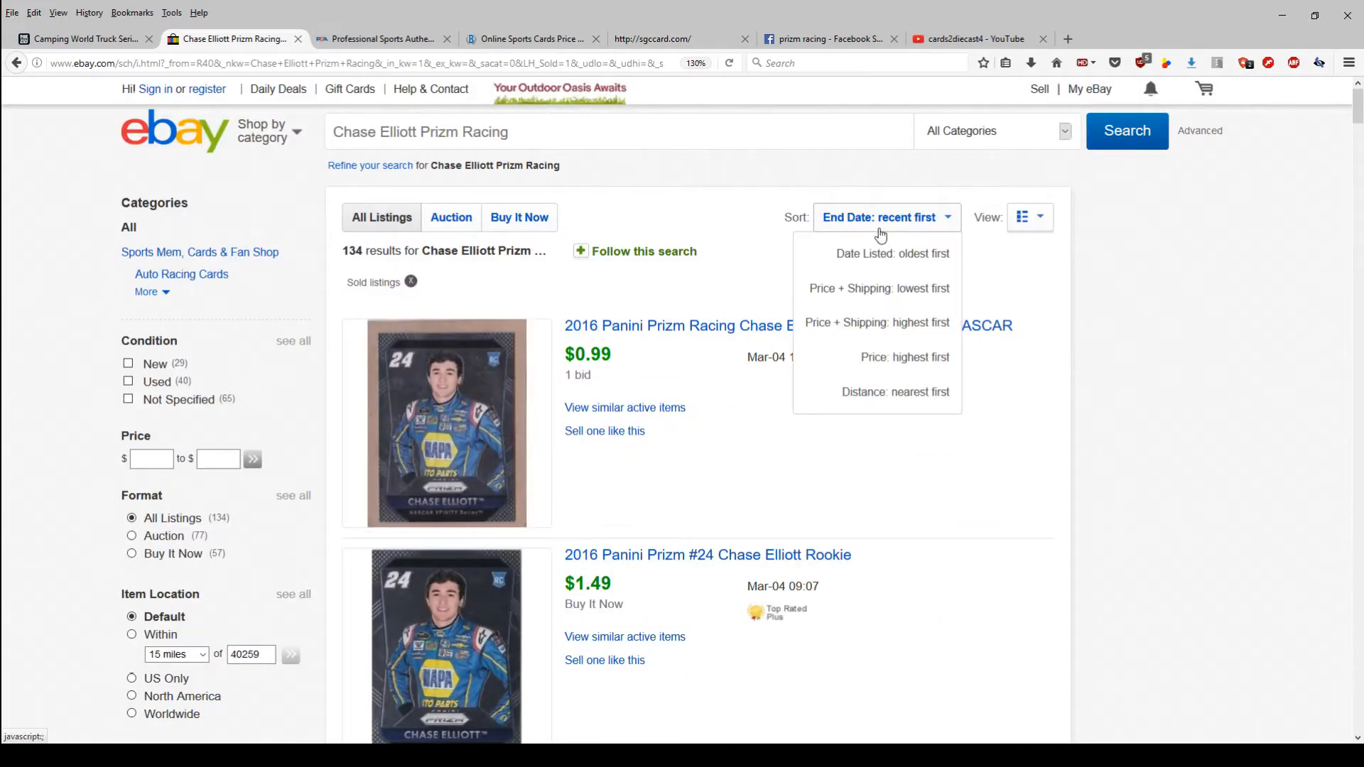
{"action": "mouse_move", "coordinate": [852, 242]}
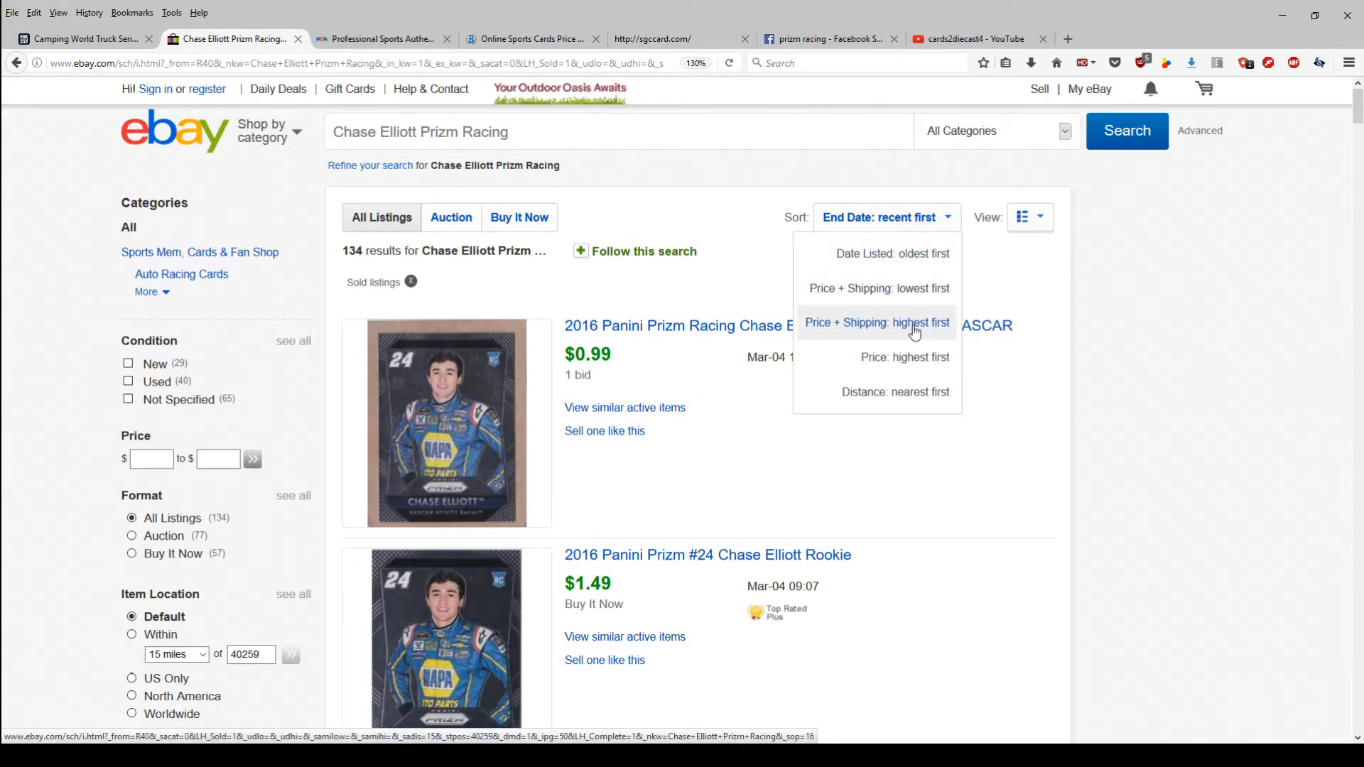
{"action": "left_click", "coordinate": [877, 322]}
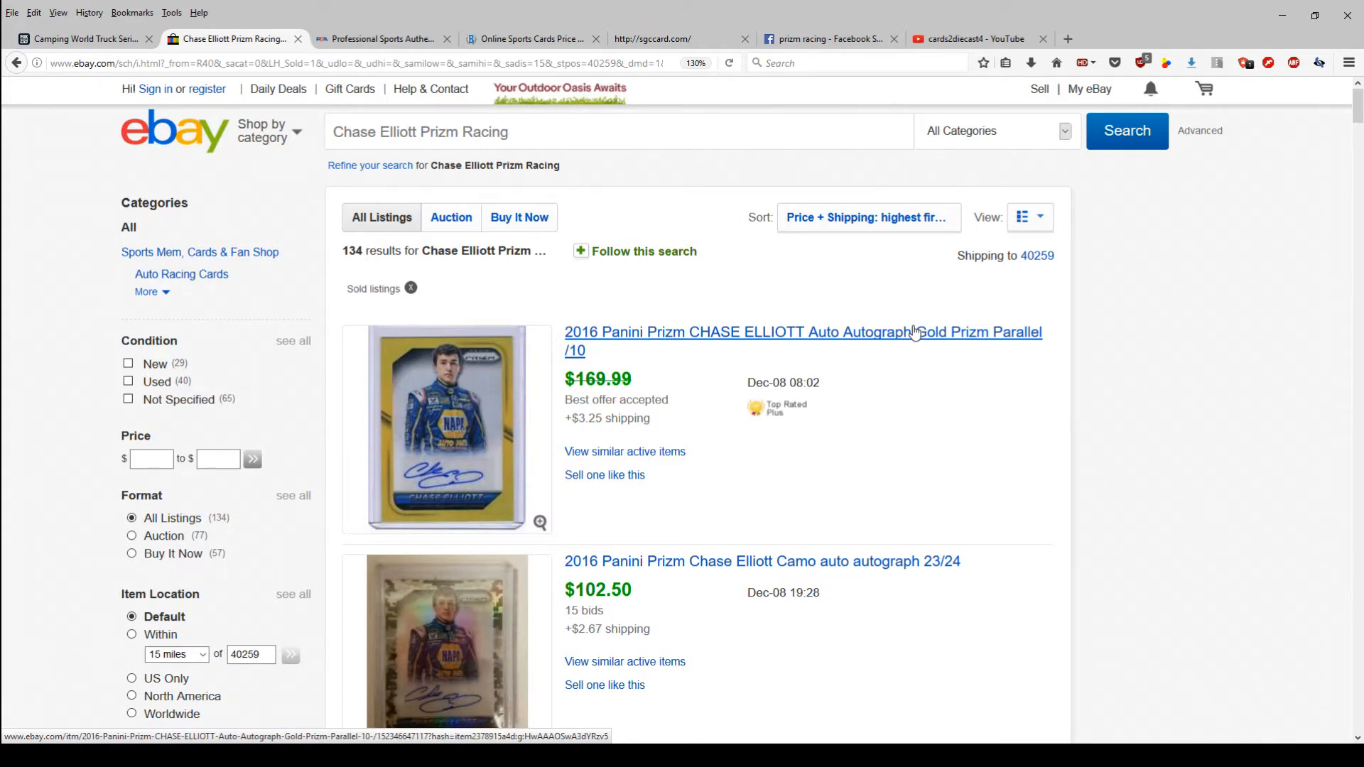
{"action": "mouse_move", "coordinate": [1044, 397]}
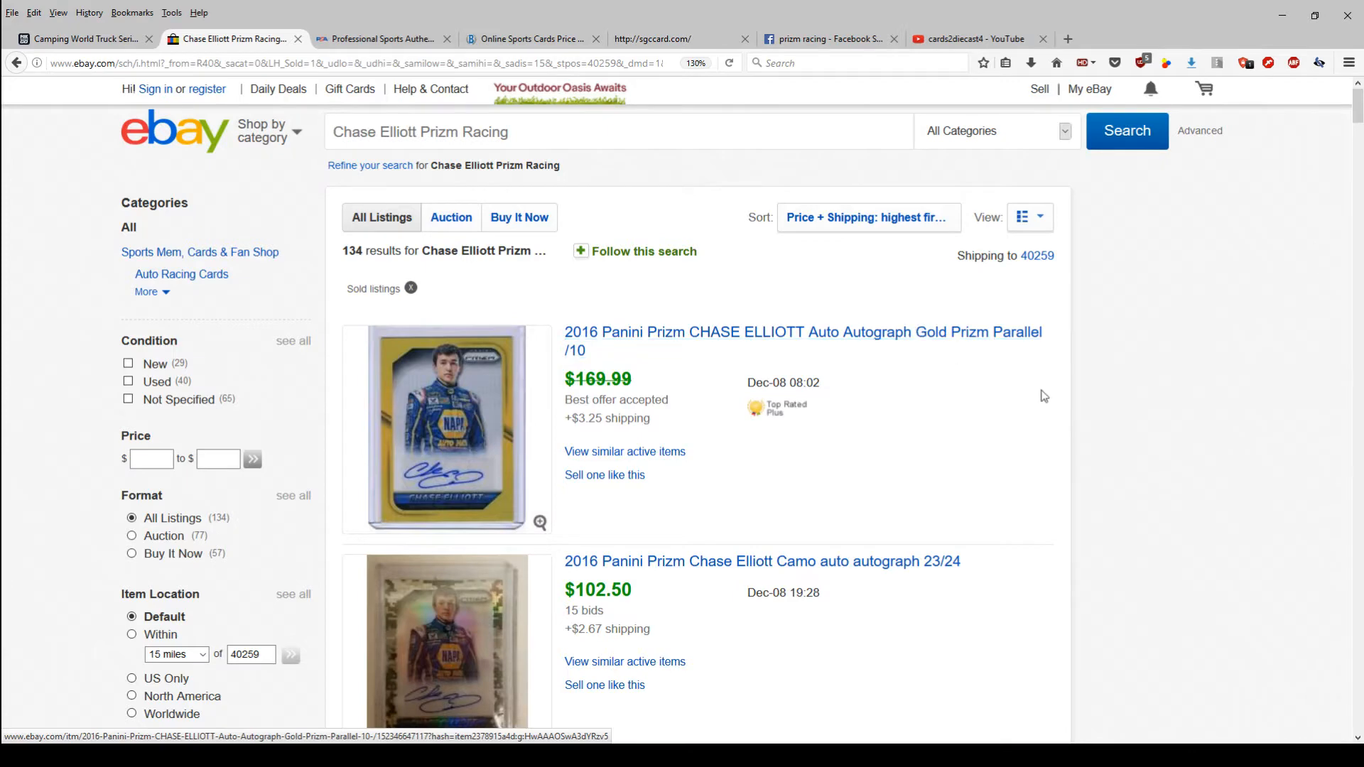
{"action": "scroll", "scroll_direction": "down", "scroll_amount": 3}
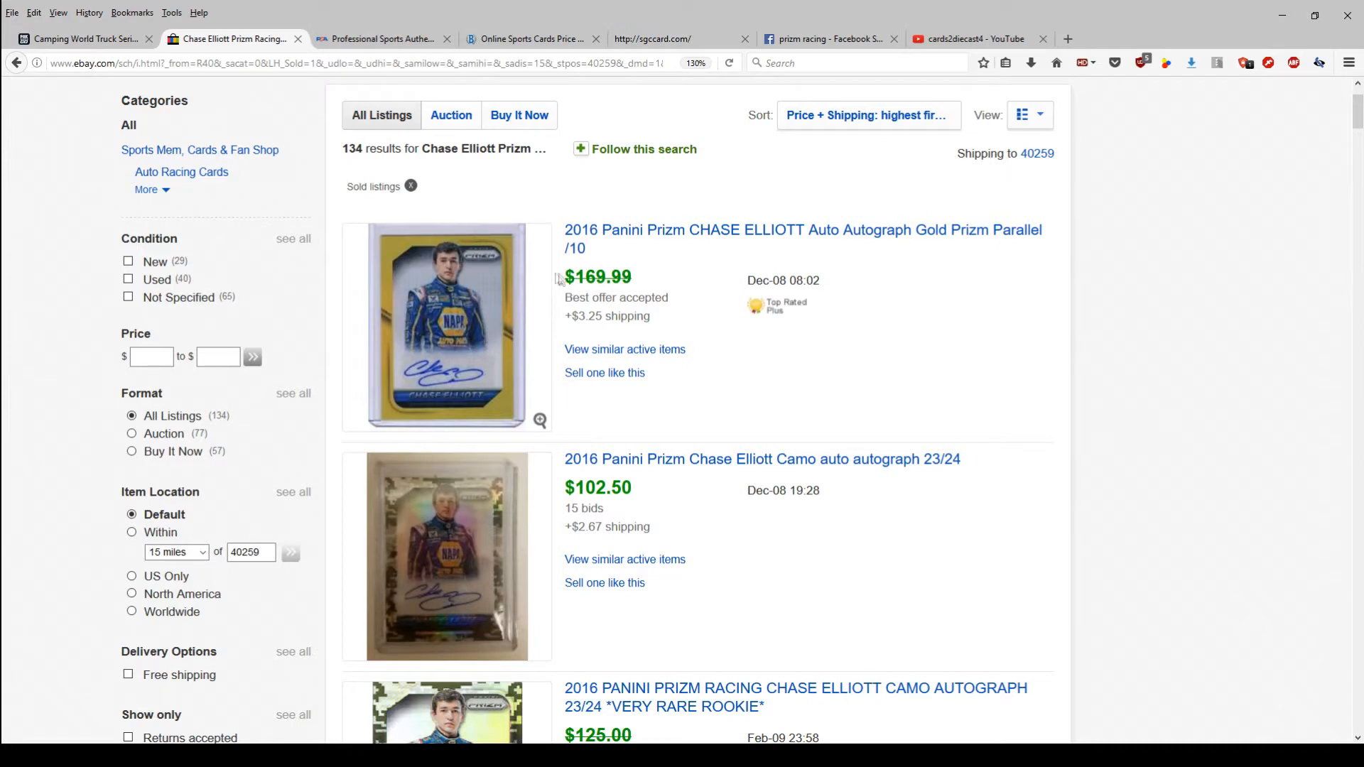
{"action": "mouse_move", "coordinate": [763, 278]}
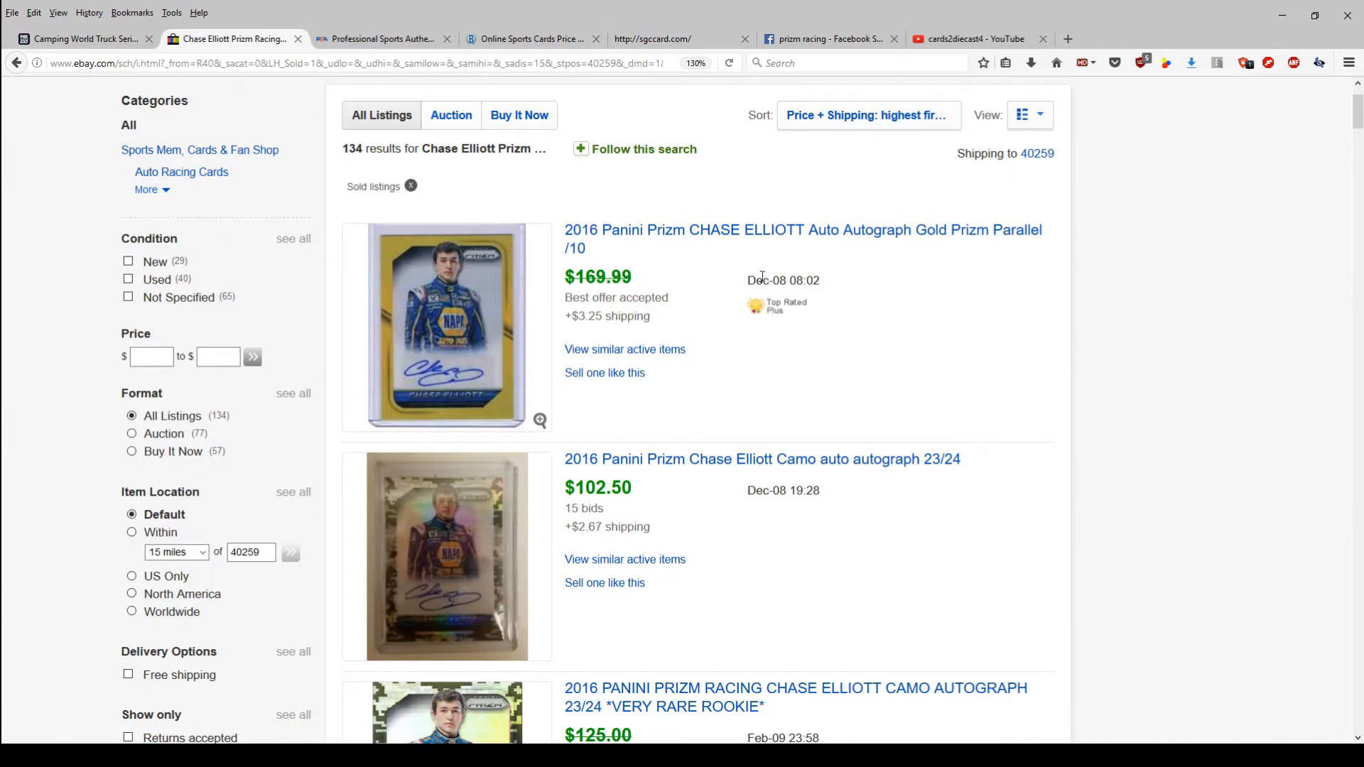
{"action": "mouse_move", "coordinate": [583, 311]}
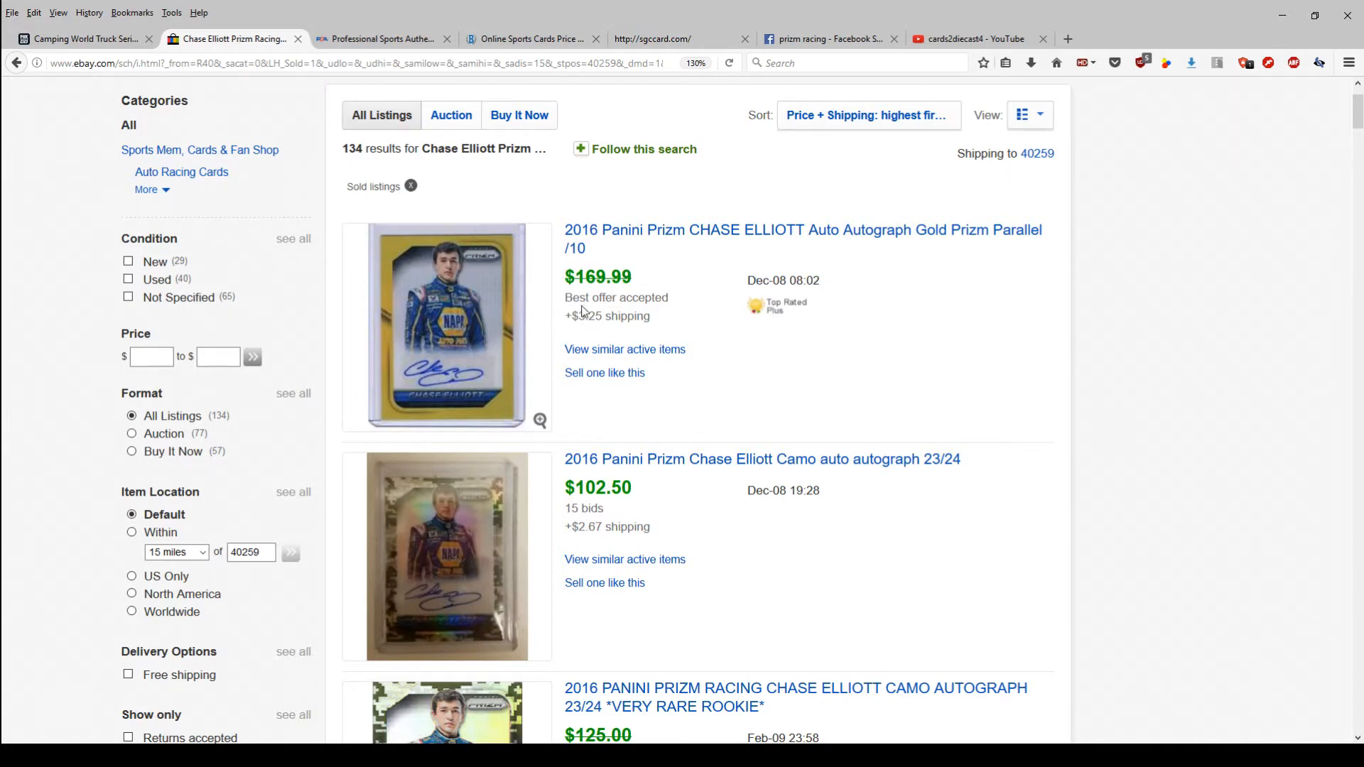
{"action": "mouse_move", "coordinate": [587, 296]}
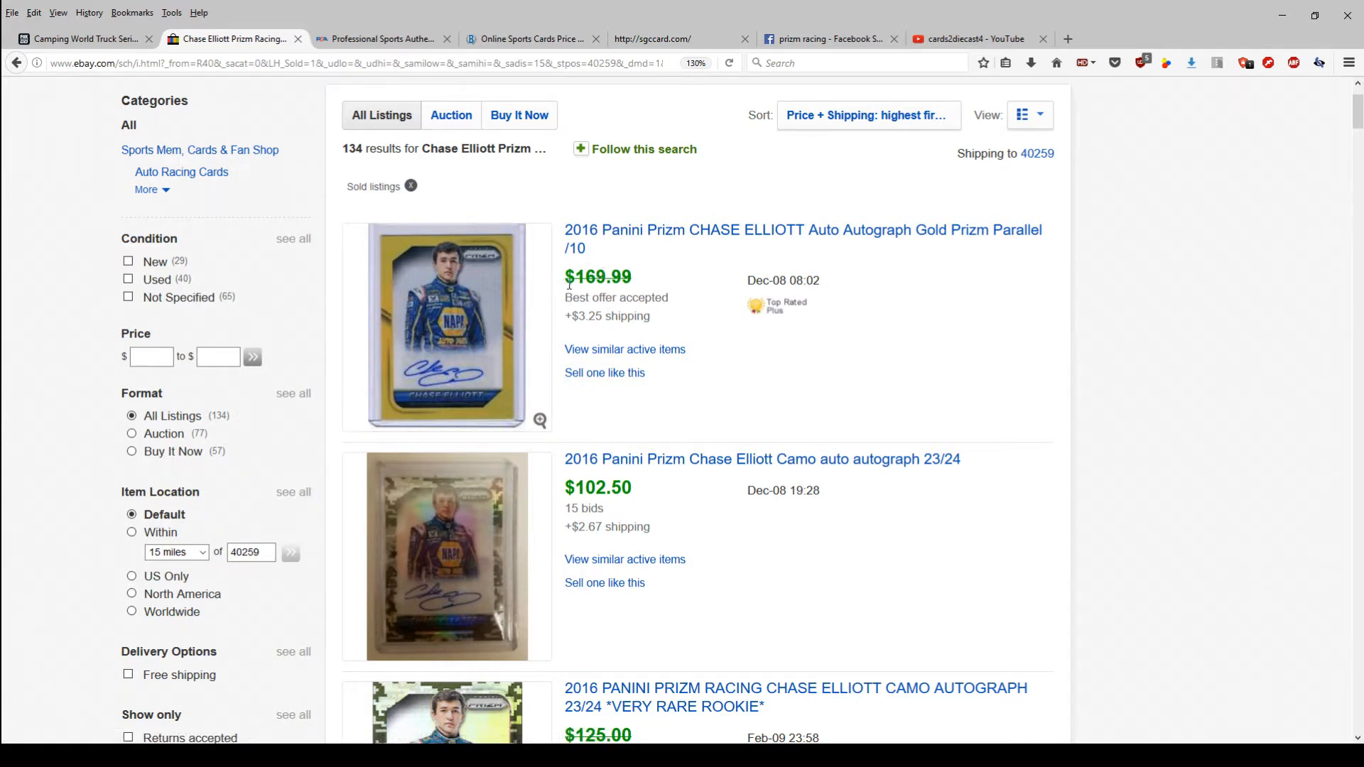
{"action": "mouse_move", "coordinate": [637, 280]}
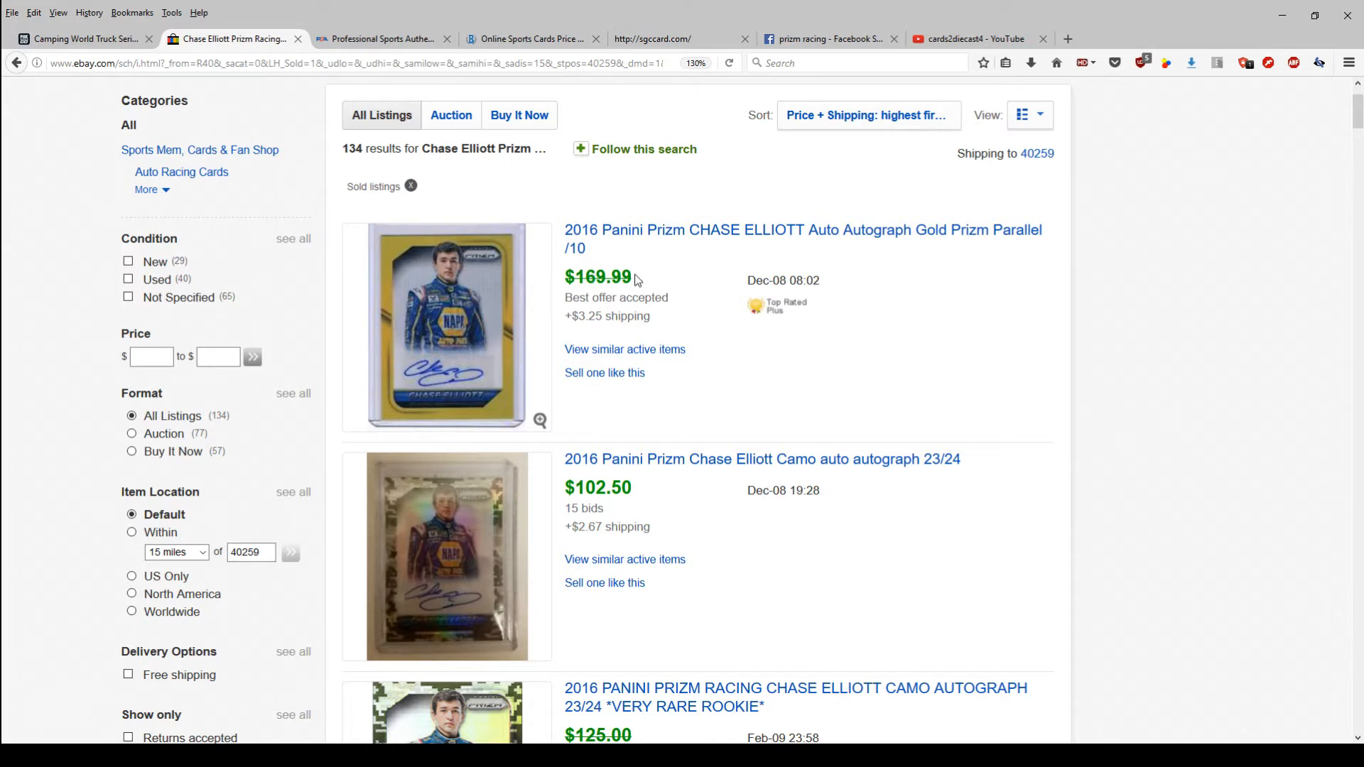
{"action": "mouse_move", "coordinate": [574, 280]}
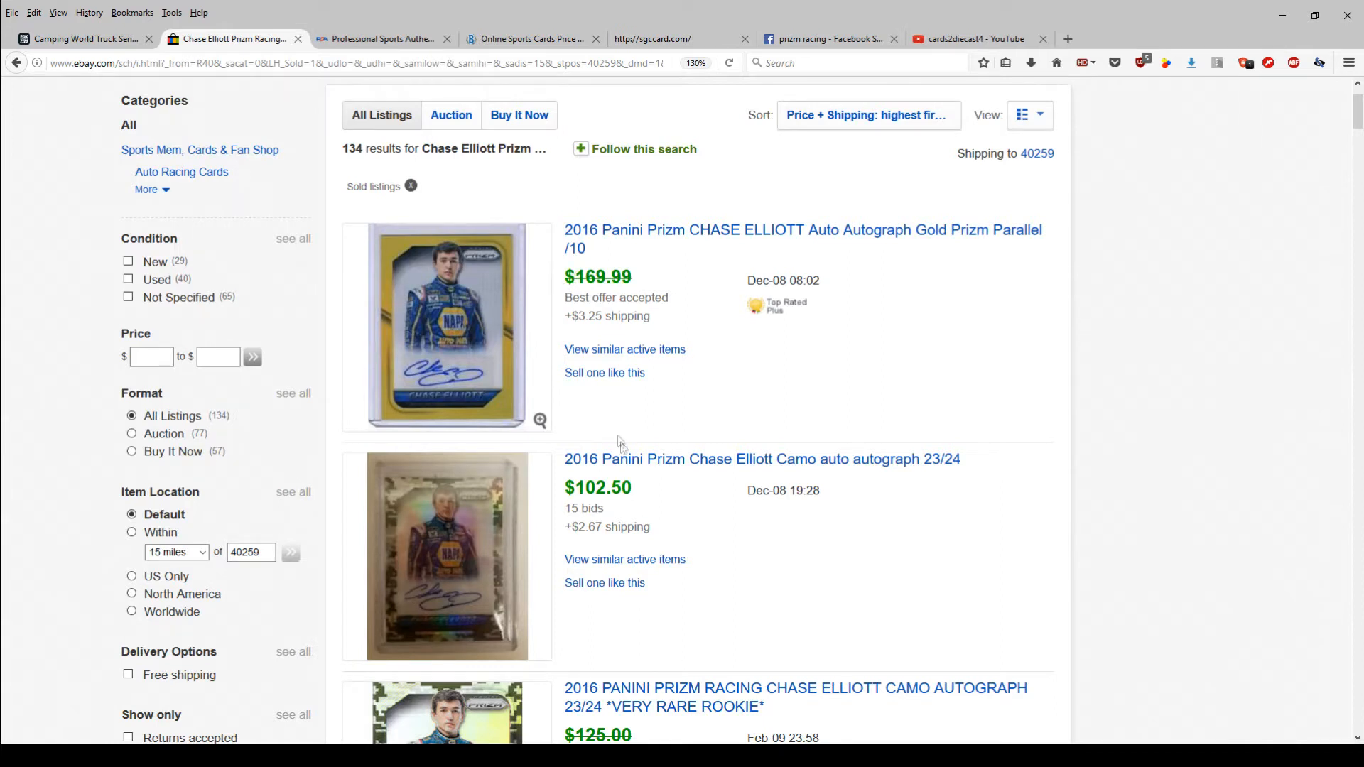
{"action": "double_click", "coordinate": [599, 488]}
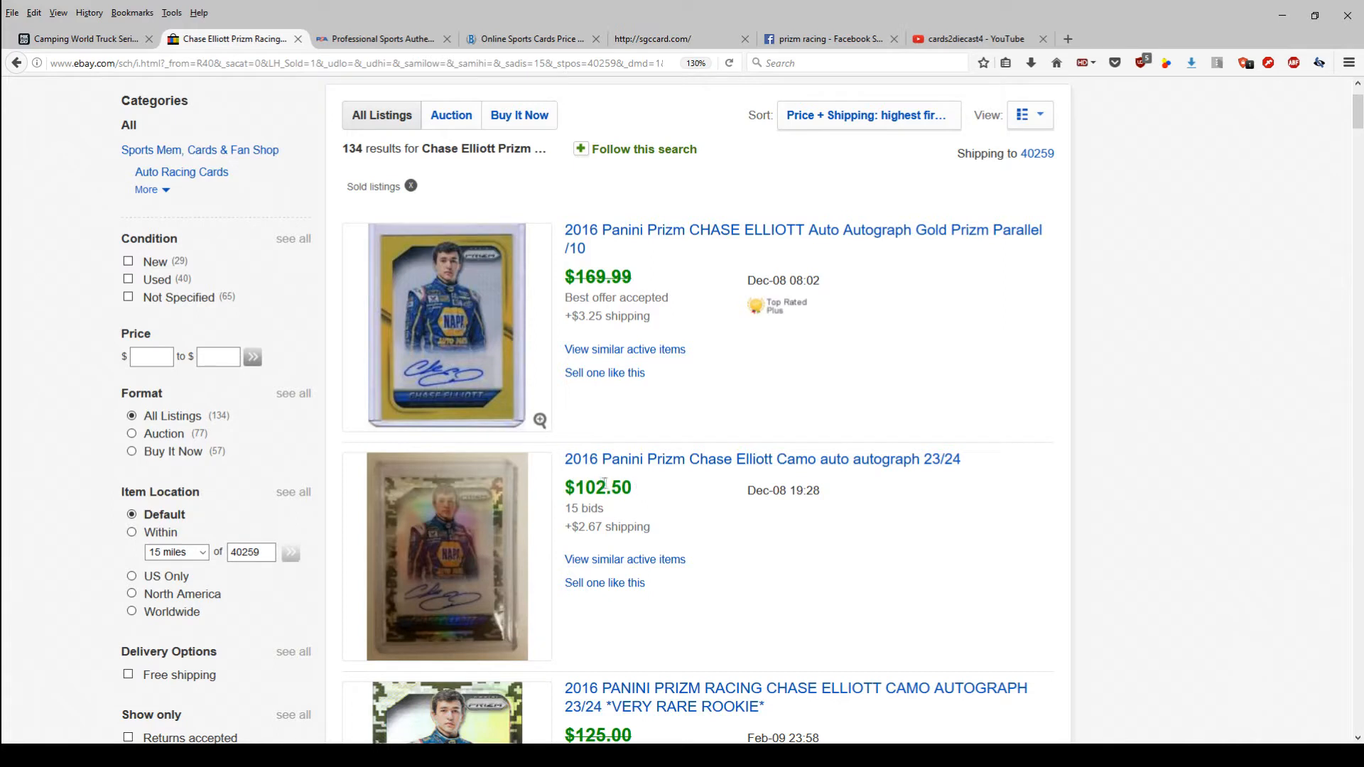
{"action": "mouse_move", "coordinate": [619, 511]}
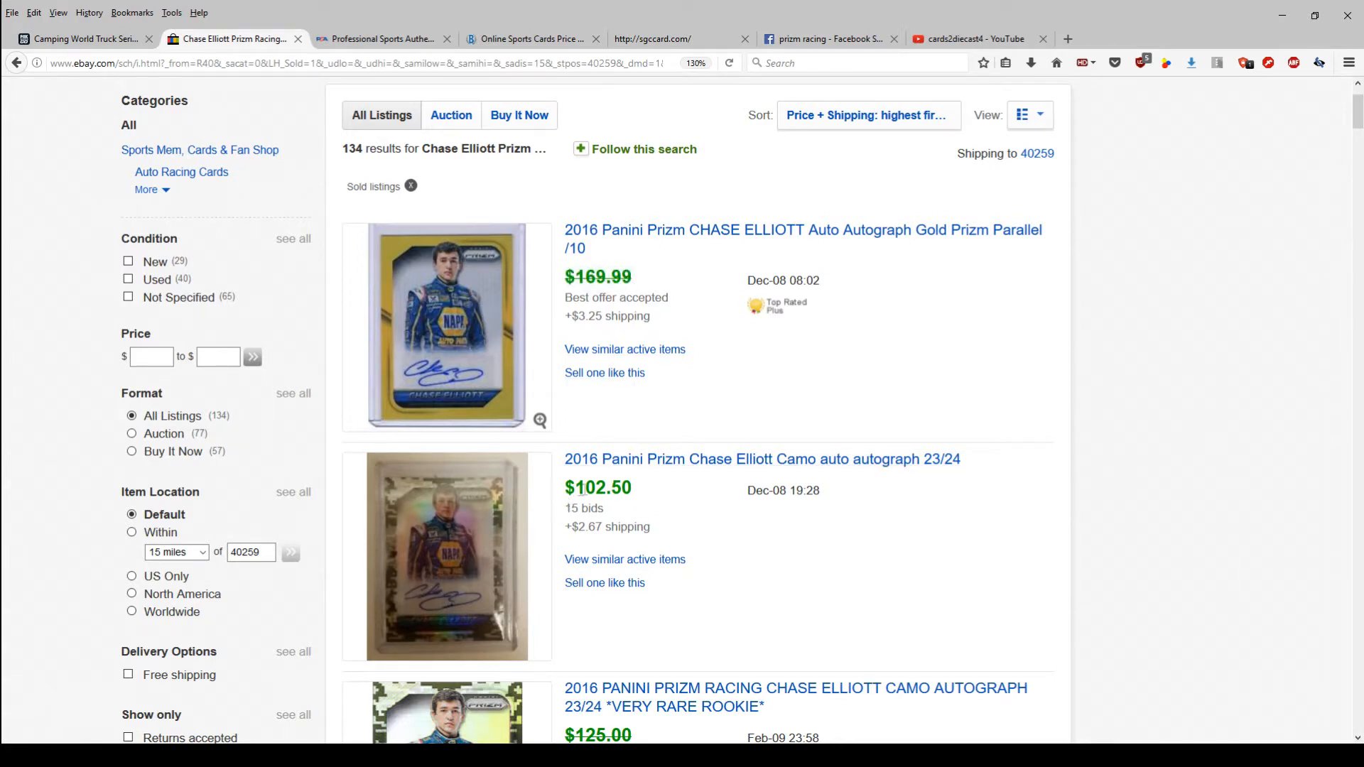
{"action": "mouse_move", "coordinate": [587, 509]}
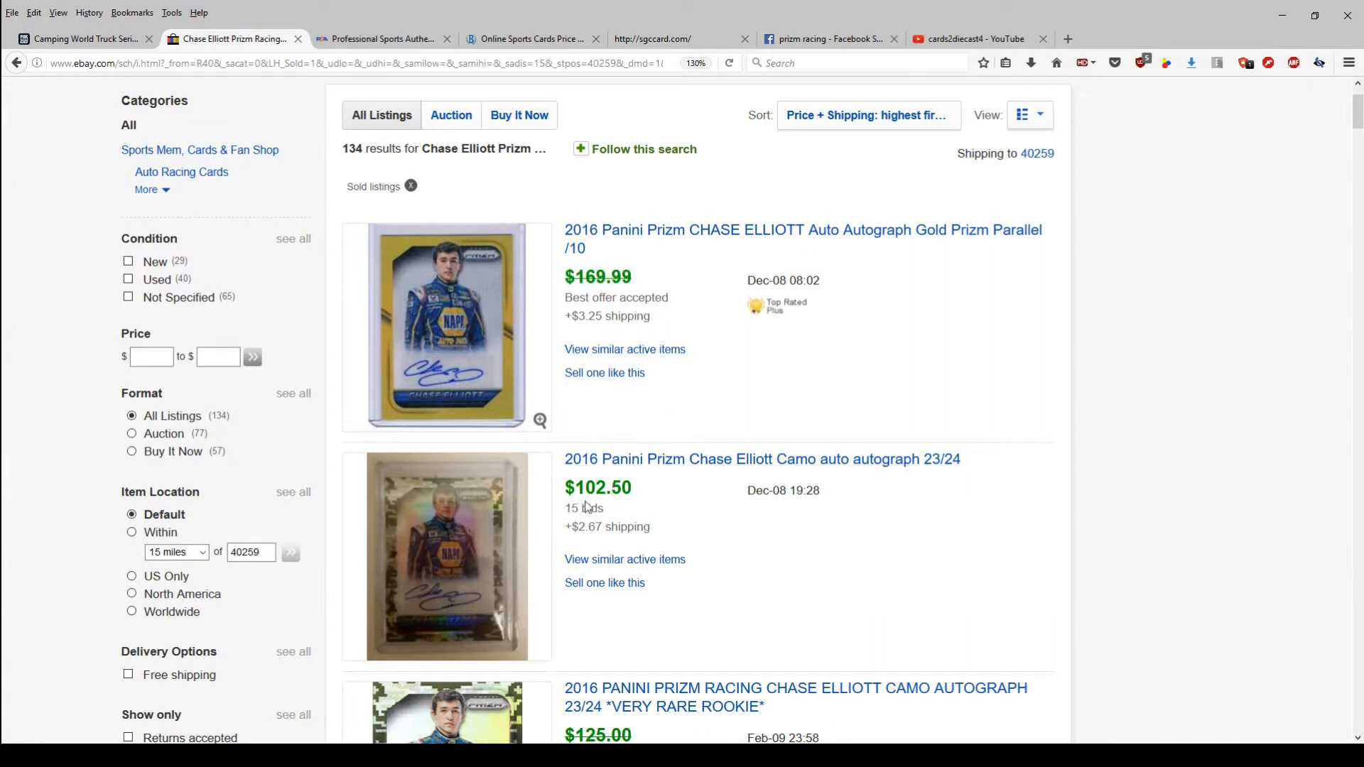
{"action": "mouse_move", "coordinate": [630, 260]}
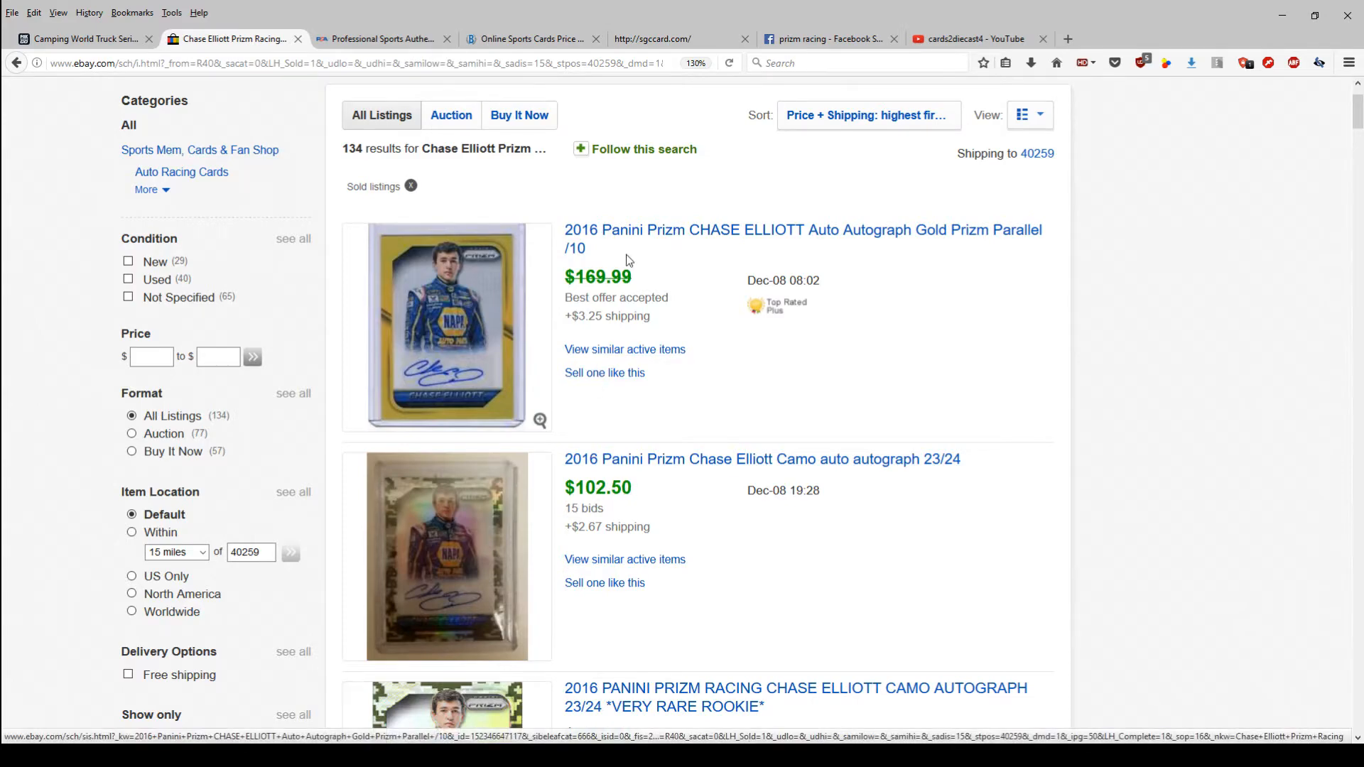
{"action": "scroll", "scroll_direction": "down", "scroll_amount": 3}
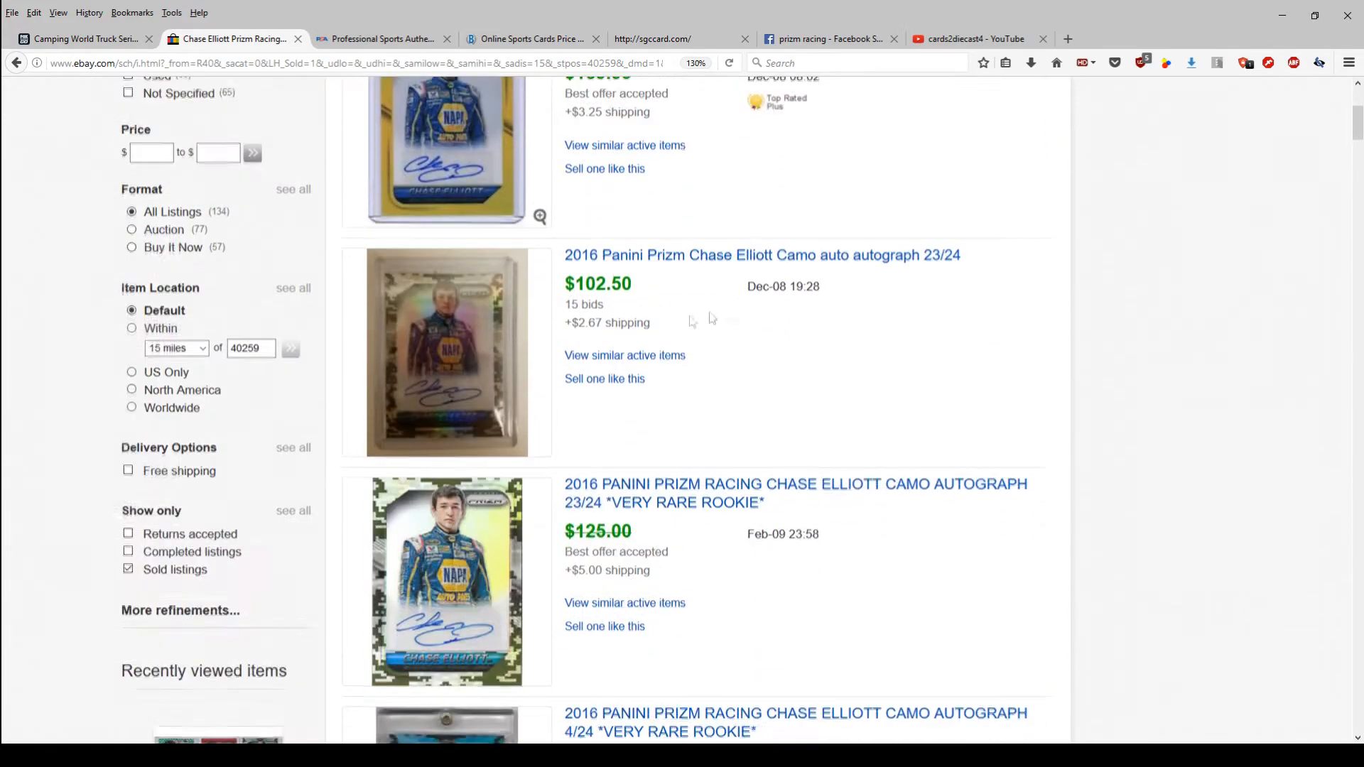
{"action": "scroll", "scroll_direction": "down", "scroll_amount": 3}
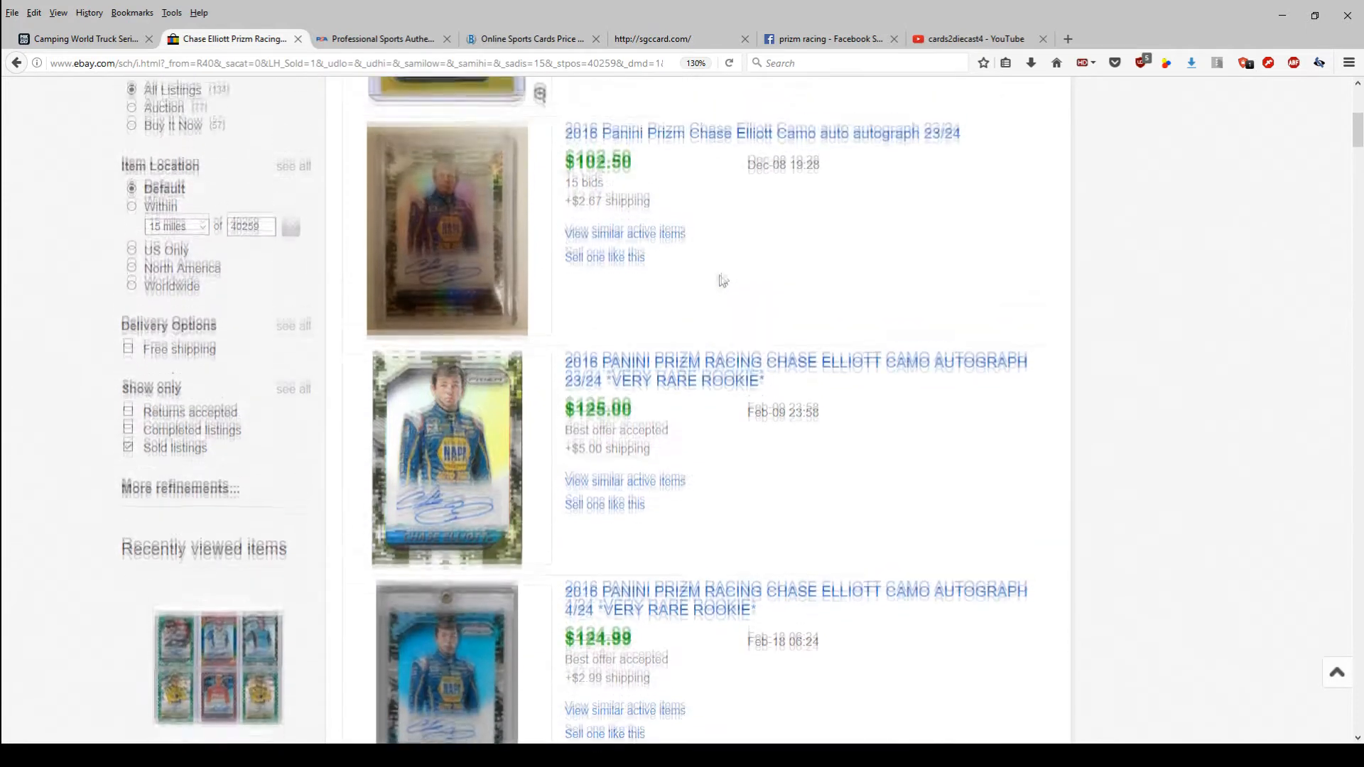
{"action": "scroll", "scroll_direction": "up", "scroll_amount": 3}
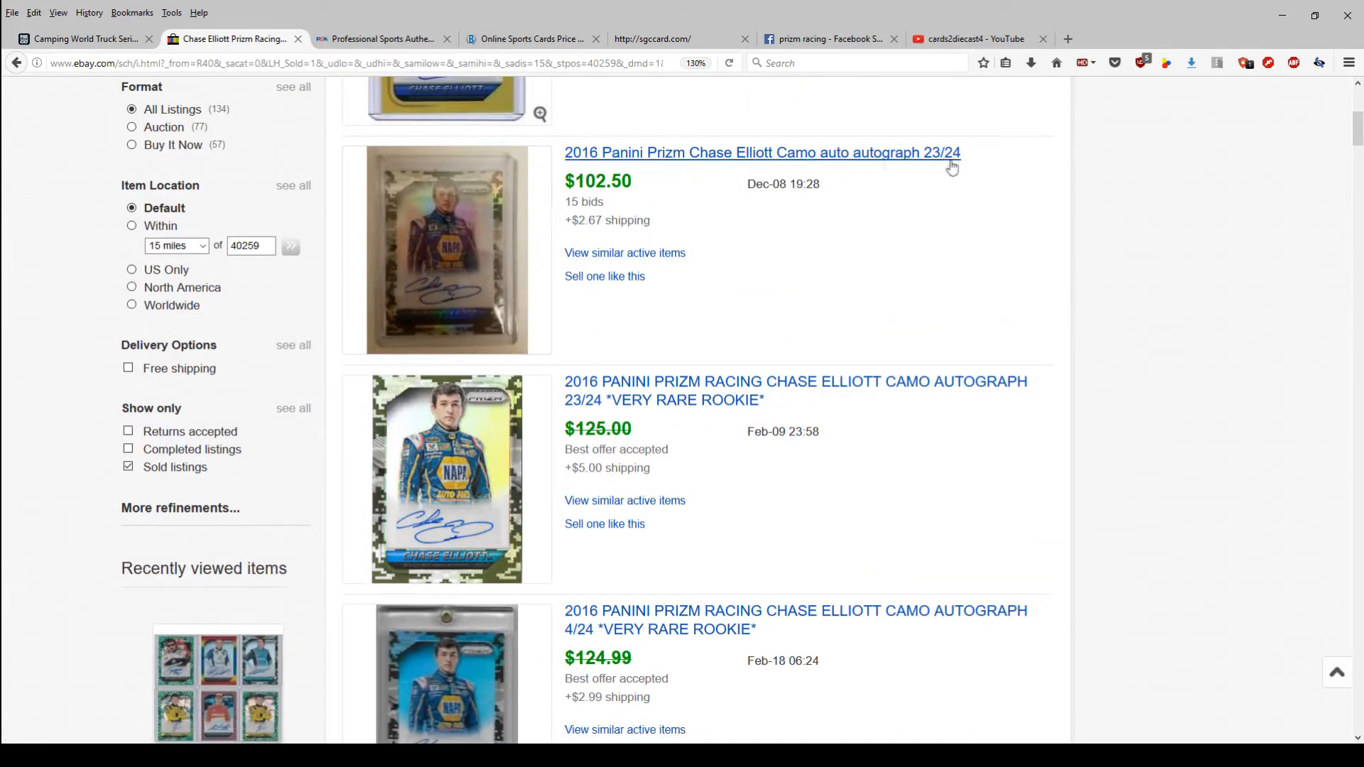
{"action": "mouse_move", "coordinate": [618, 390]}
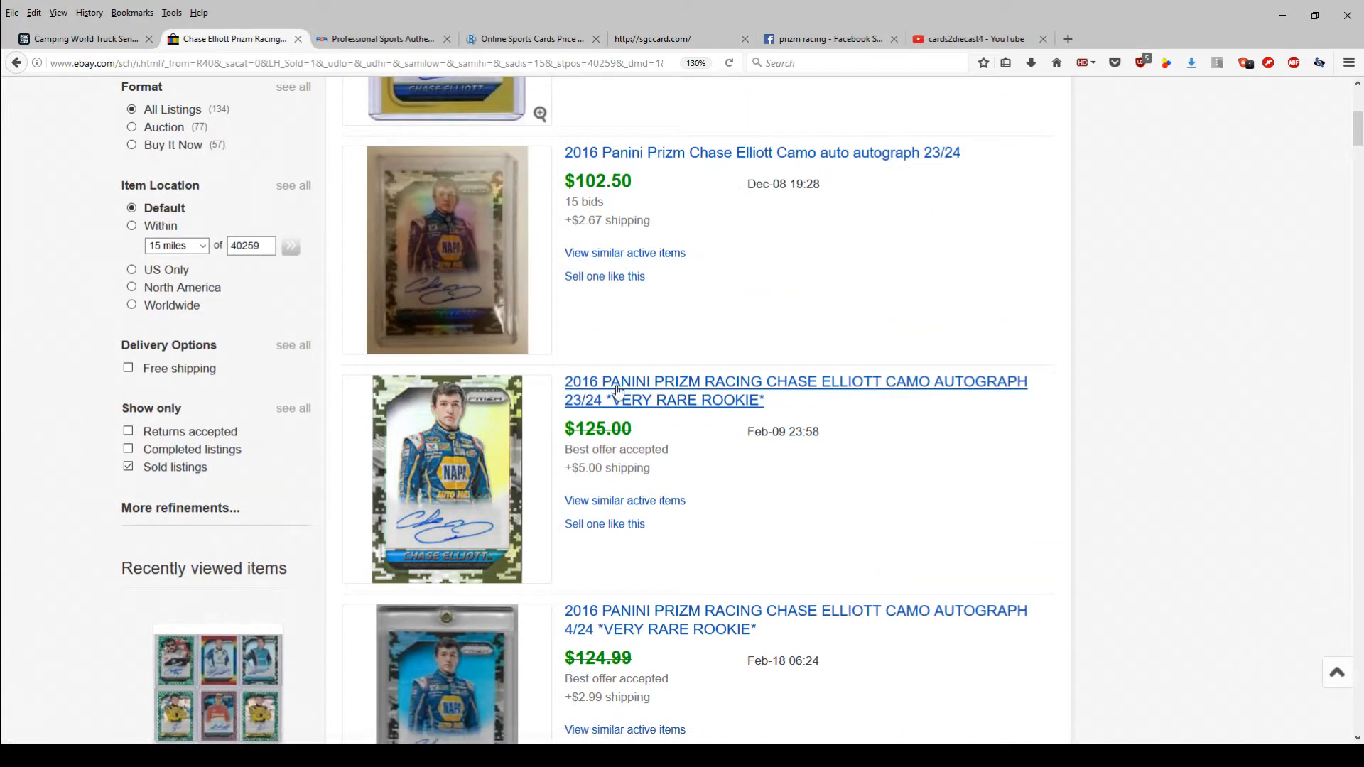
{"action": "mouse_move", "coordinate": [742, 216]}
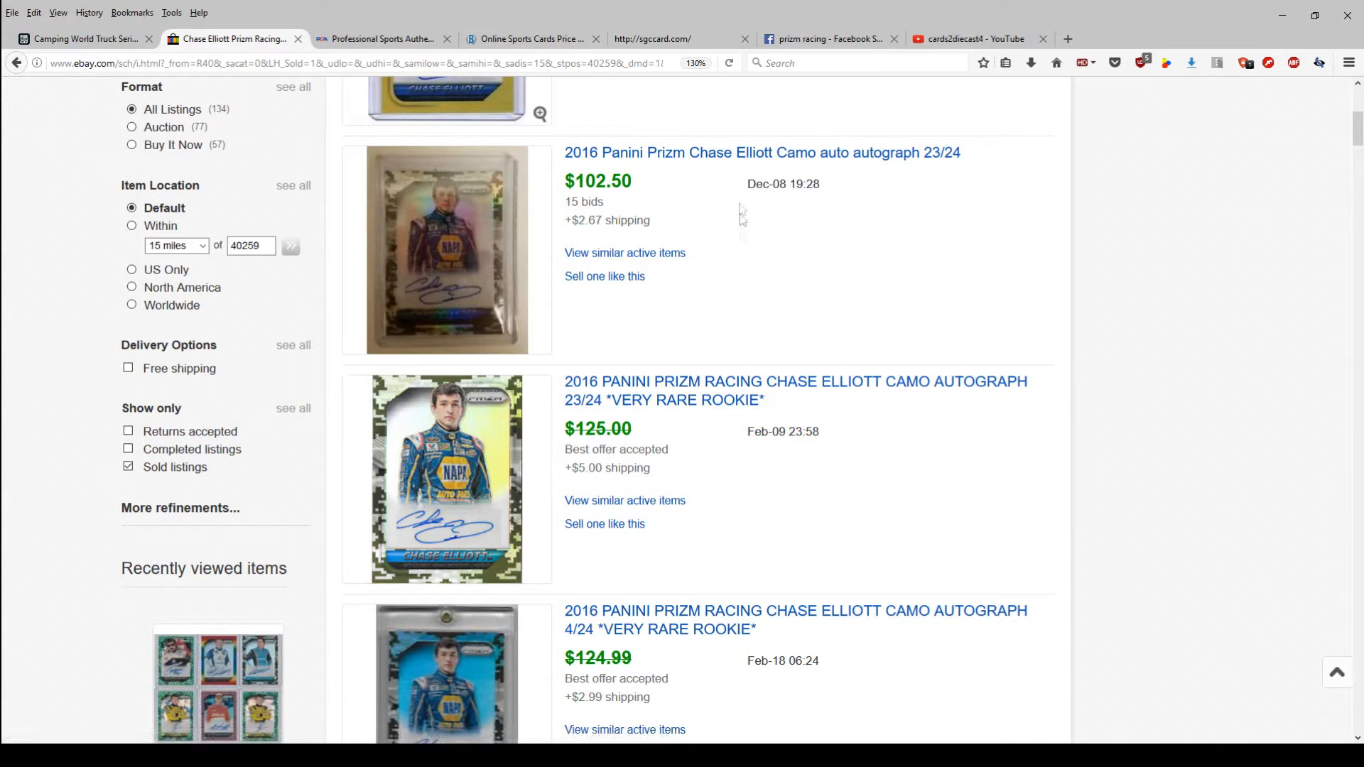
{"action": "mouse_move", "coordinate": [809, 261]}
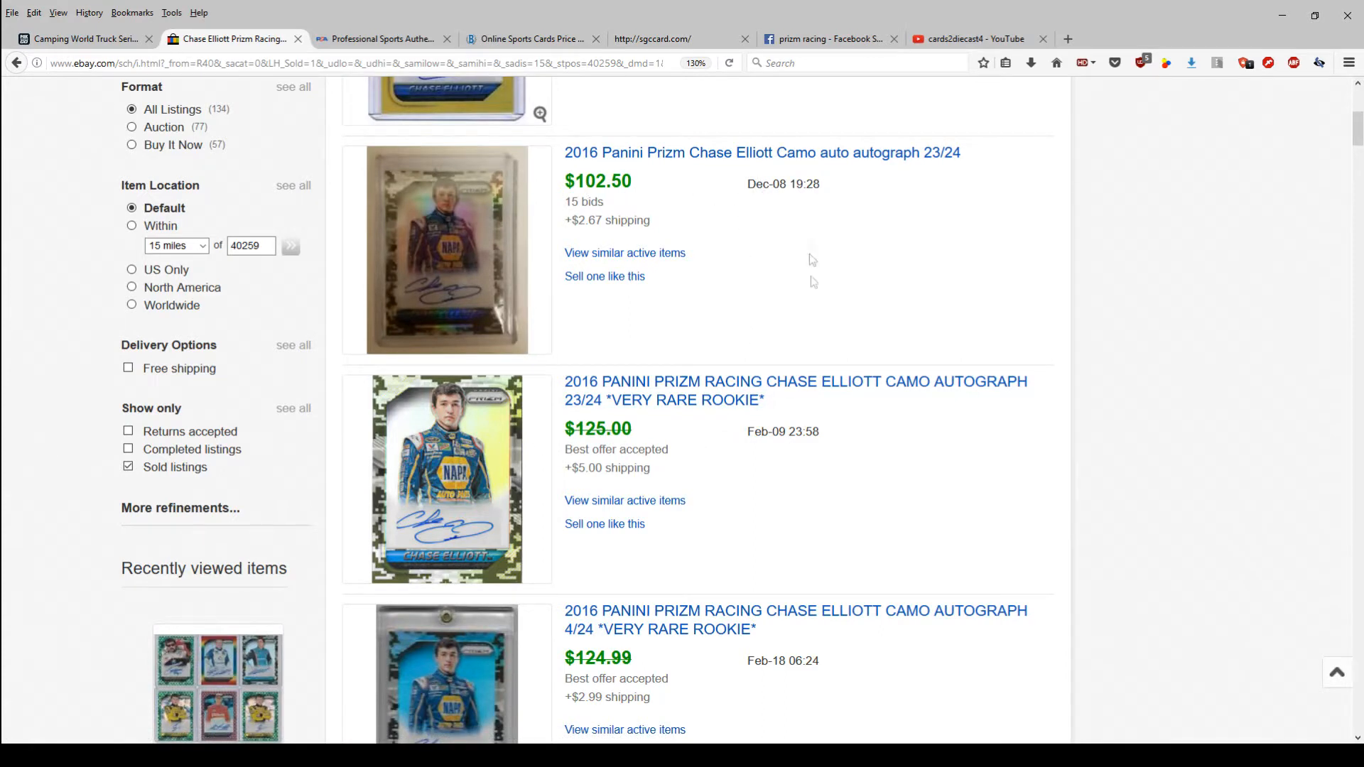
{"action": "double_click", "coordinate": [781, 432]}
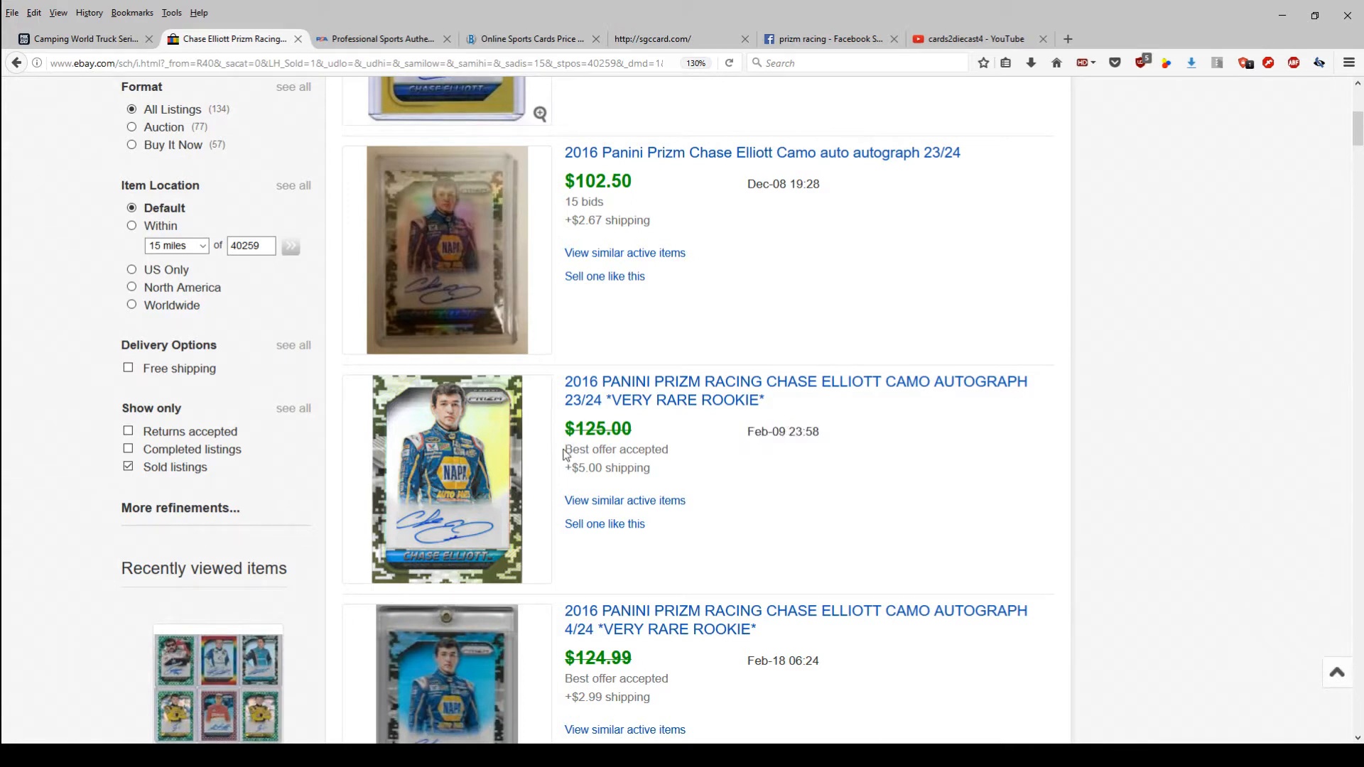
{"action": "mouse_move", "coordinate": [564, 454]}
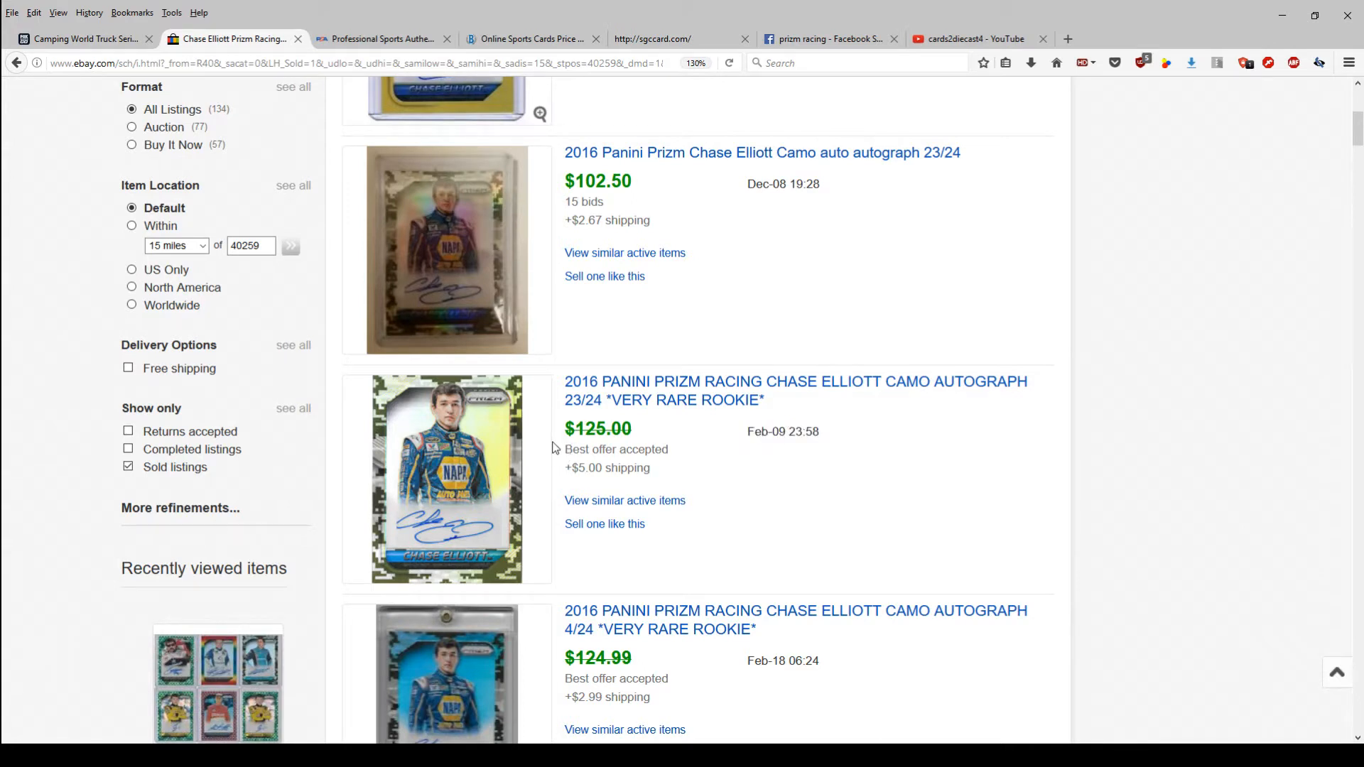
{"action": "mouse_move", "coordinate": [552, 448]}
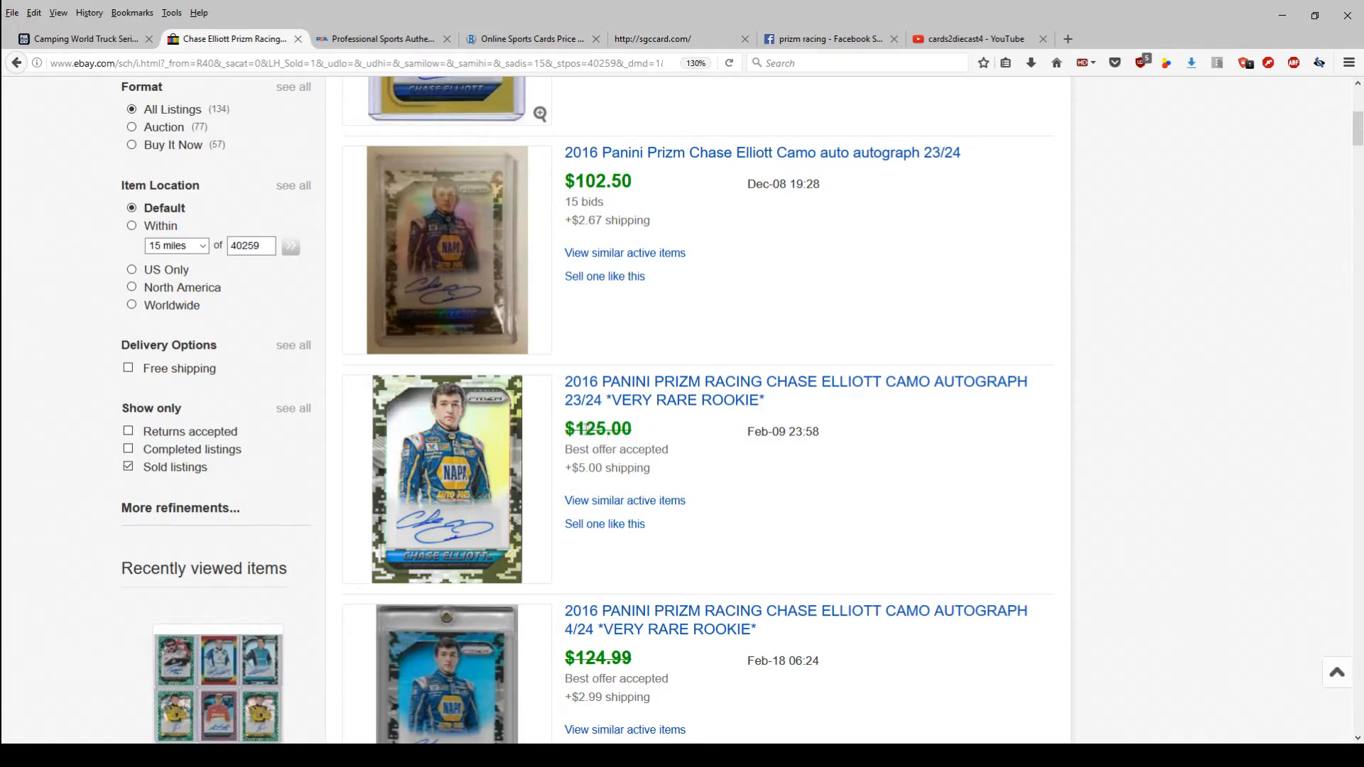
{"action": "scroll", "scroll_direction": "down", "scroll_amount": 3}
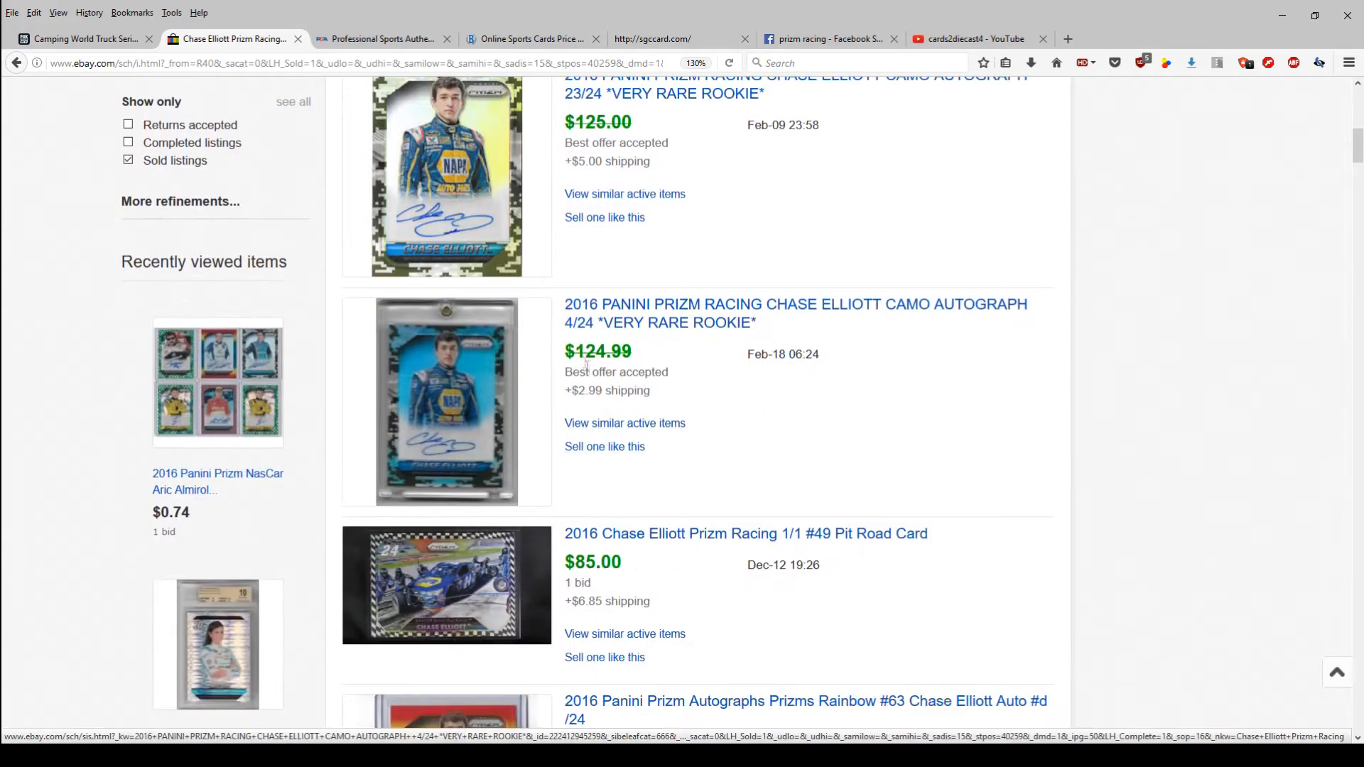
{"action": "mouse_move", "coordinate": [484, 387]}
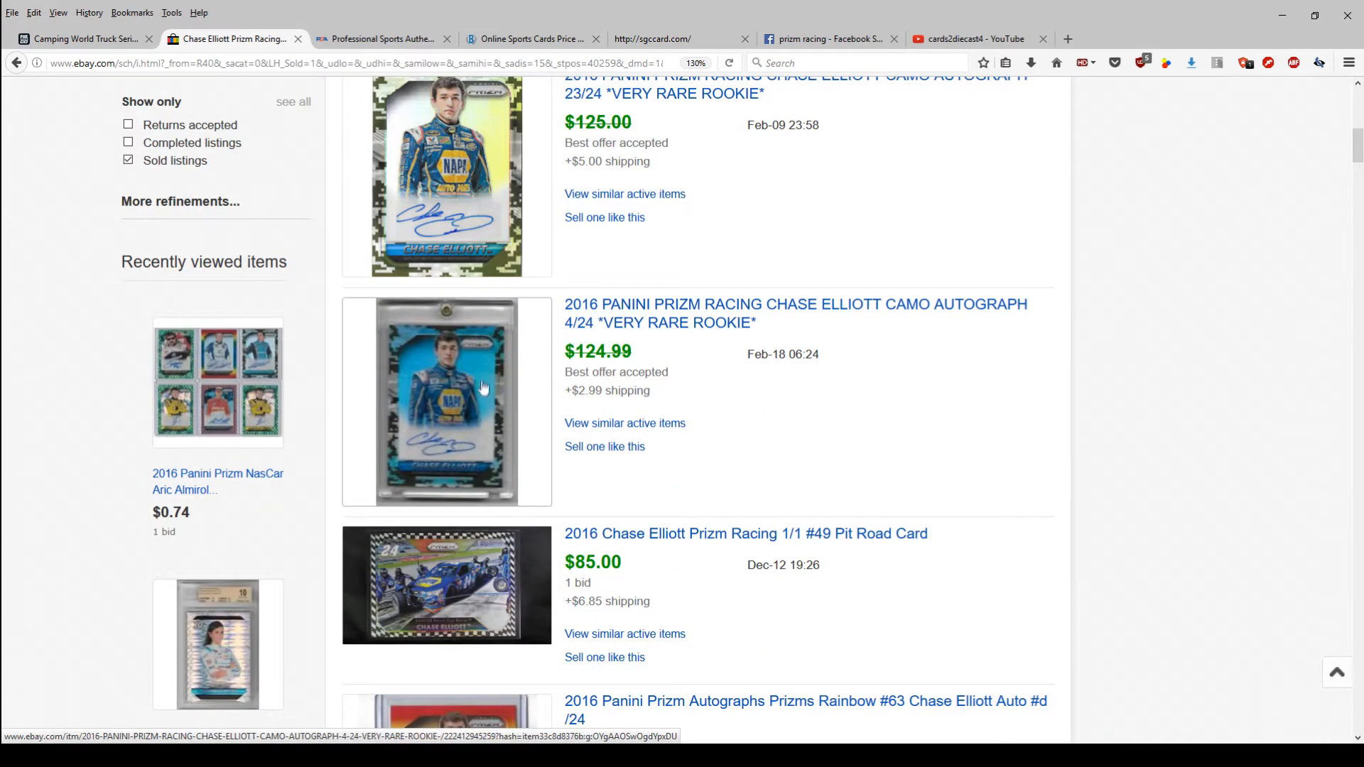
{"action": "mouse_move", "coordinate": [614, 327]}
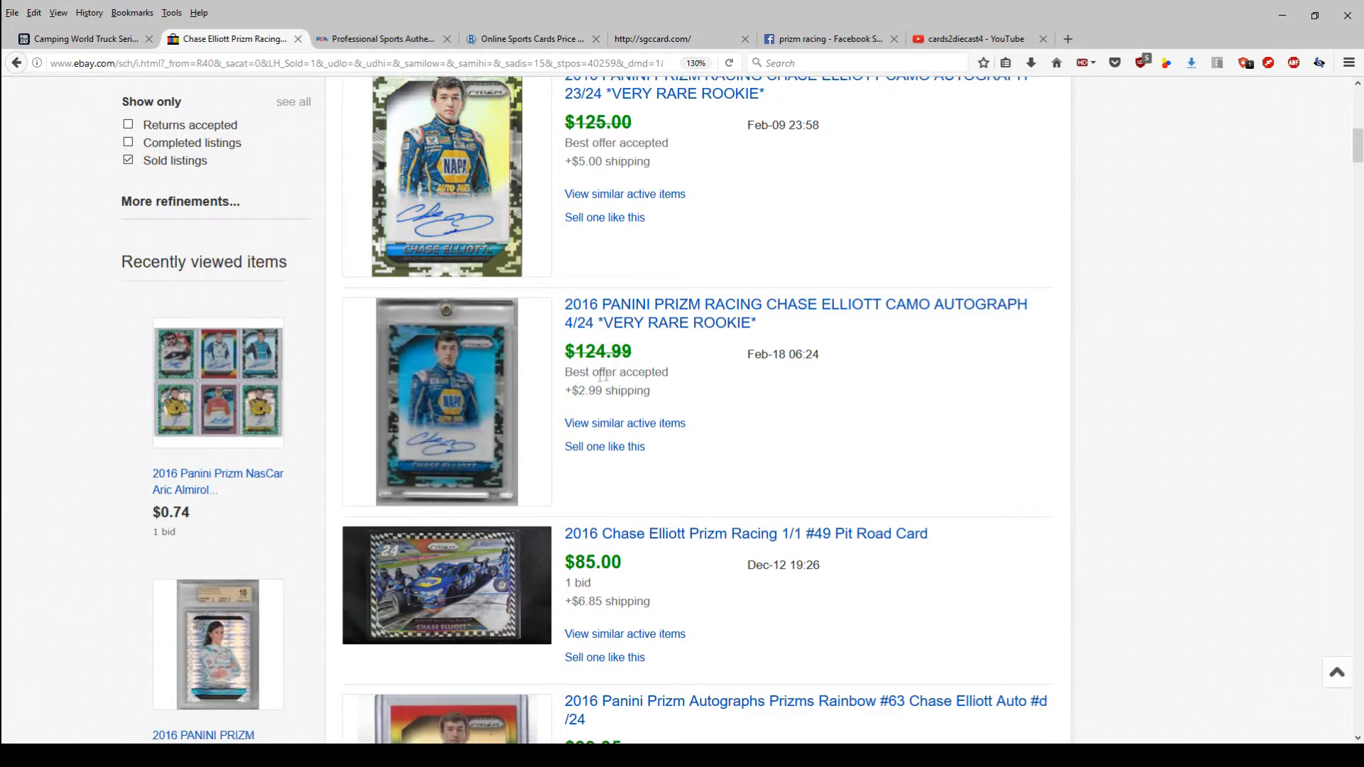
{"action": "scroll", "scroll_direction": "down", "scroll_amount": 3}
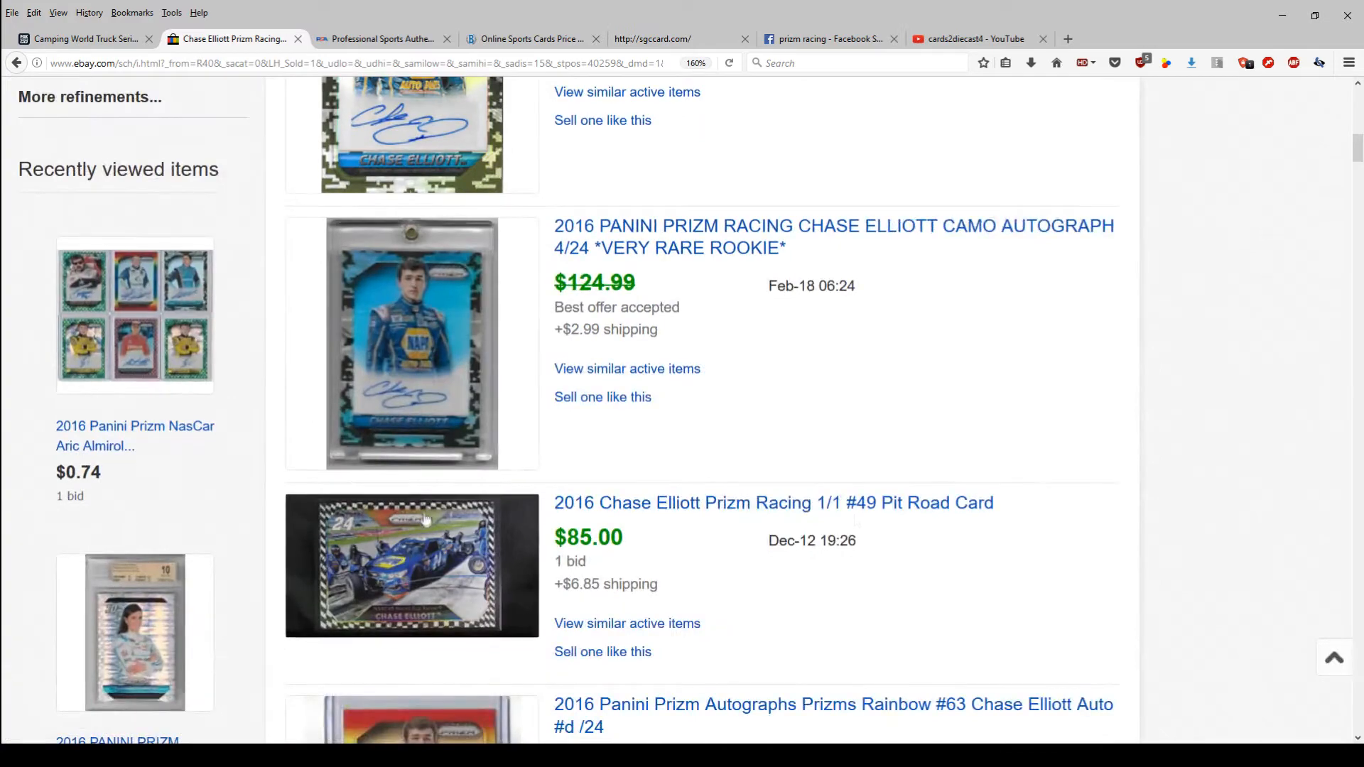
{"action": "scroll", "scroll_direction": "down", "scroll_amount": 3}
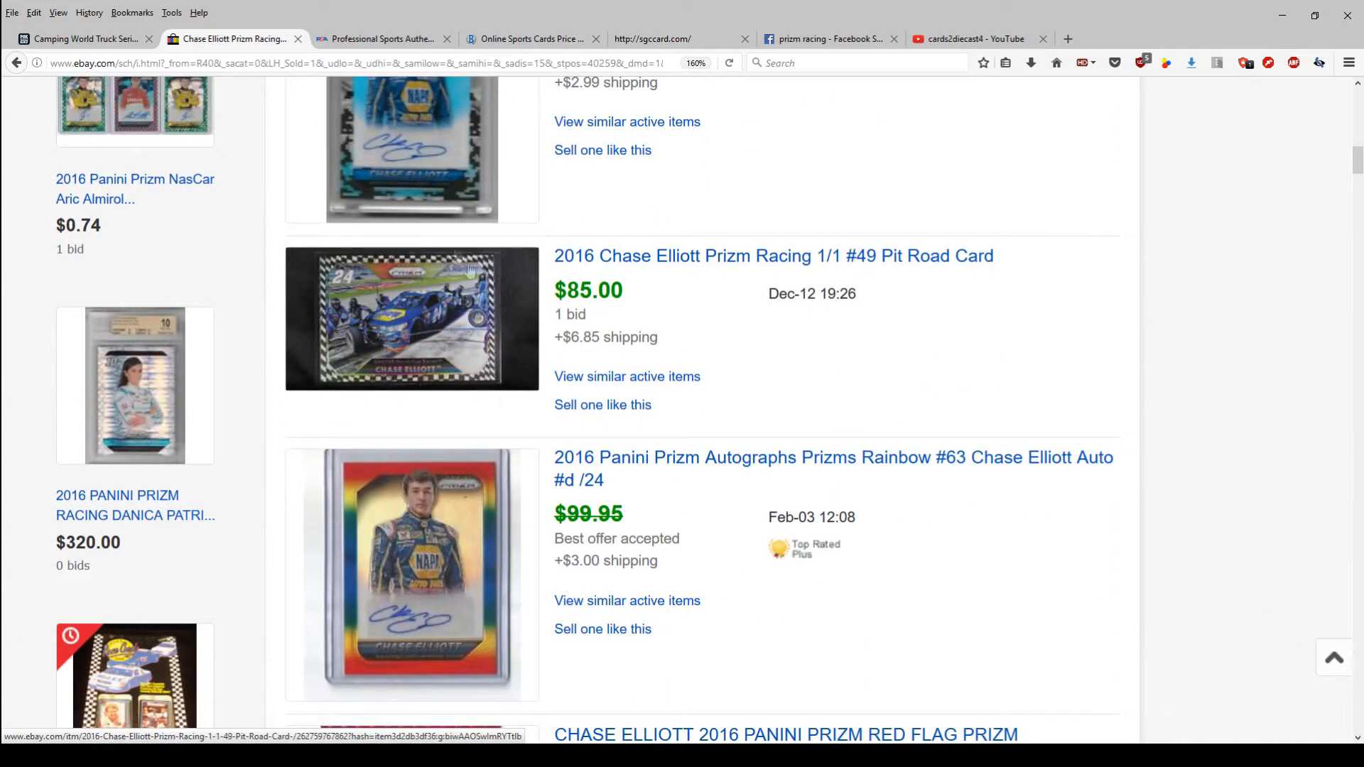
{"action": "mouse_move", "coordinate": [877, 268]}
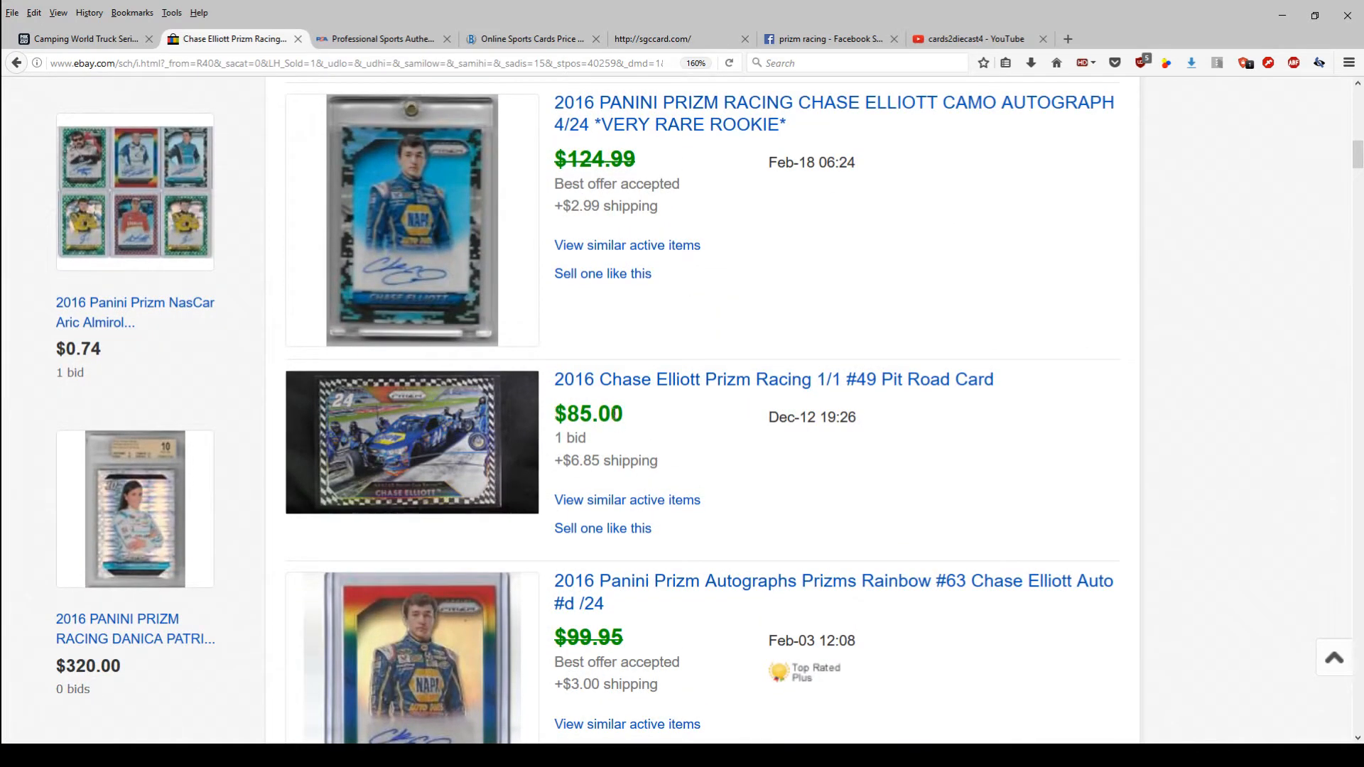
{"action": "scroll", "scroll_direction": "up", "scroll_amount": 3}
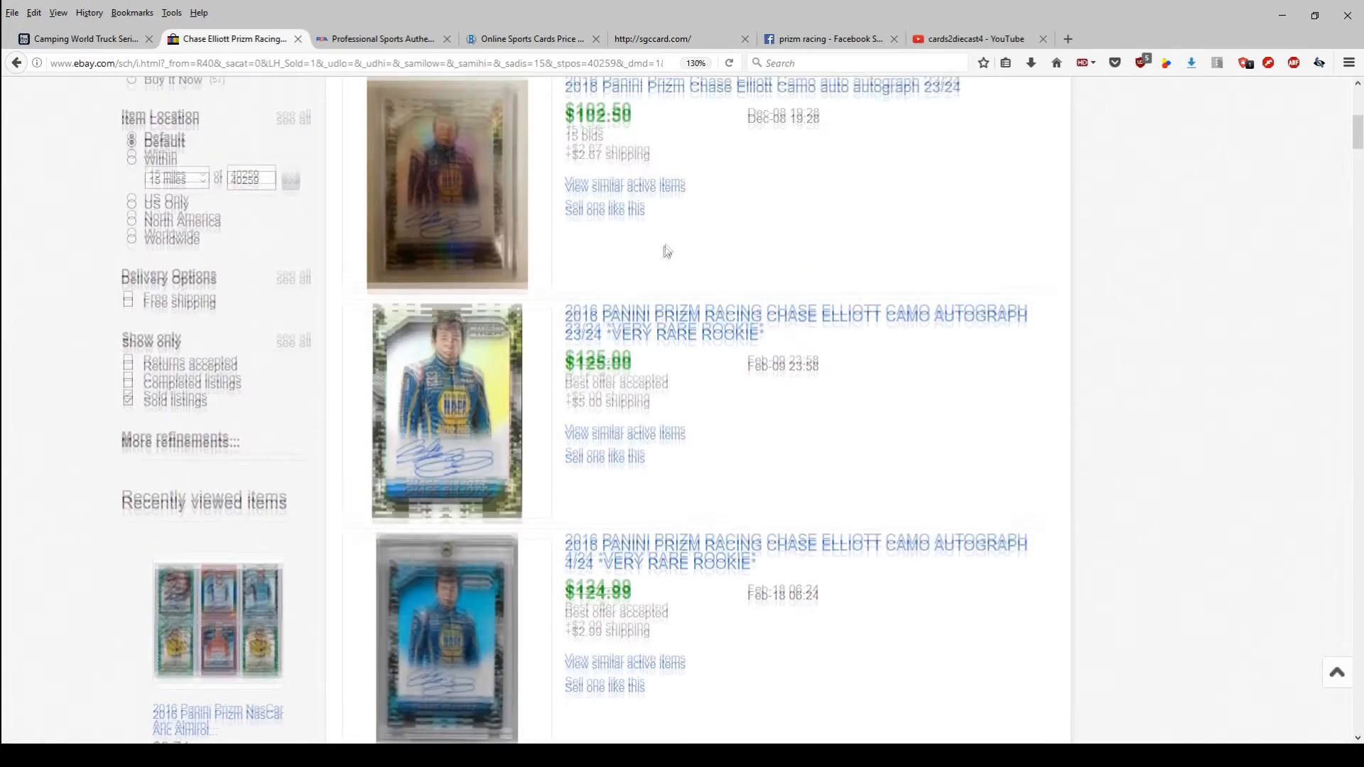
{"action": "scroll", "scroll_direction": "down", "scroll_amount": 3}
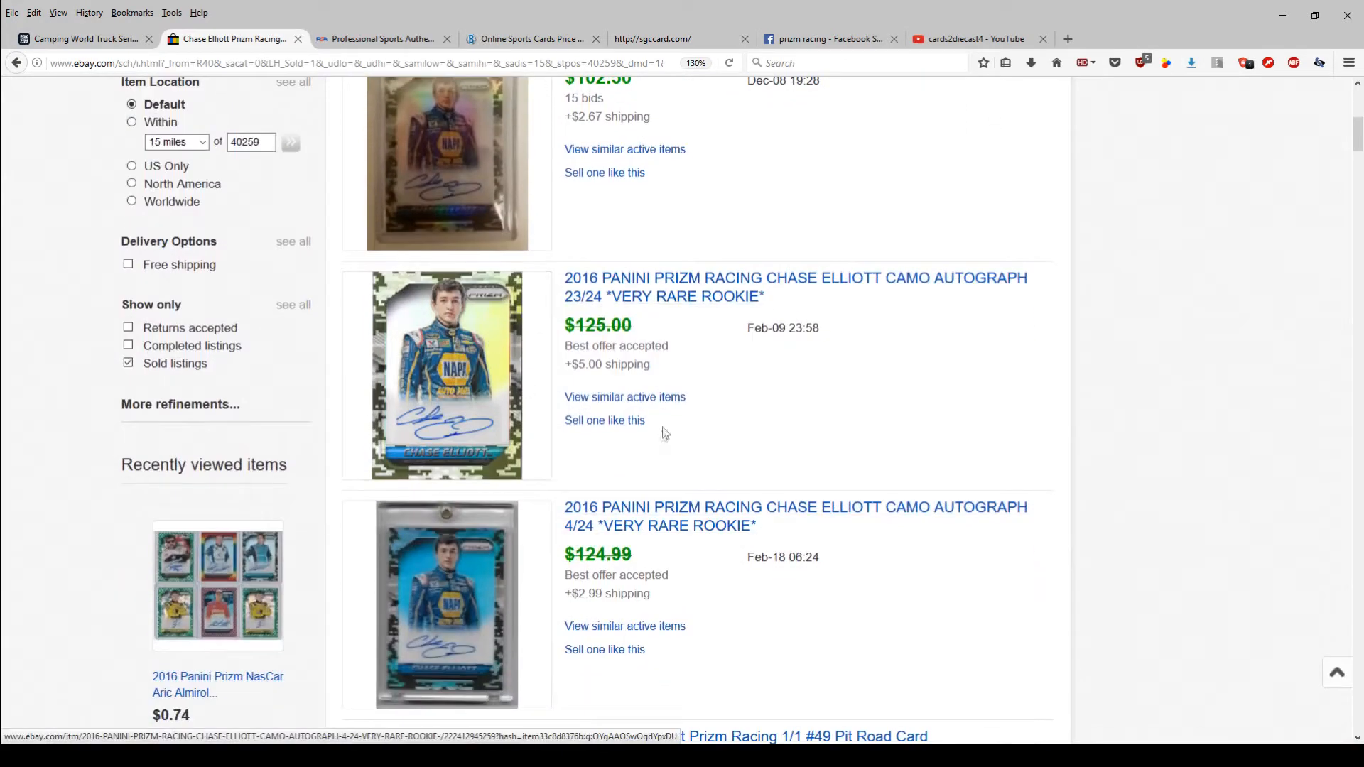
{"action": "scroll", "scroll_direction": "down", "scroll_amount": 3}
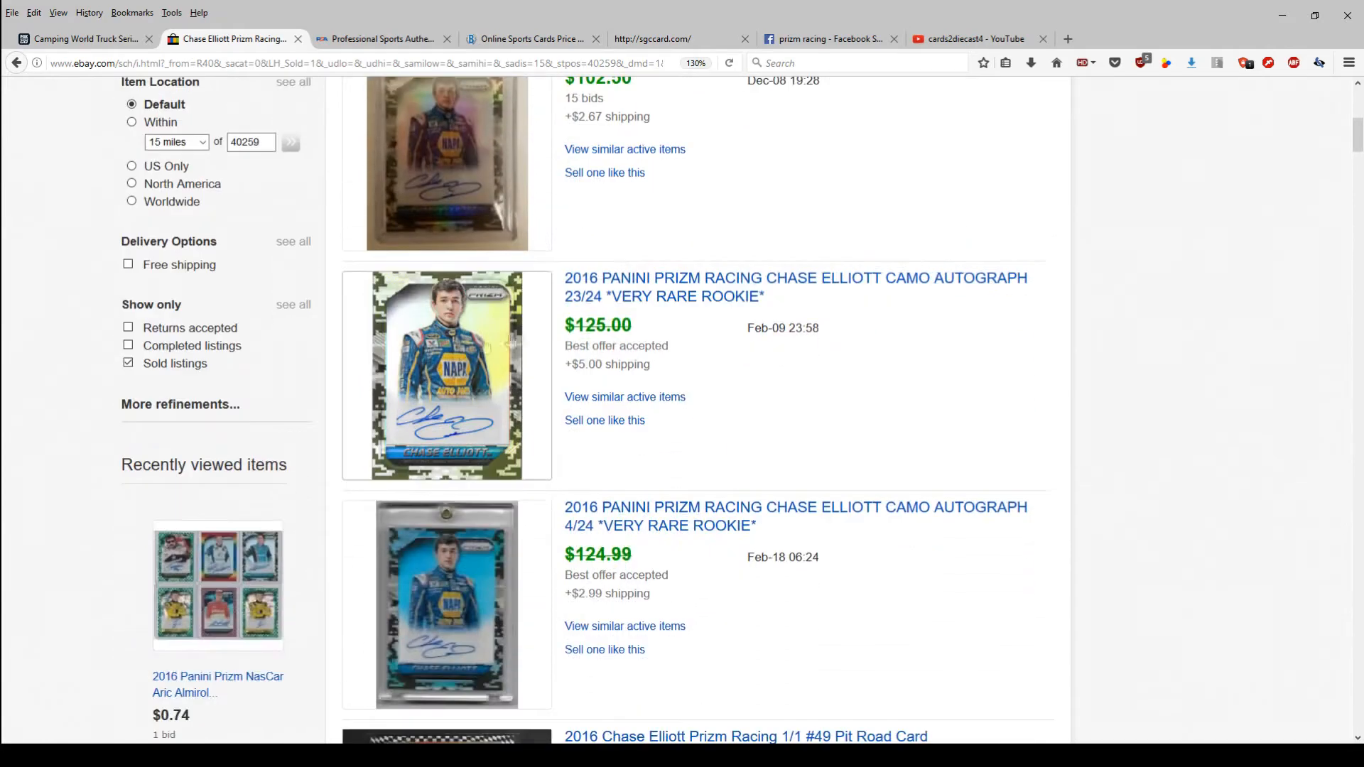
{"action": "scroll", "scroll_direction": "up", "scroll_amount": 3}
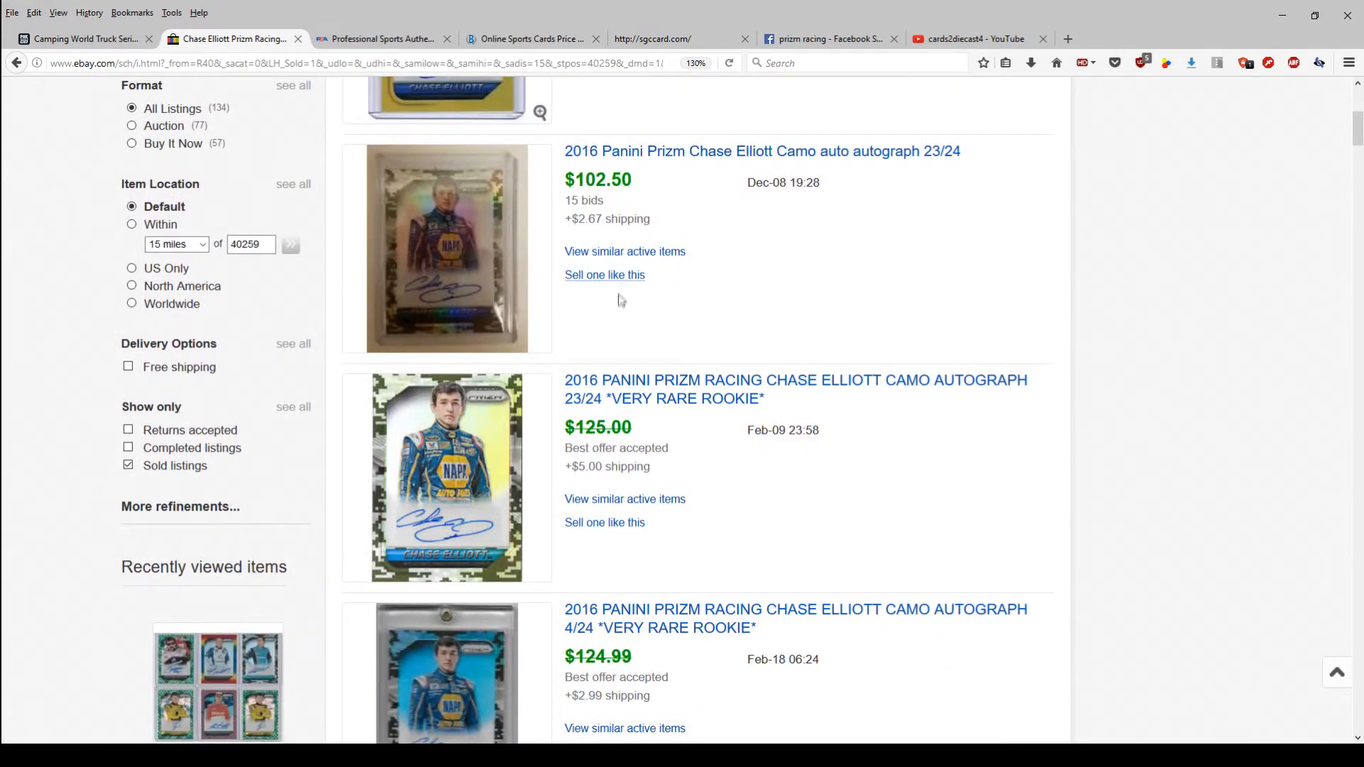
{"action": "scroll", "scroll_direction": "down", "scroll_amount": 3}
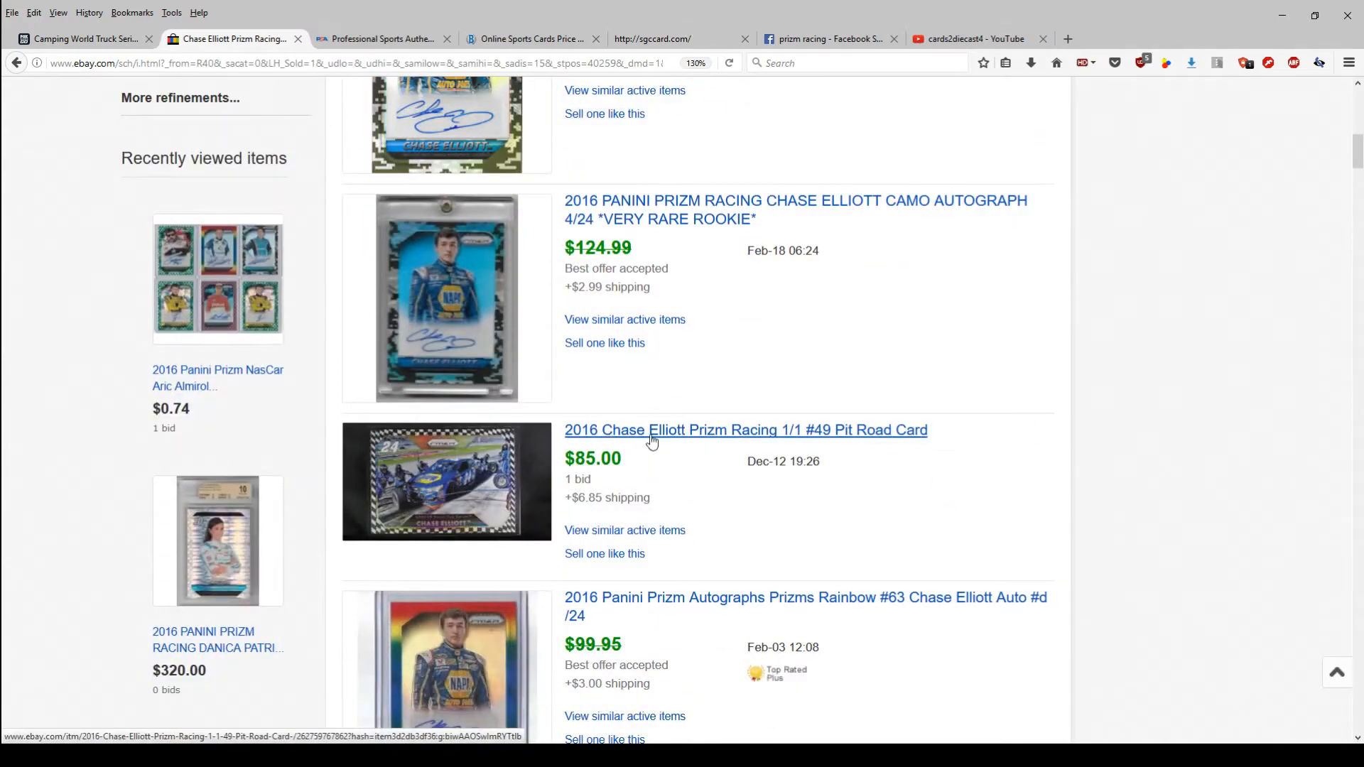
{"action": "scroll", "scroll_direction": "up", "scroll_amount": 3}
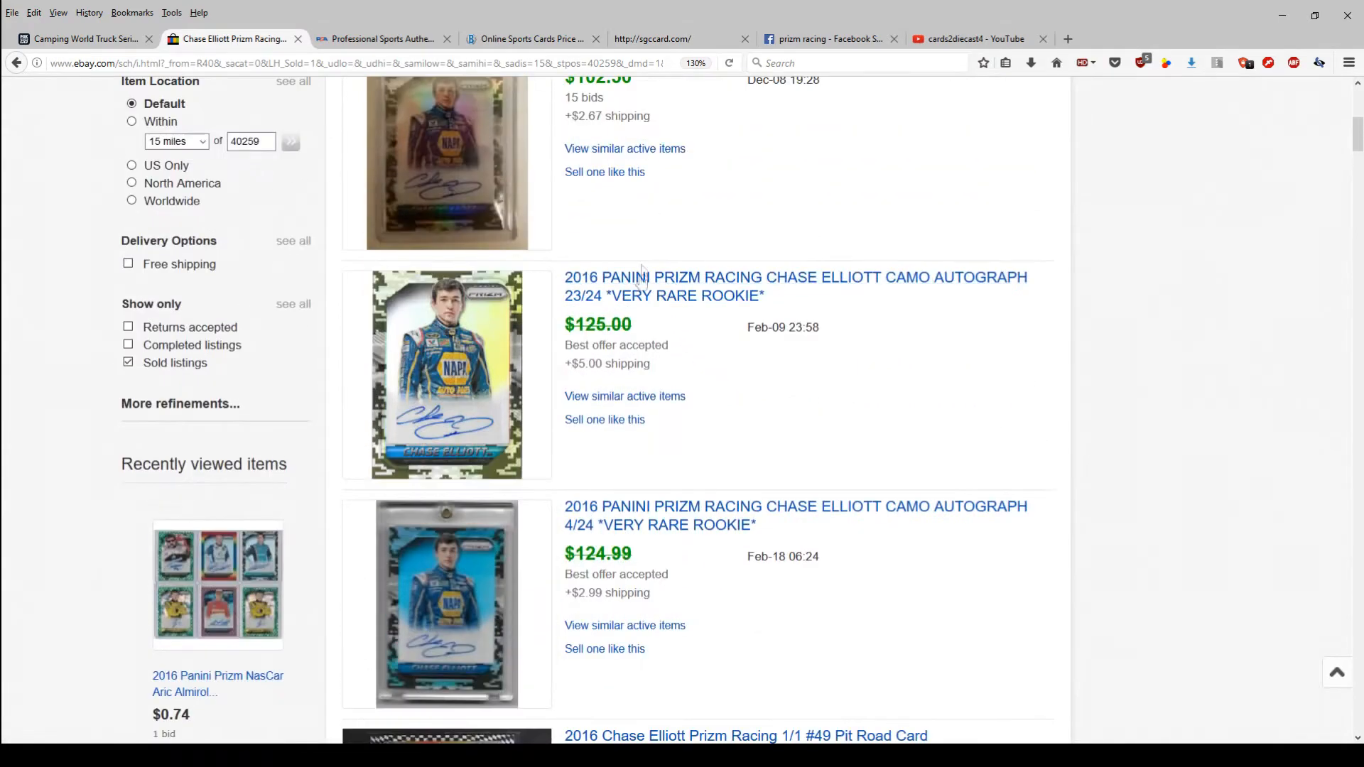
{"action": "scroll", "scroll_direction": "down", "scroll_amount": 3}
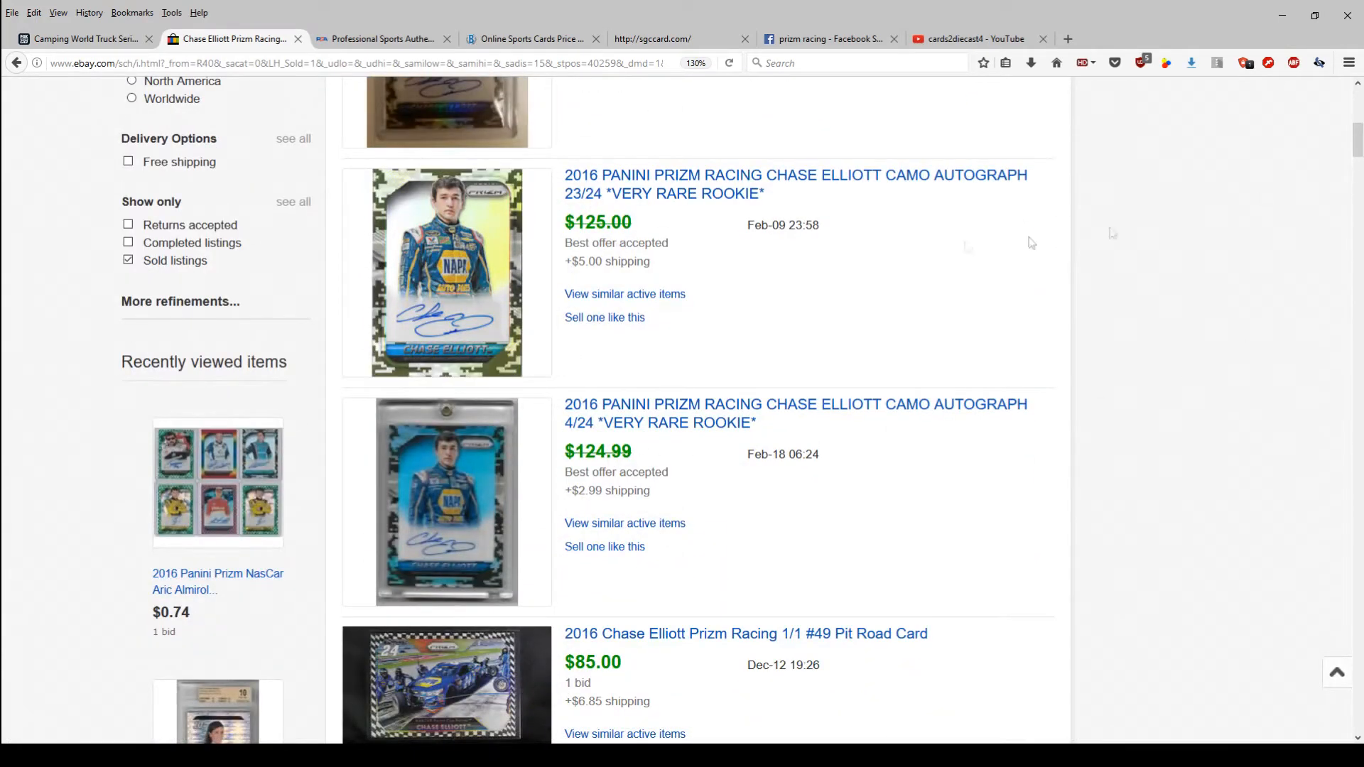
{"action": "scroll", "scroll_direction": "down", "scroll_amount": 3}
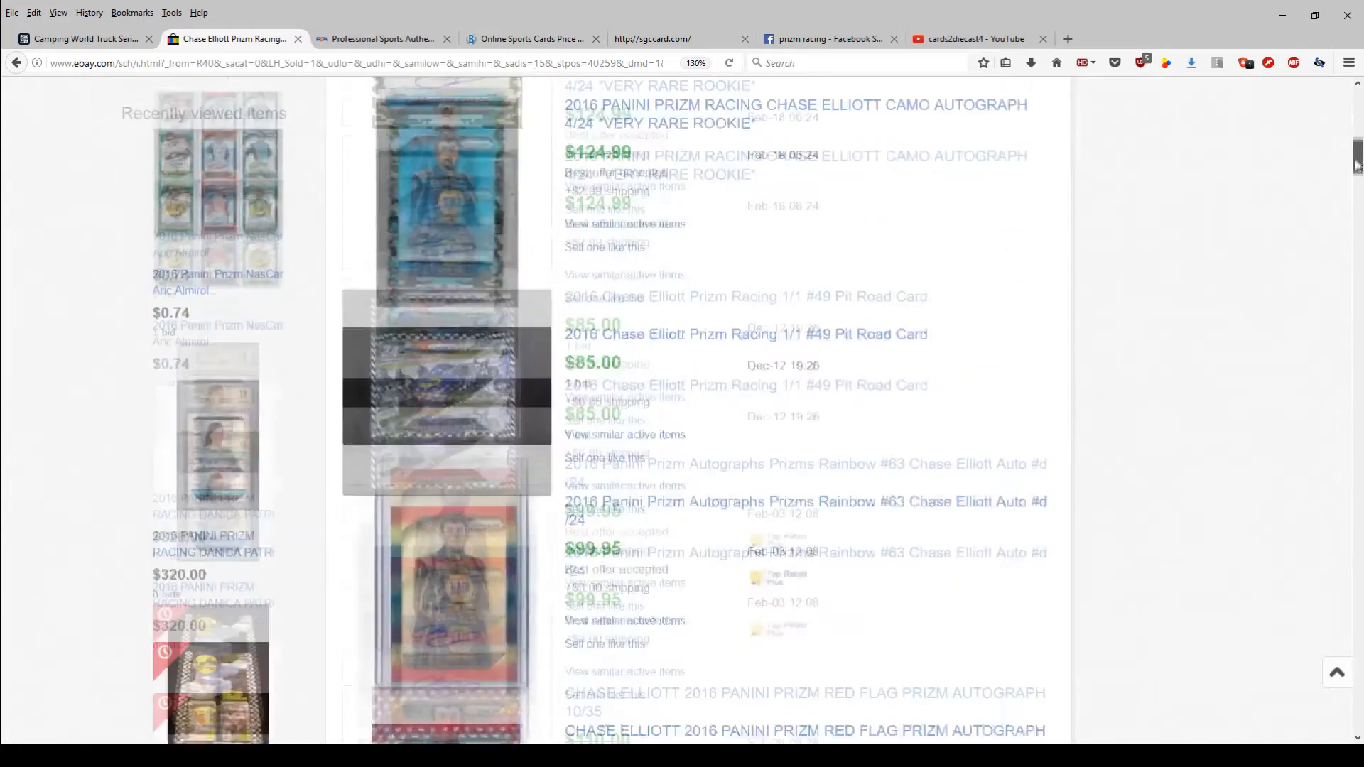
{"action": "scroll", "scroll_direction": "down", "scroll_amount": 3}
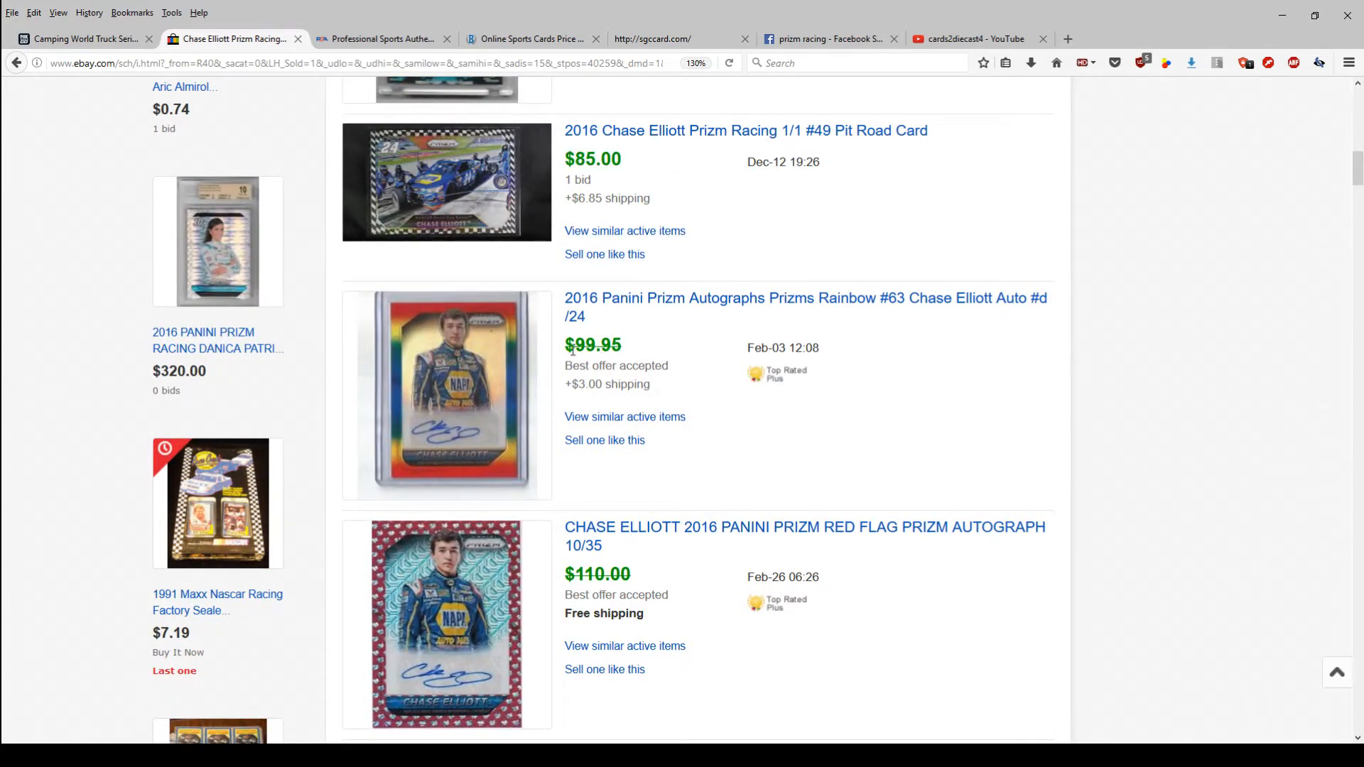
{"action": "scroll", "scroll_direction": "down", "scroll_amount": 3}
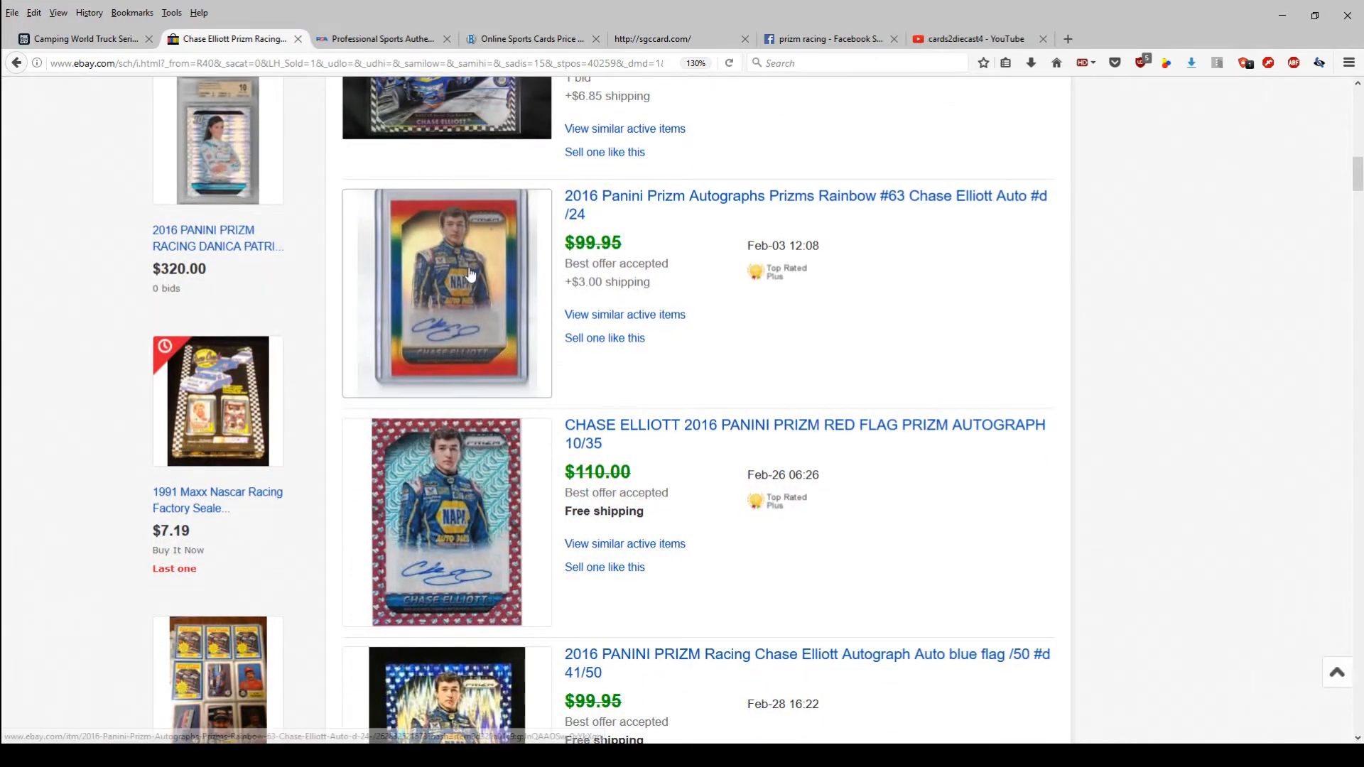
{"action": "scroll", "scroll_direction": "down", "scroll_amount": 3}
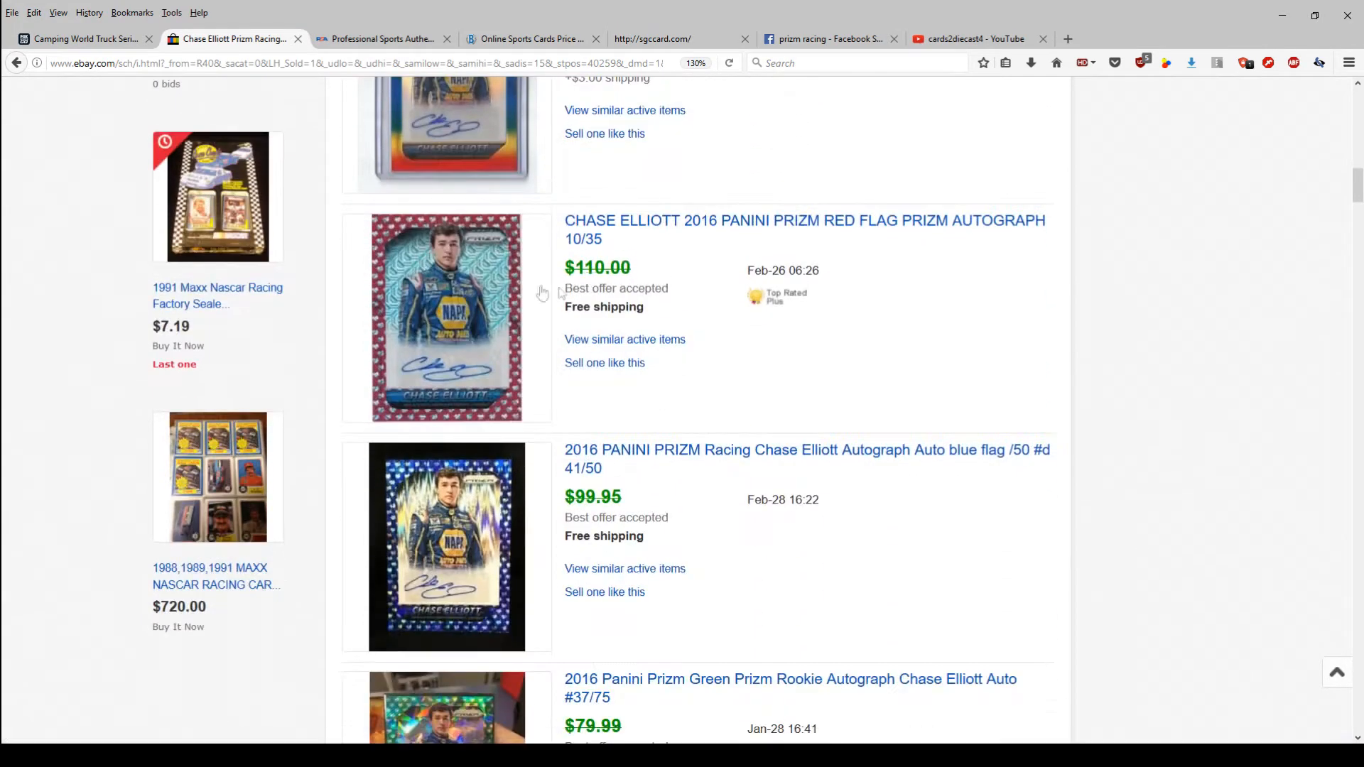
{"action": "scroll", "scroll_direction": "down", "scroll_amount": 3}
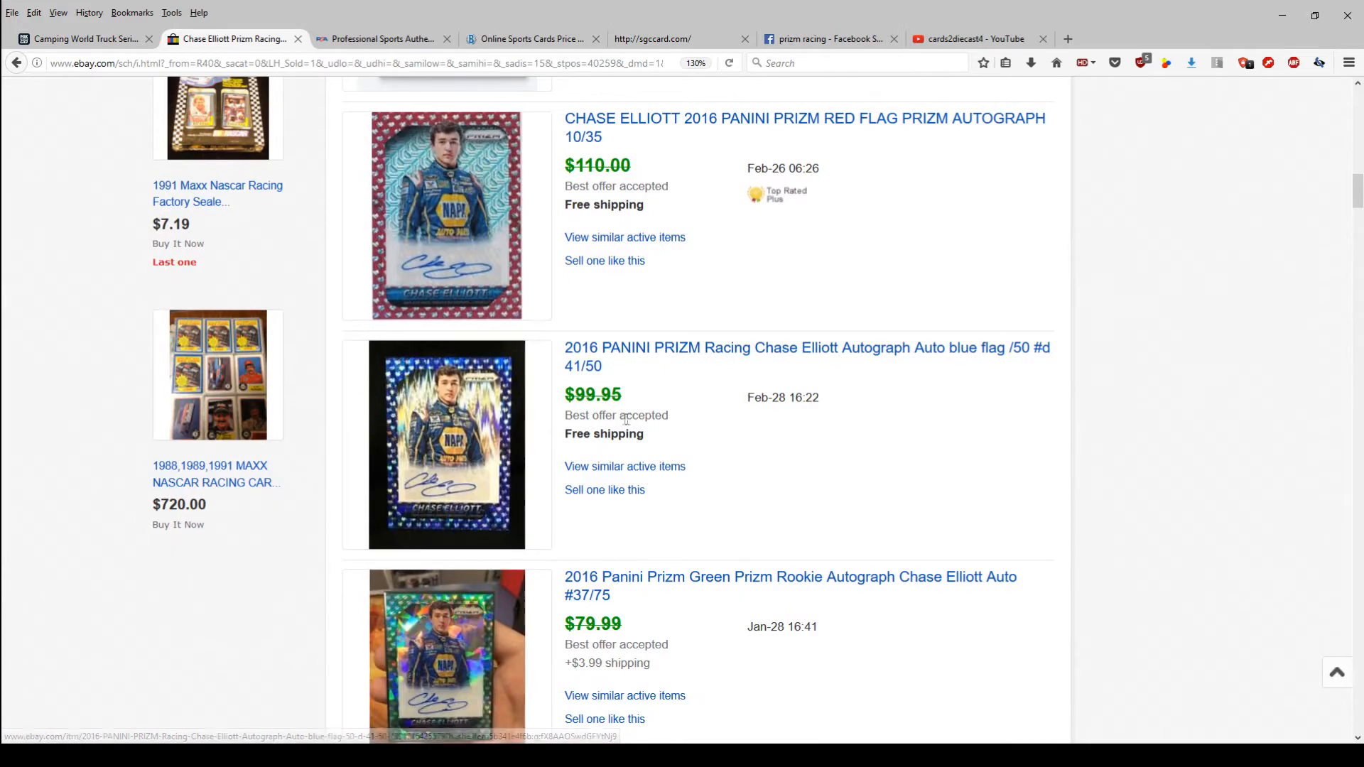
{"action": "scroll", "scroll_direction": "down", "scroll_amount": 3}
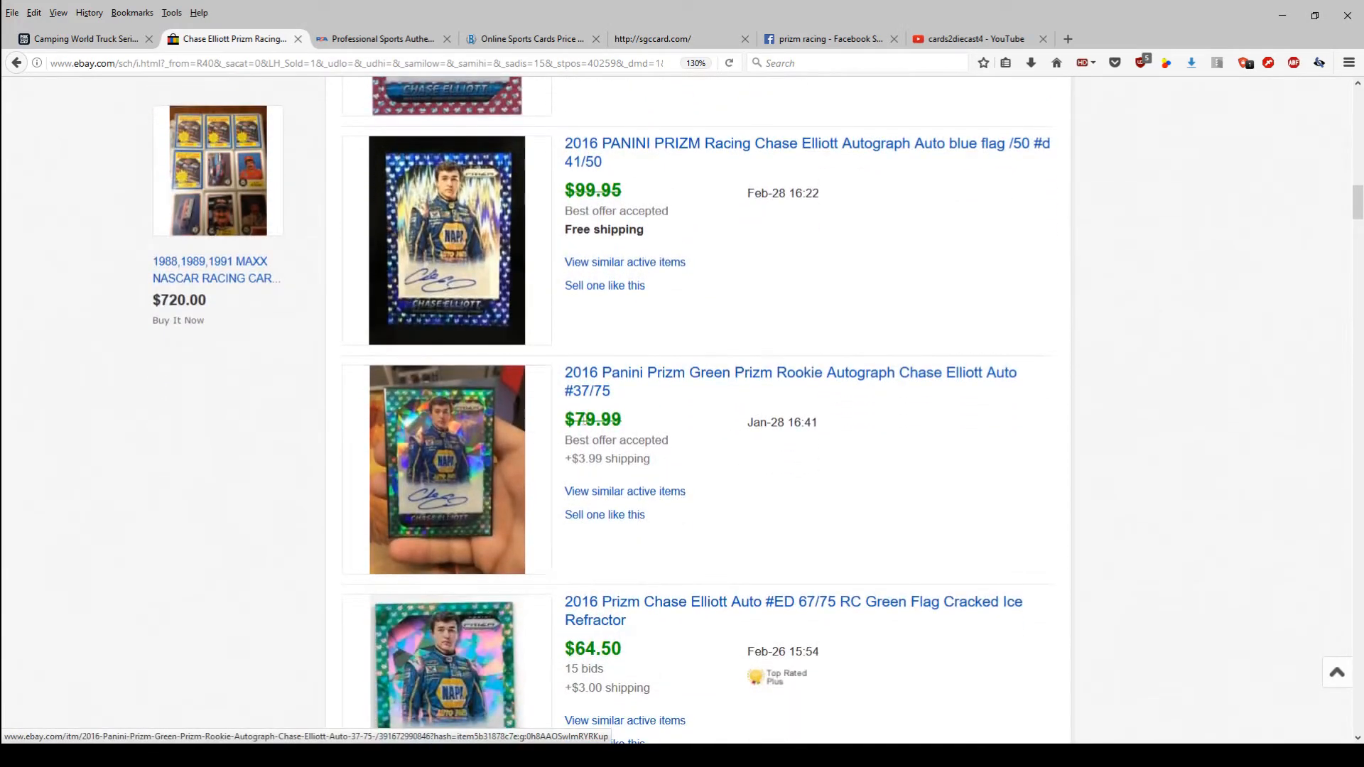
{"action": "scroll", "scroll_direction": "down", "scroll_amount": 3}
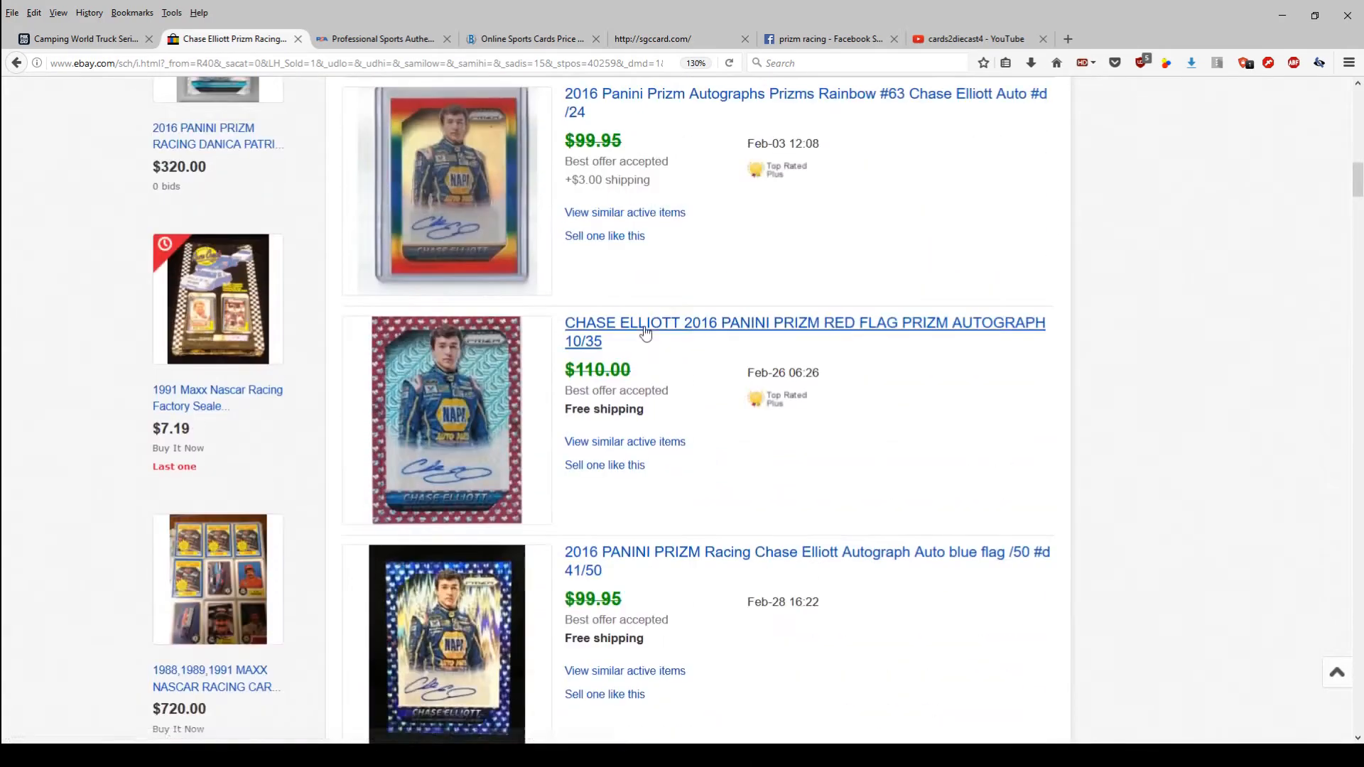
{"action": "scroll", "scroll_direction": "down", "scroll_amount": 3}
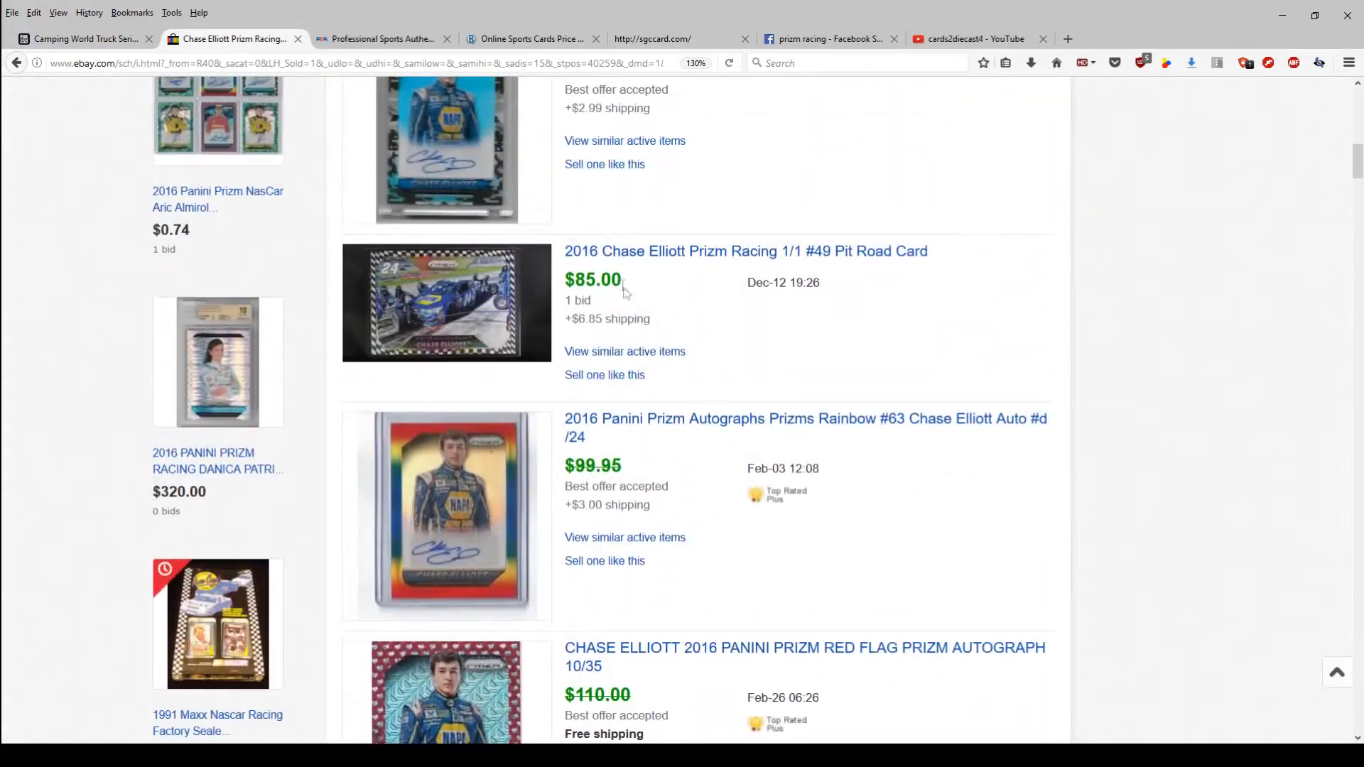
{"action": "scroll", "scroll_direction": "down", "scroll_amount": 3}
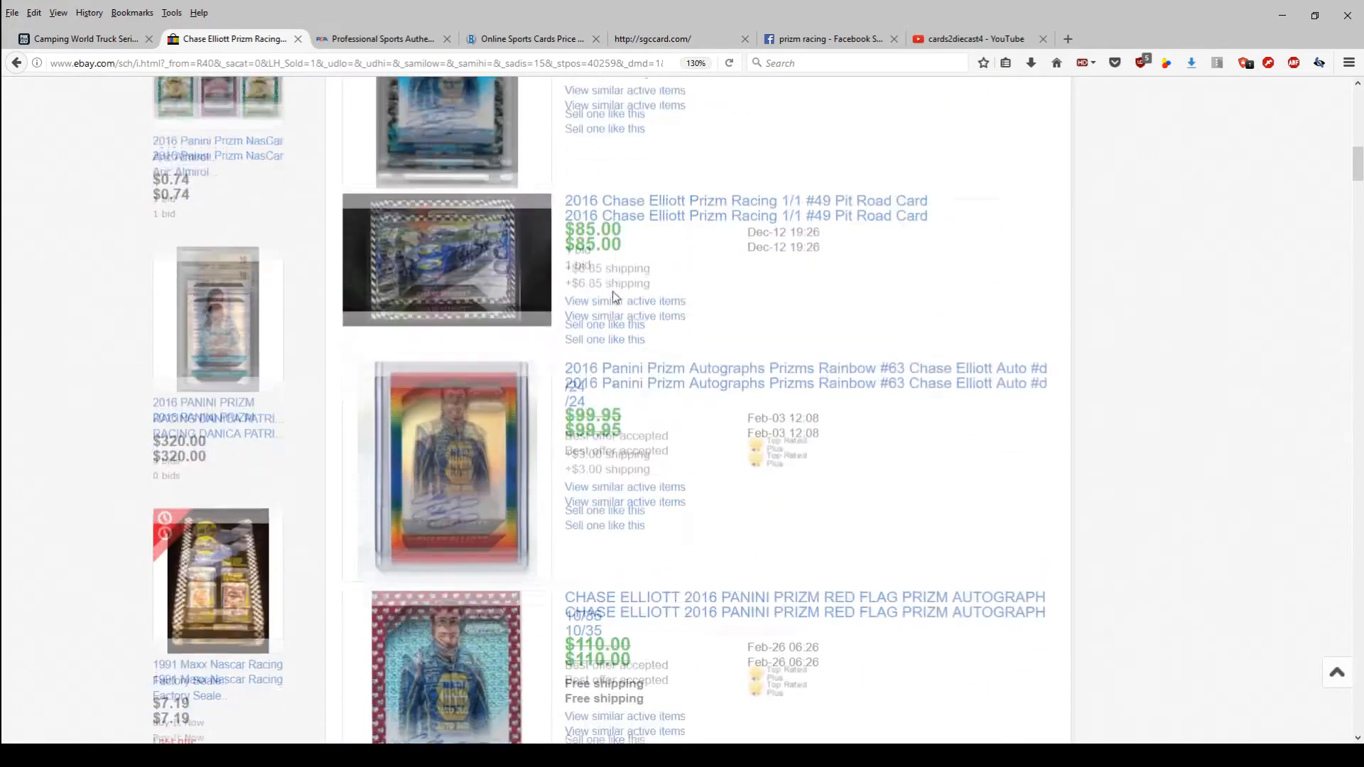
{"action": "scroll", "scroll_direction": "down", "scroll_amount": 3}
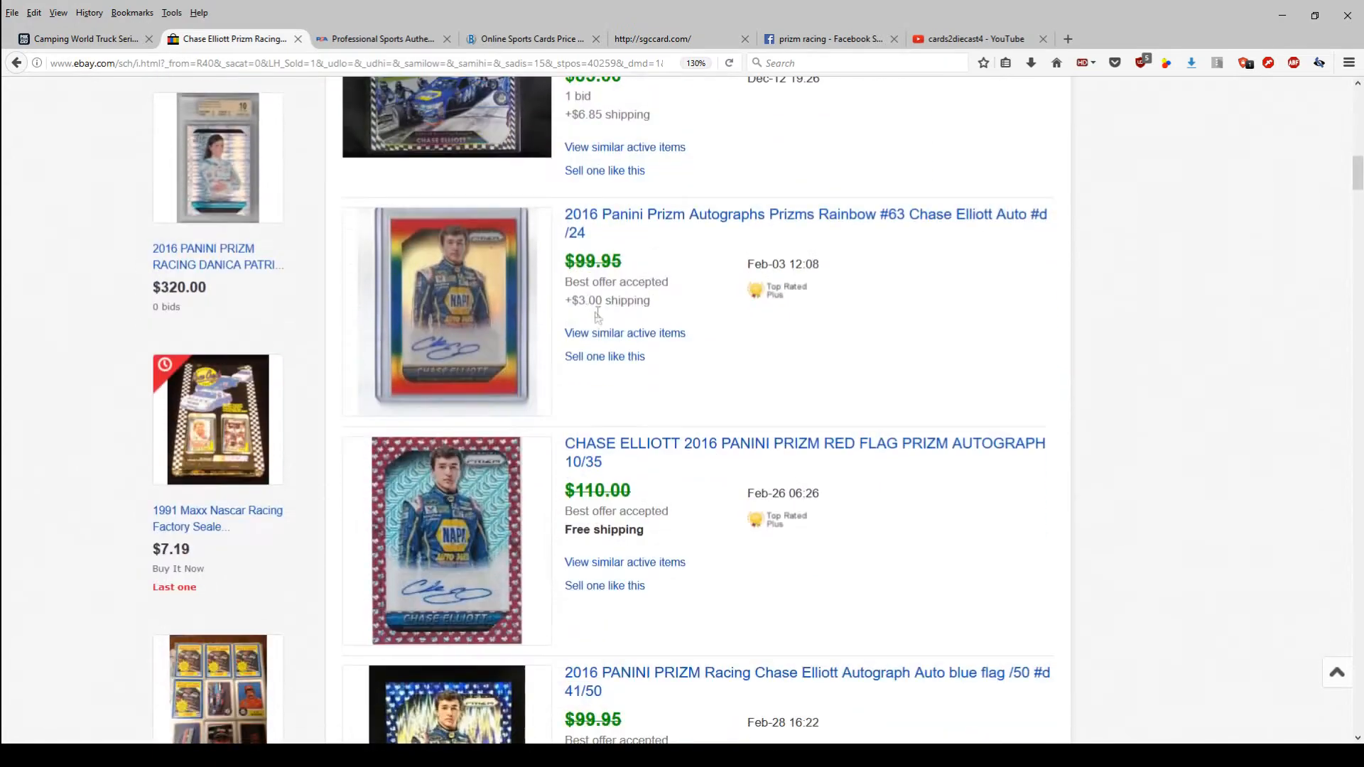
{"action": "scroll", "scroll_direction": "up", "scroll_amount": 3}
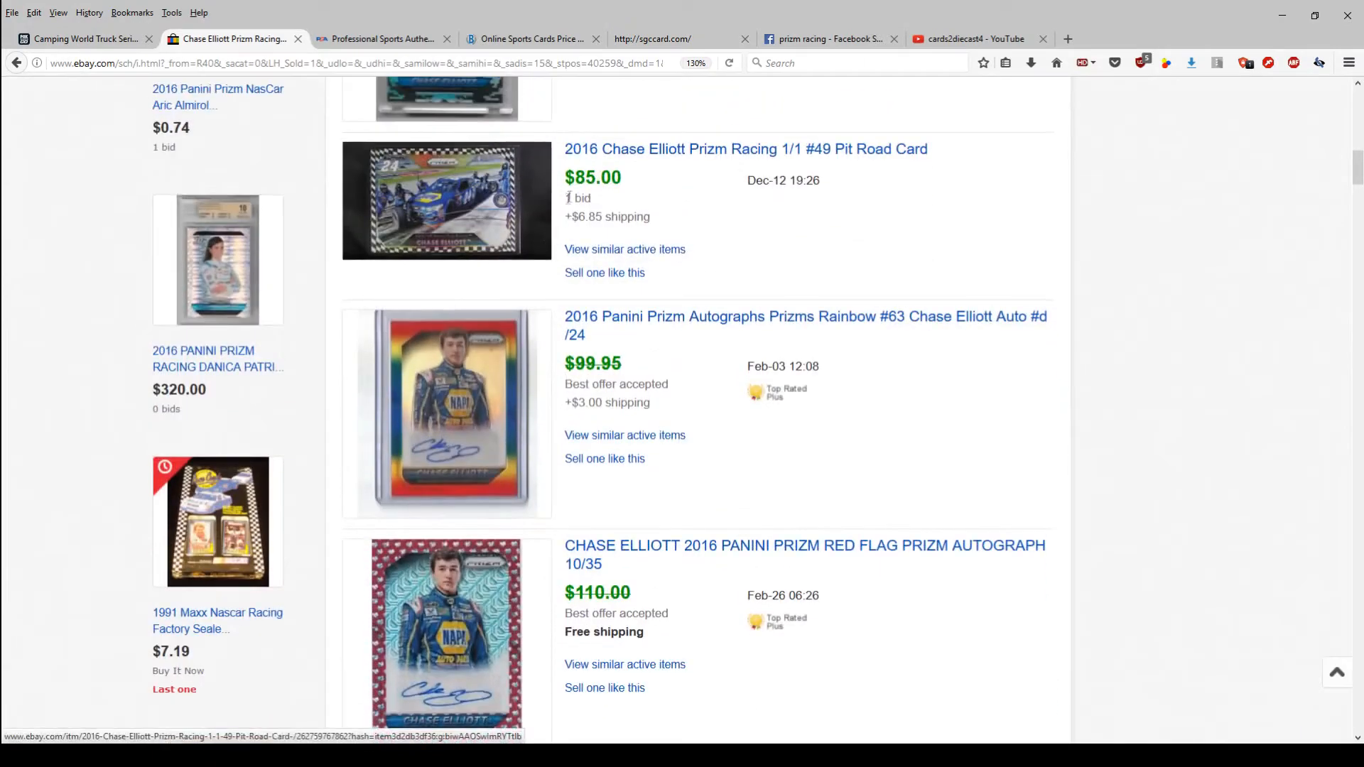
{"action": "scroll", "scroll_direction": "down", "scroll_amount": 3}
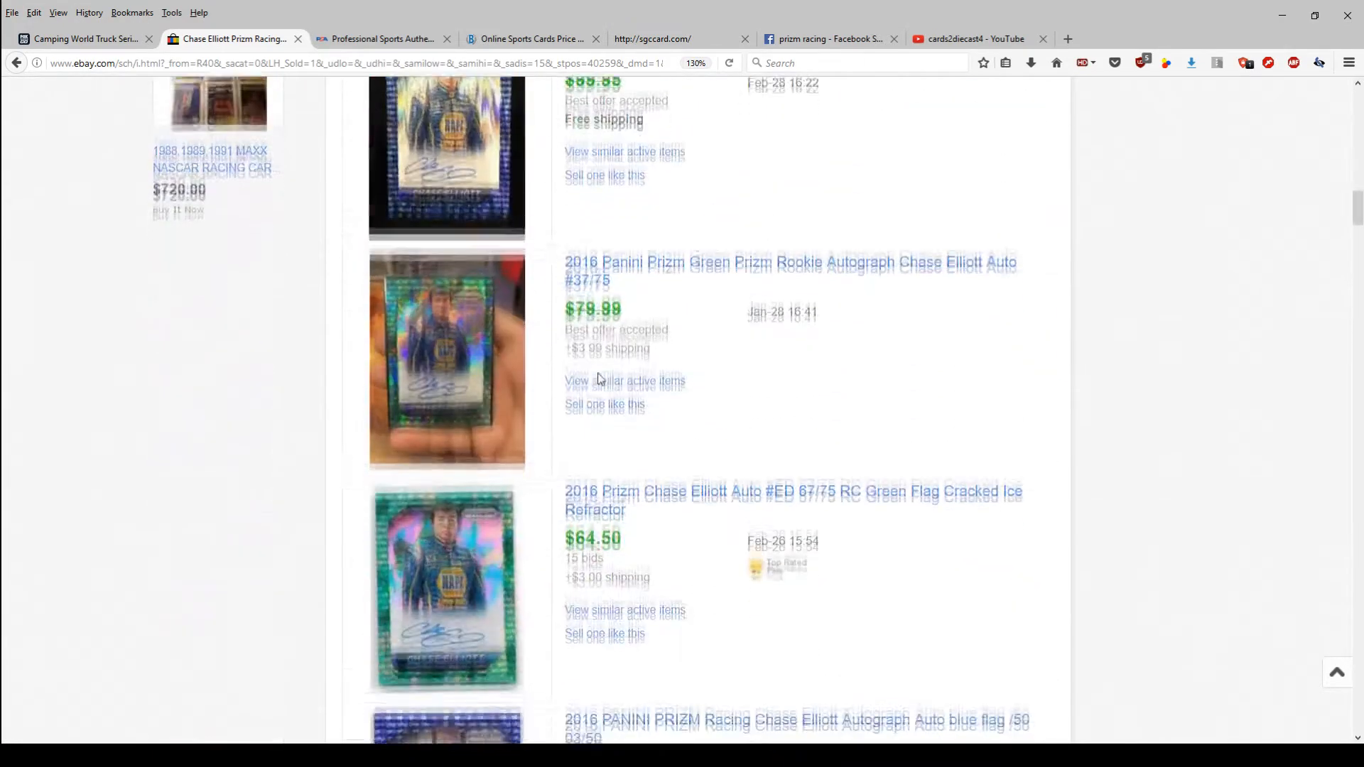
{"action": "scroll", "scroll_direction": "down", "scroll_amount": 3}
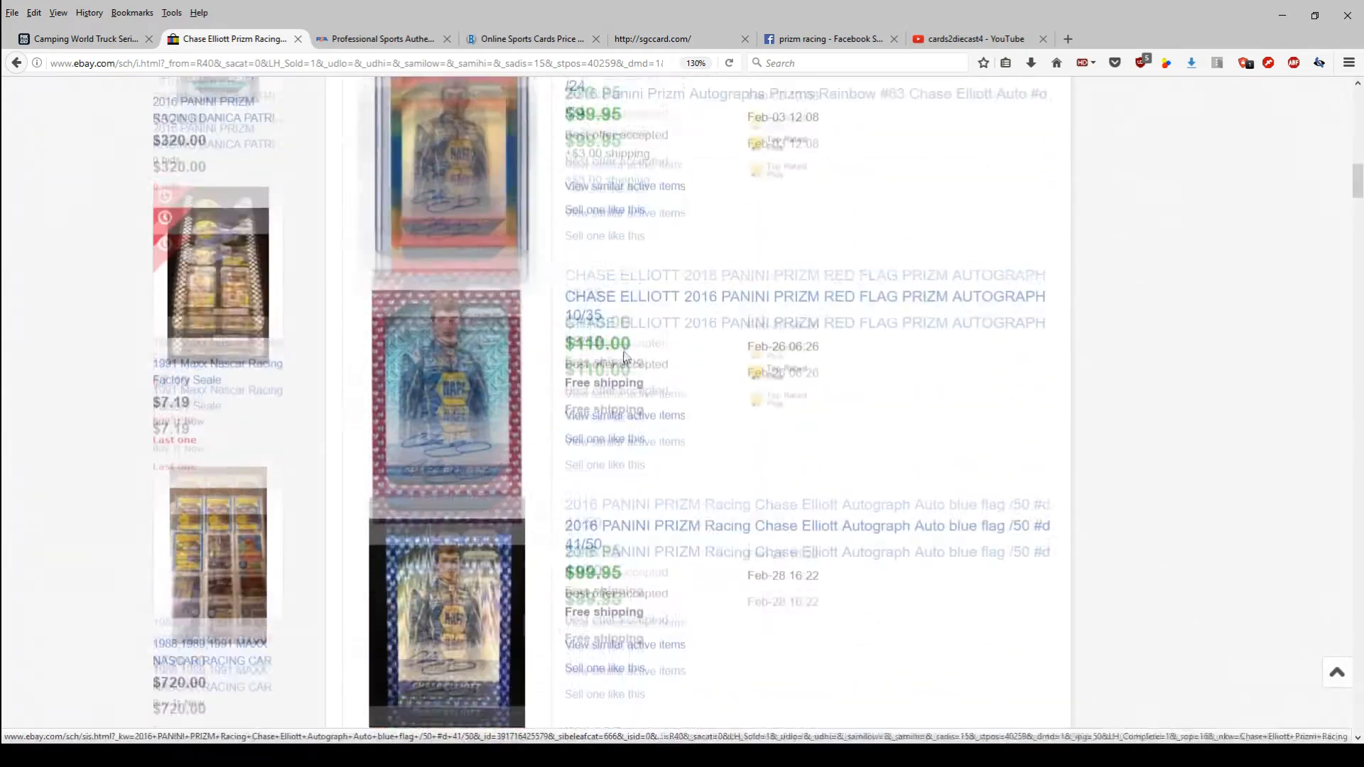
{"action": "scroll", "scroll_direction": "down", "scroll_amount": 3}
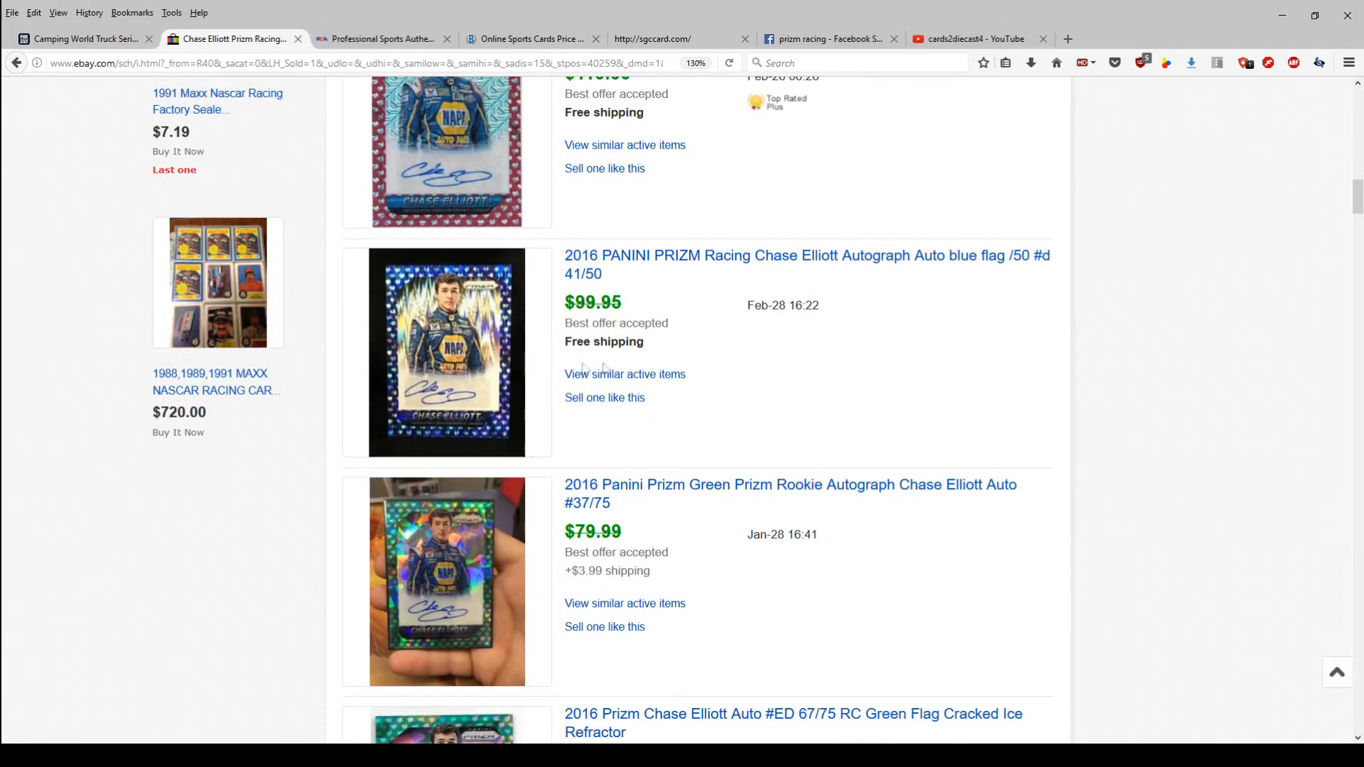
{"action": "scroll", "scroll_direction": "up", "scroll_amount": 3}
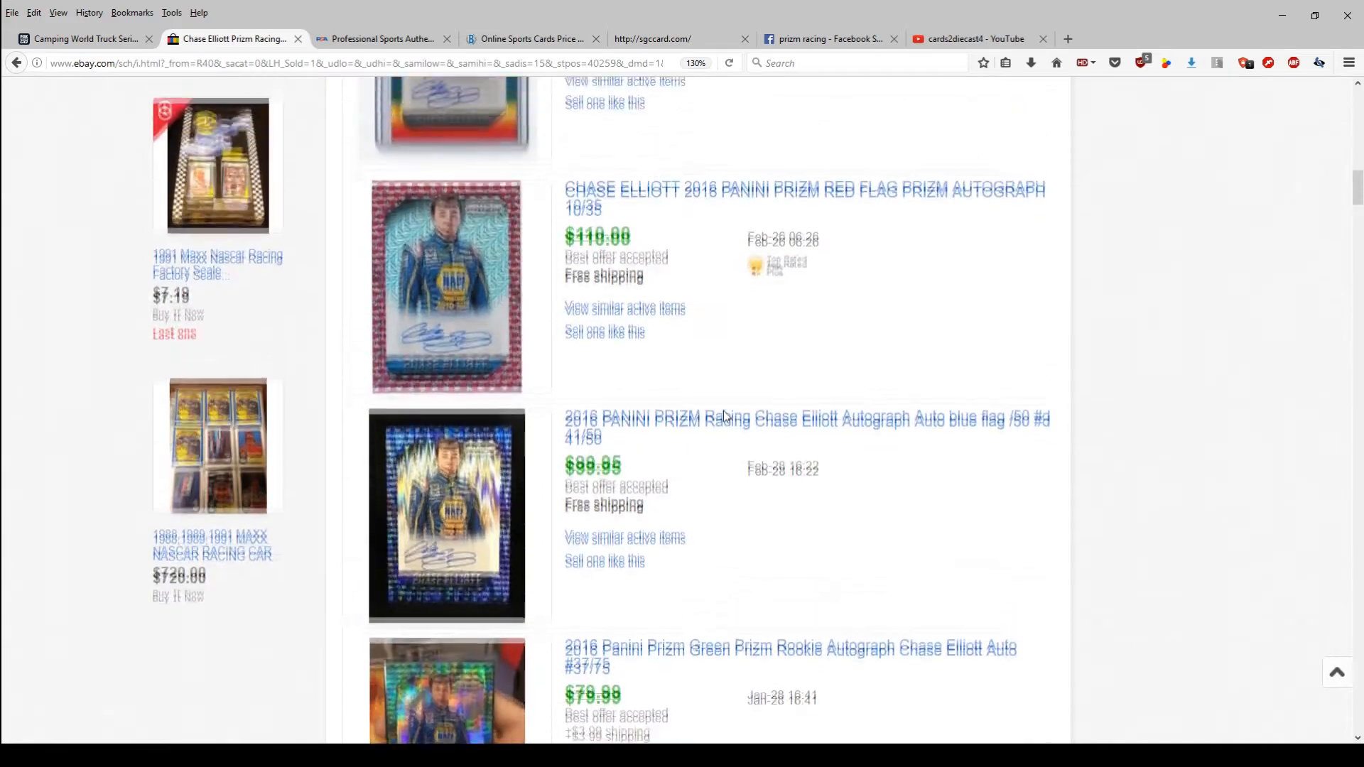
{"action": "scroll", "scroll_direction": "down", "scroll_amount": 3}
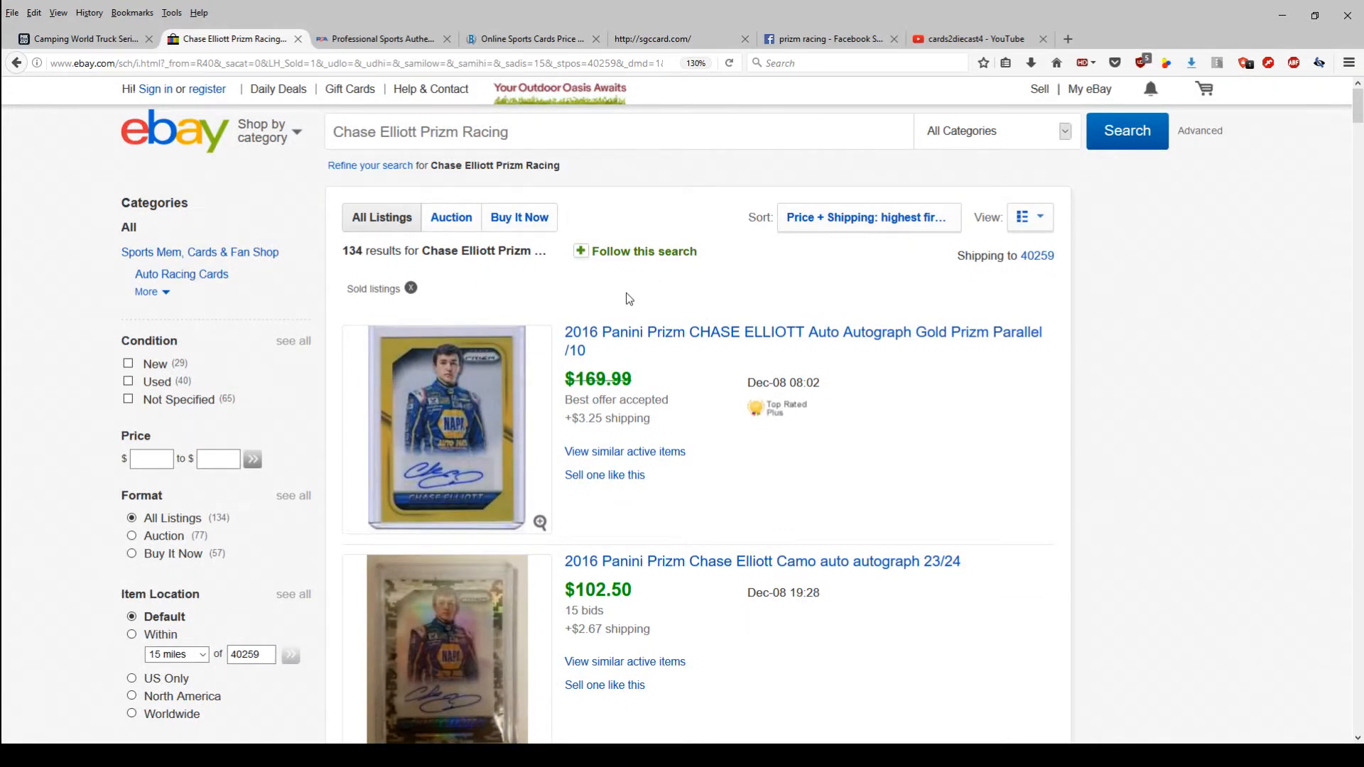
Glance at the PSA, Beckett and SGC tabs, settling on the PSA site
{"action": "left_click", "coordinate": [379, 38]}
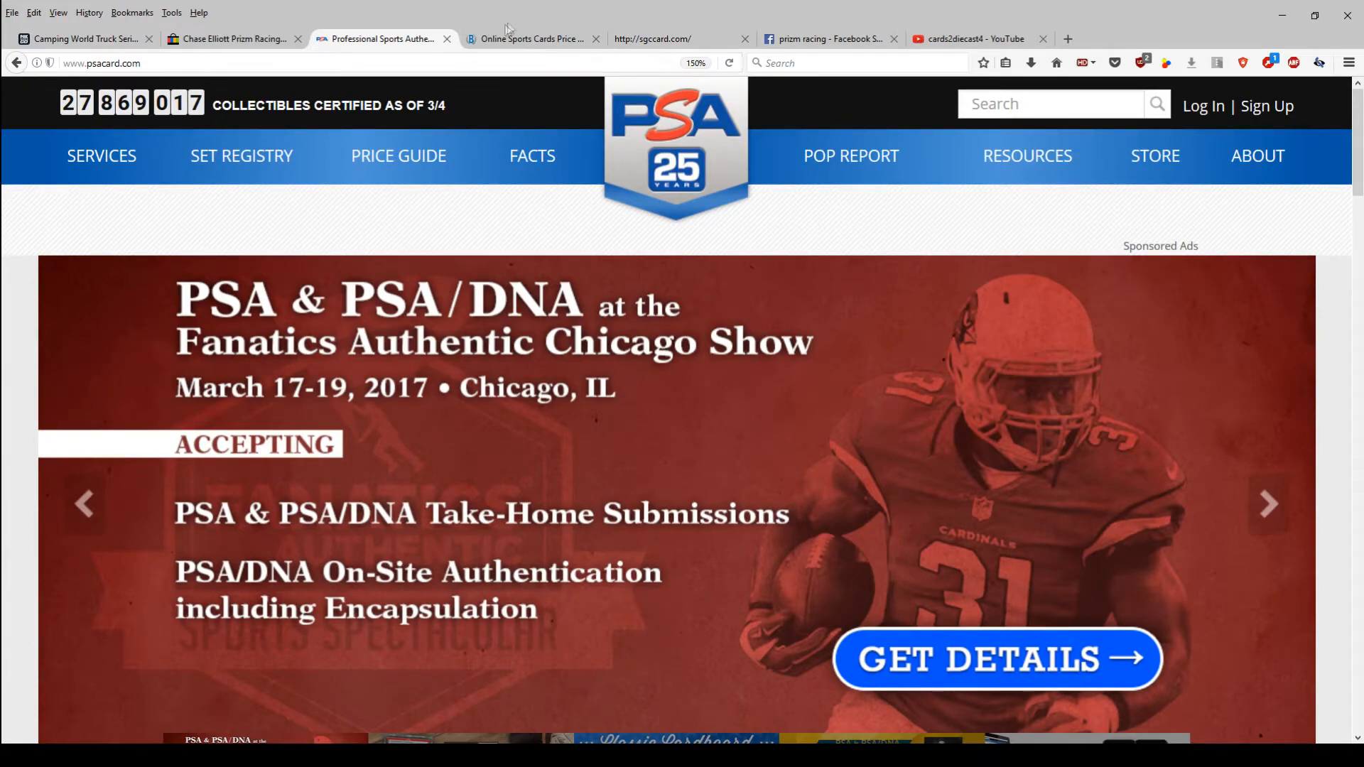
{"action": "mouse_move", "coordinate": [530, 38]}
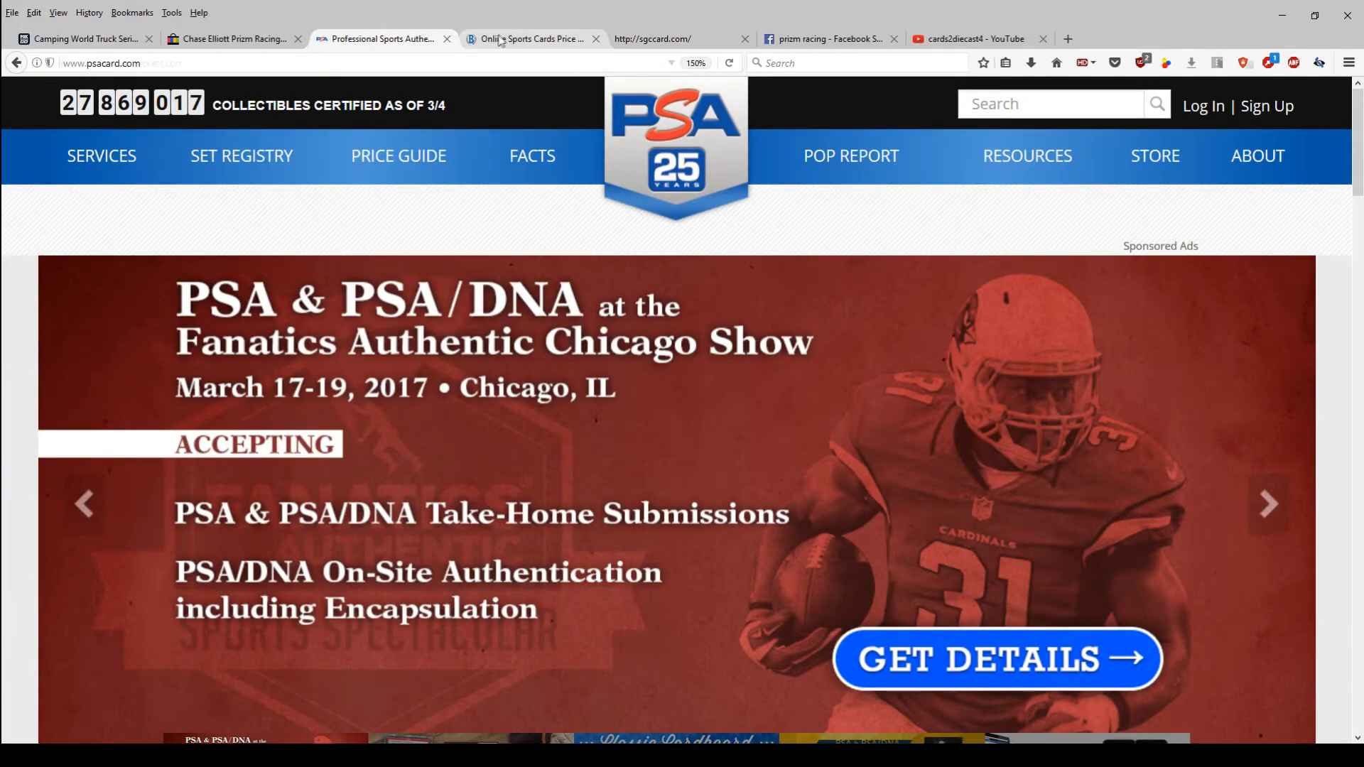
{"action": "left_click", "coordinate": [530, 38]}
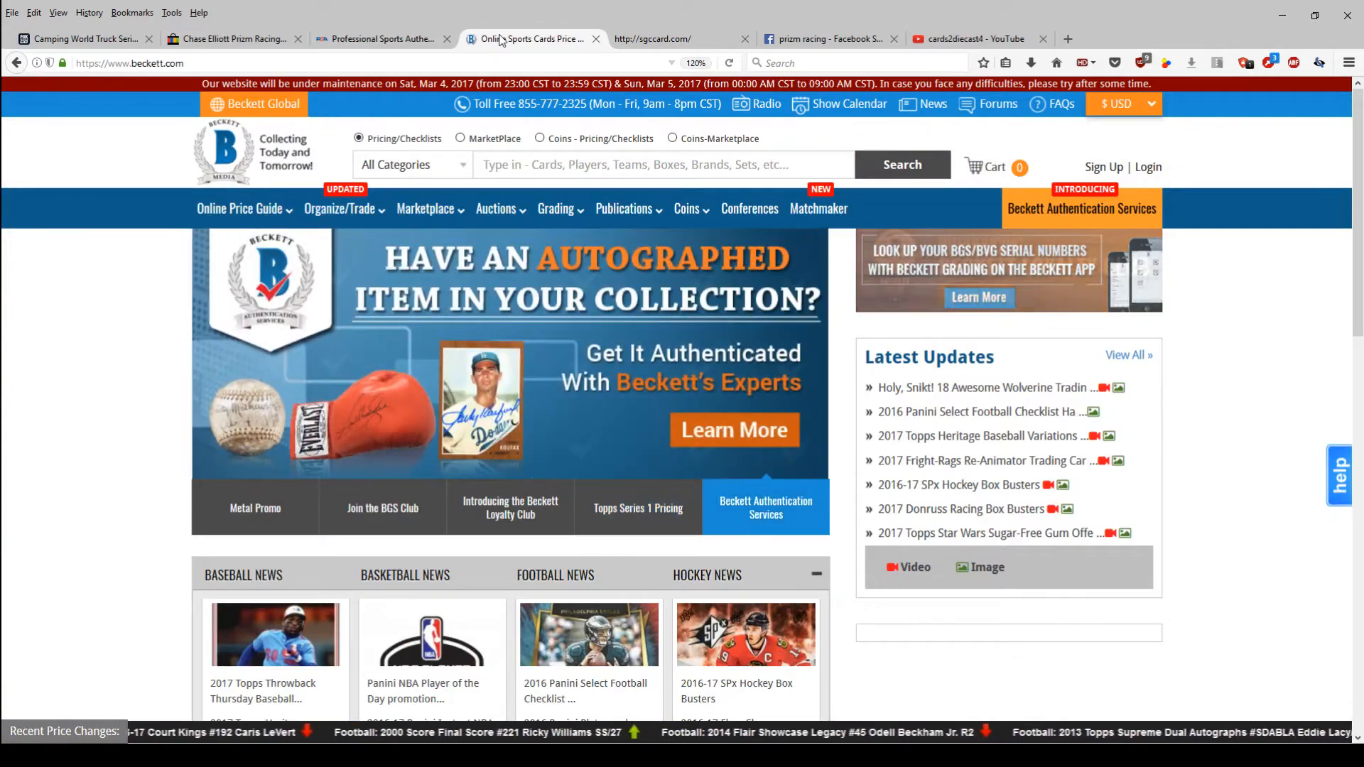
{"action": "left_click", "coordinate": [680, 38]}
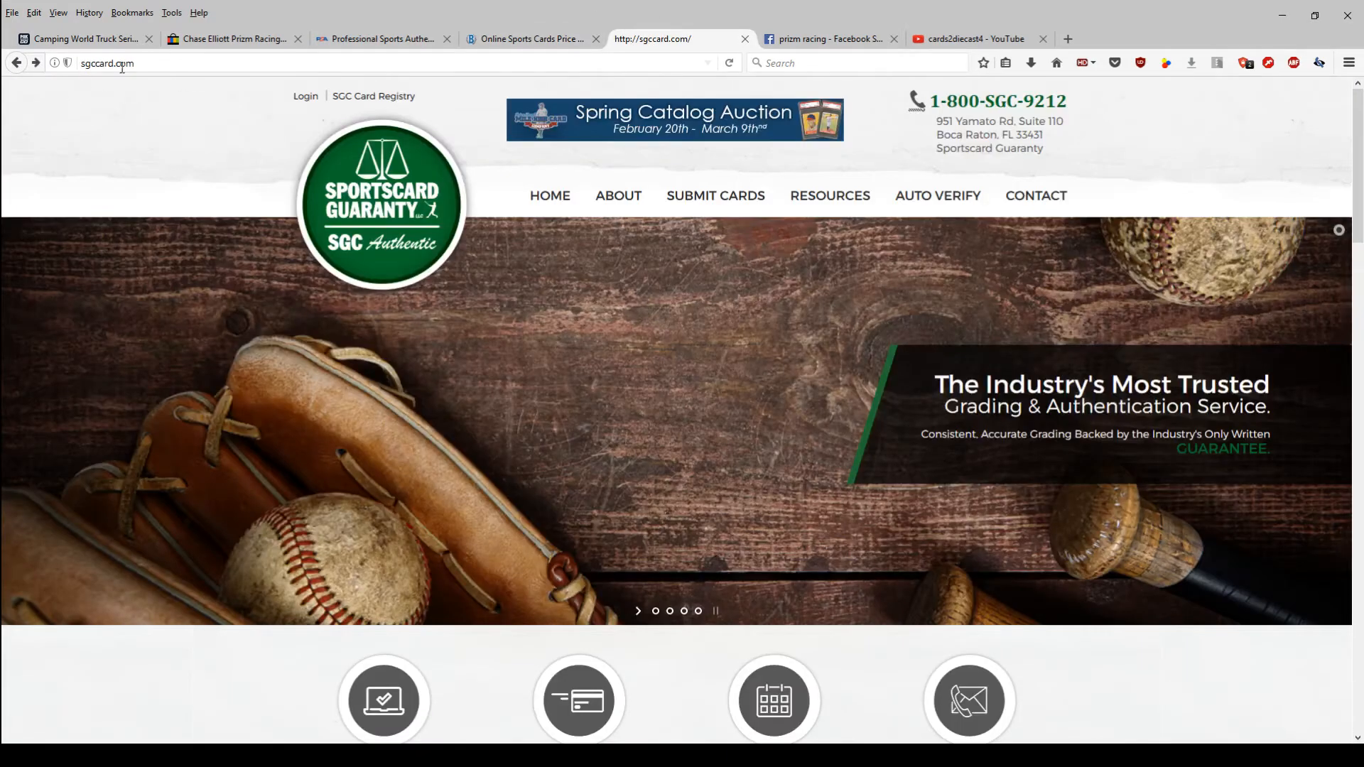
{"action": "left_click", "coordinate": [378, 40]}
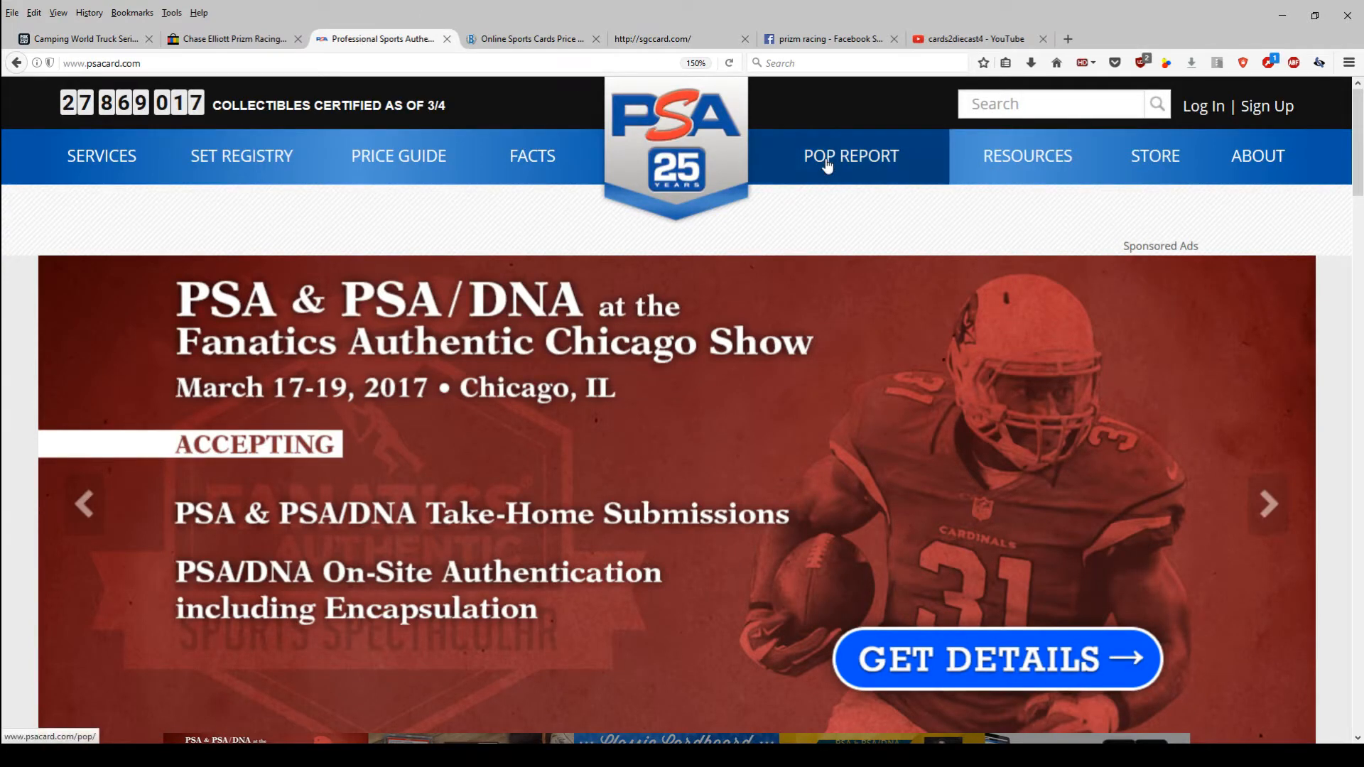
{"action": "mouse_move", "coordinate": [631, 95]}
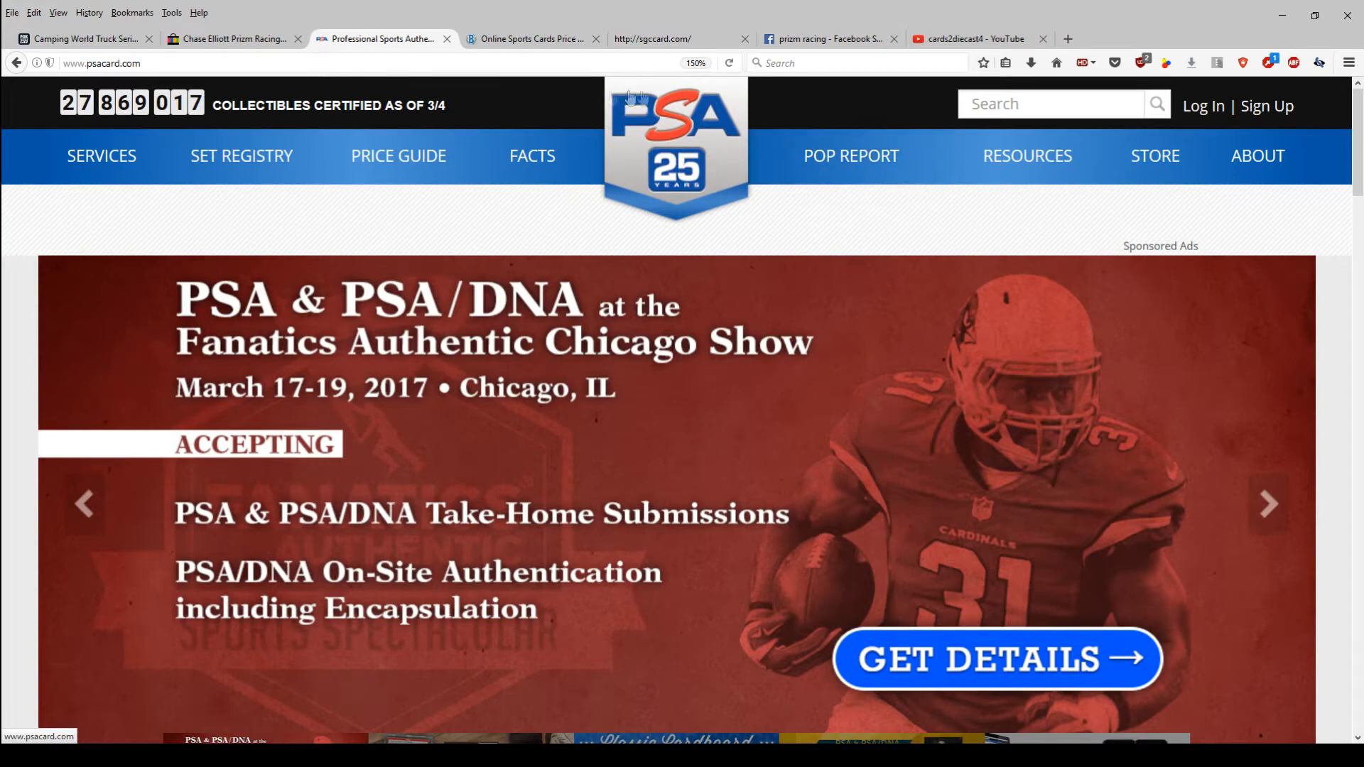
{"action": "mouse_move", "coordinate": [850, 156]}
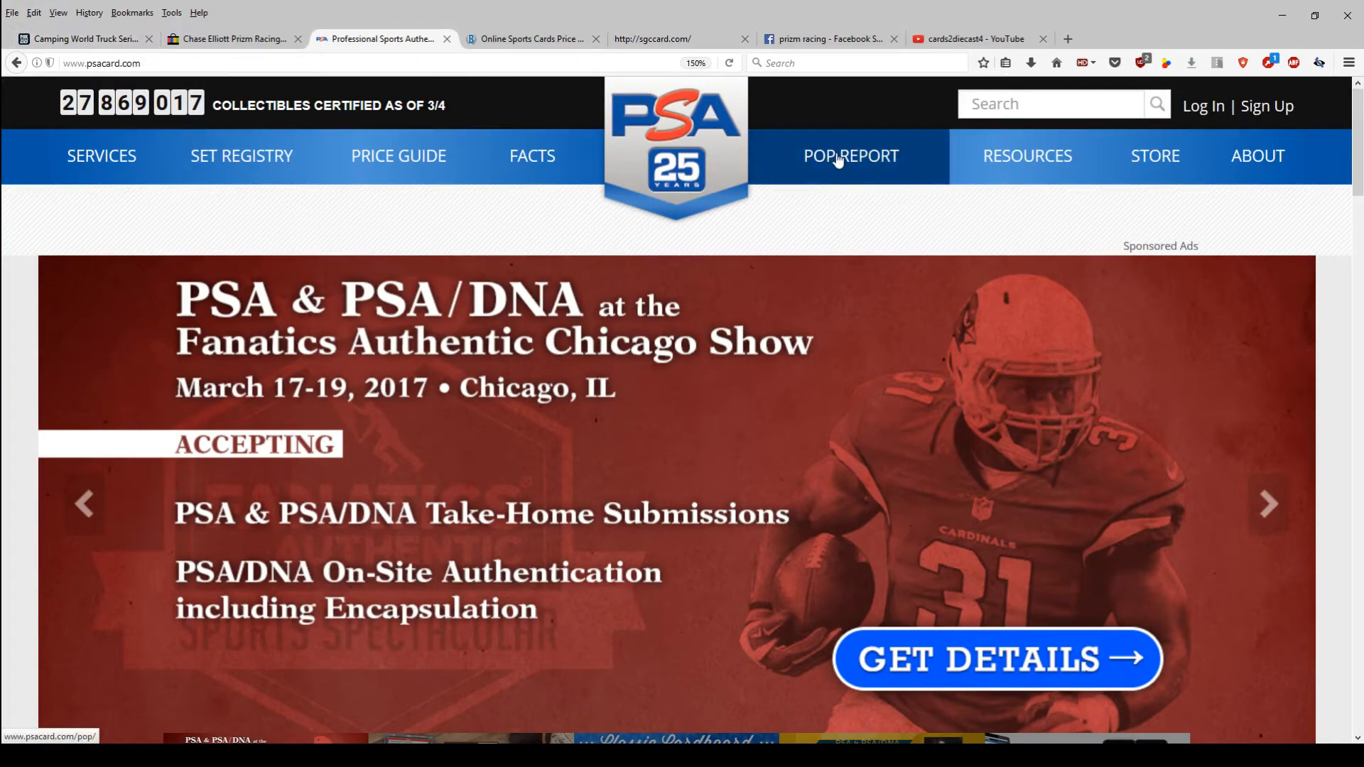
Bring up PSA's POP REPORT page and browse its category tiles
{"action": "left_click", "coordinate": [849, 156]}
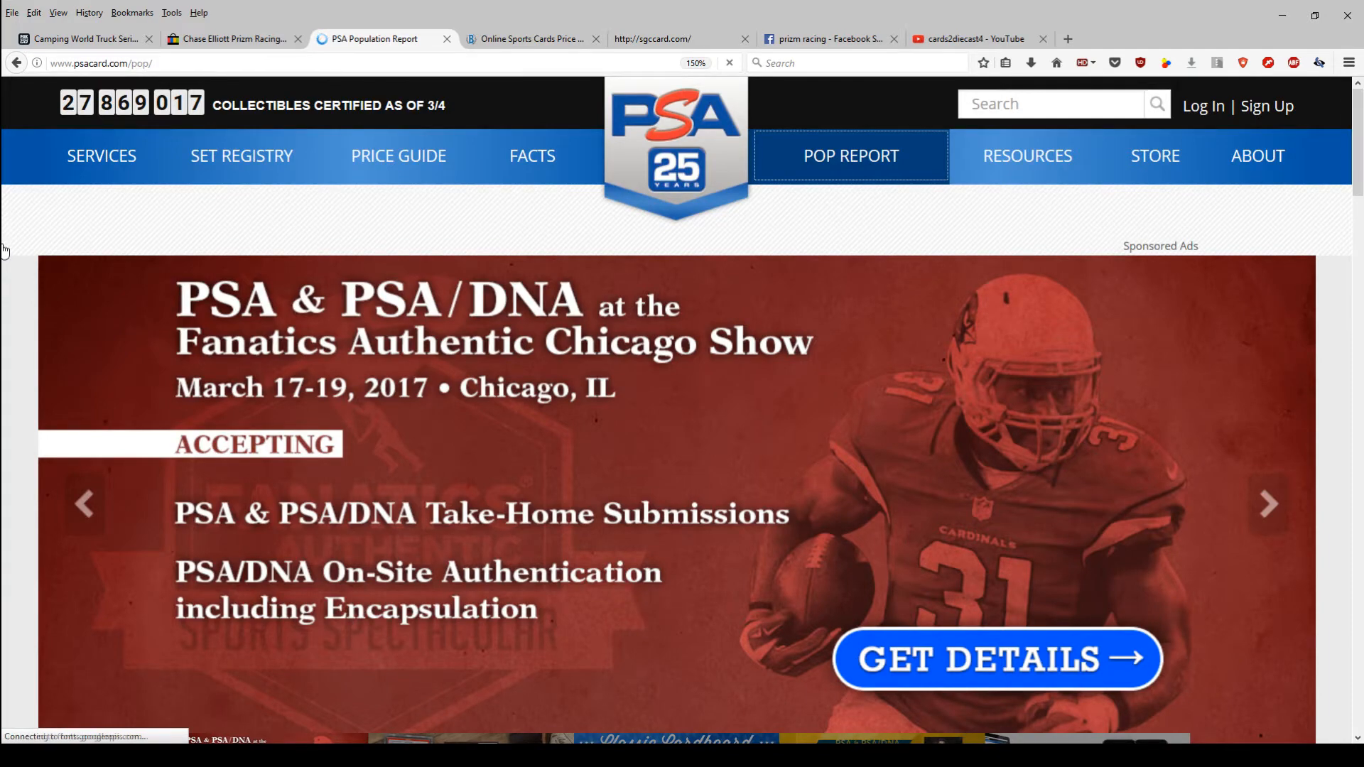
{"action": "left_click", "coordinate": [850, 157]}
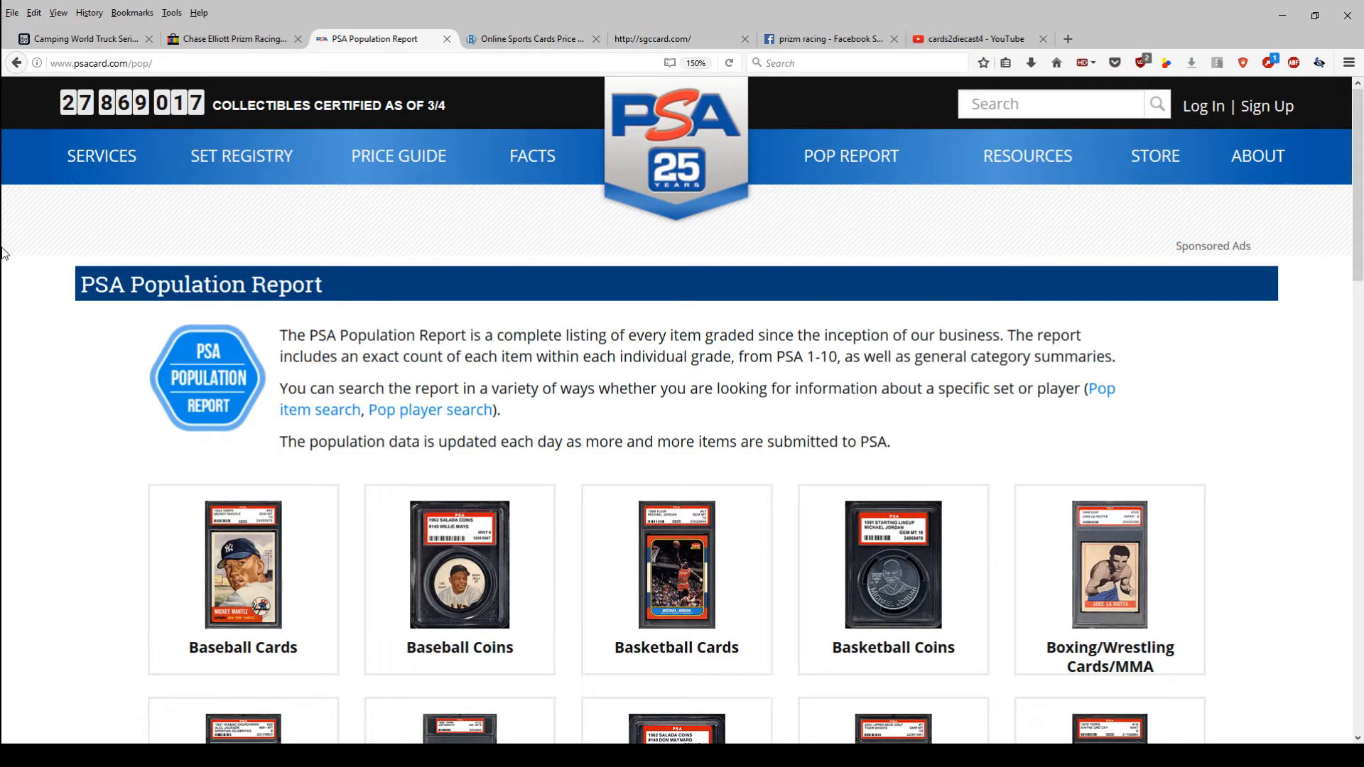
{"action": "mouse_move", "coordinate": [471, 331]}
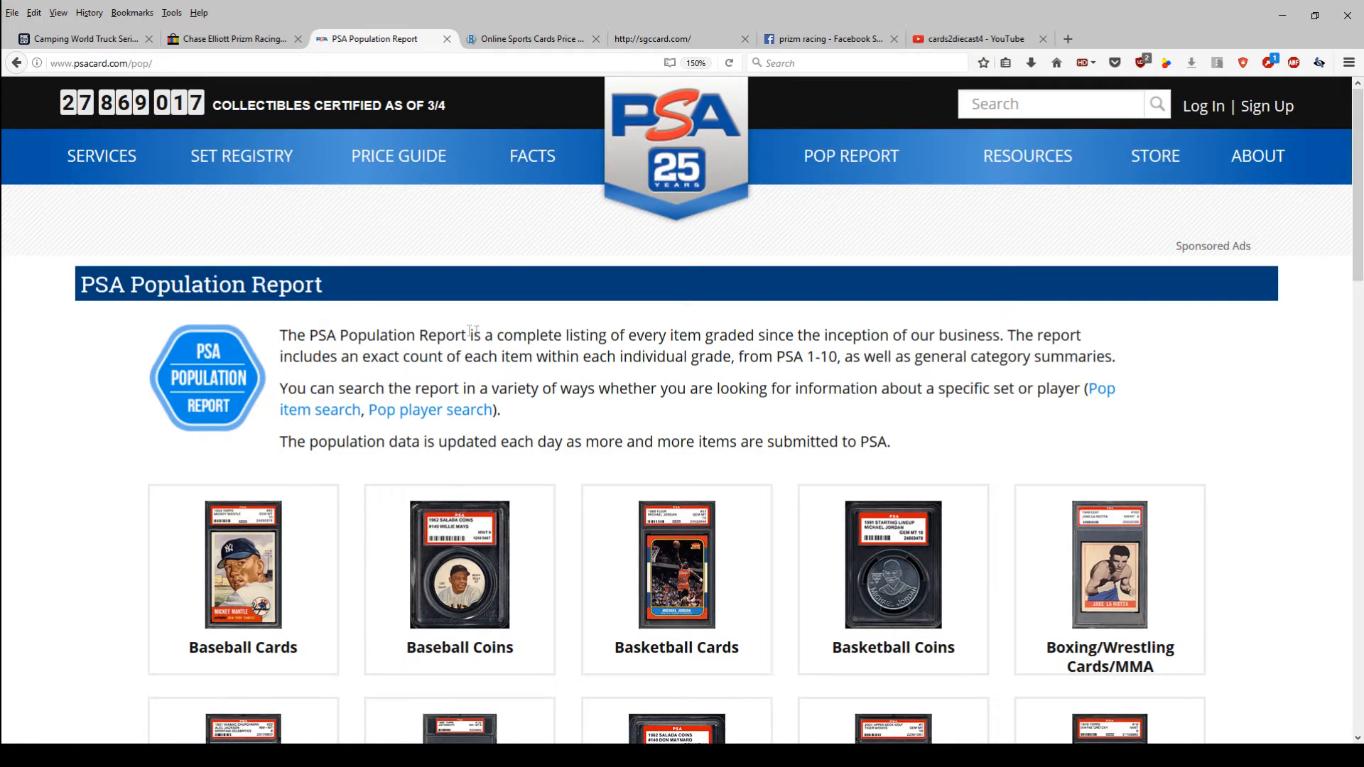
{"action": "scroll", "scroll_direction": "down", "scroll_amount": 3}
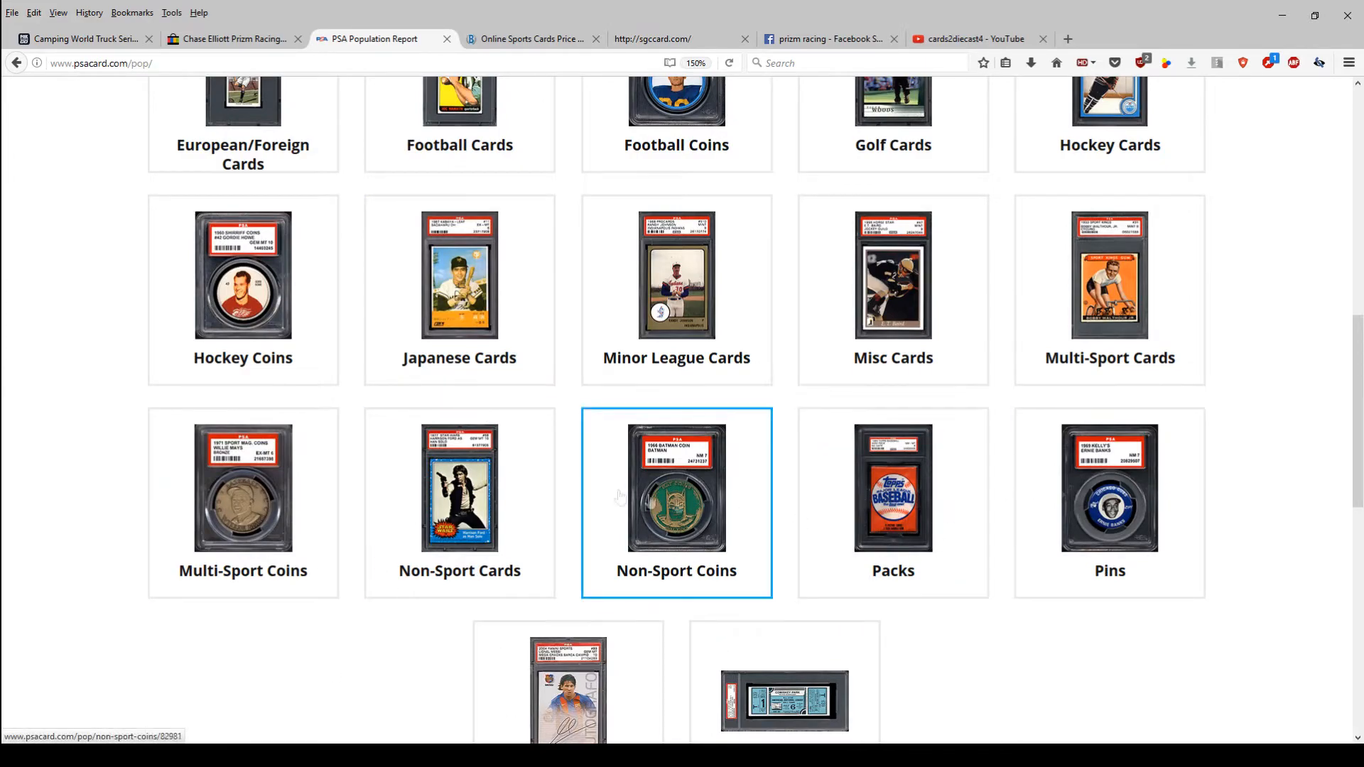
{"action": "mouse_move", "coordinate": [893, 290]}
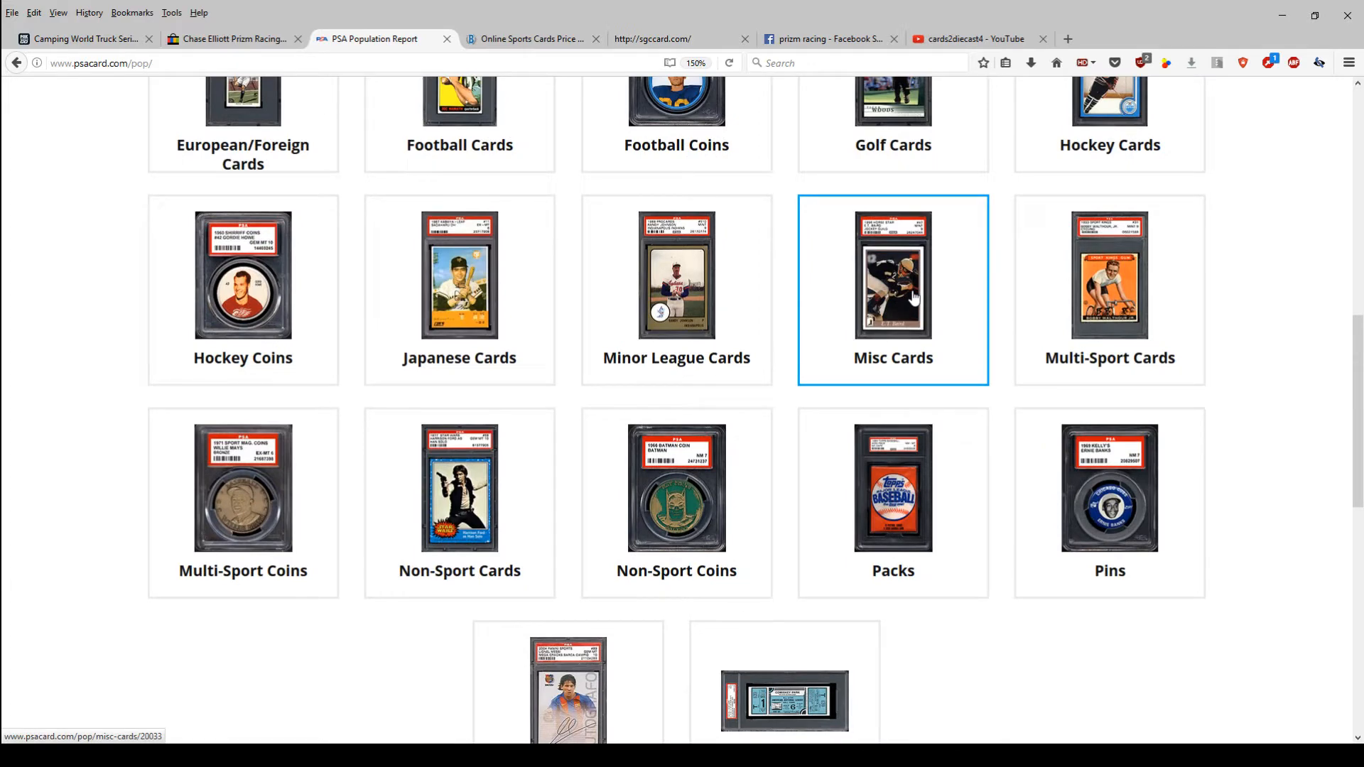
View the Misc Cards population figures and note the total graded count
{"action": "left_click", "coordinate": [892, 275]}
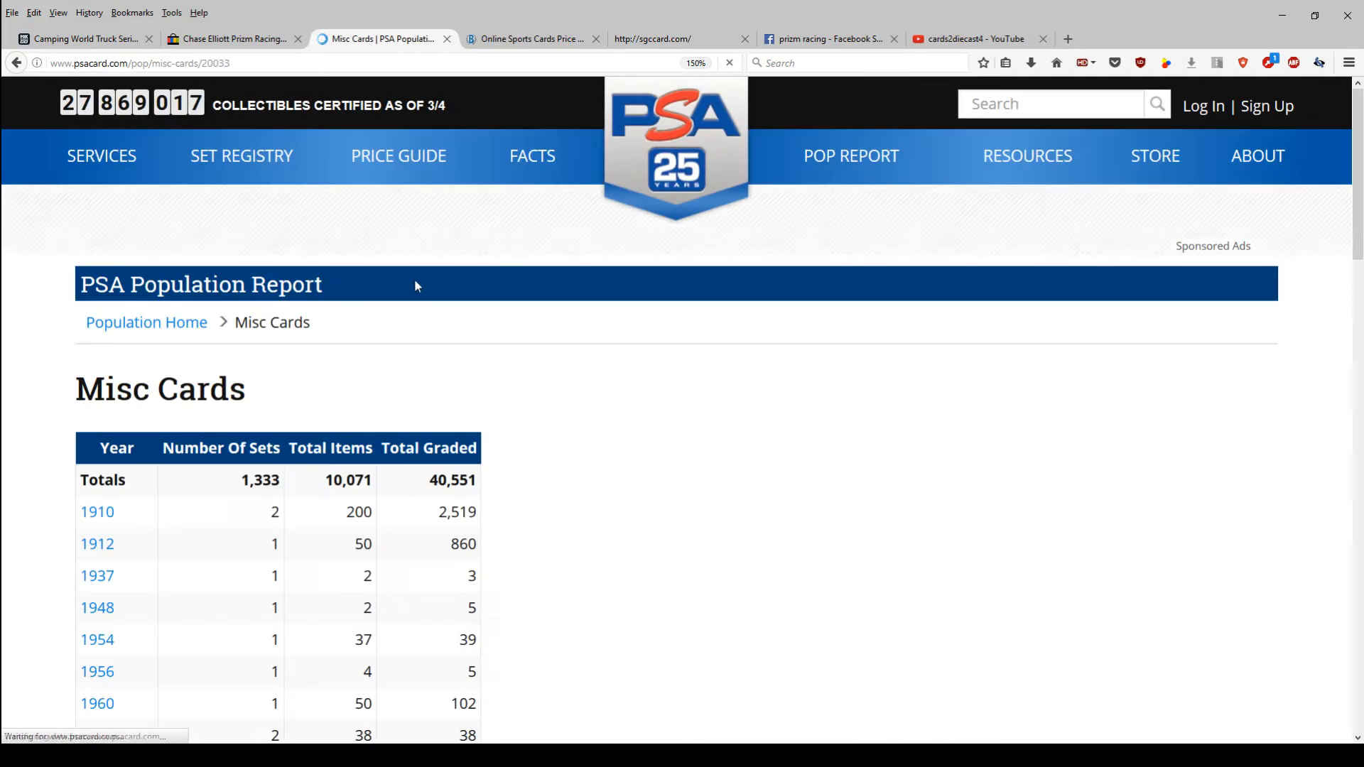
{"action": "scroll", "scroll_direction": "down", "scroll_amount": 3}
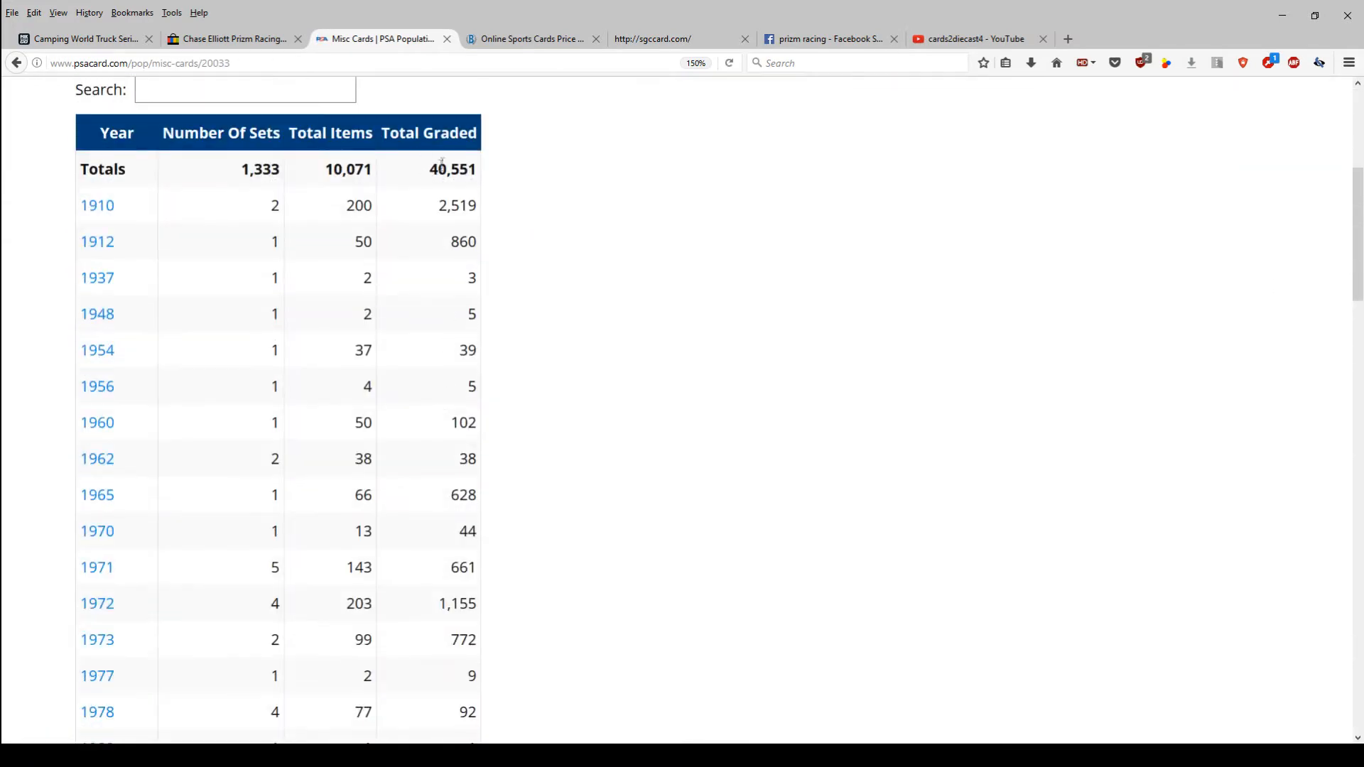
{"action": "double_click", "coordinate": [452, 169]}
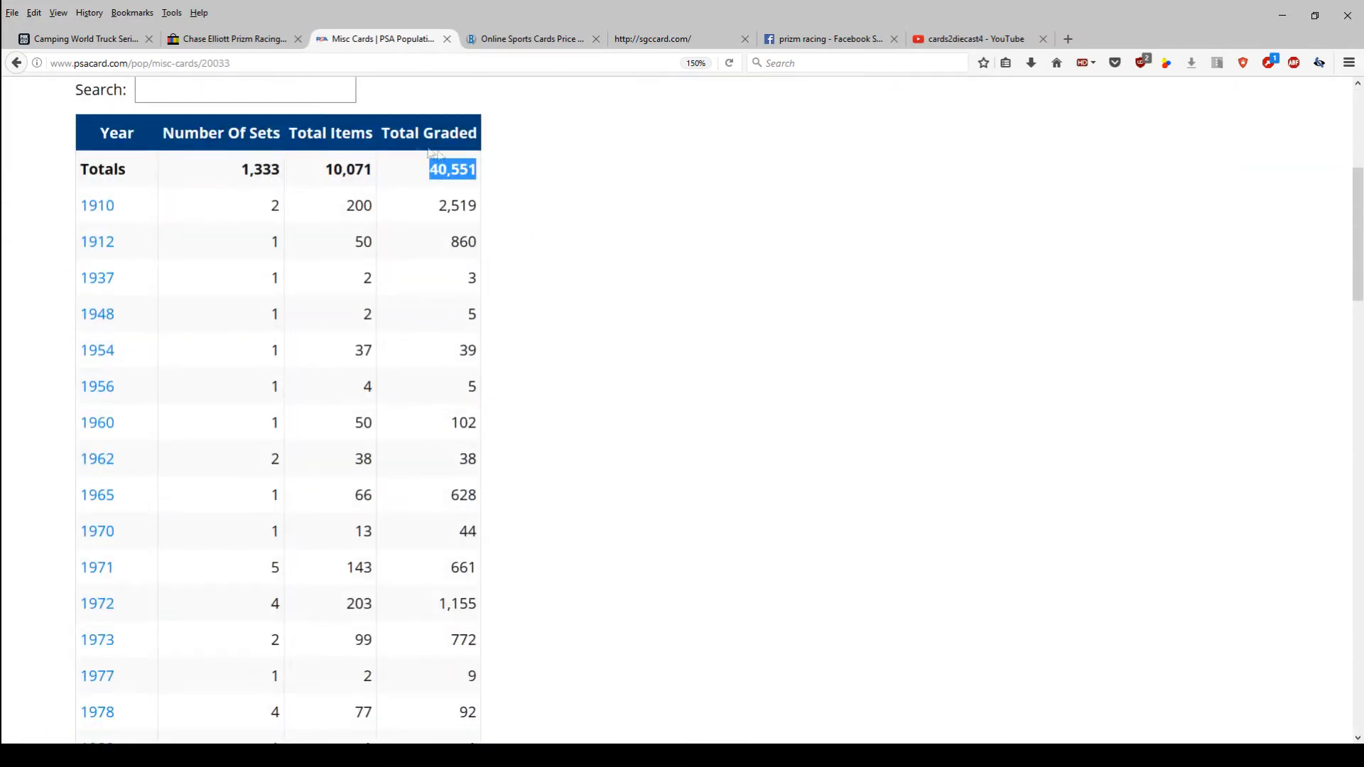
{"action": "scroll", "scroll_direction": "up", "scroll_amount": 3}
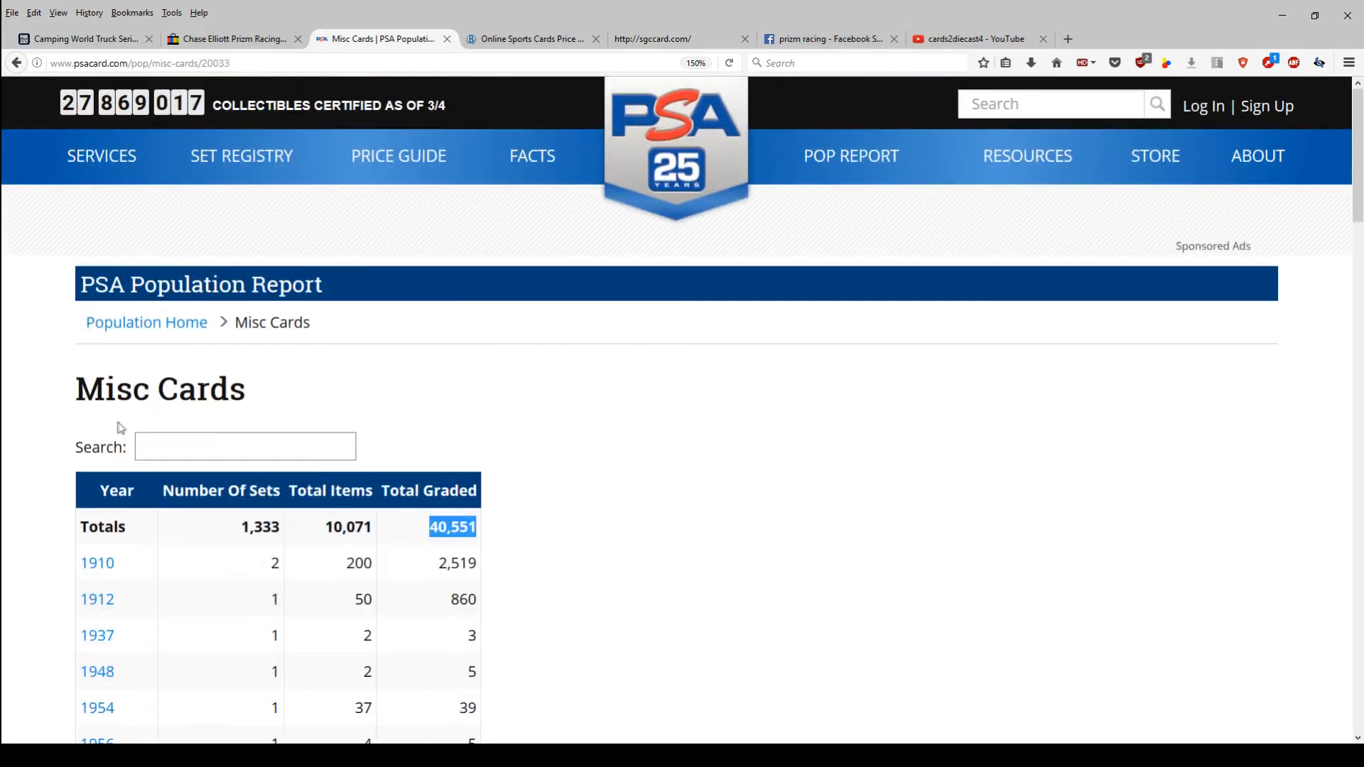
{"action": "scroll", "scroll_direction": "down", "scroll_amount": 3}
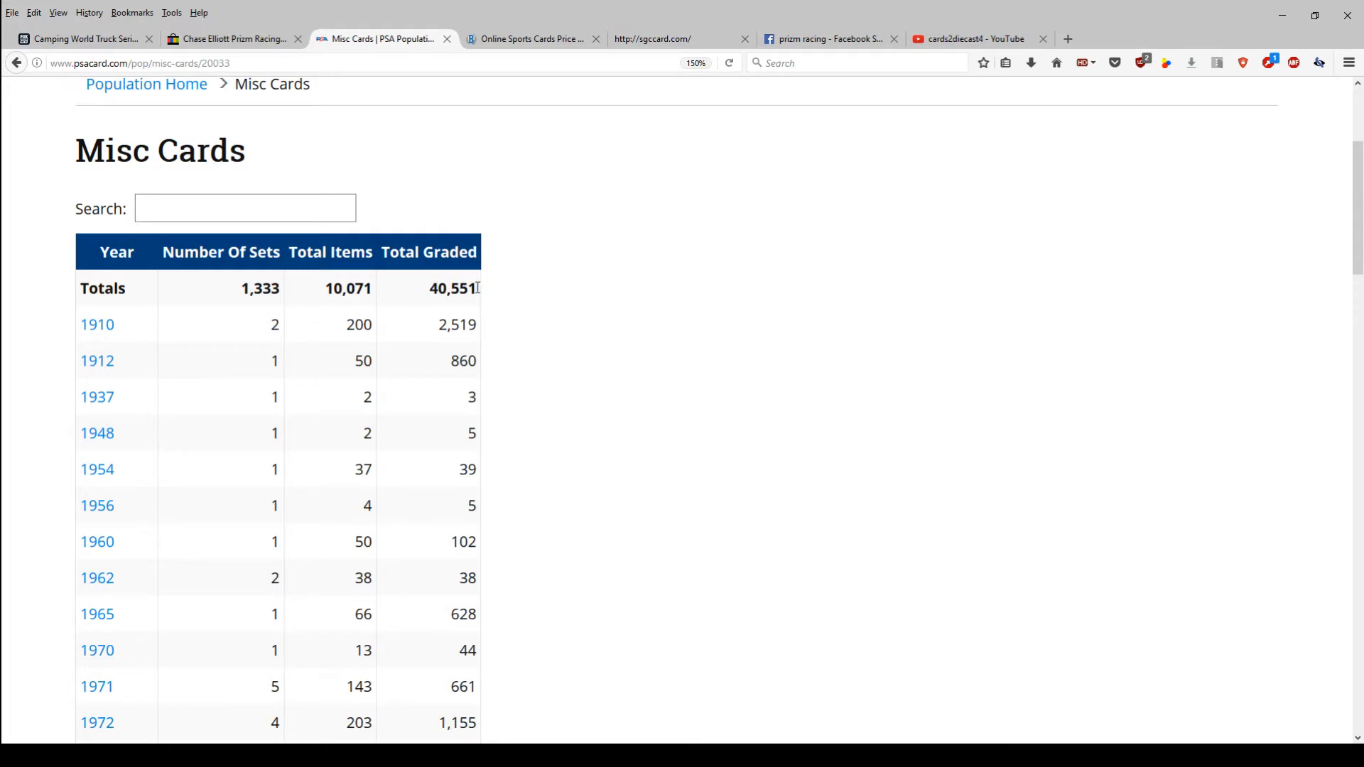
{"action": "mouse_move", "coordinate": [216, 331]}
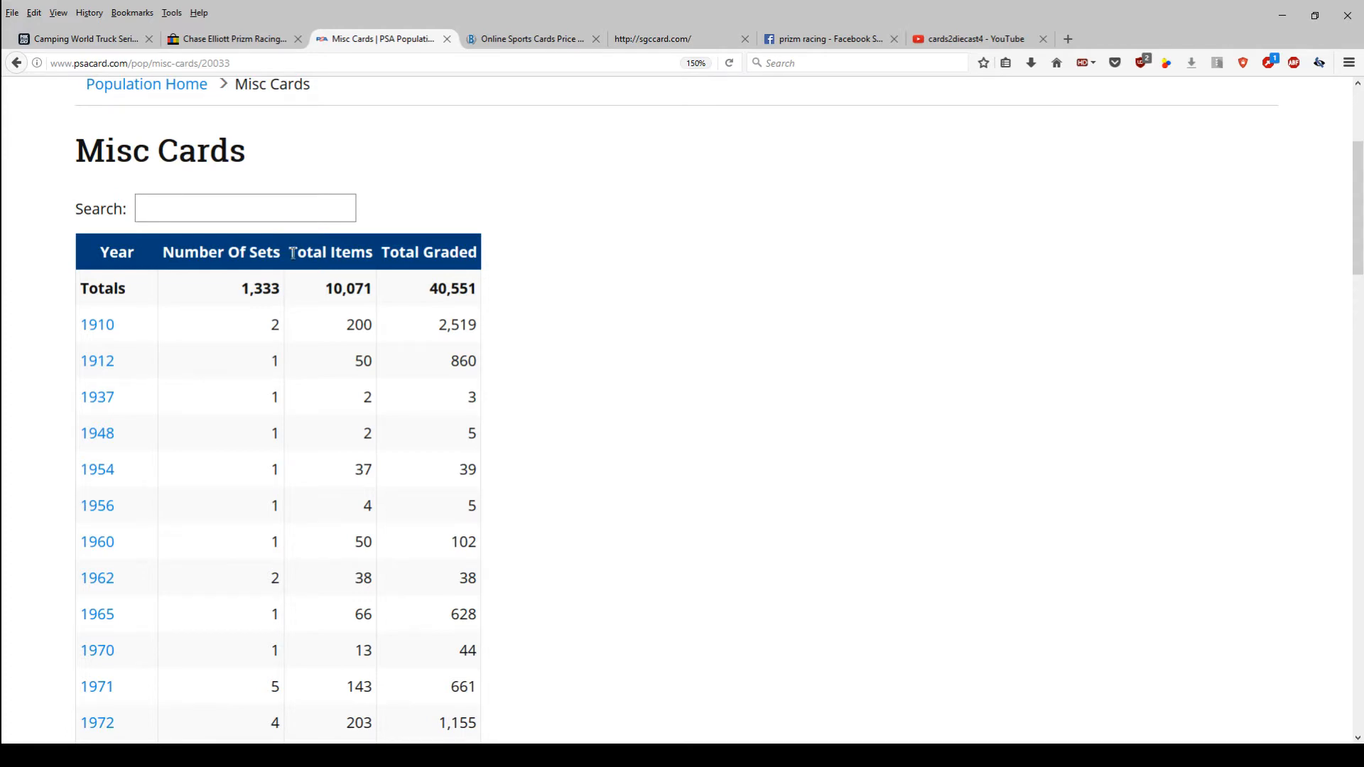
Select 2016 from the year table to load its Misc Cards population summary
{"action": "scroll", "scroll_direction": "down", "scroll_amount": 3}
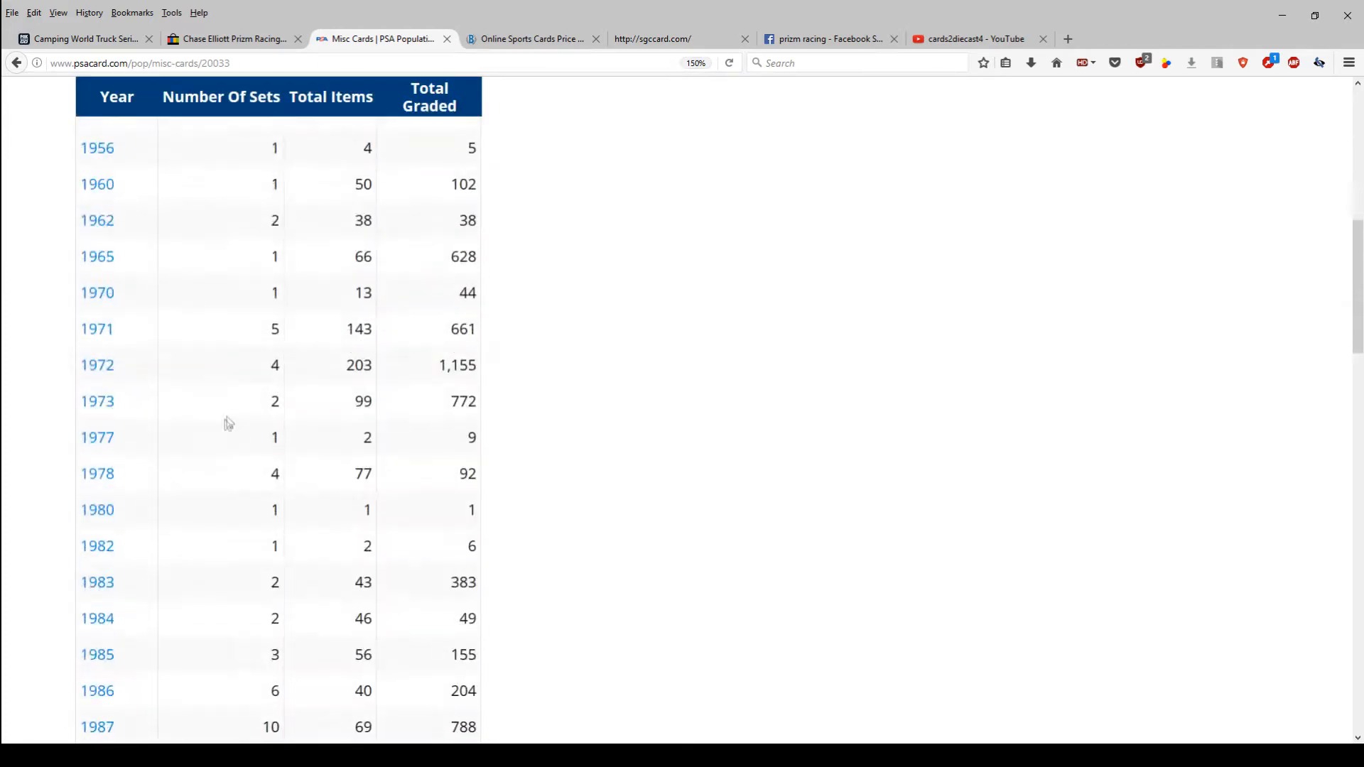
{"action": "scroll", "scroll_direction": "down", "scroll_amount": 3}
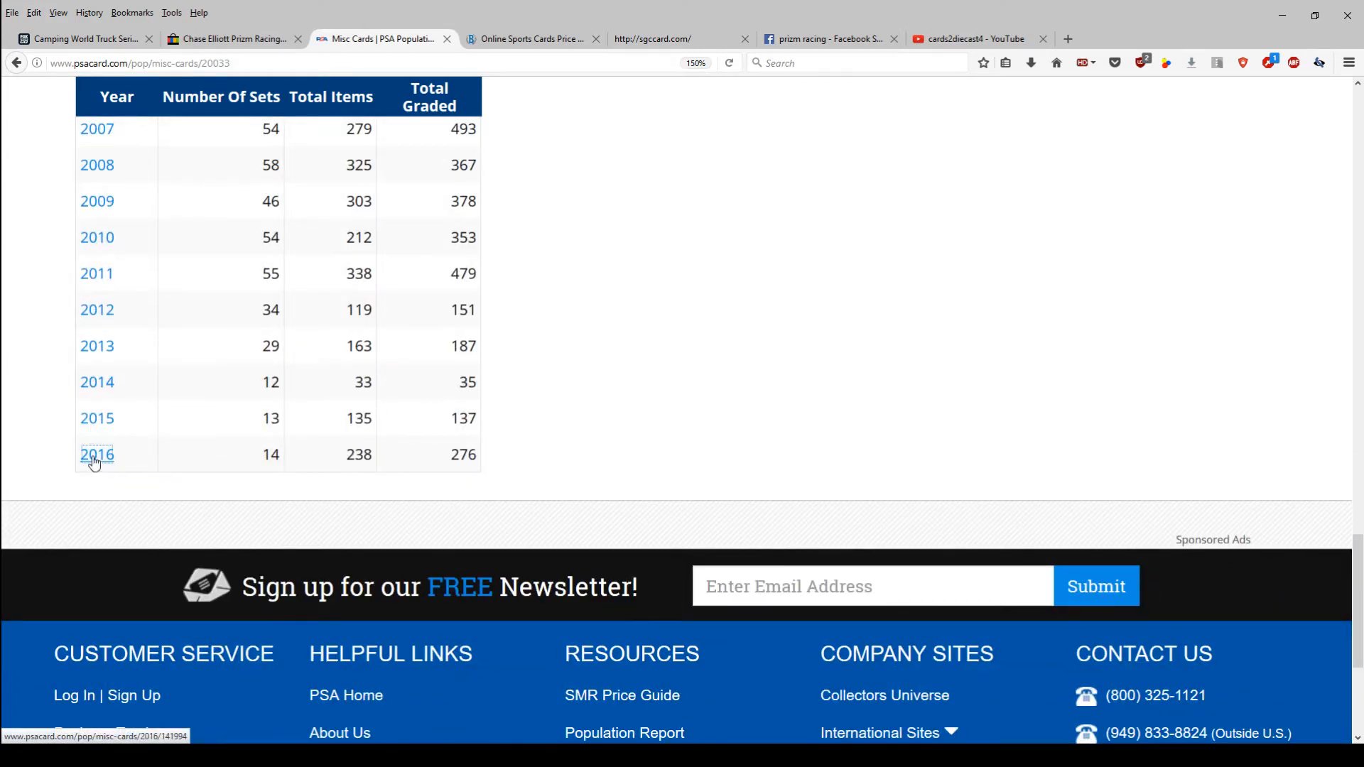
{"action": "left_click", "coordinate": [95, 454]}
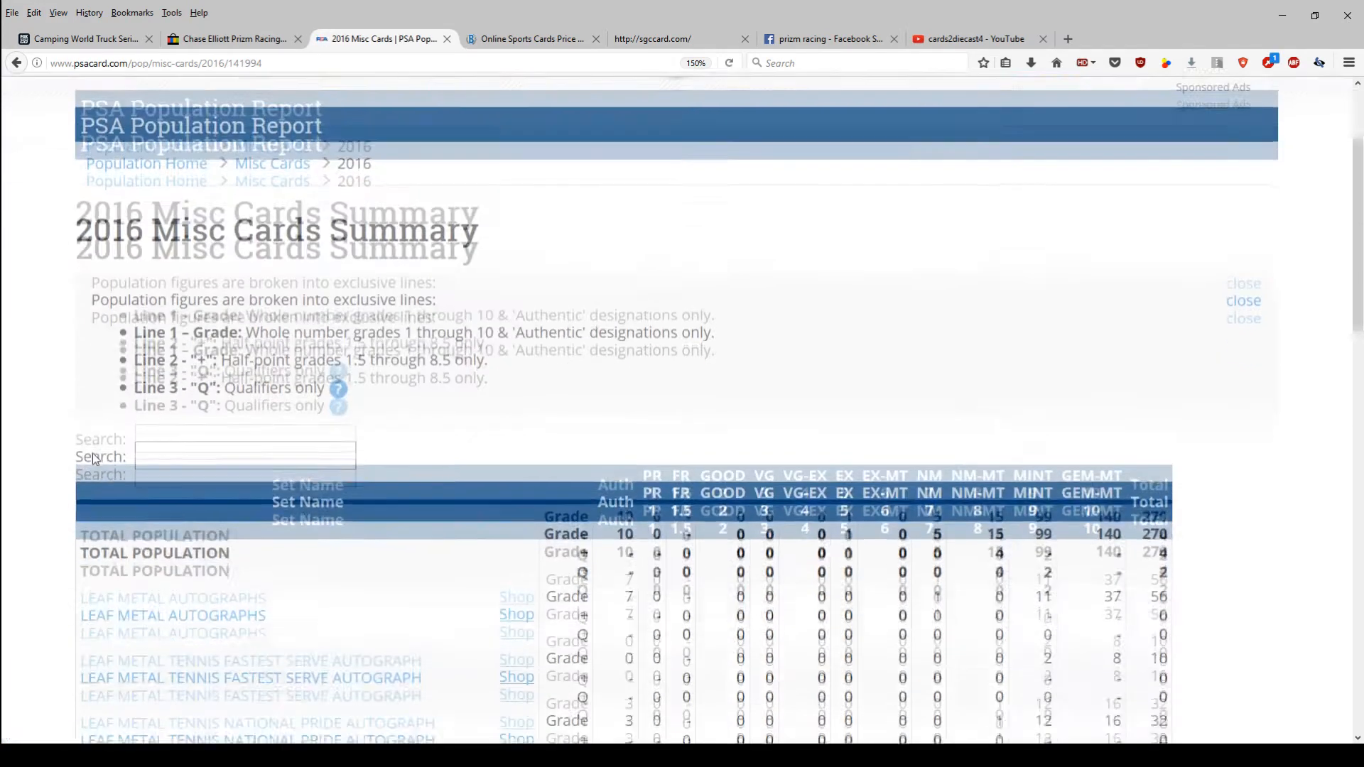
{"action": "scroll", "scroll_direction": "down", "scroll_amount": 3}
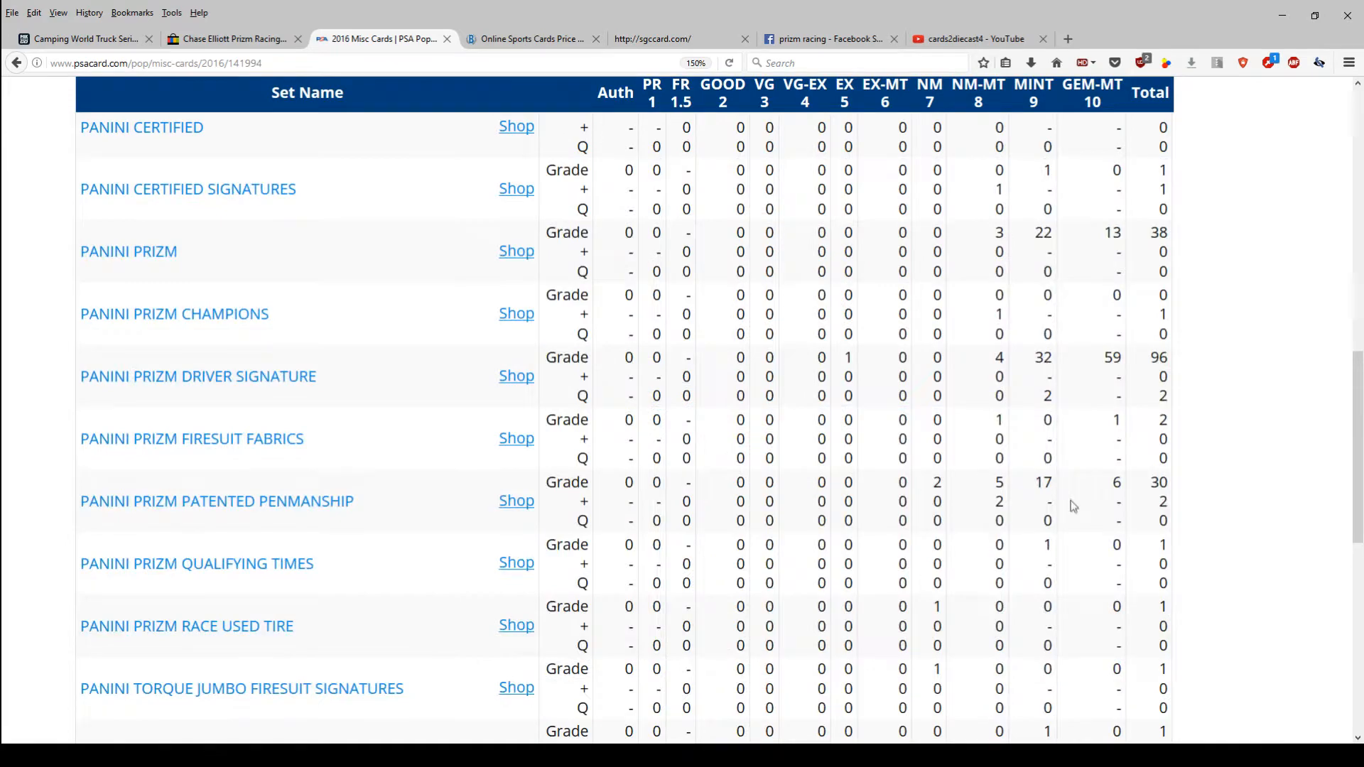
Load the 2016 Panini Prizm Driver Signature report (96 graded) and scan its card list for Chase Elliott
{"action": "scroll", "scroll_direction": "down", "scroll_amount": 3}
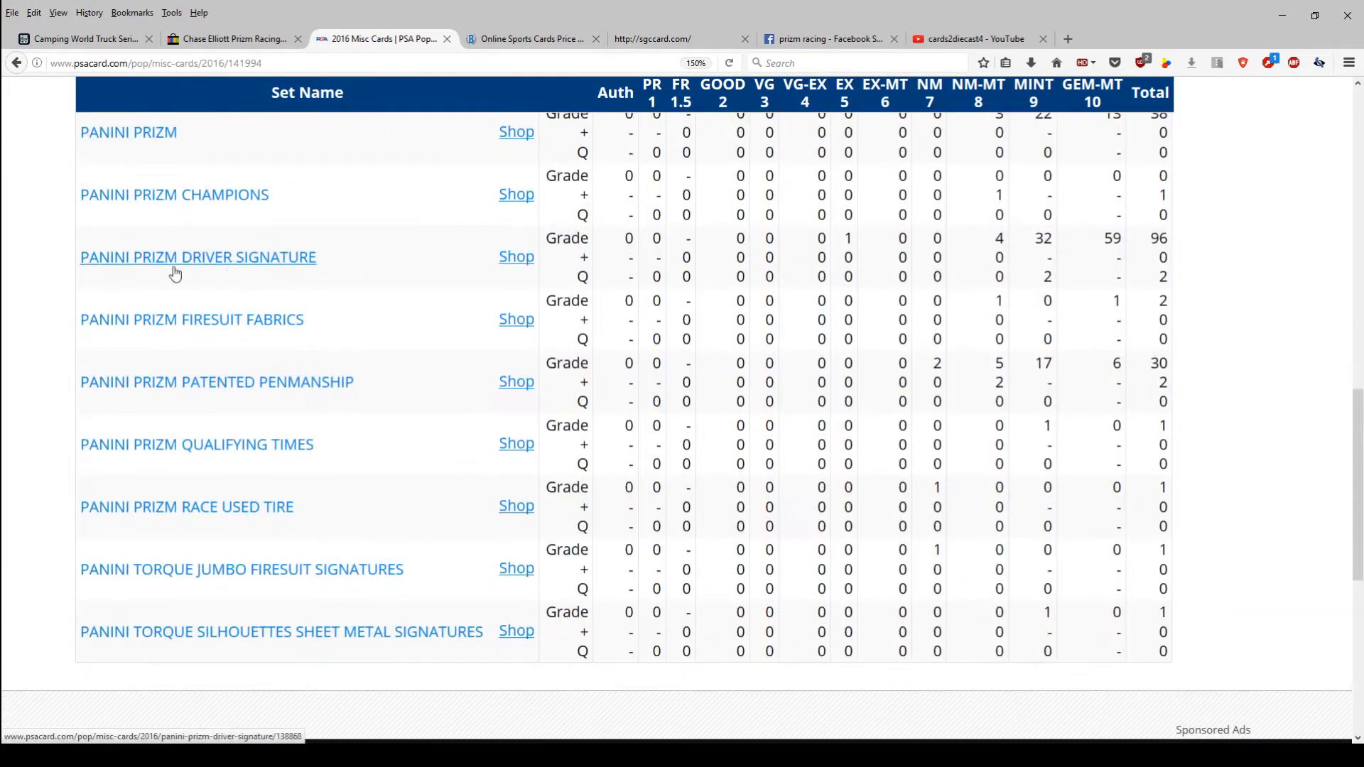
{"action": "left_click", "coordinate": [198, 257]}
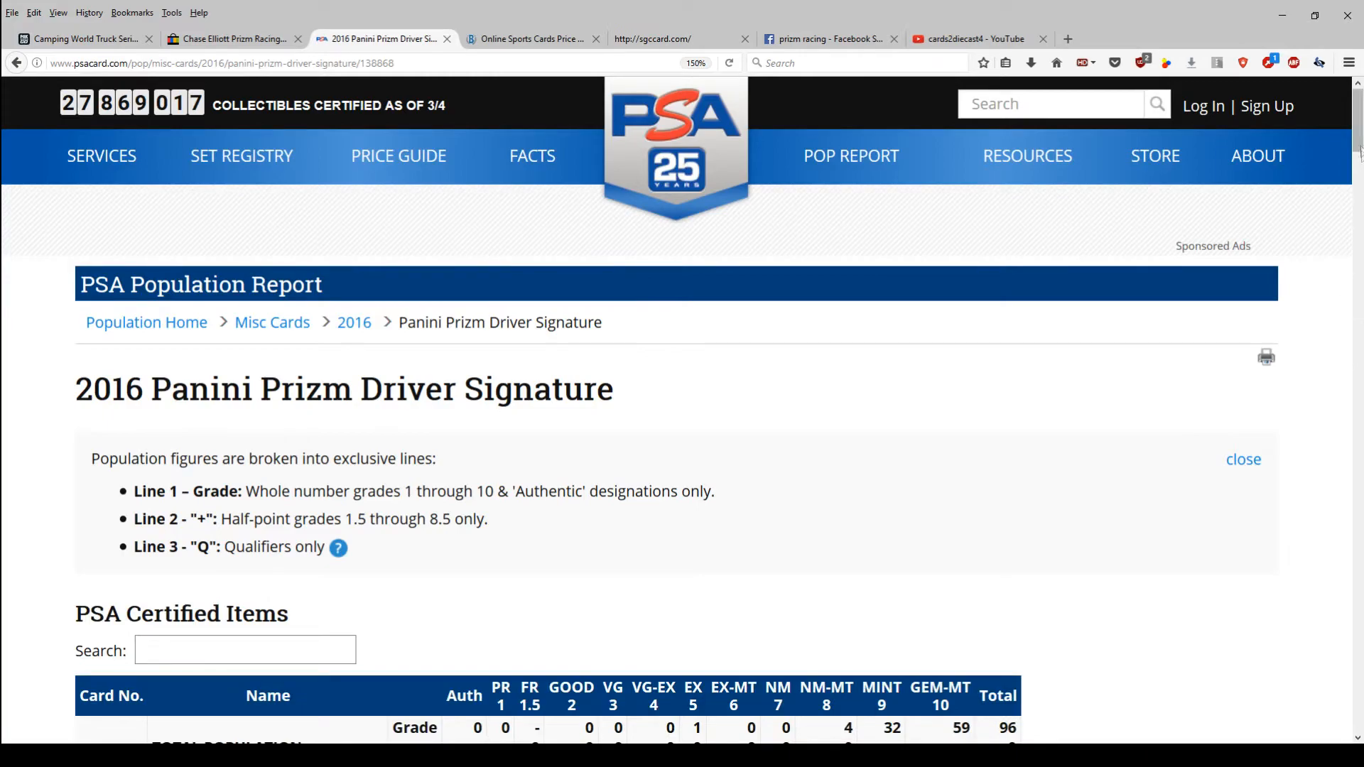
{"action": "scroll", "scroll_direction": "down", "scroll_amount": 3}
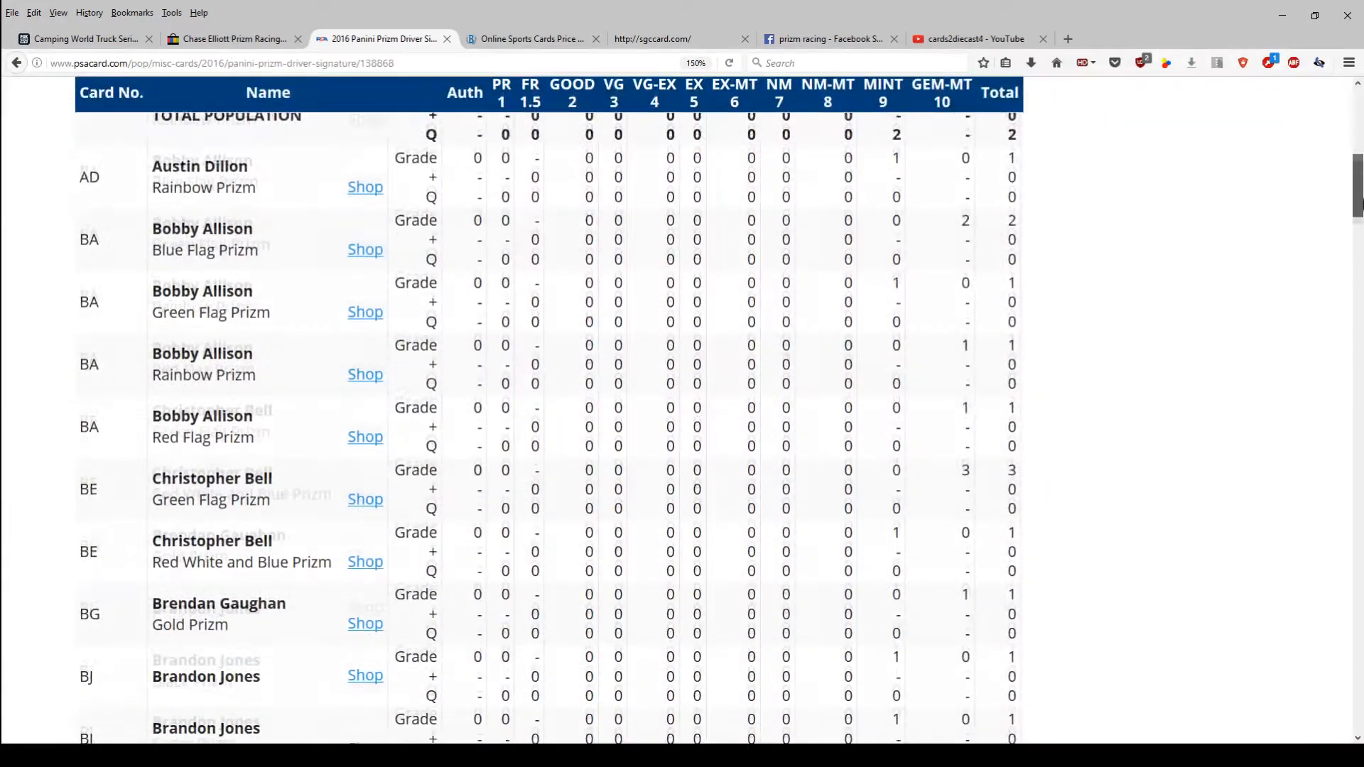
{"action": "scroll", "scroll_direction": "down", "scroll_amount": 3}
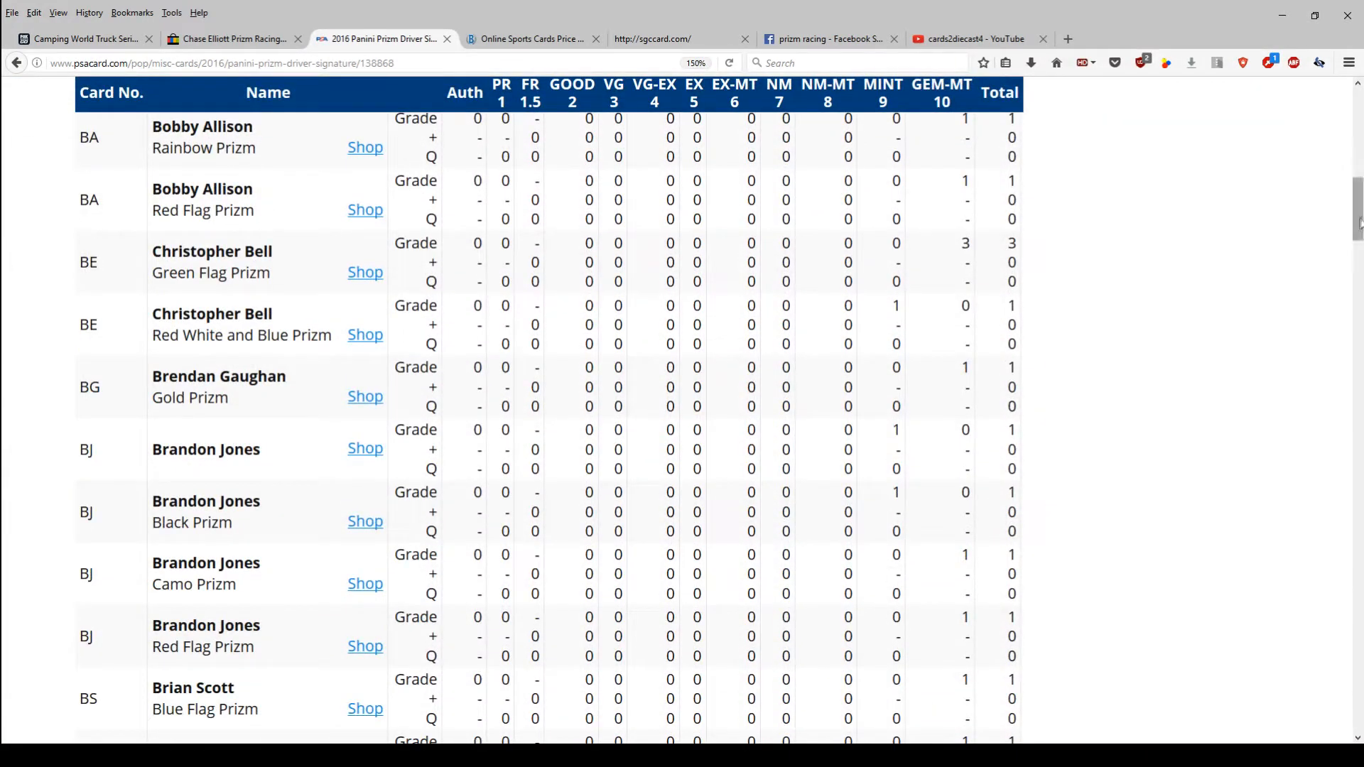
{"action": "scroll", "scroll_direction": "down", "scroll_amount": 3}
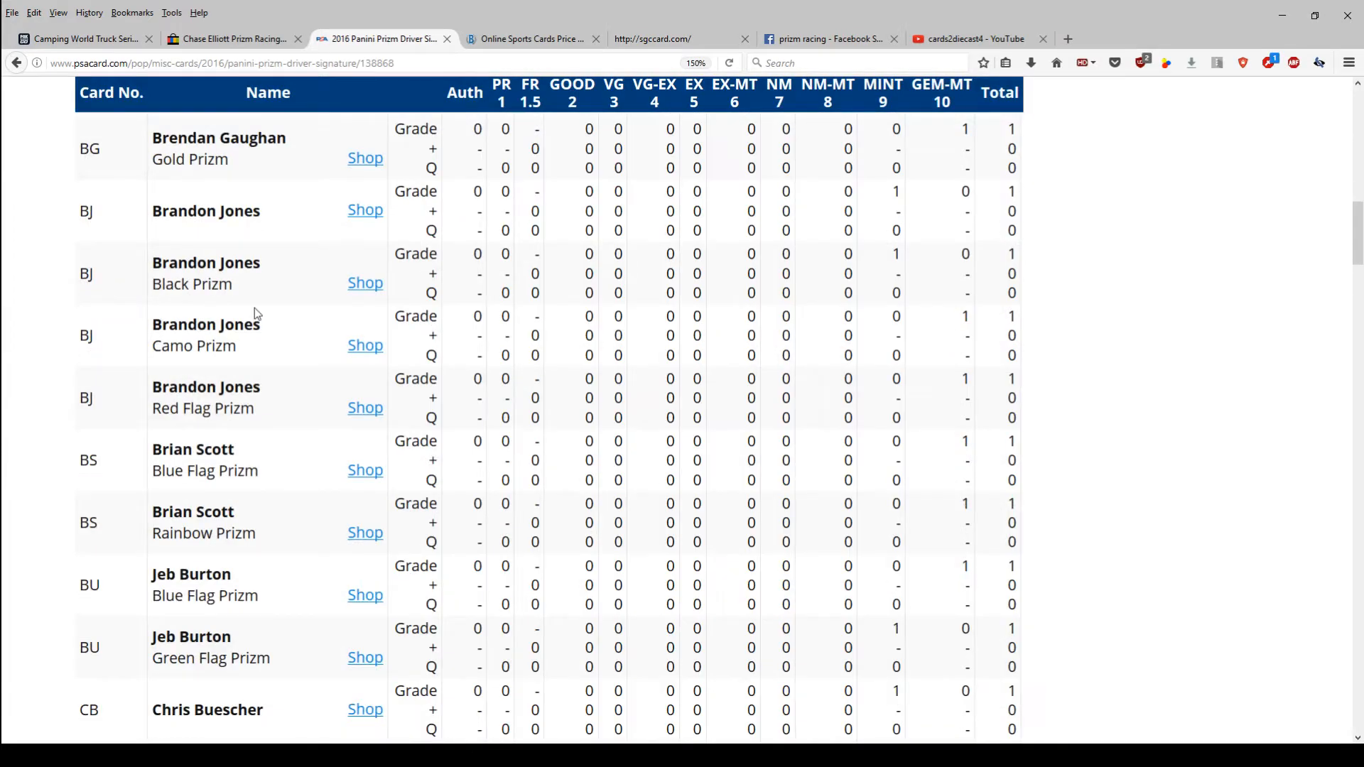
{"action": "scroll", "scroll_direction": "down", "scroll_amount": 3}
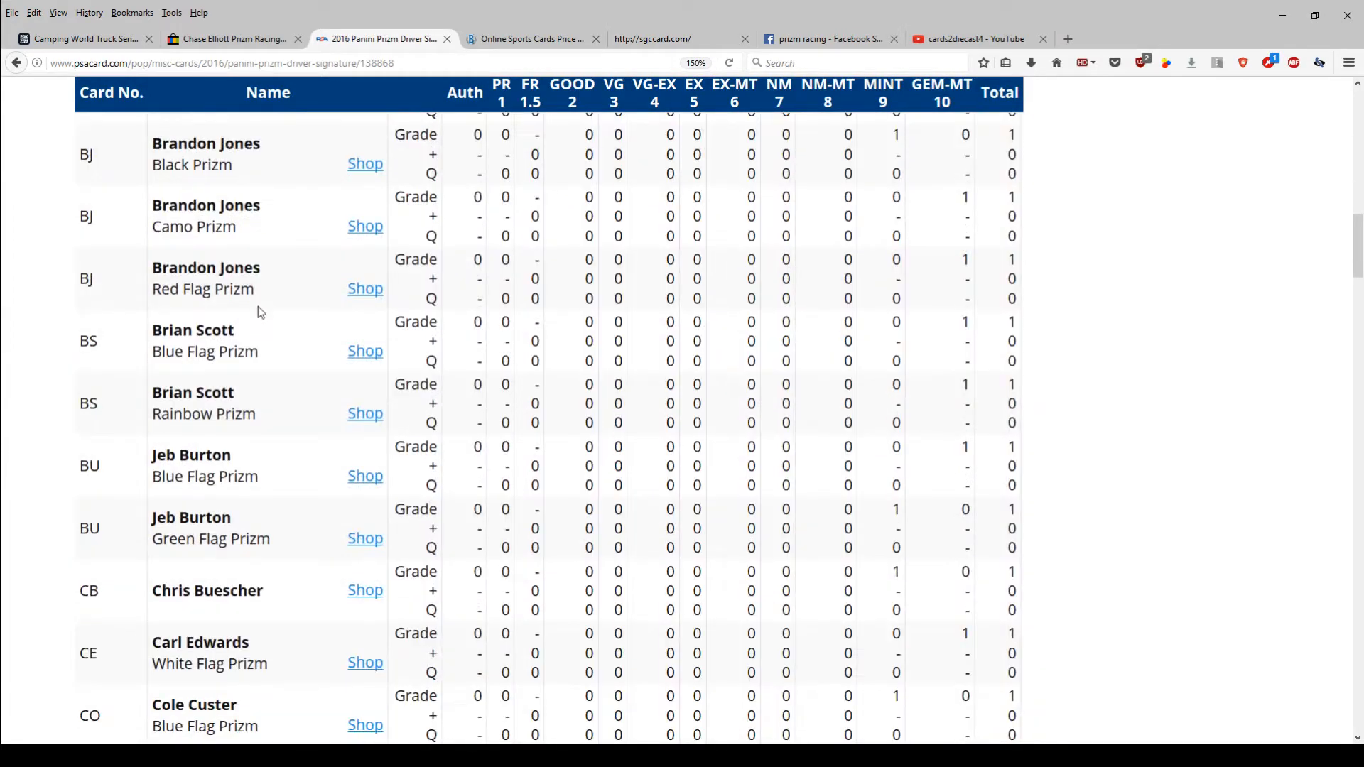
{"action": "scroll", "scroll_direction": "down", "scroll_amount": 3}
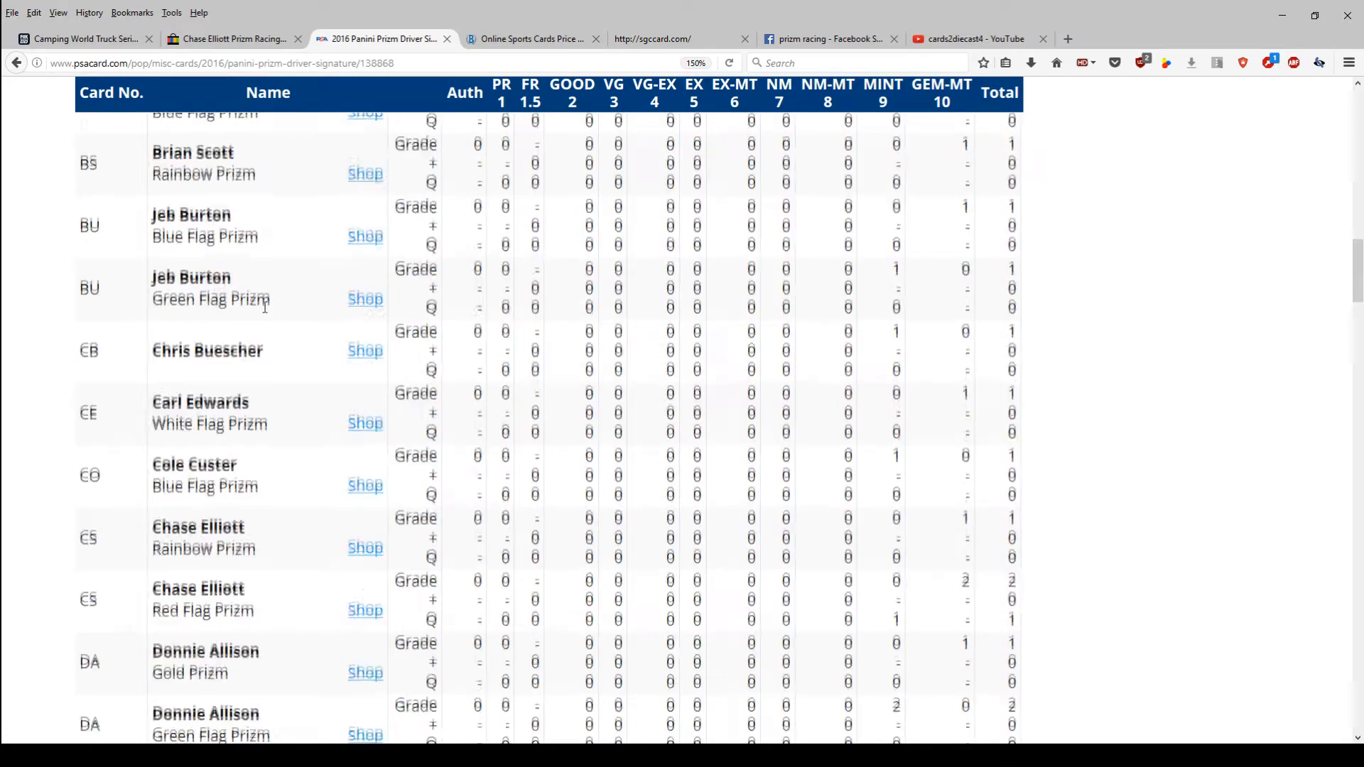
{"action": "scroll", "scroll_direction": "down", "scroll_amount": 3}
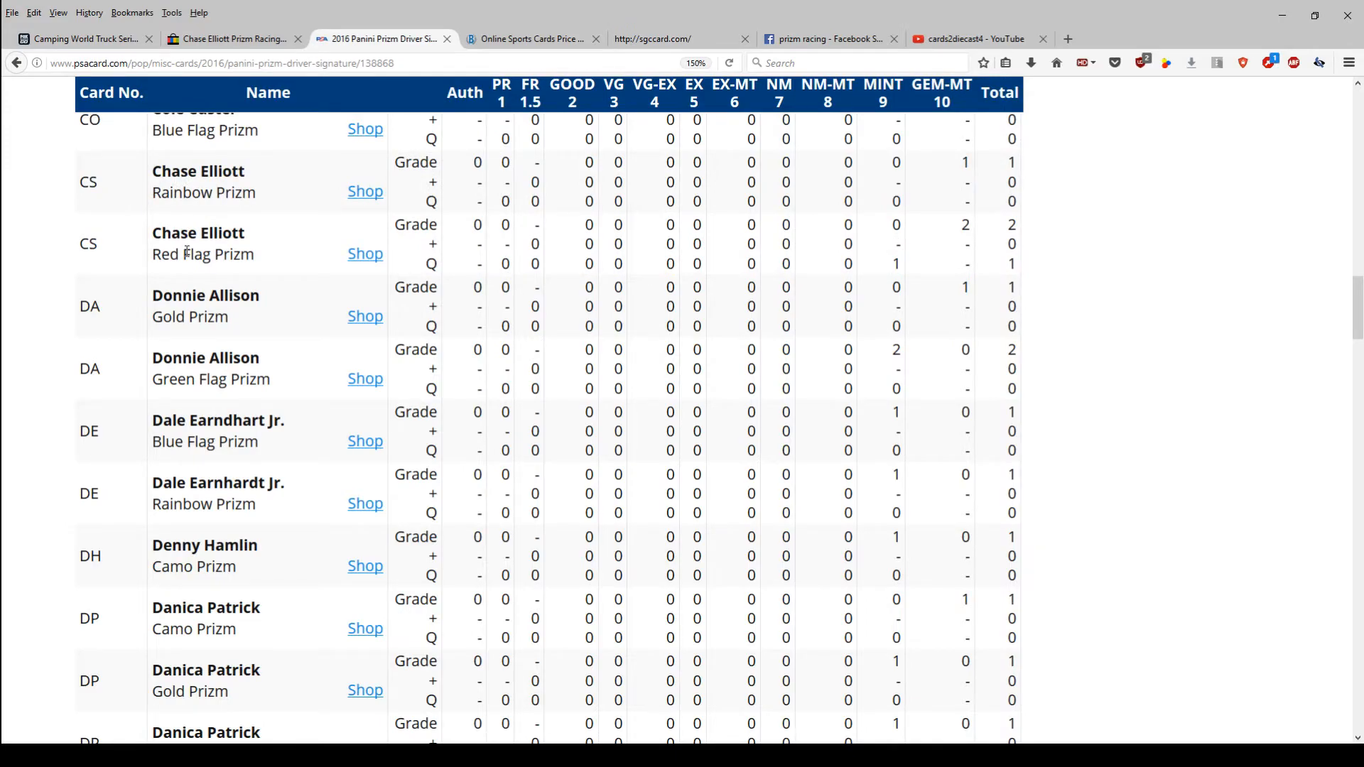
{"action": "scroll", "scroll_direction": "down", "scroll_amount": 3}
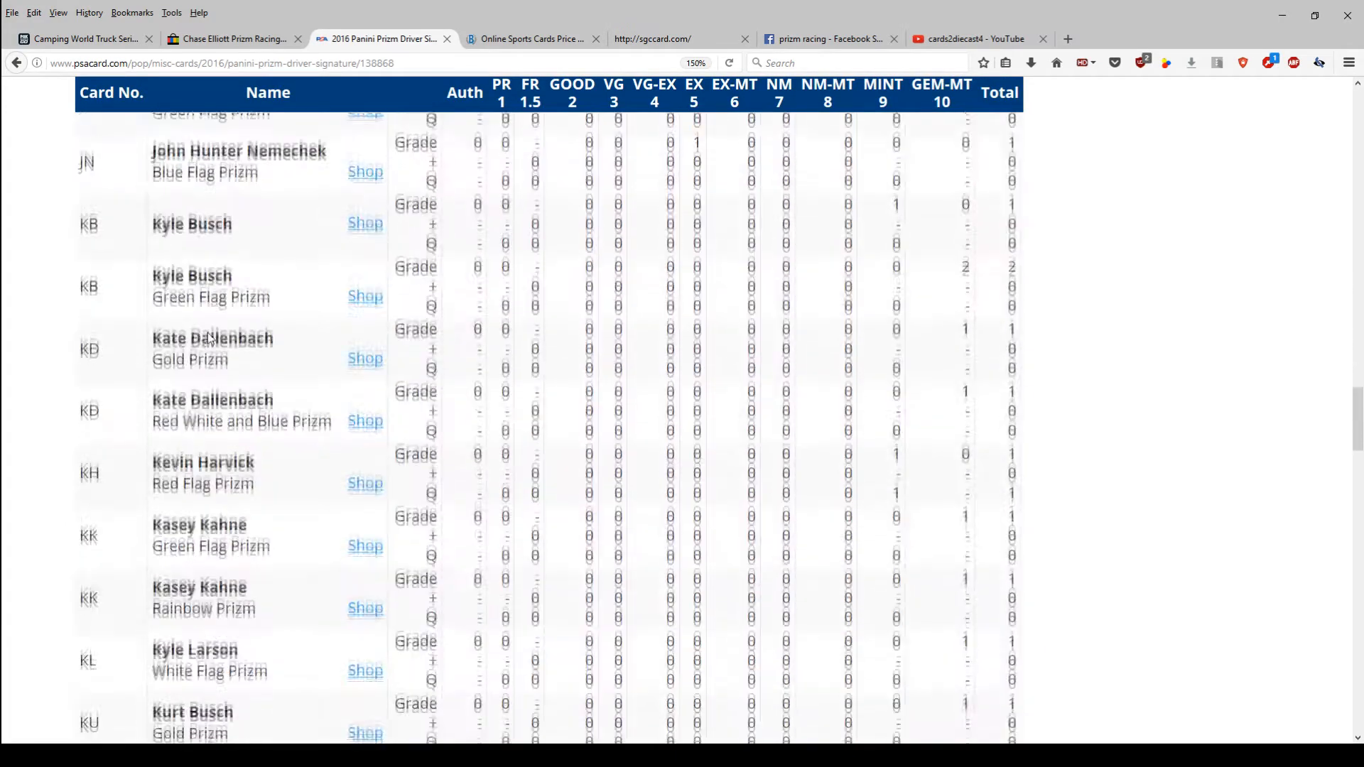
{"action": "scroll", "scroll_direction": "down", "scroll_amount": 3}
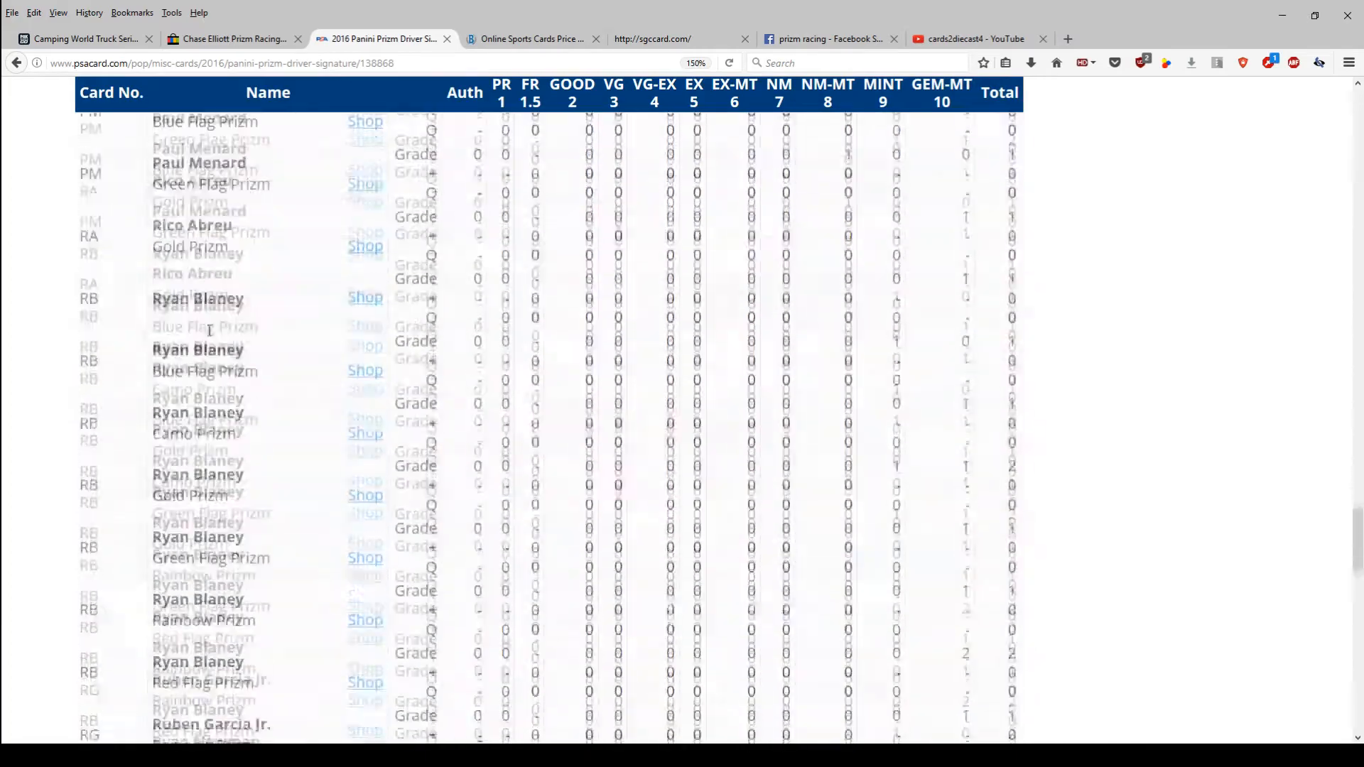
{"action": "scroll", "scroll_direction": "down", "scroll_amount": 3}
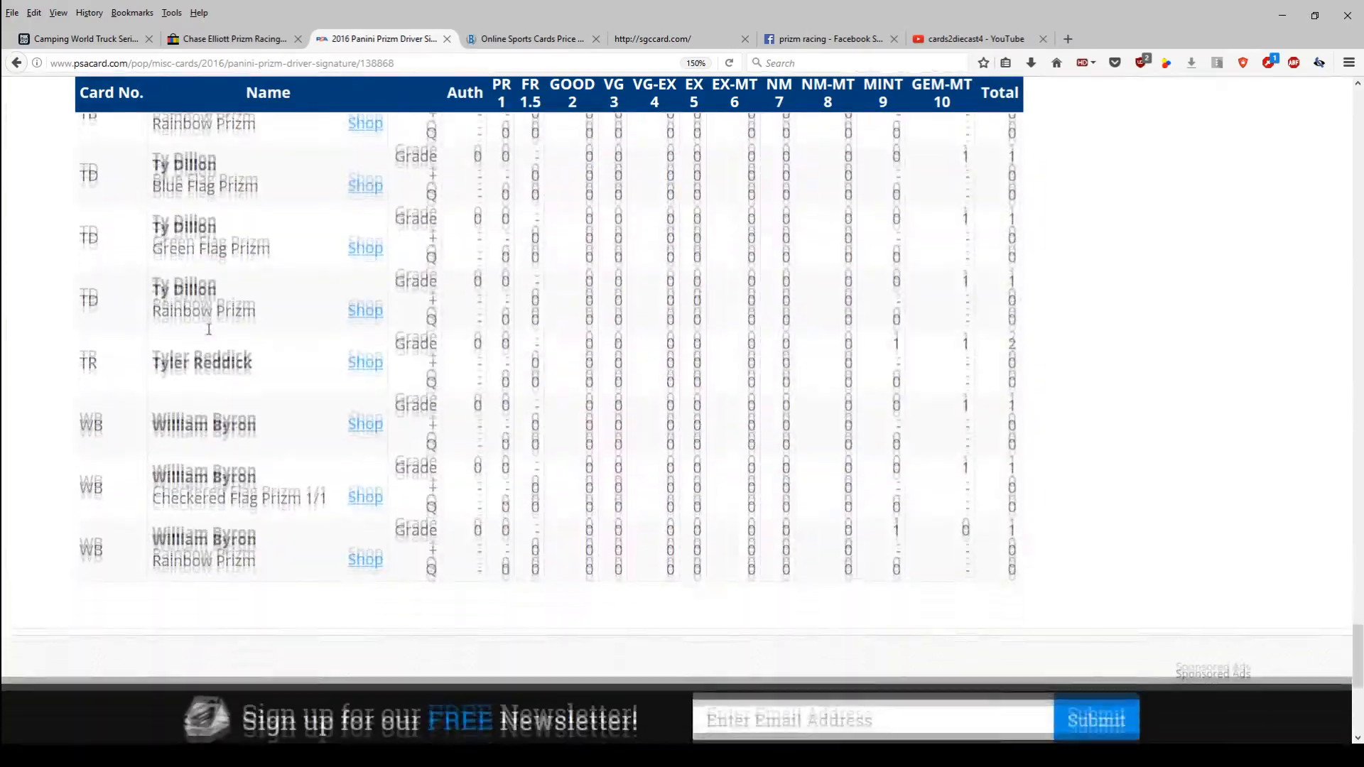
{"action": "scroll", "scroll_direction": "up", "scroll_amount": 3}
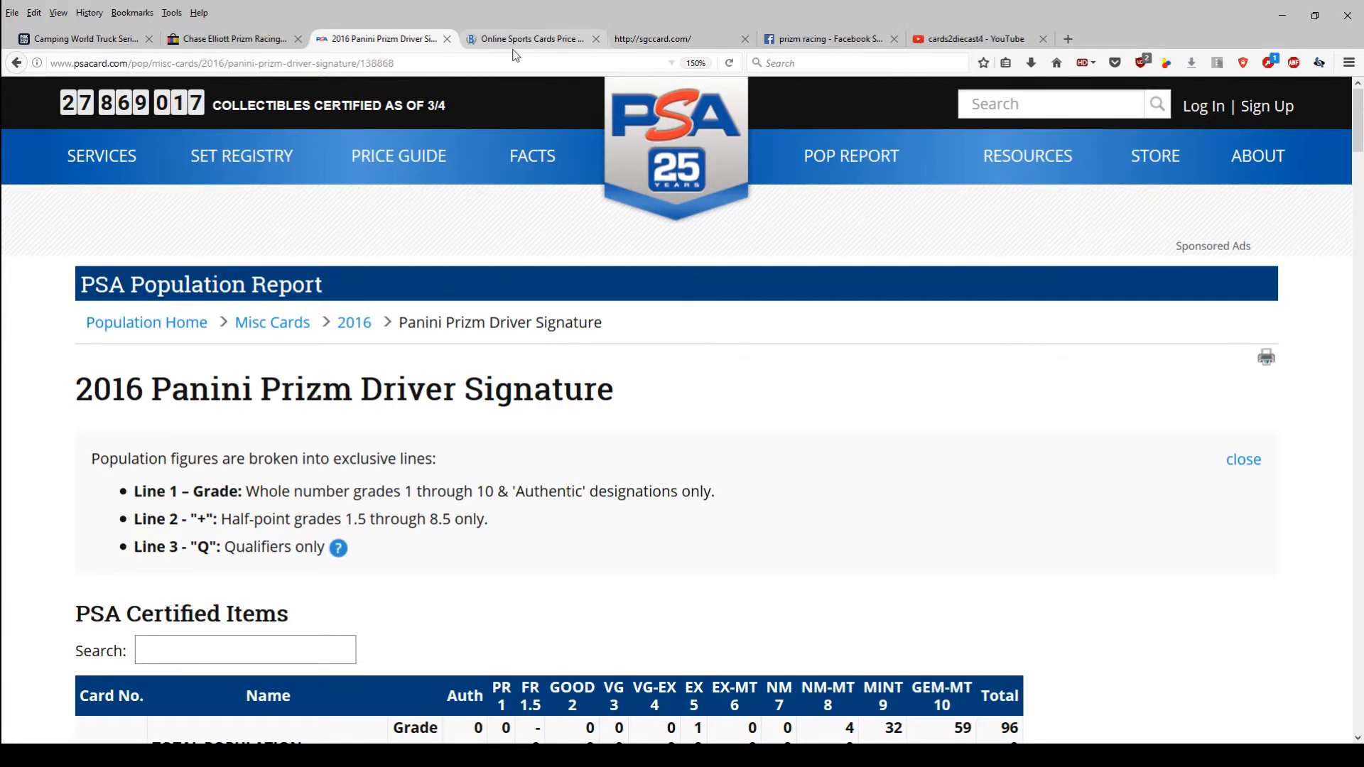
On Beckett, try Sign Up then Login, landing on a new-users-only notice
{"action": "left_click", "coordinate": [530, 38]}
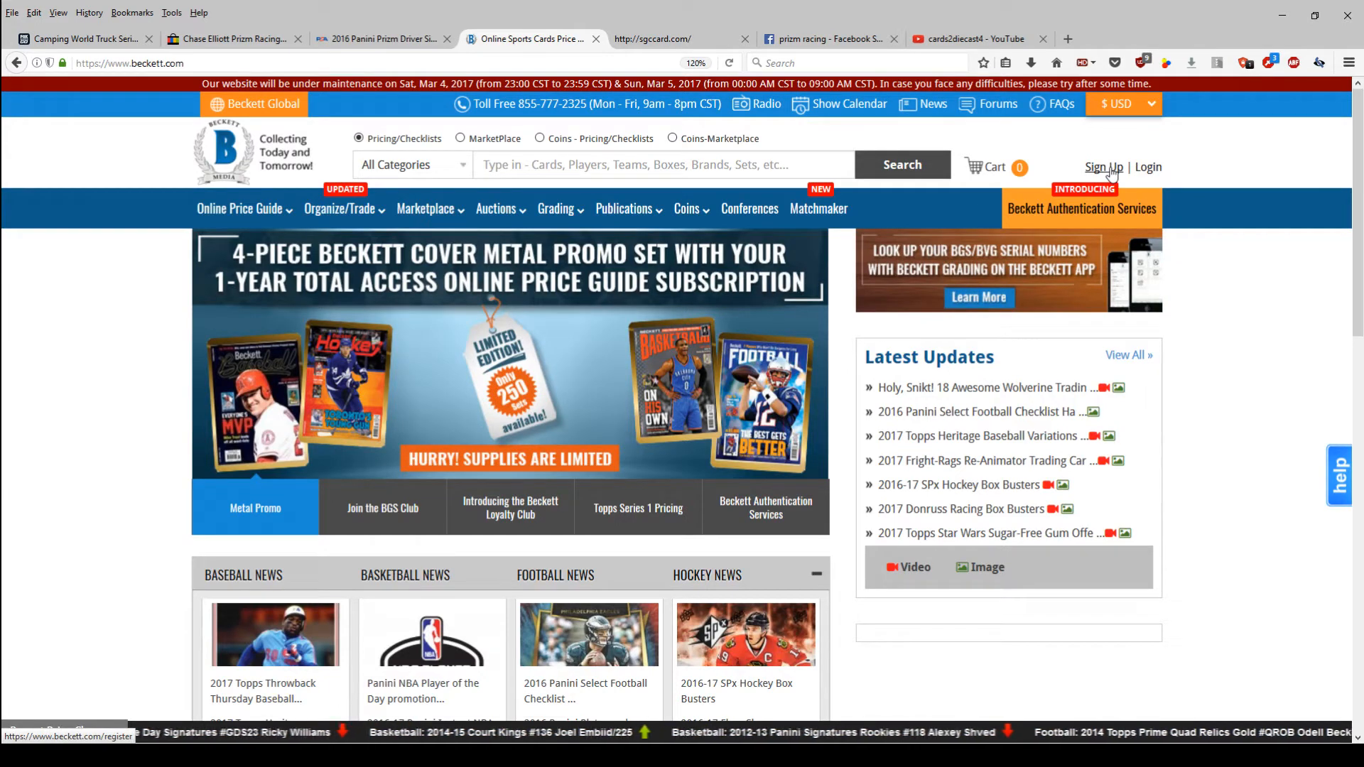
{"action": "left_click", "coordinate": [1103, 166]}
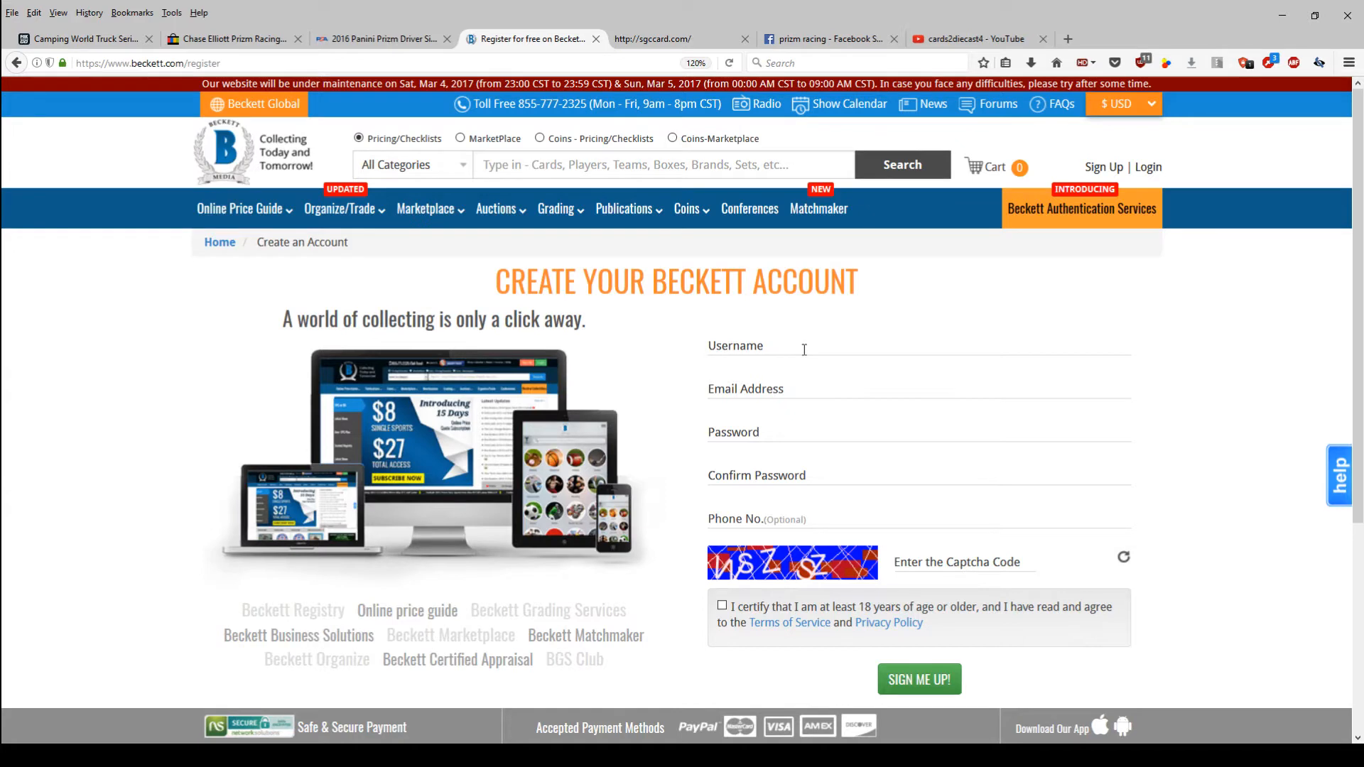
{"action": "mouse_move", "coordinate": [1287, 242]}
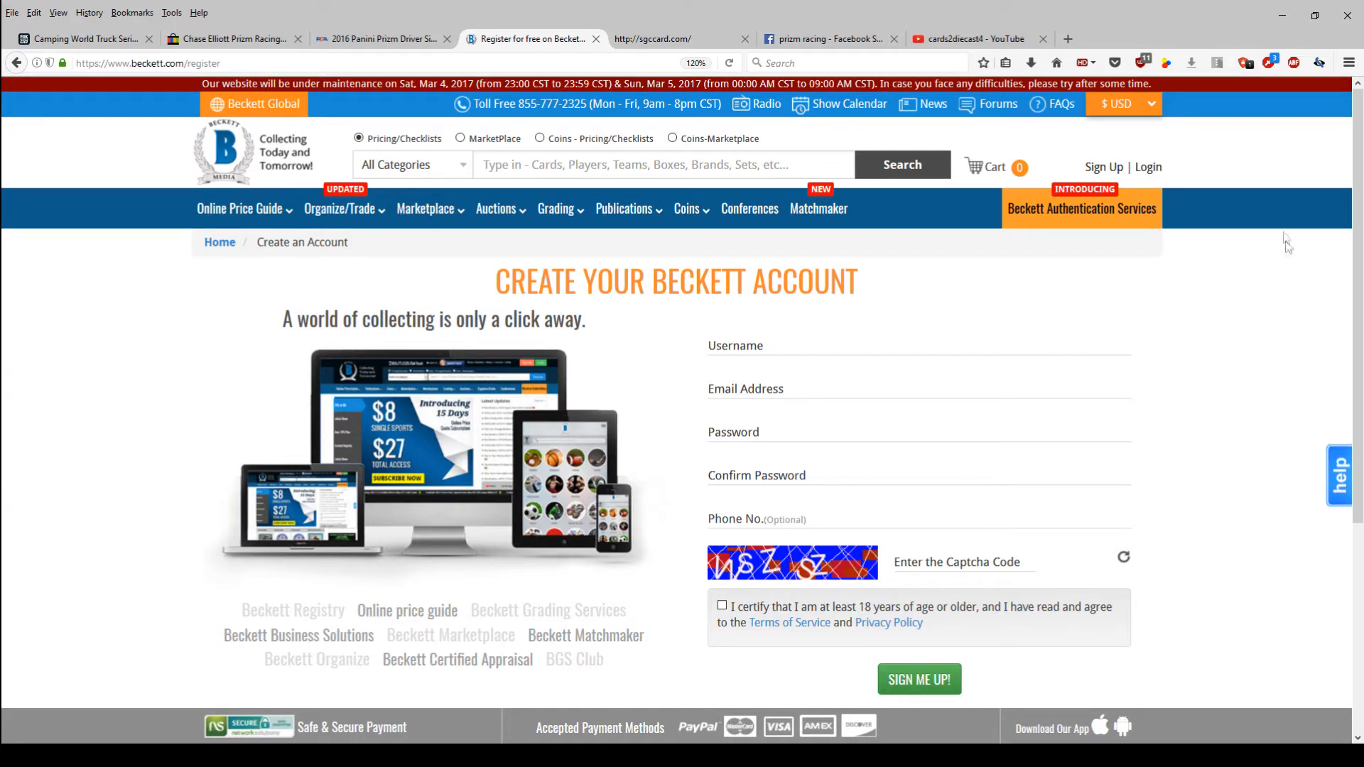
{"action": "left_click", "coordinate": [1149, 168]}
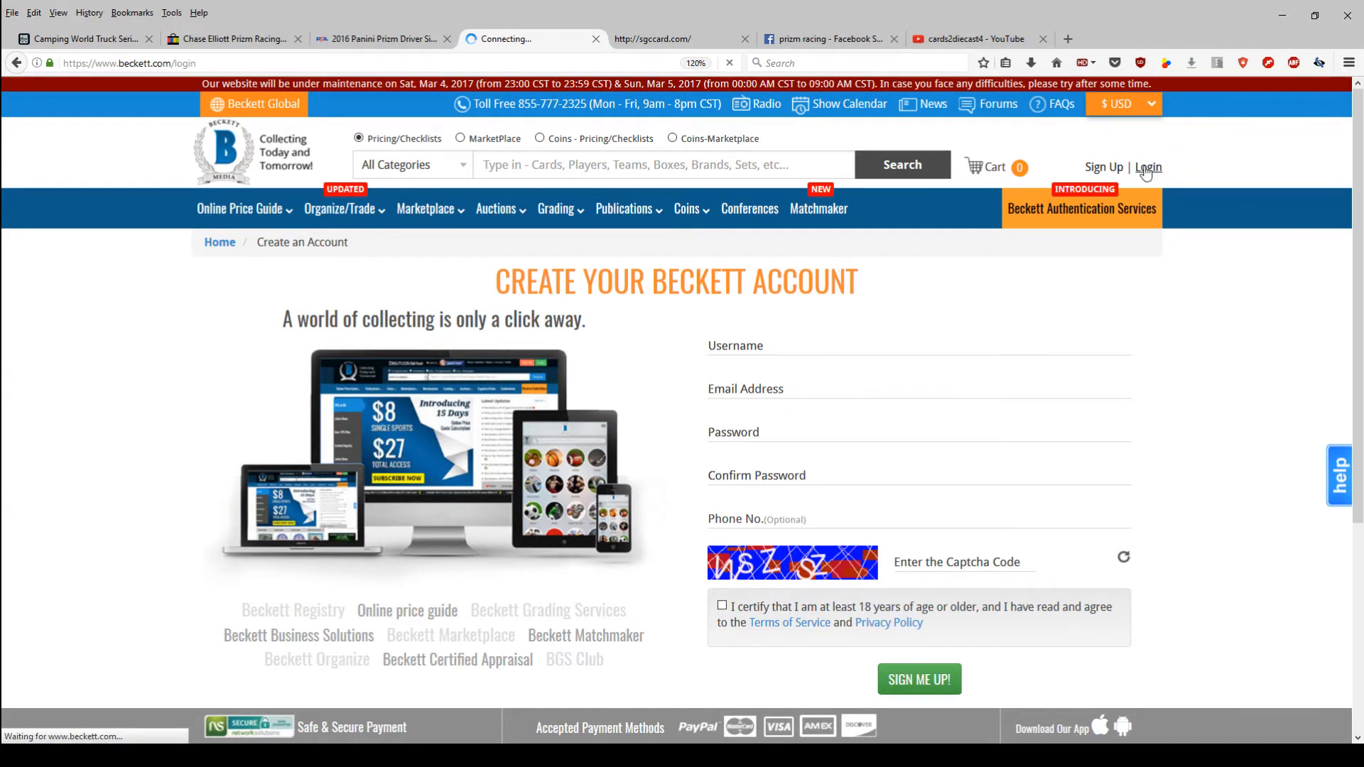
{"action": "left_click", "coordinate": [1149, 167]}
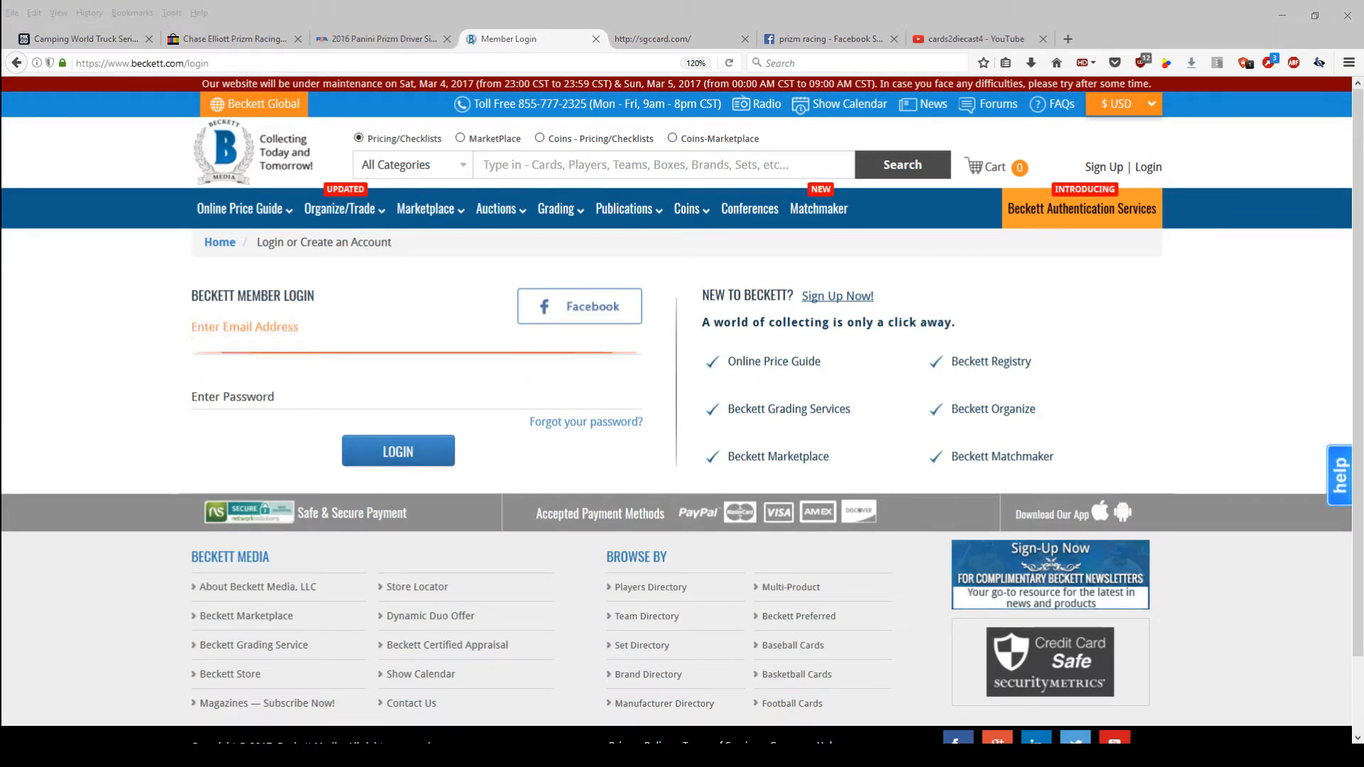
{"action": "left_click", "coordinate": [397, 450]}
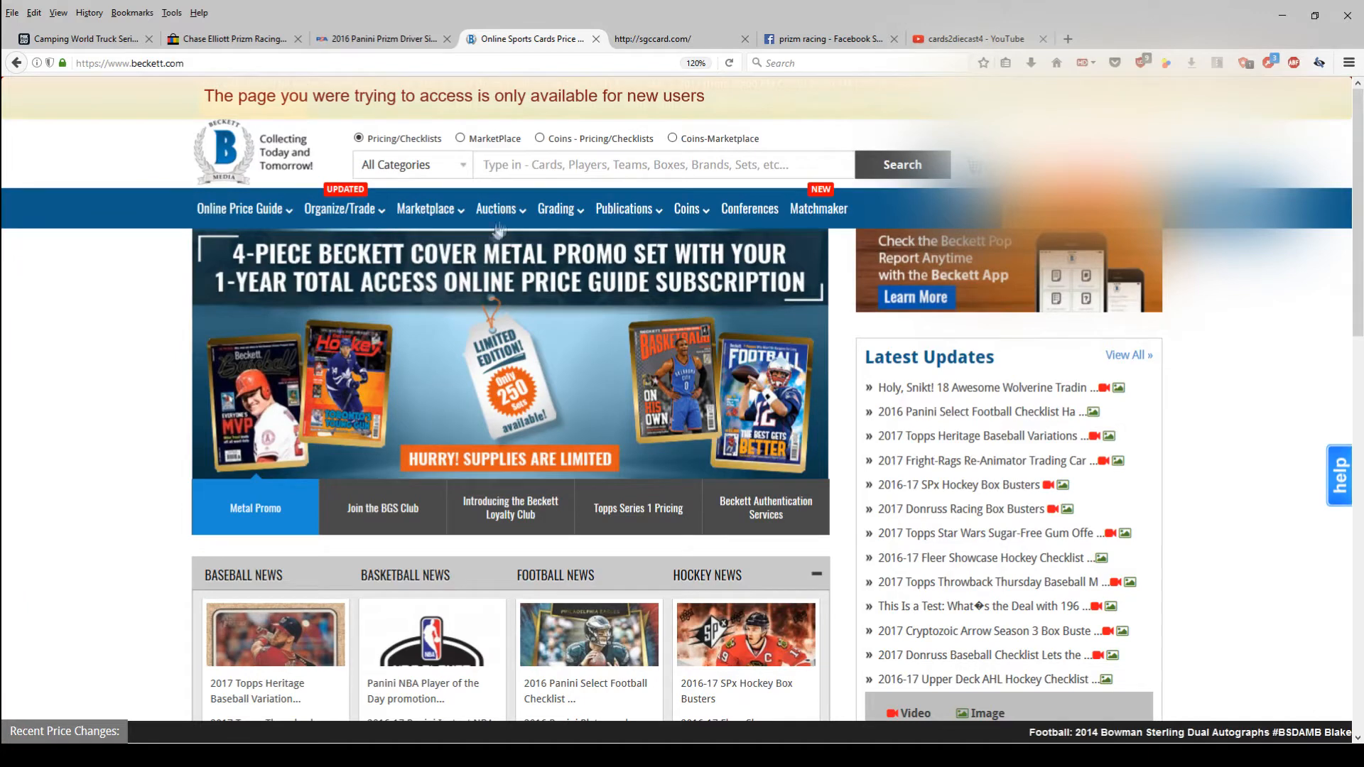
Navigate Beckett's Grading section to its graded card Pop Report
{"action": "left_click", "coordinate": [556, 208]}
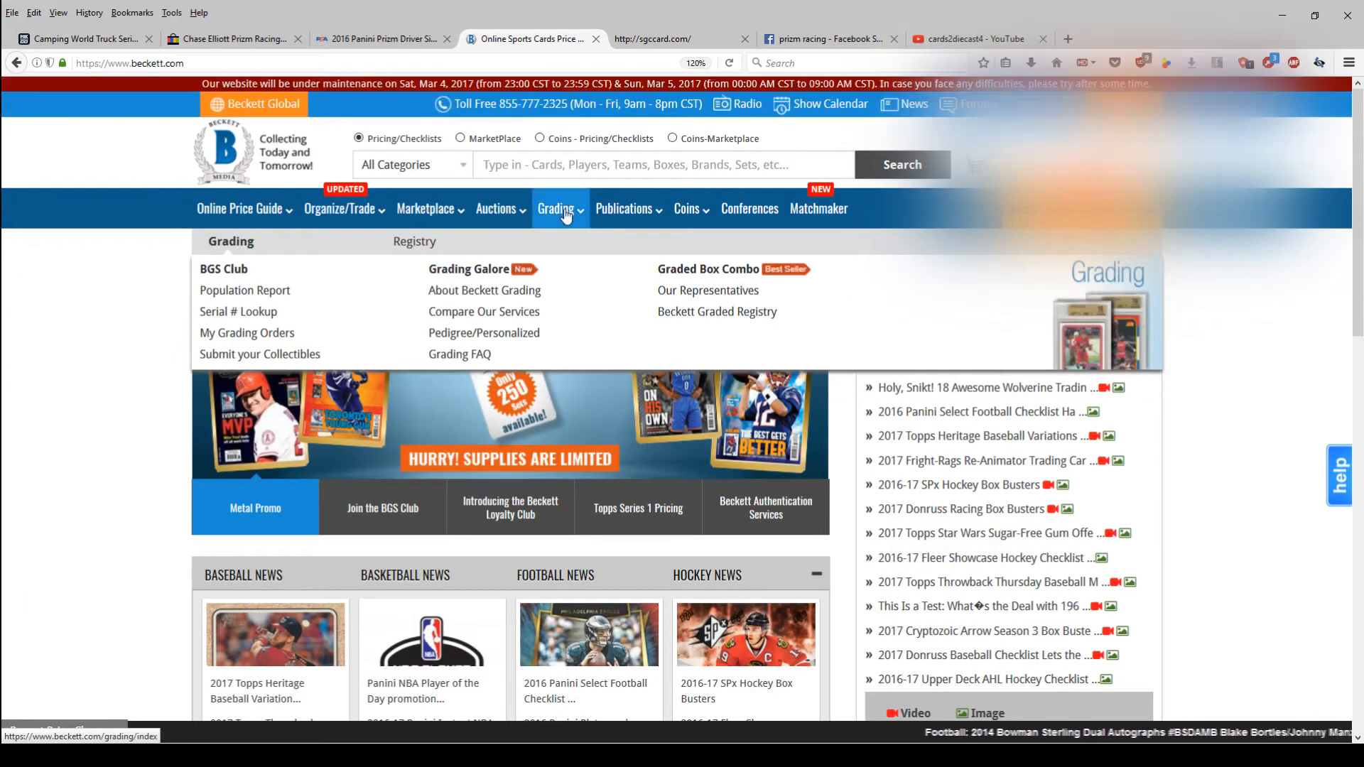
{"action": "mouse_move", "coordinate": [526, 296]}
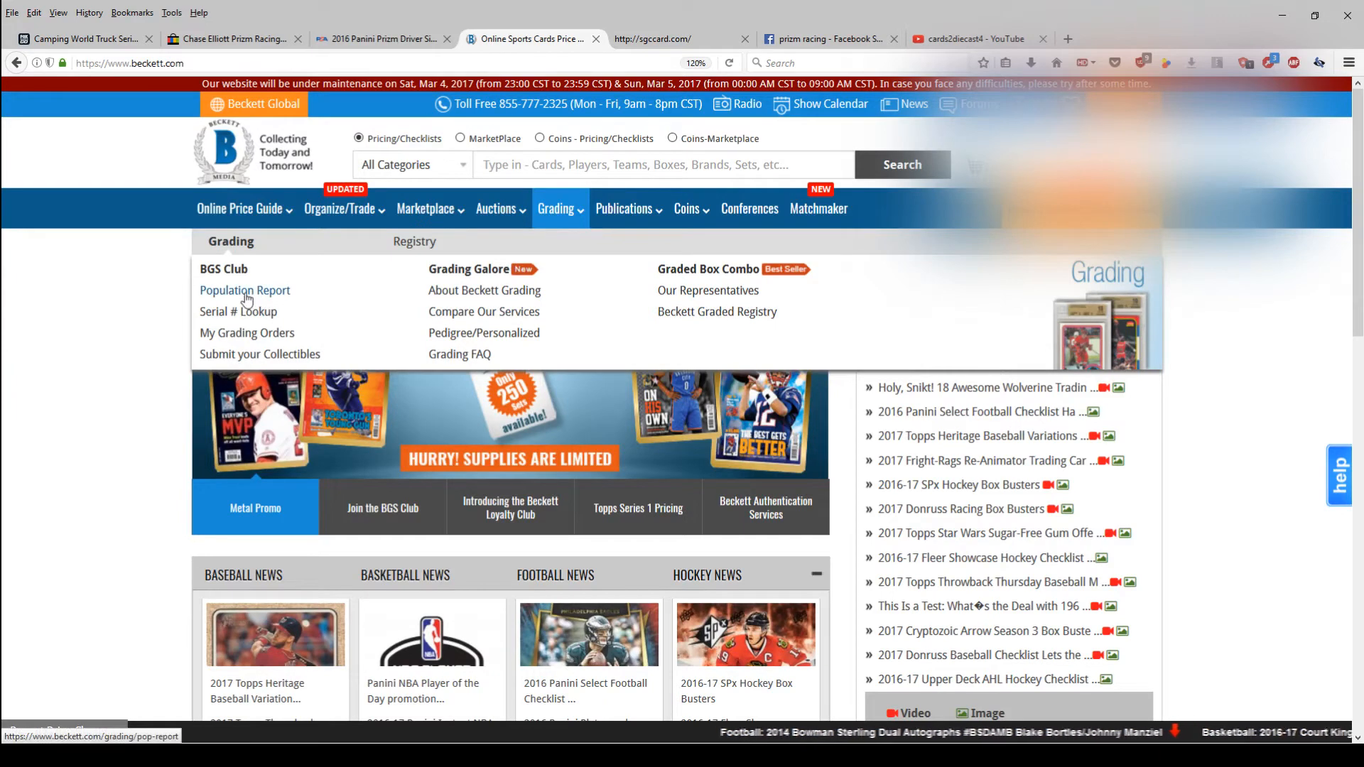
{"action": "left_click", "coordinate": [245, 290]}
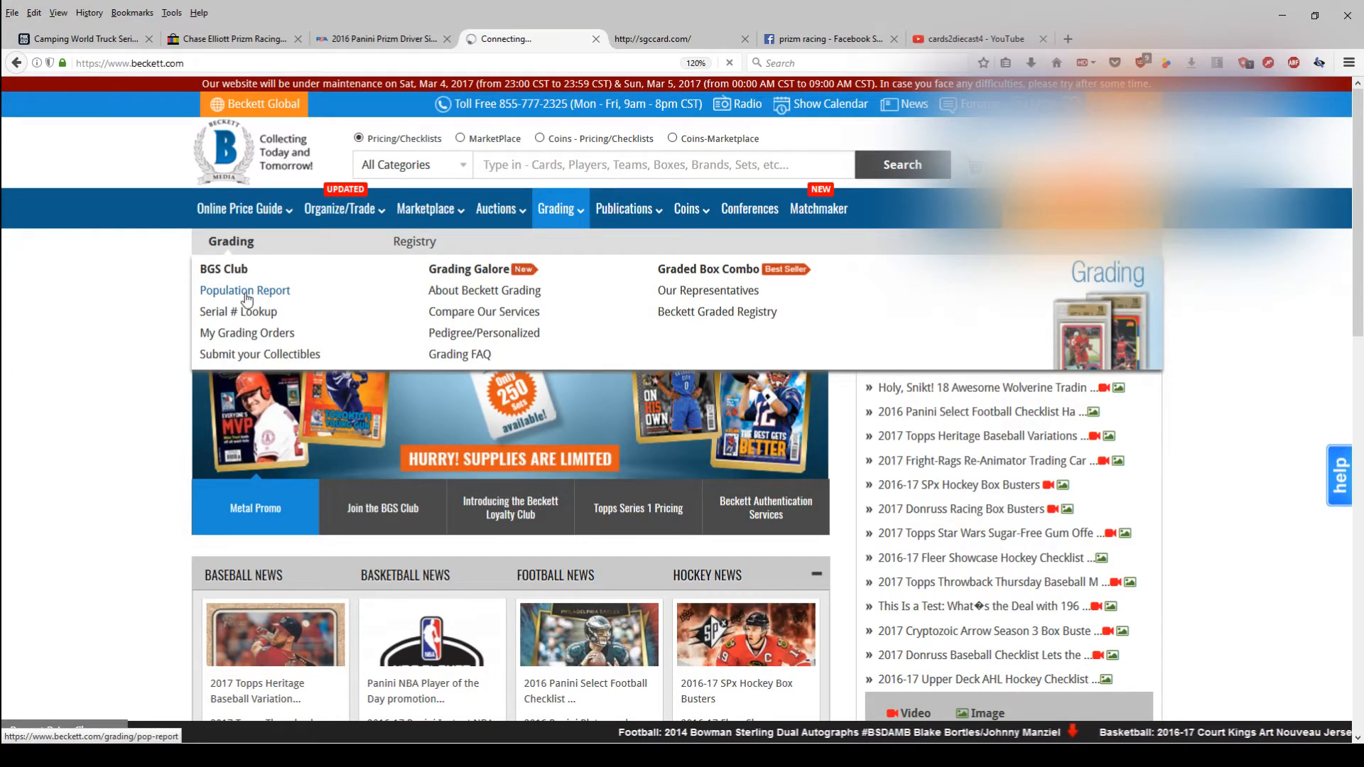
{"action": "left_click", "coordinate": [245, 290]}
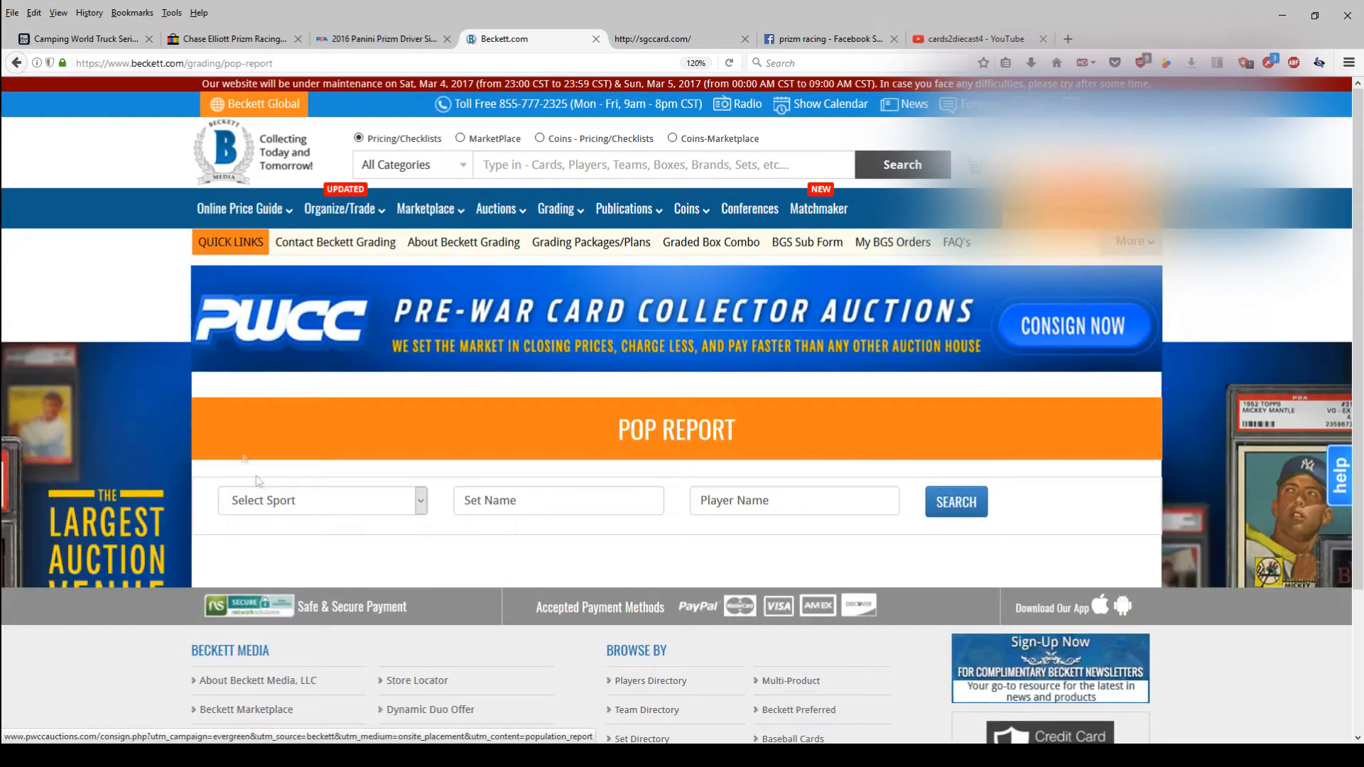
{"action": "mouse_move", "coordinate": [371, 516]}
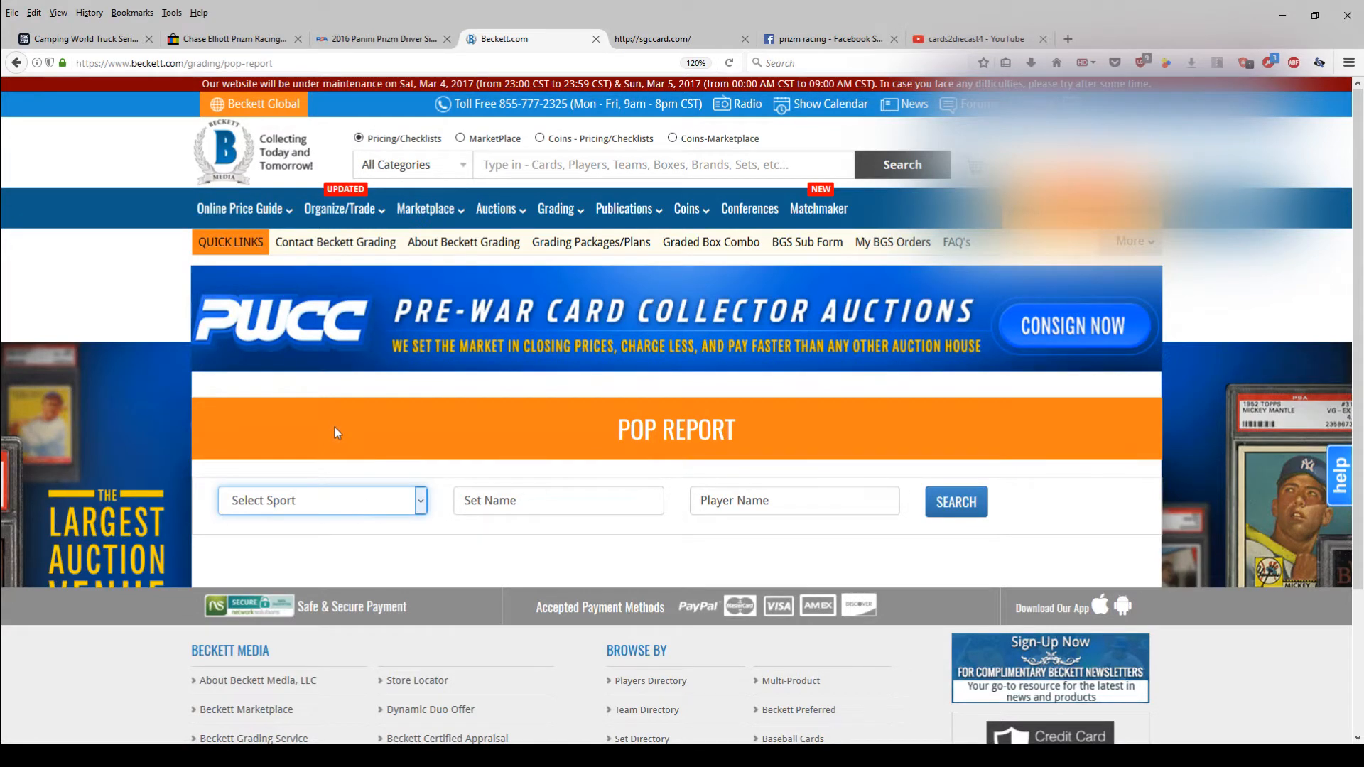
Enter Racing, set 'Prizm' and player 'Chase Elliott' for the pop report search
{"action": "left_click", "coordinate": [321, 499]}
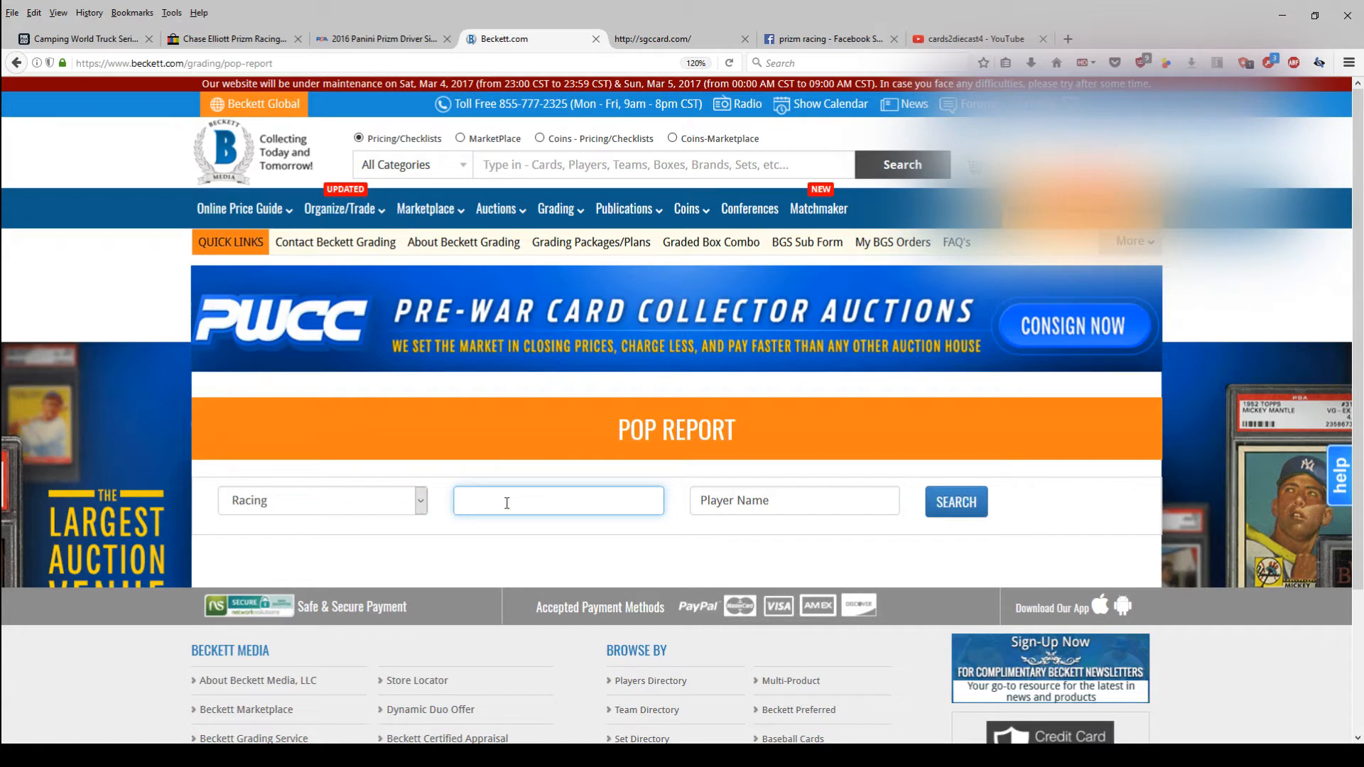
{"action": "type", "text": "Pri"}
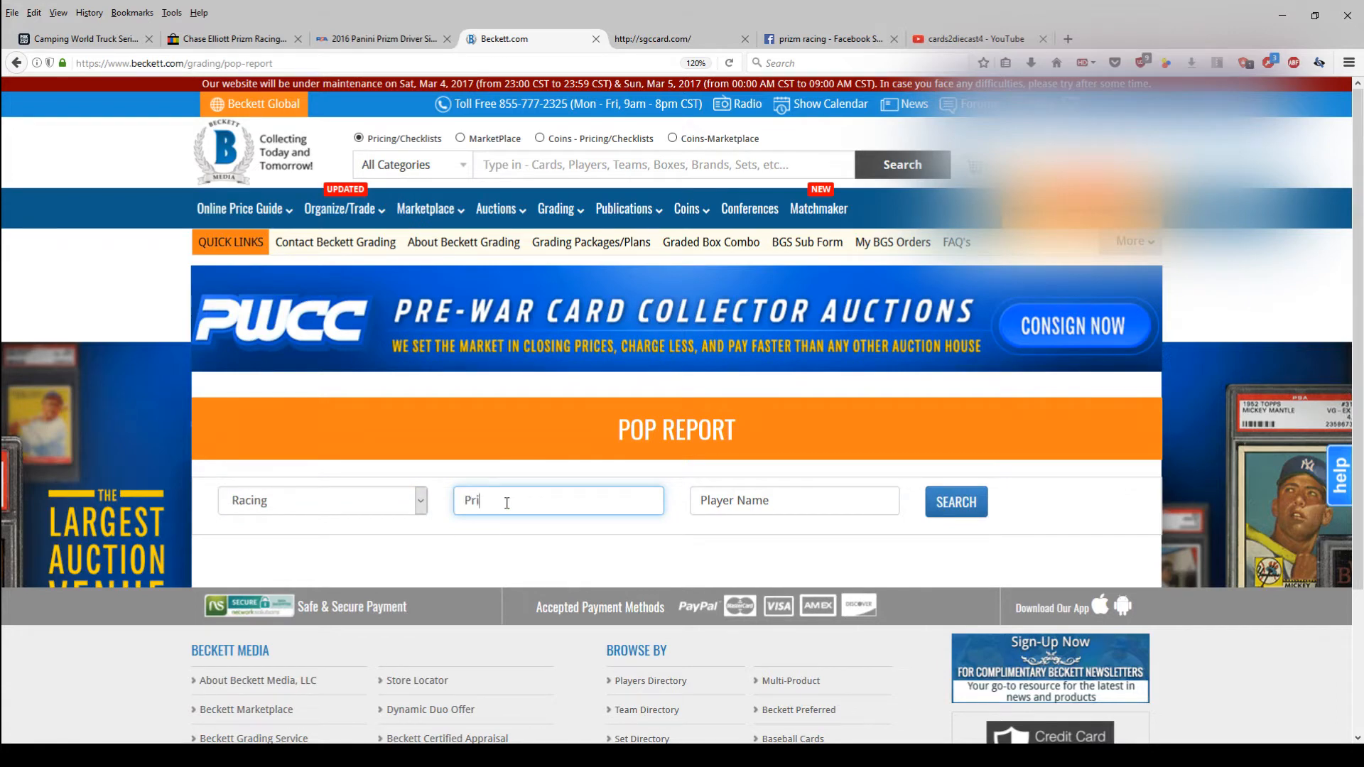
{"action": "type", "text": "zm"}
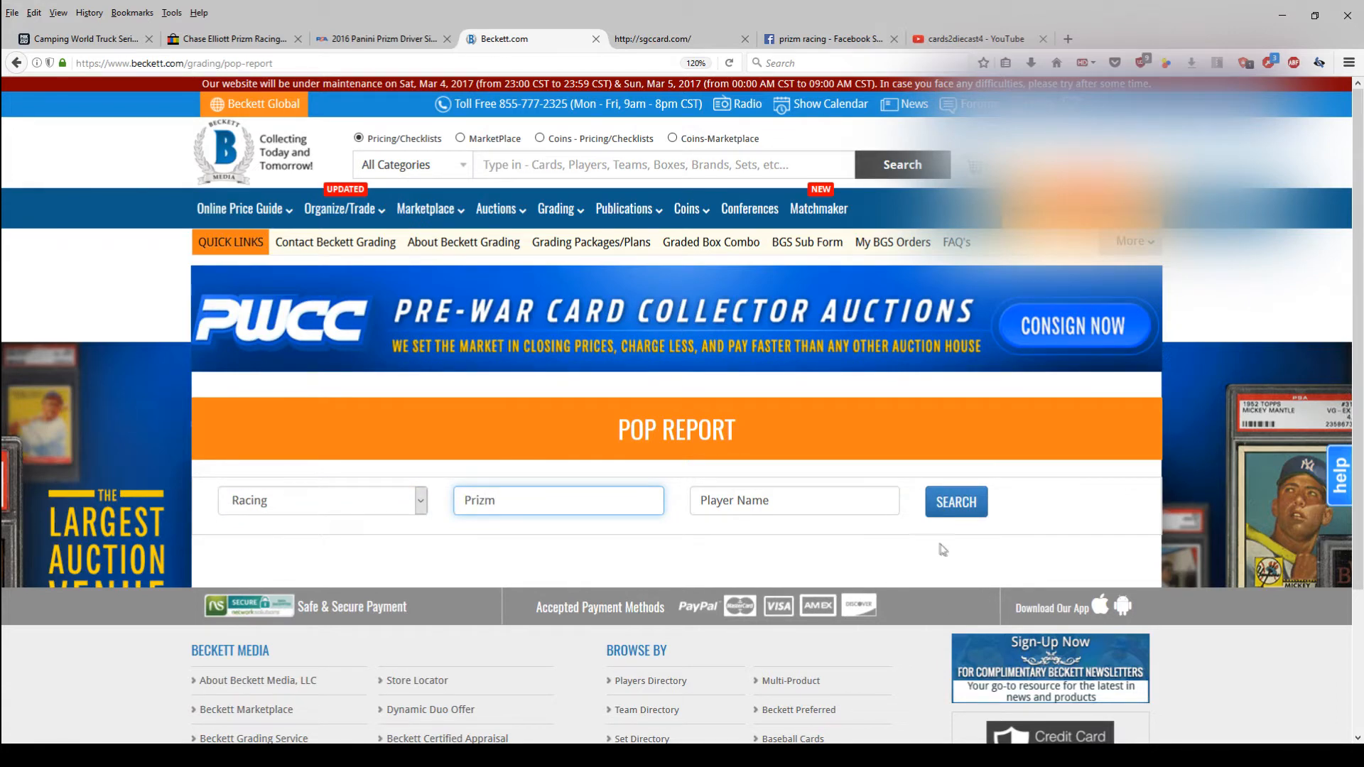
{"action": "type", "text": "Chase Elliott"}
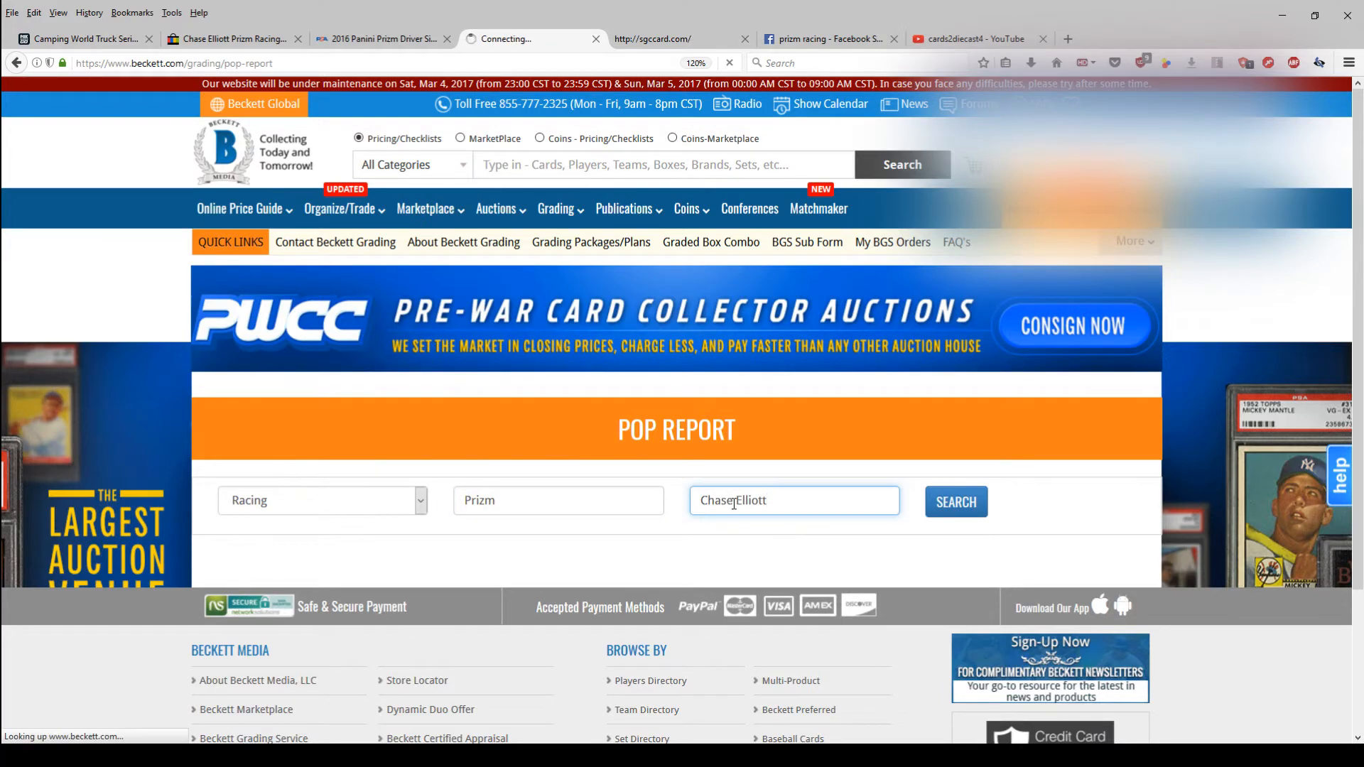
Run the pop report search and review the eight 2016 Panini Prizm Chase Elliott sets totaling 10 graded cards
{"action": "left_click", "coordinate": [955, 502]}
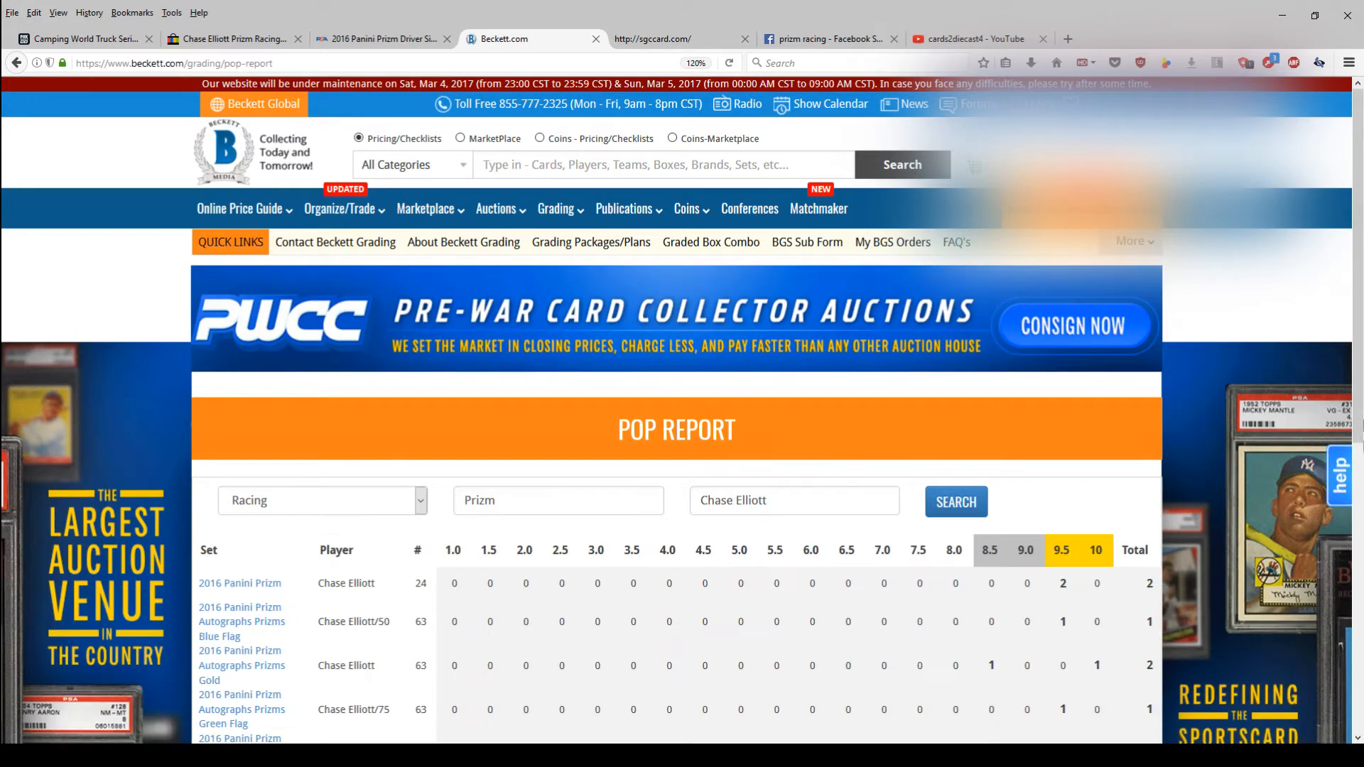
{"action": "scroll", "scroll_direction": "down", "scroll_amount": 3}
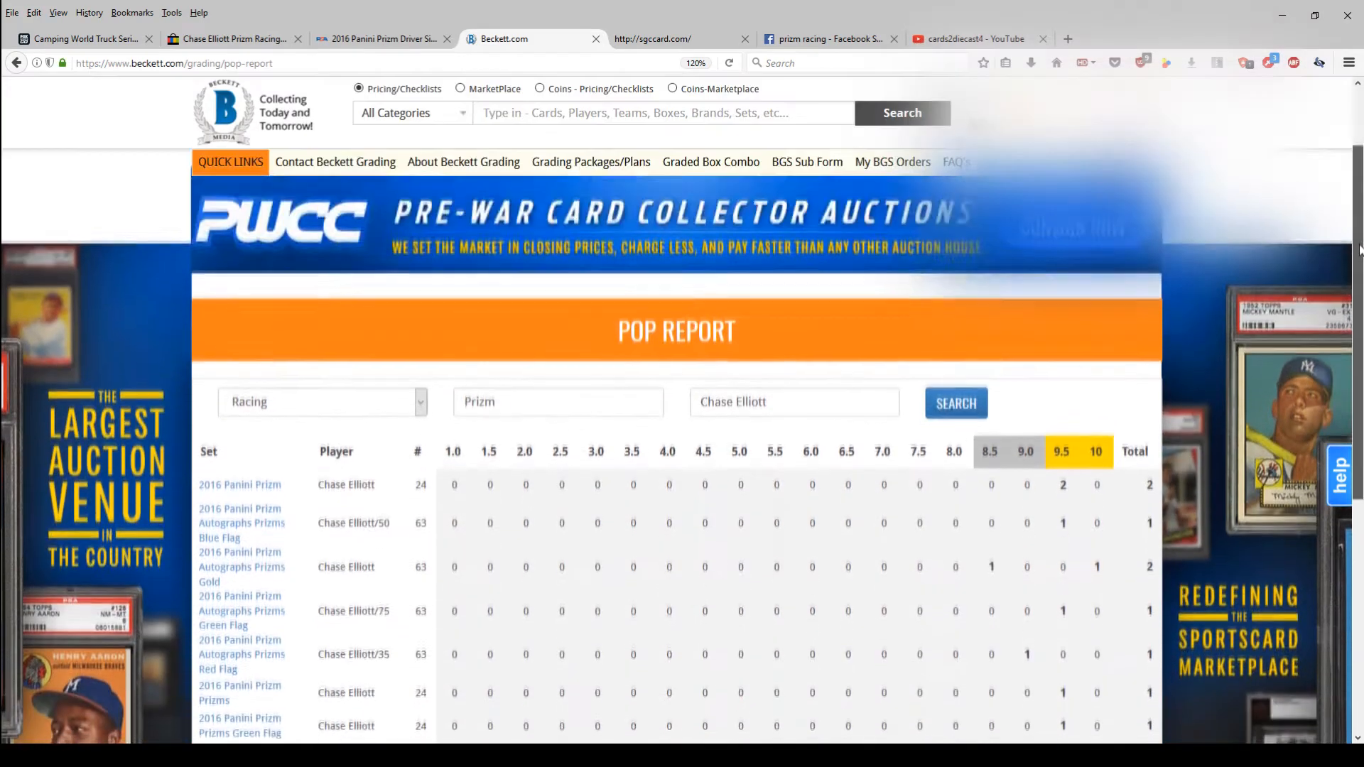
{"action": "scroll", "scroll_direction": "down", "scroll_amount": 3}
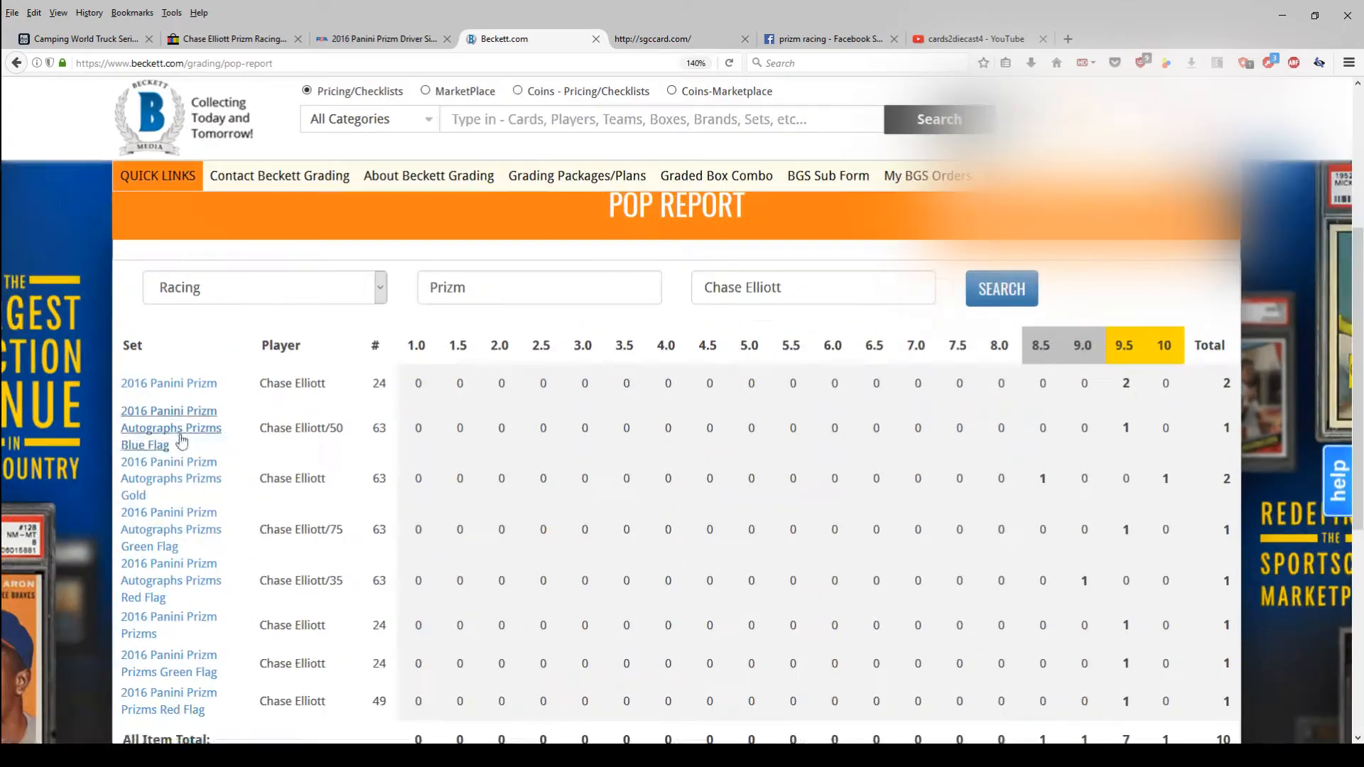
{"action": "scroll", "scroll_direction": "down", "scroll_amount": 3}
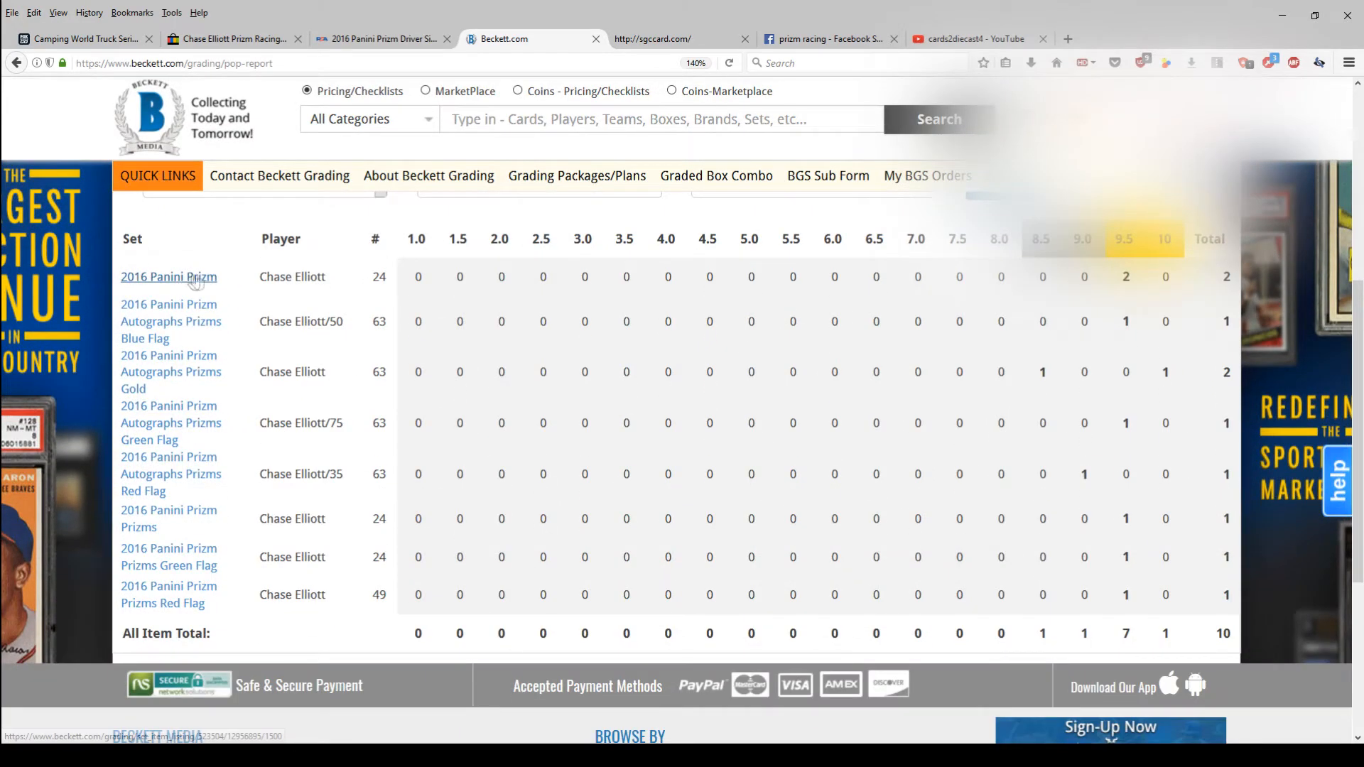
{"action": "mouse_move", "coordinate": [119, 265]}
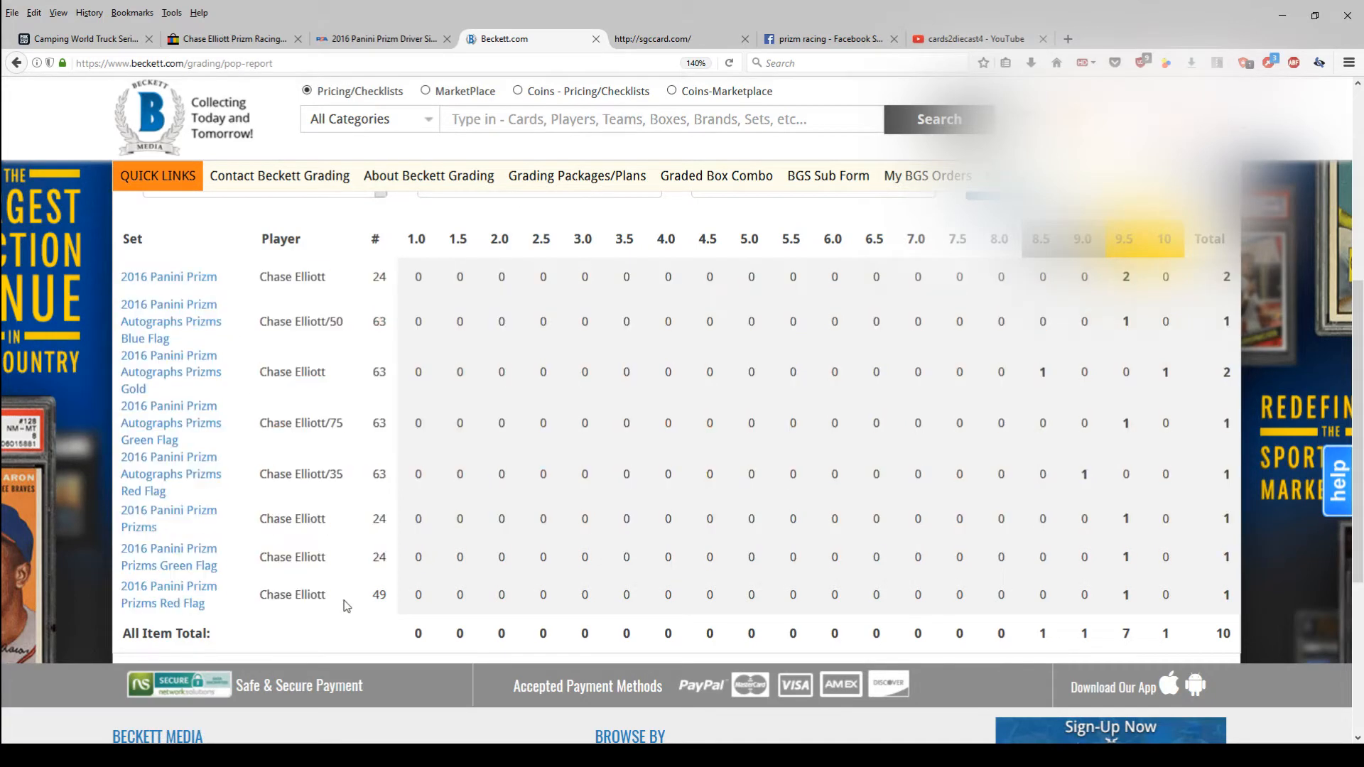
{"action": "mouse_move", "coordinate": [739, 450]}
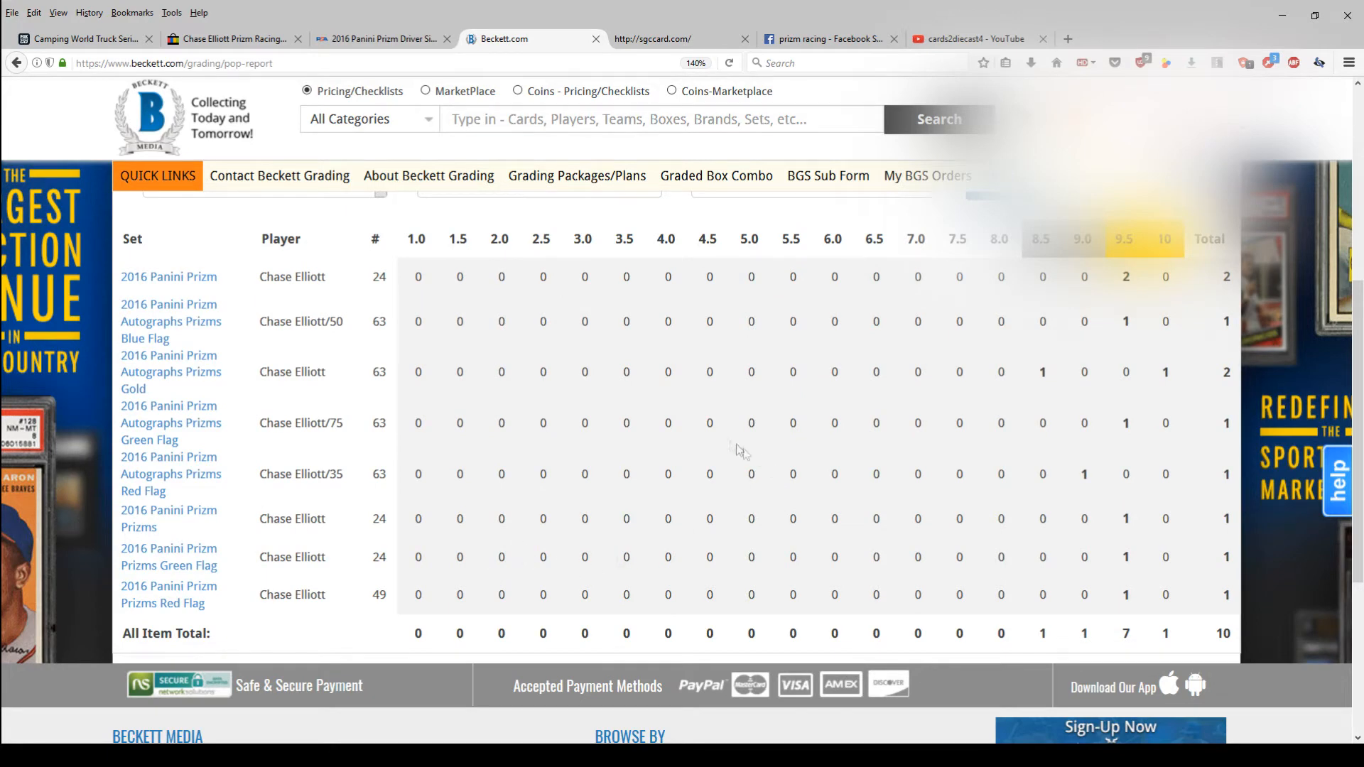
{"action": "scroll", "scroll_direction": "up", "scroll_amount": 3}
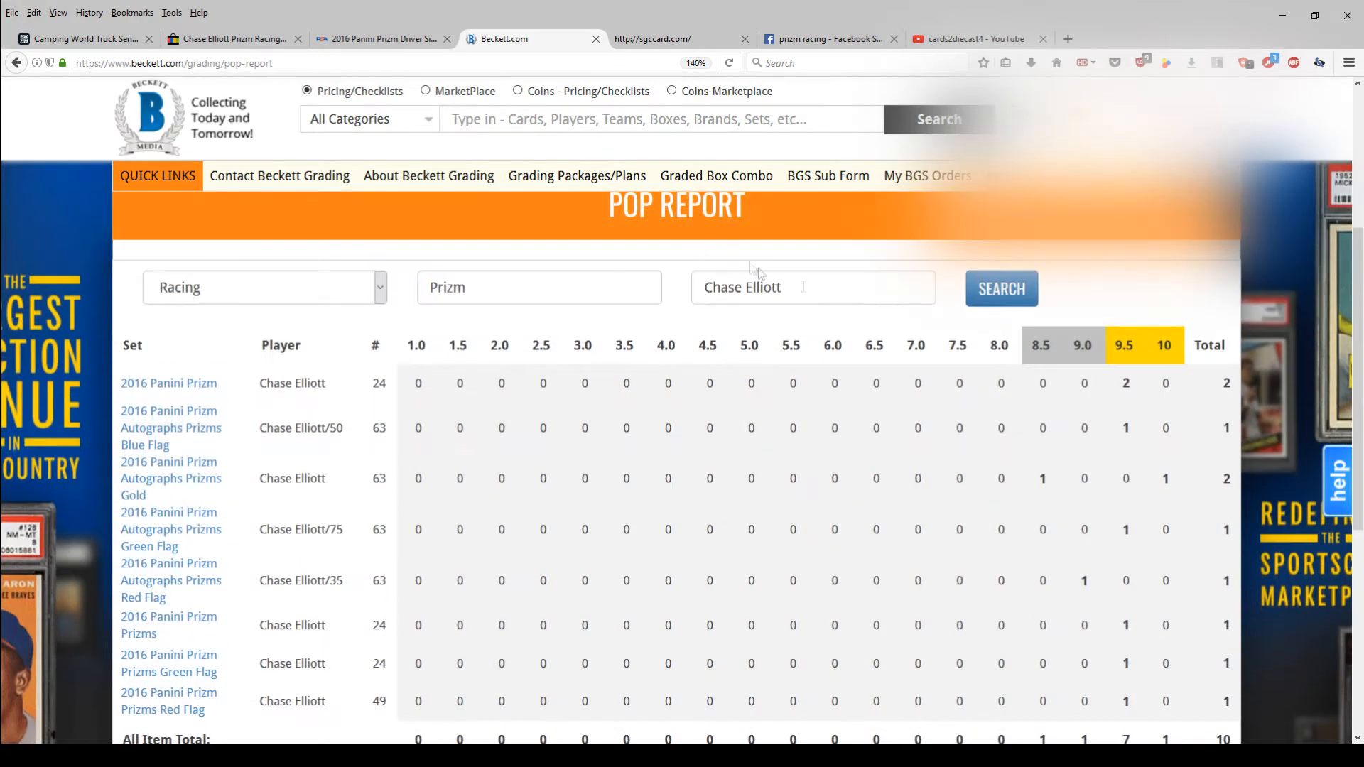
Clear Chase Elliott from the Player Name field and search all 2016 Panini Prizm racing sets
{"action": "left_click", "coordinate": [811, 287]}
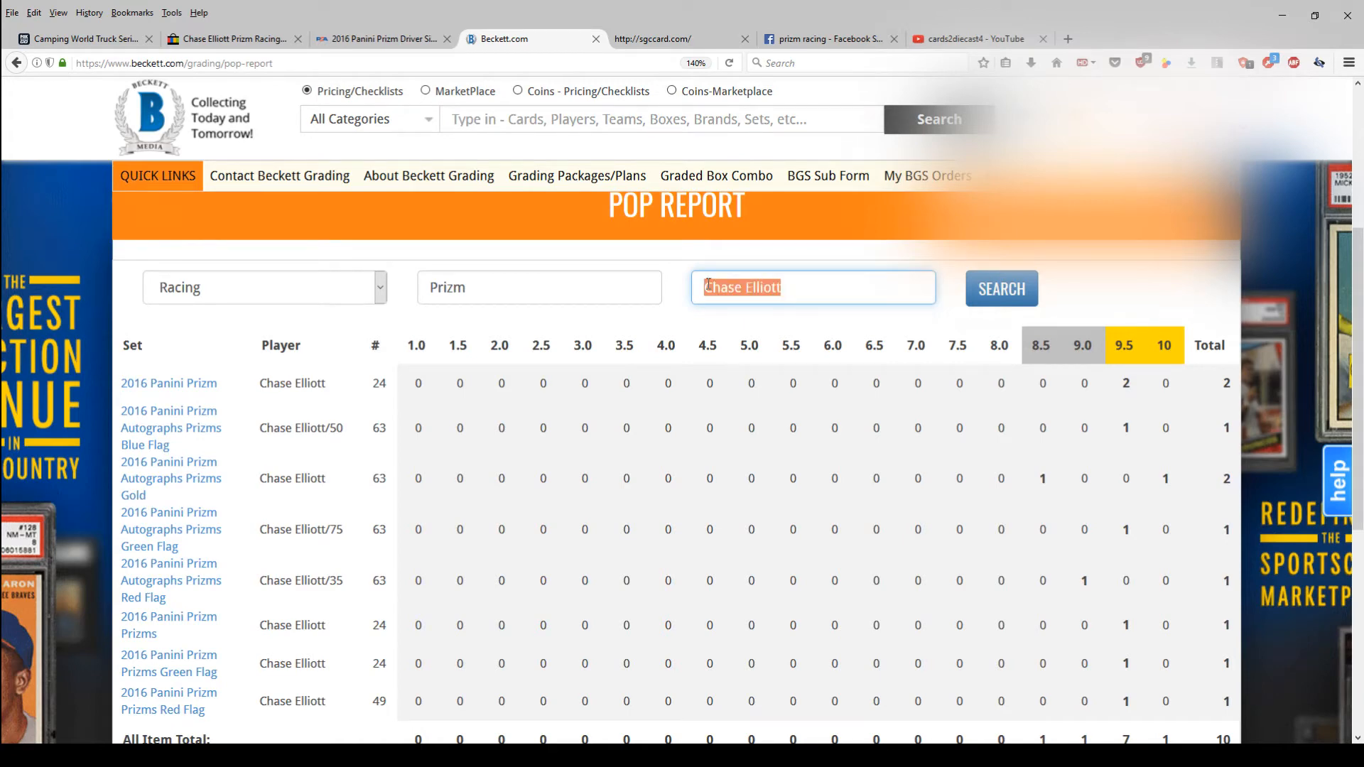
{"action": "key", "text": "delete"}
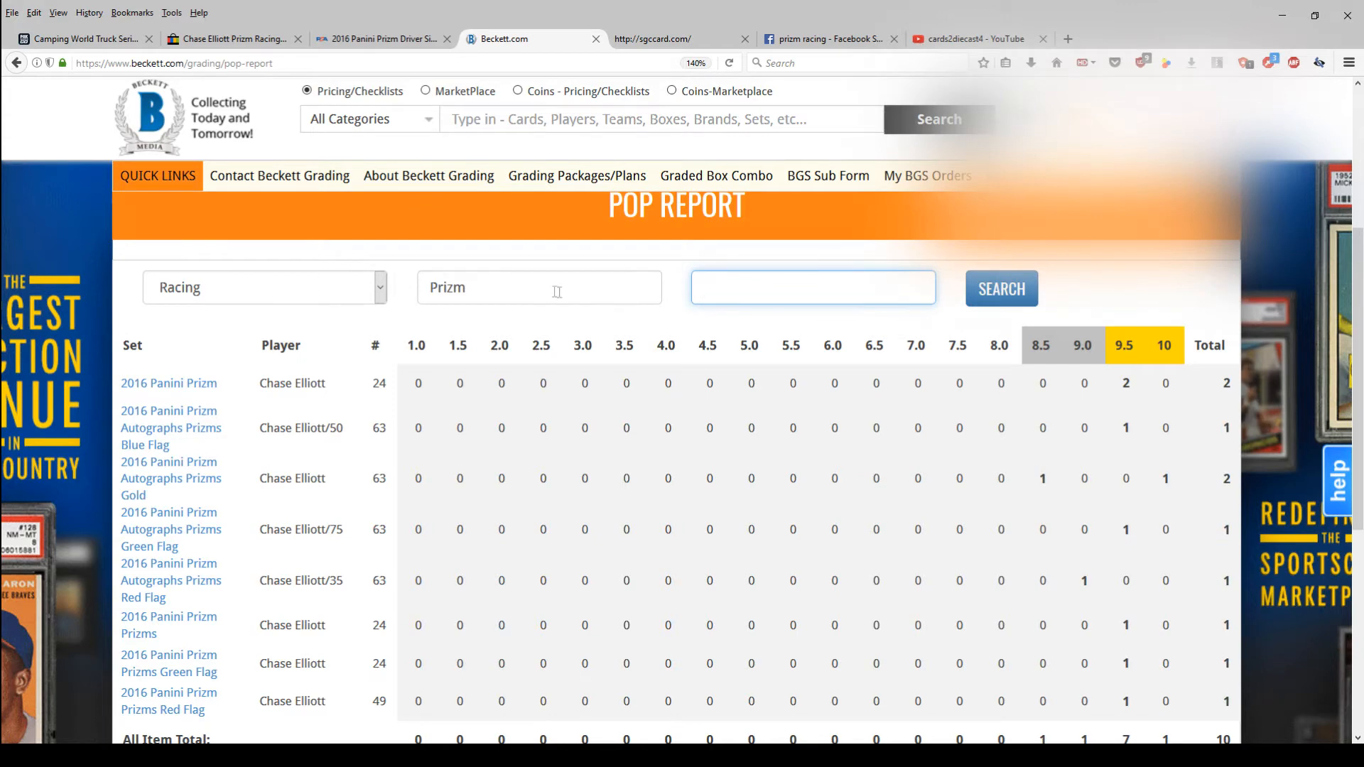
{"action": "mouse_move", "coordinate": [843, 375]}
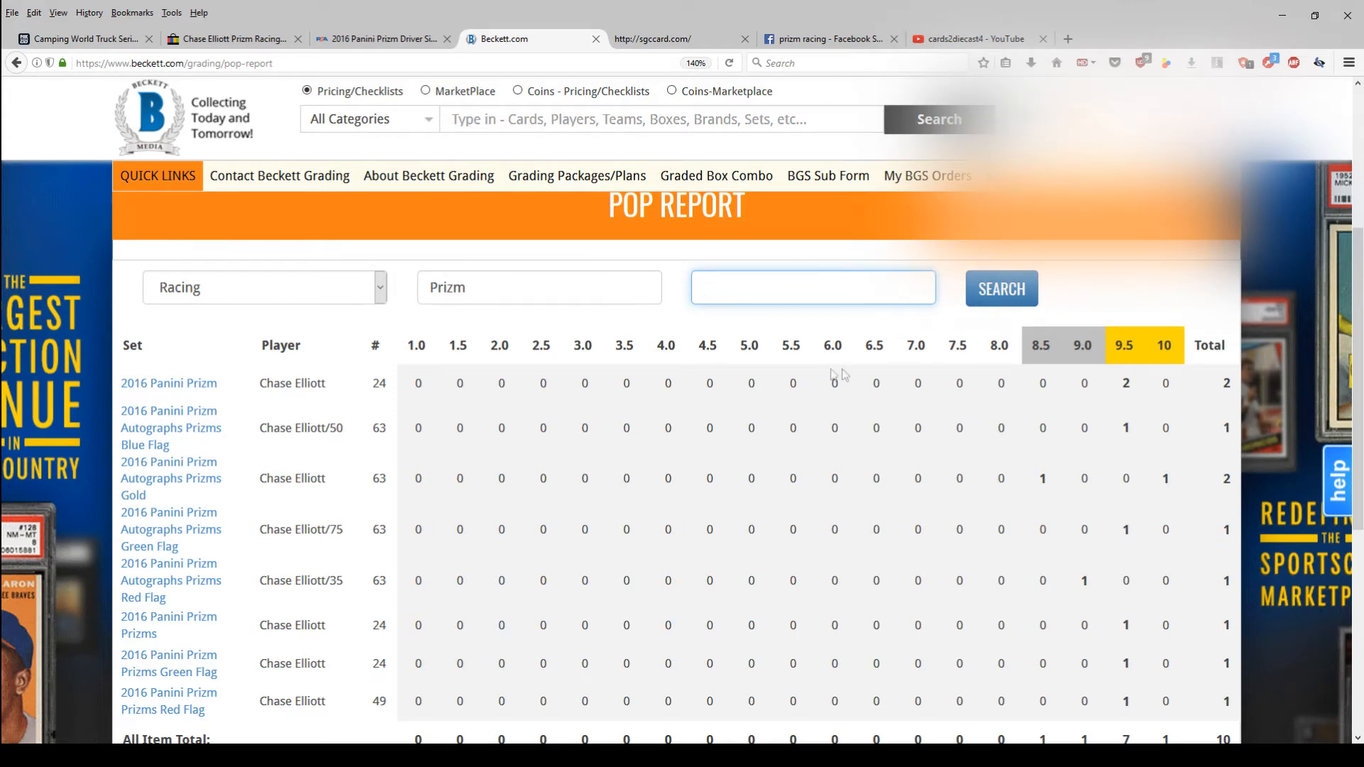
{"action": "left_click", "coordinate": [1000, 288]}
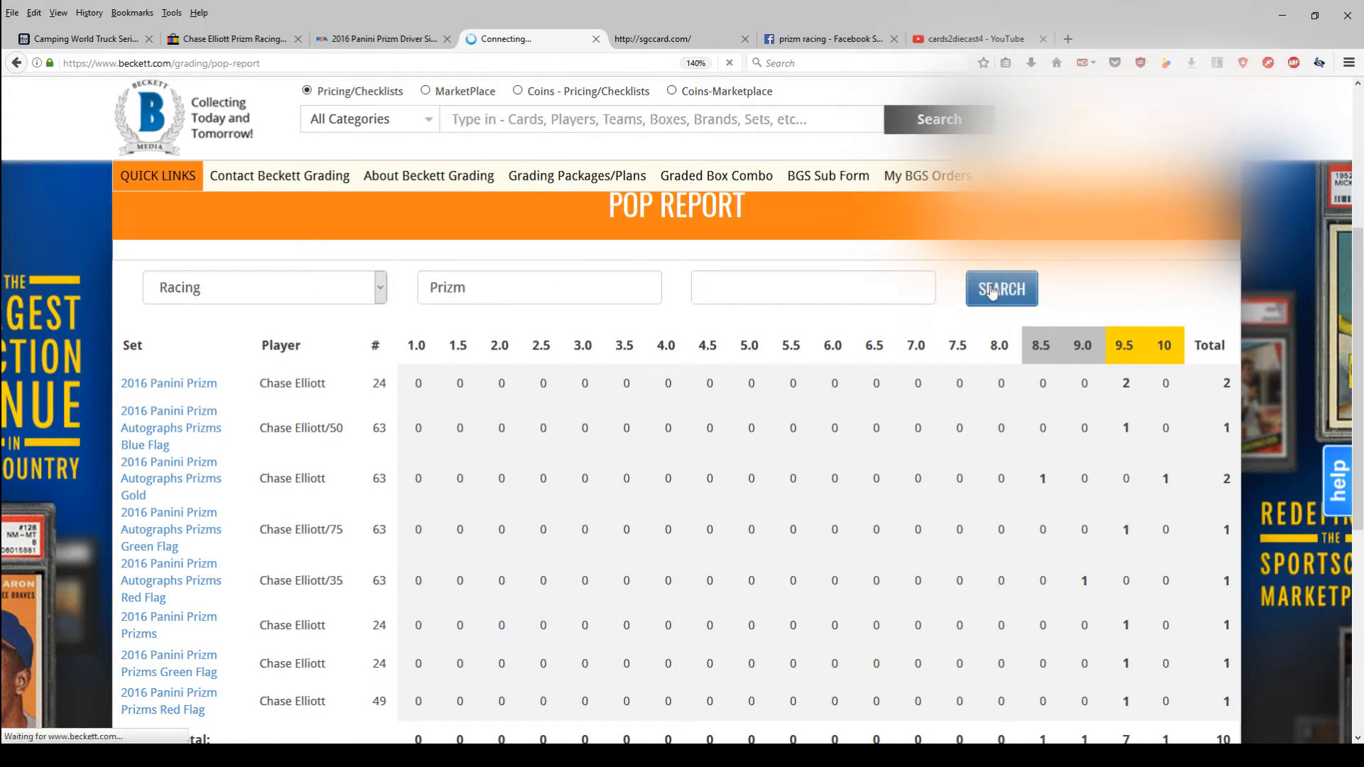
{"action": "left_click", "coordinate": [1001, 288]}
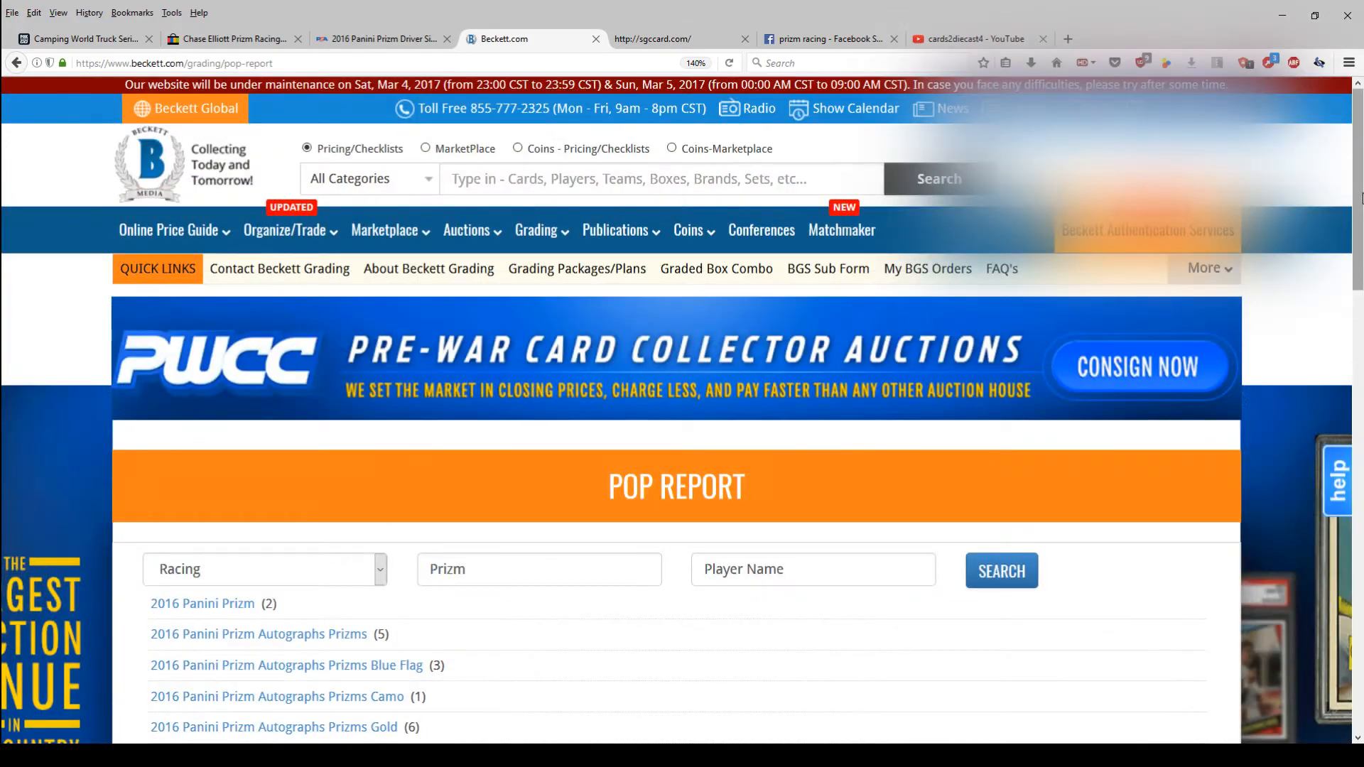
Browse the full Prizm racing set list down to Winner's Circle Prizms Gold (2)
{"action": "scroll", "scroll_direction": "down", "scroll_amount": 3}
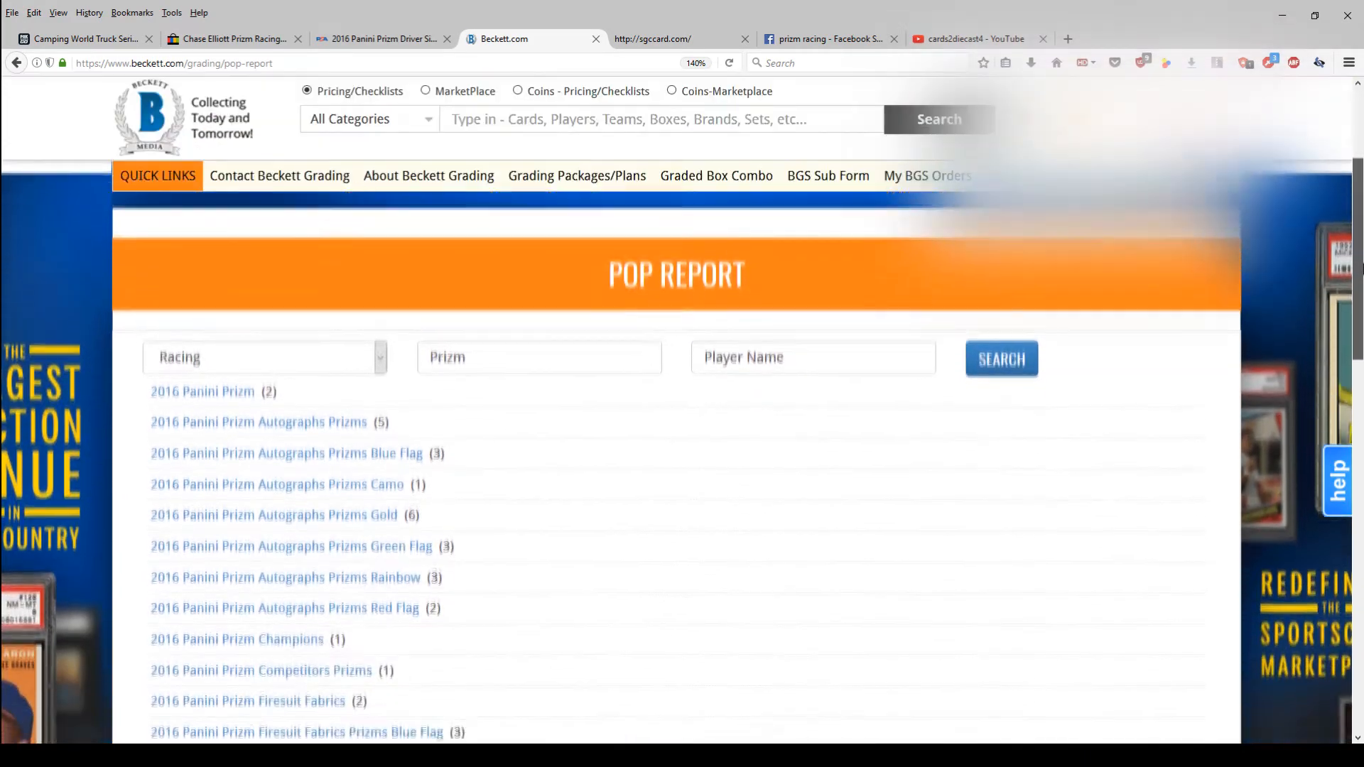
{"action": "scroll", "scroll_direction": "down", "scroll_amount": 3}
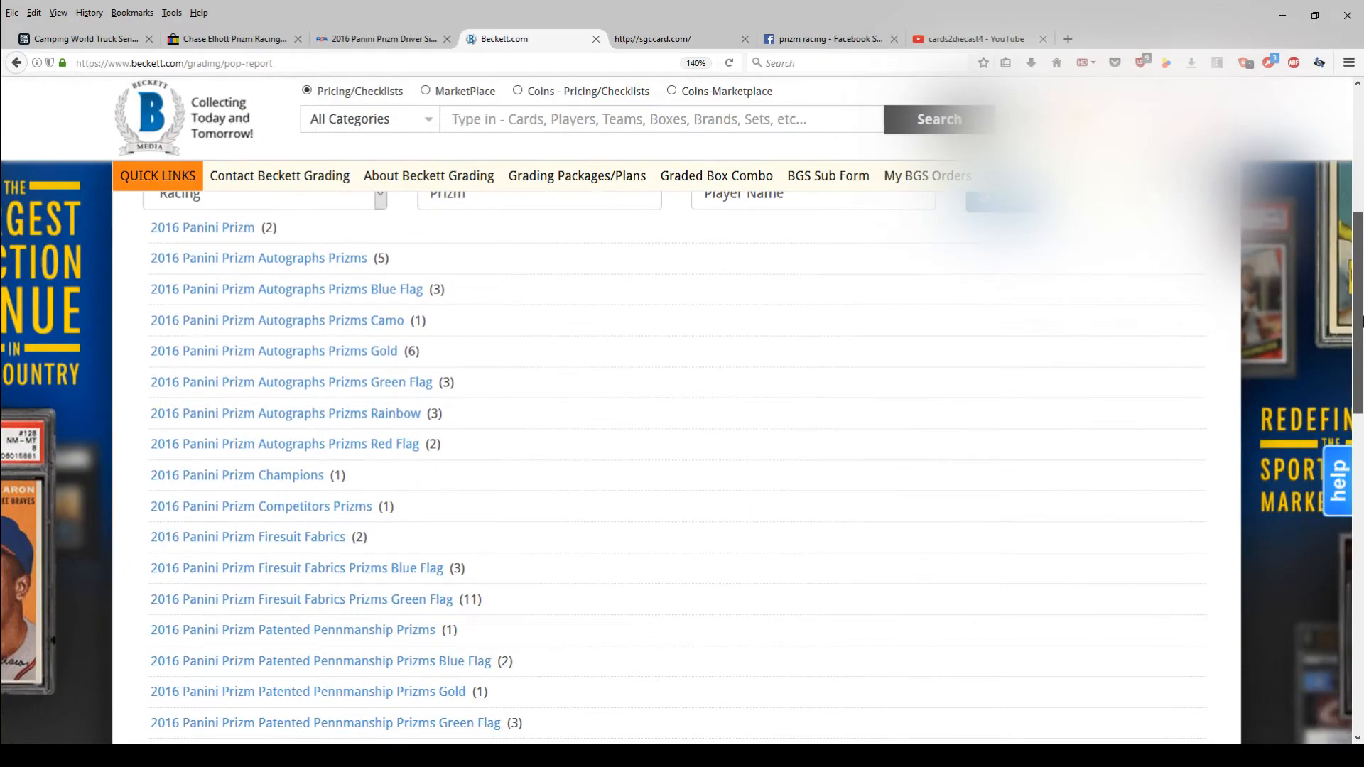
{"action": "scroll", "scroll_direction": "down", "scroll_amount": 3}
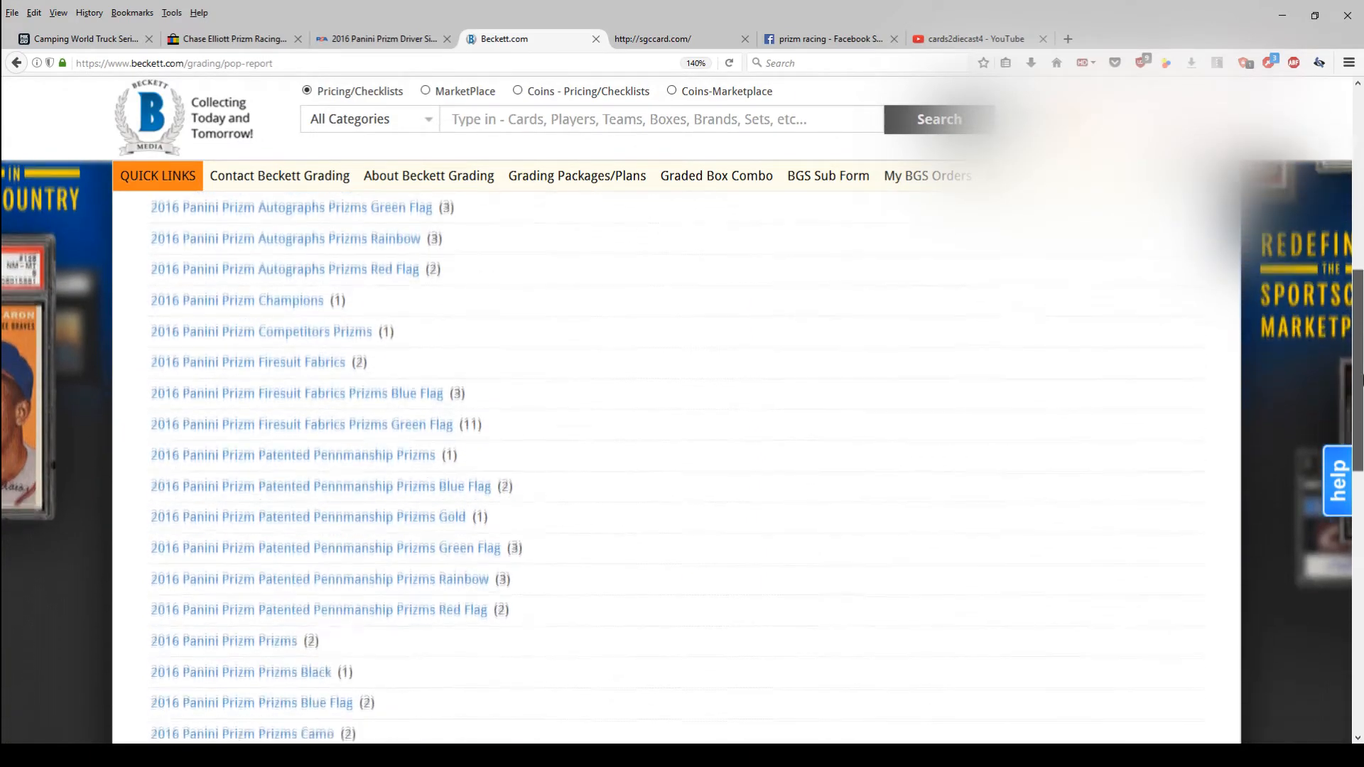
{"action": "scroll", "scroll_direction": "down", "scroll_amount": 3}
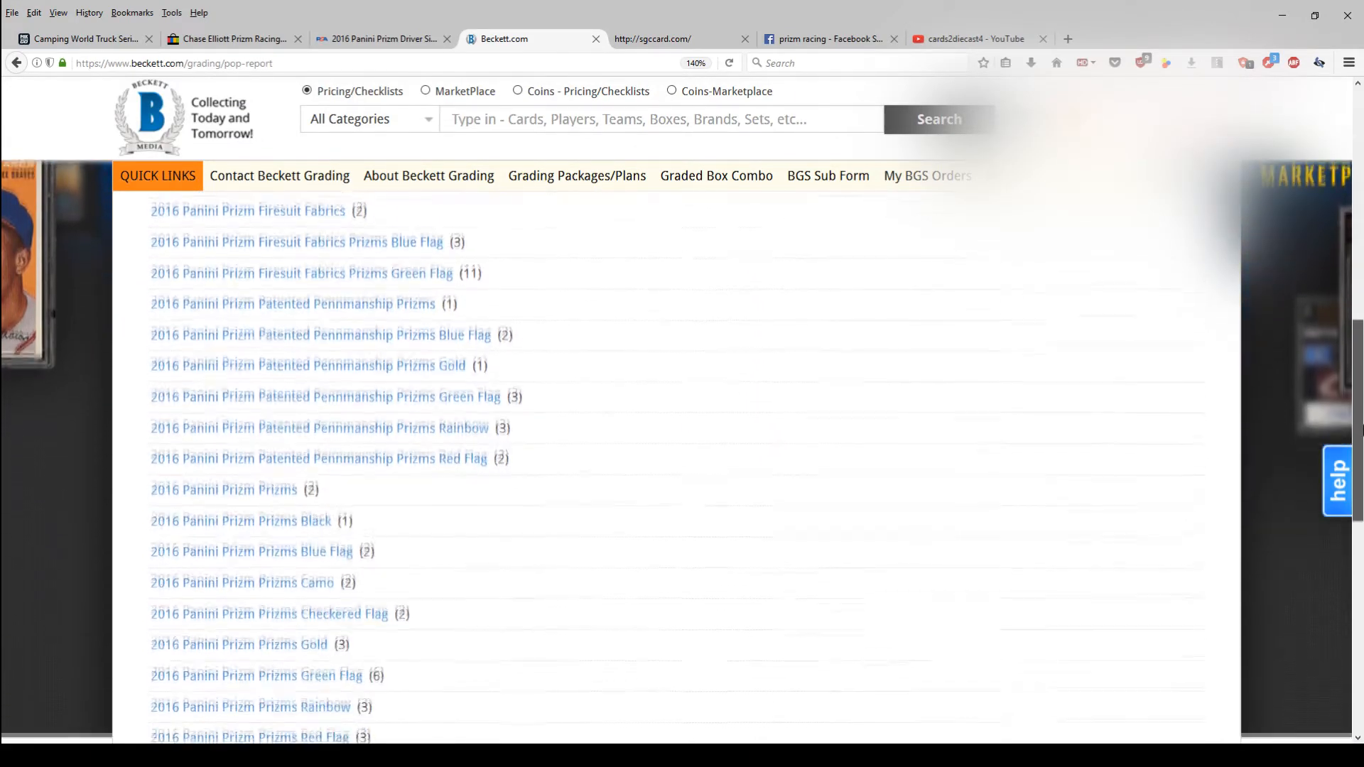
{"action": "scroll", "scroll_direction": "down", "scroll_amount": 3}
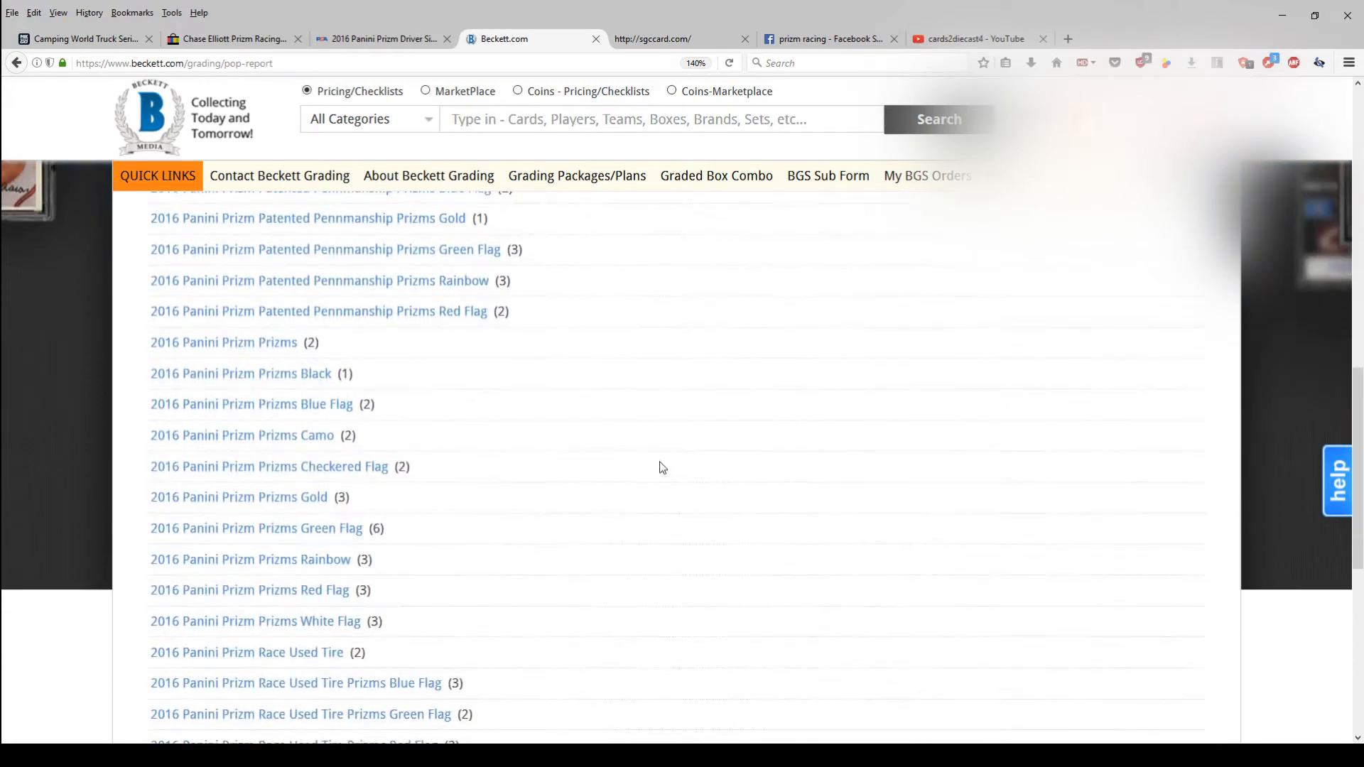
{"action": "scroll", "scroll_direction": "down", "scroll_amount": 3}
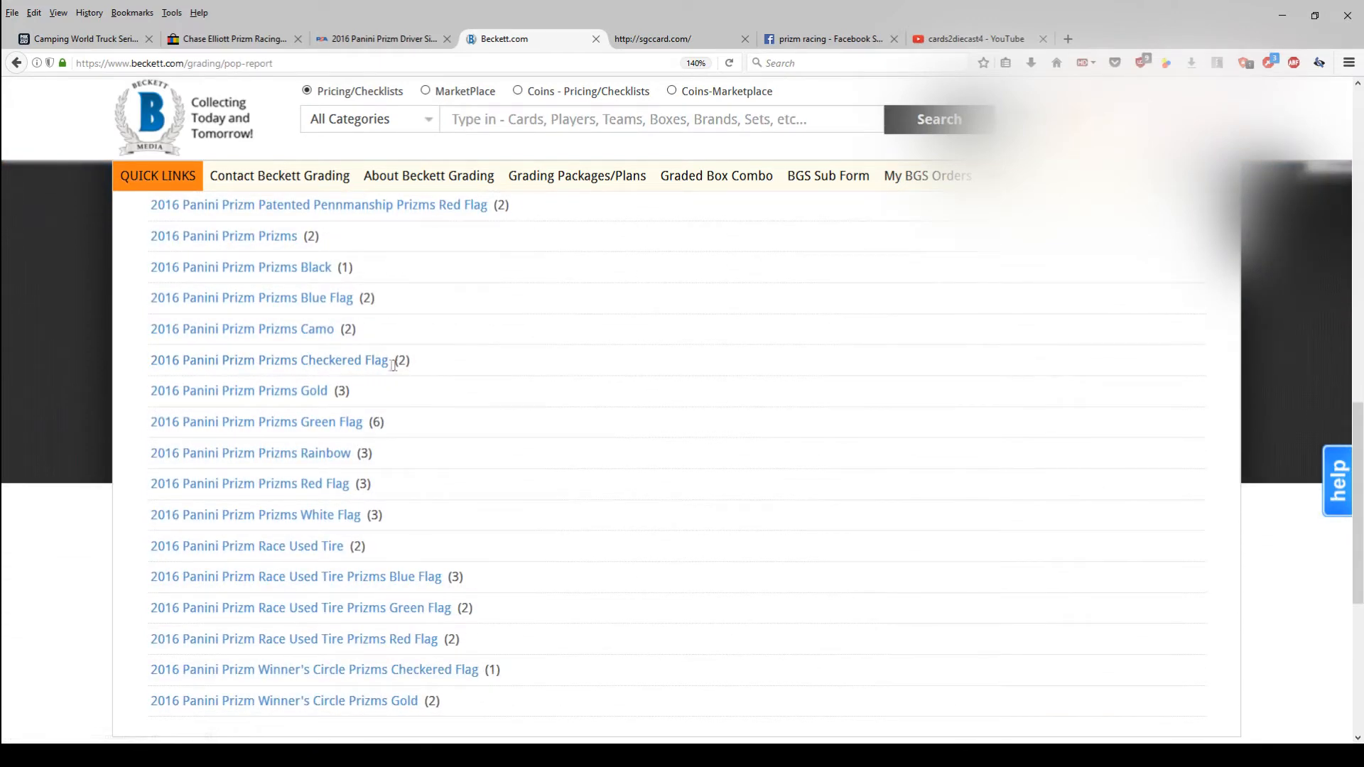
{"action": "scroll", "scroll_direction": "down", "scroll_amount": 3}
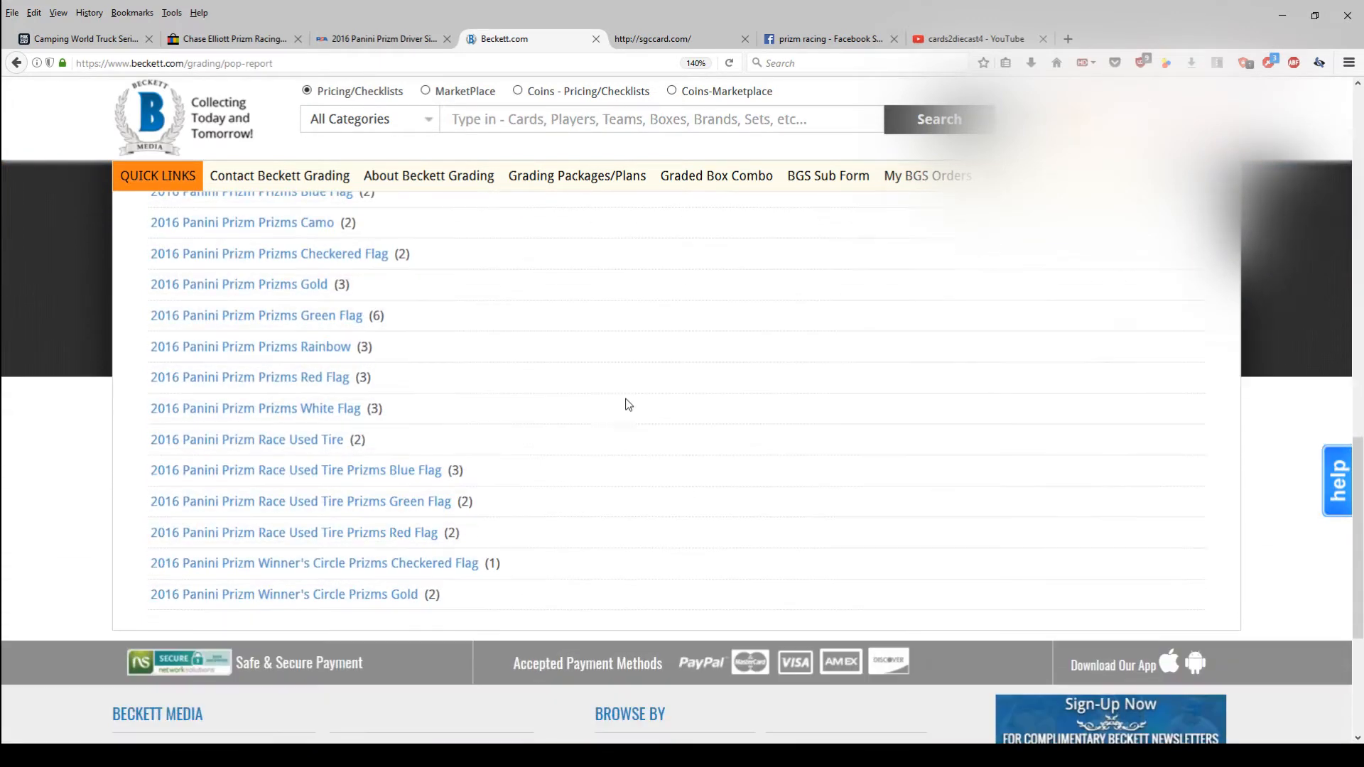
{"action": "scroll", "scroll_direction": "up", "scroll_amount": 3}
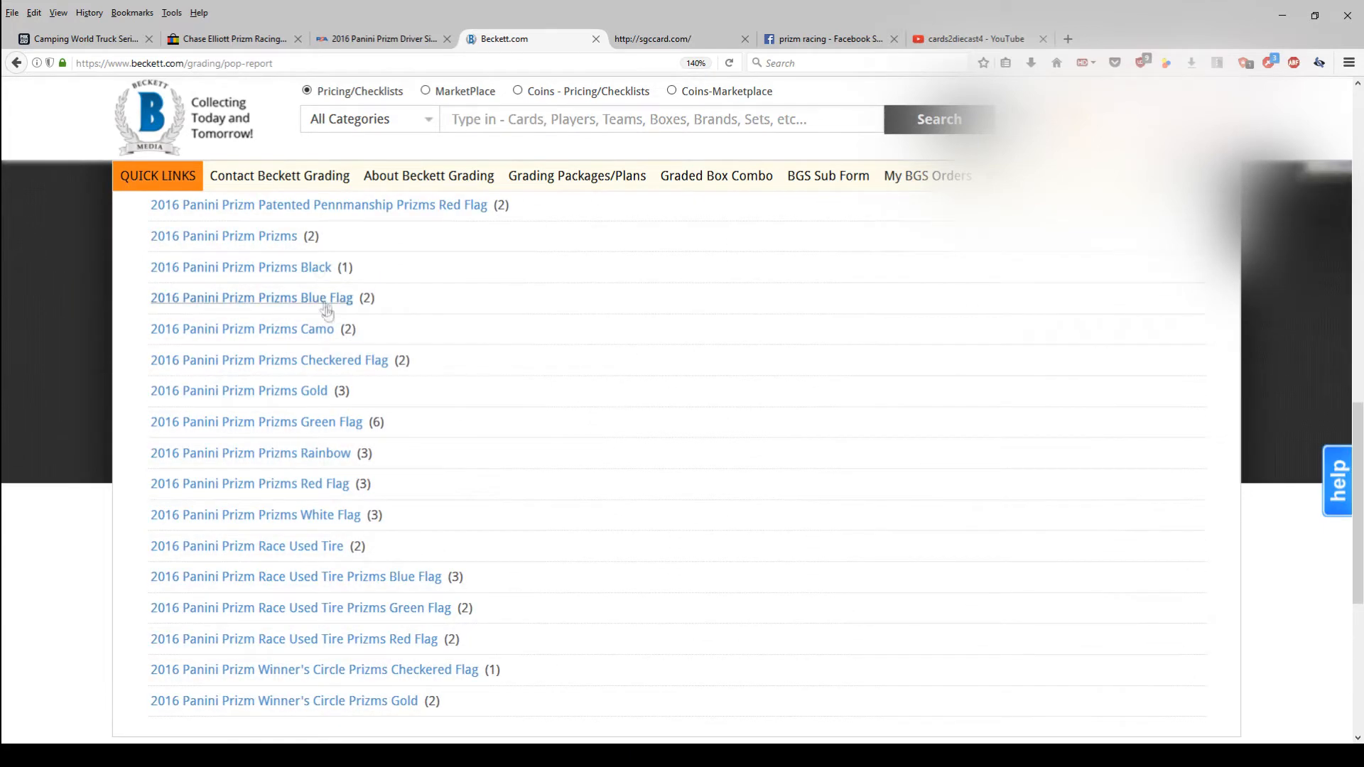
{"action": "mouse_move", "coordinate": [337, 367]}
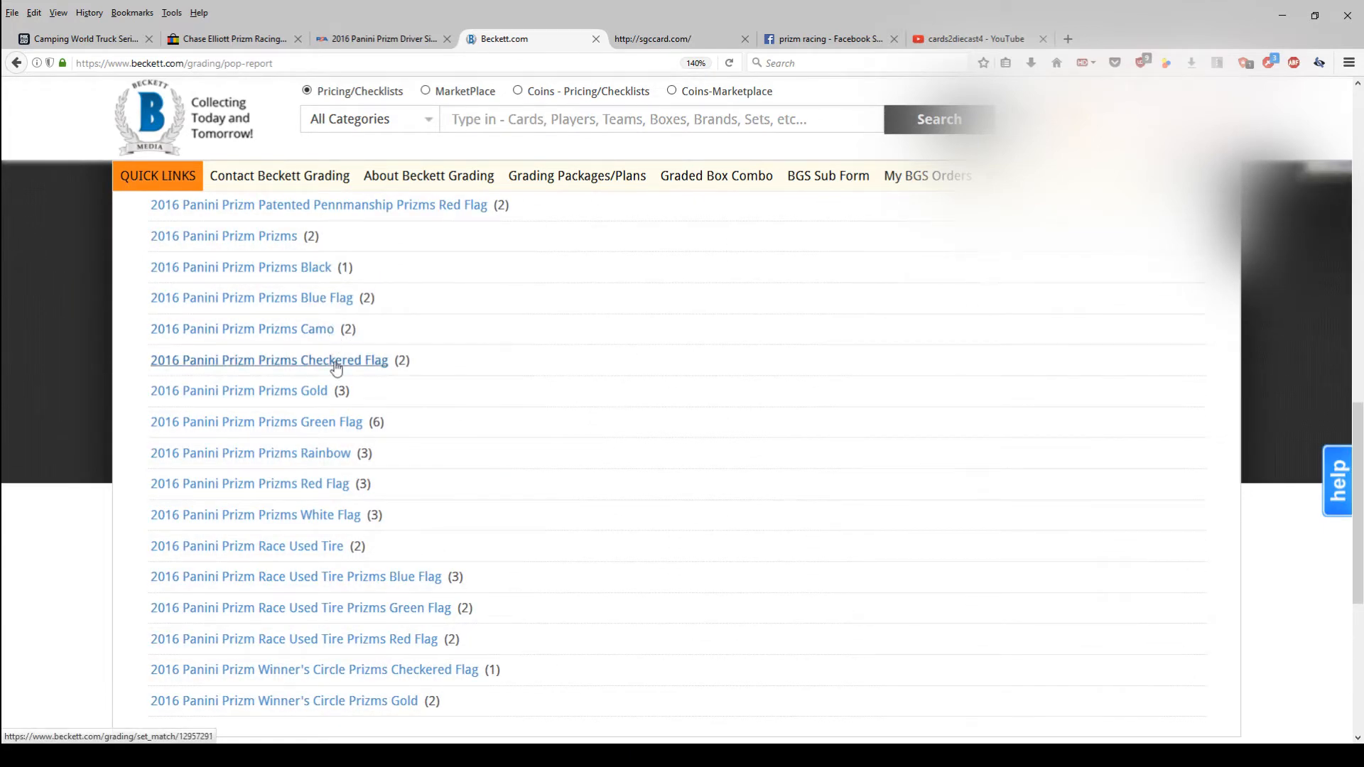
{"action": "mouse_move", "coordinate": [372, 378]}
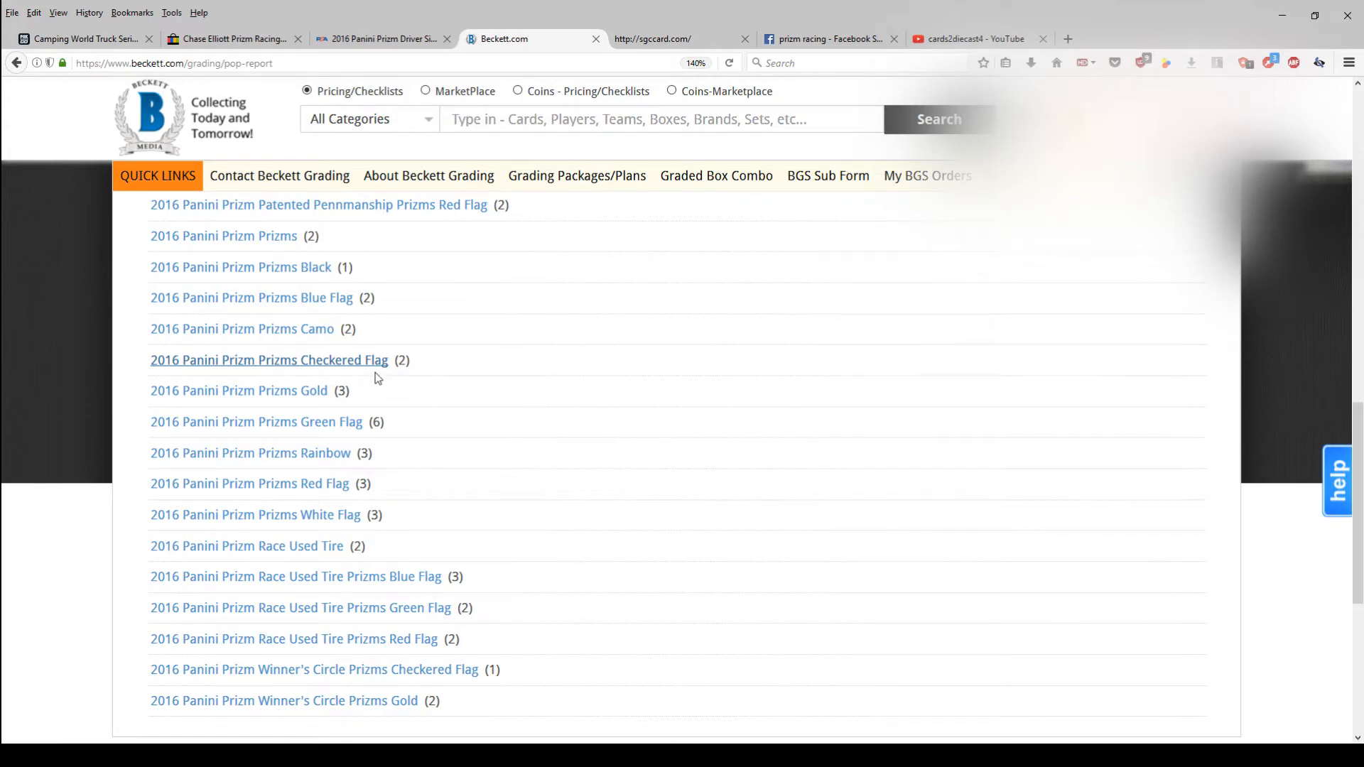
{"action": "mouse_move", "coordinate": [365, 384]}
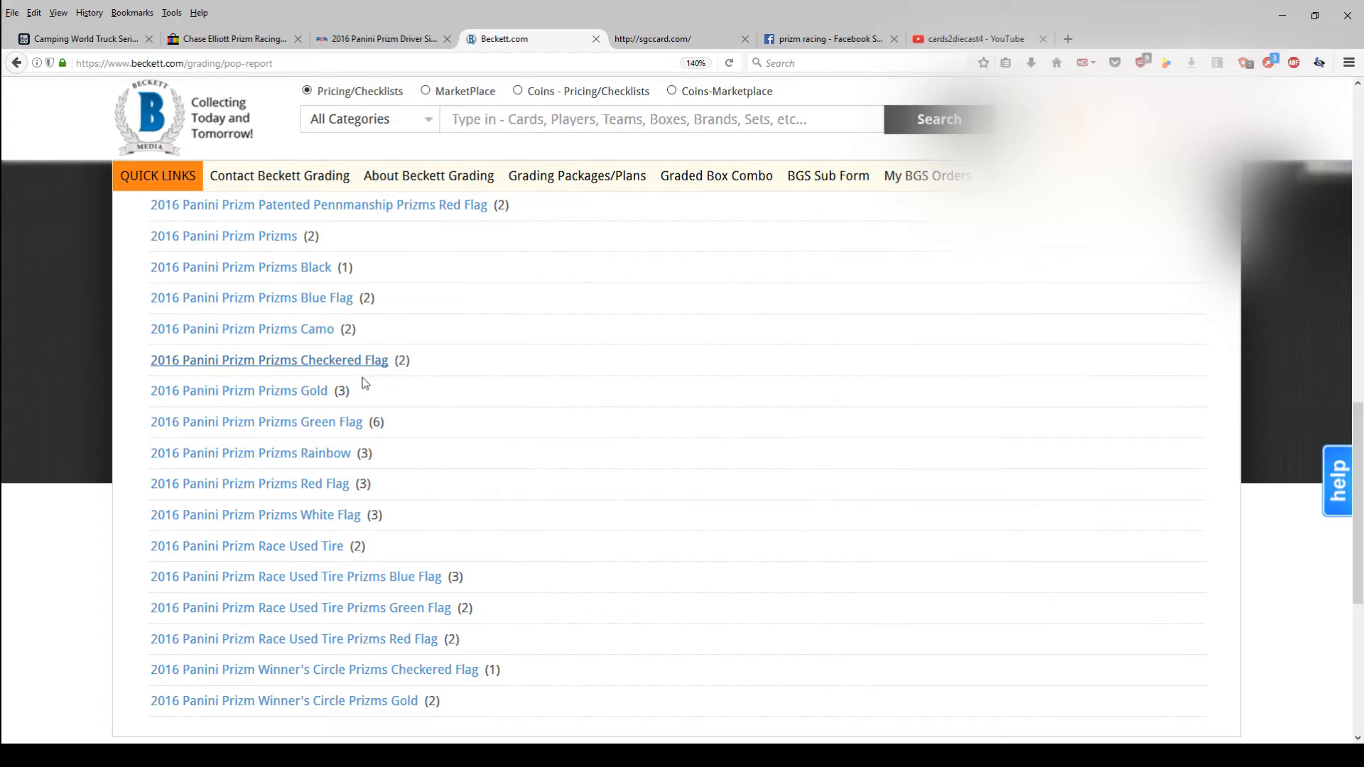
{"action": "mouse_move", "coordinate": [376, 383]}
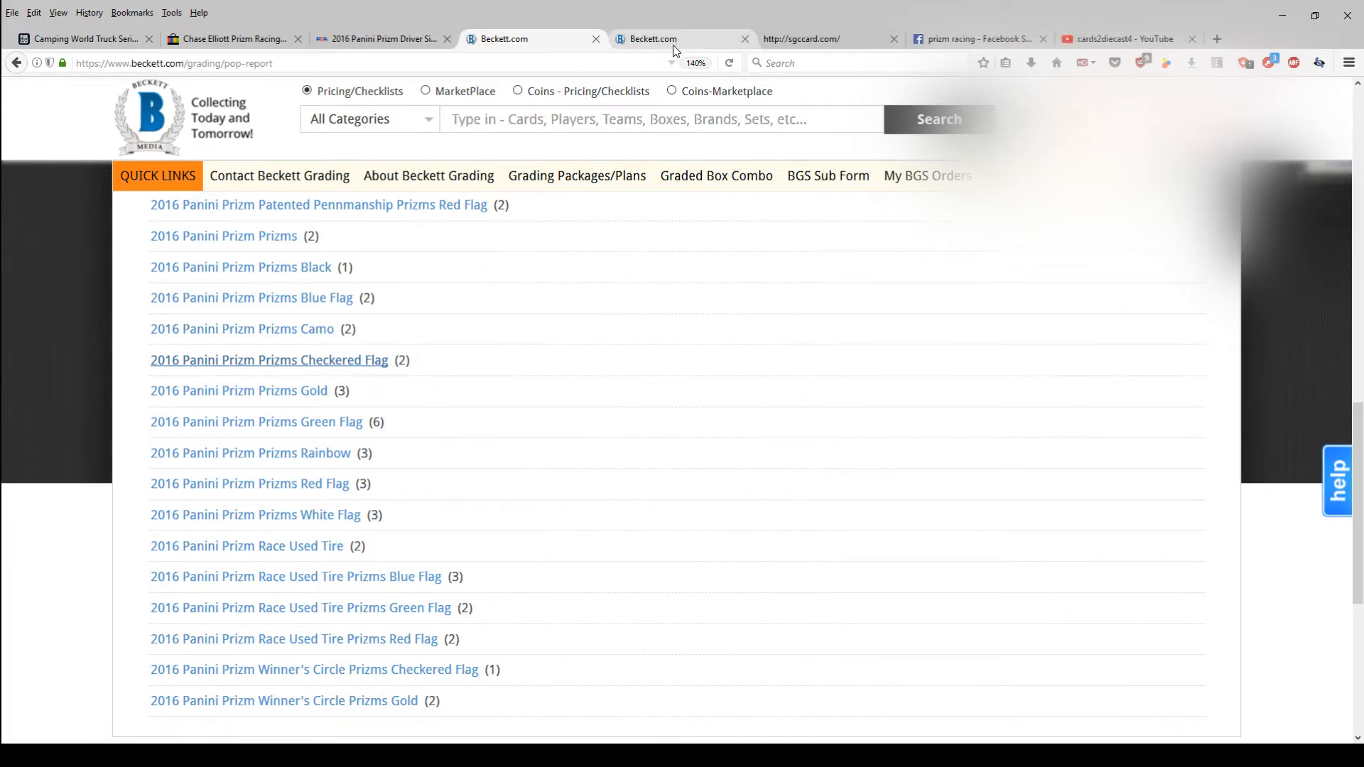
View the Prizms Checkered Flag and Winner's Circle Checkered Flag population reports
{"action": "left_click", "coordinate": [269, 359]}
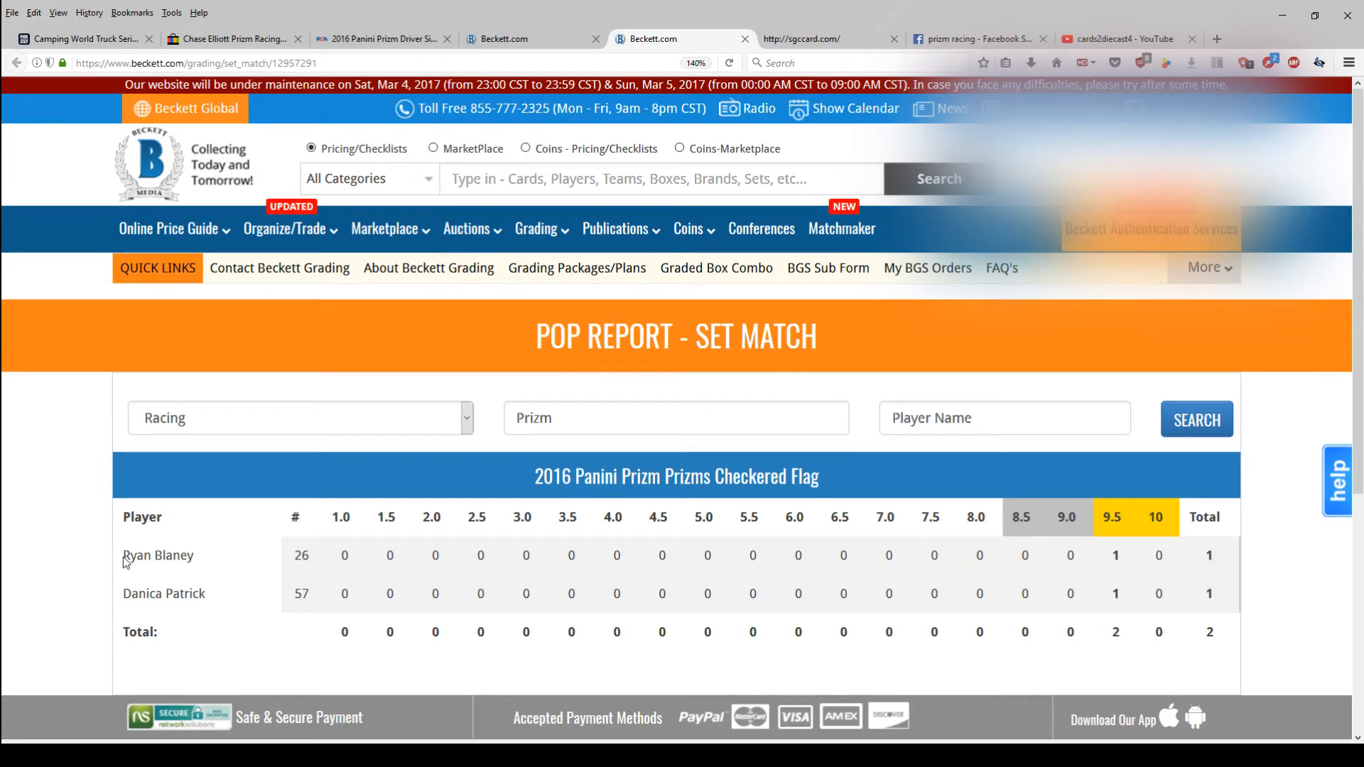
{"action": "mouse_move", "coordinate": [1195, 595]}
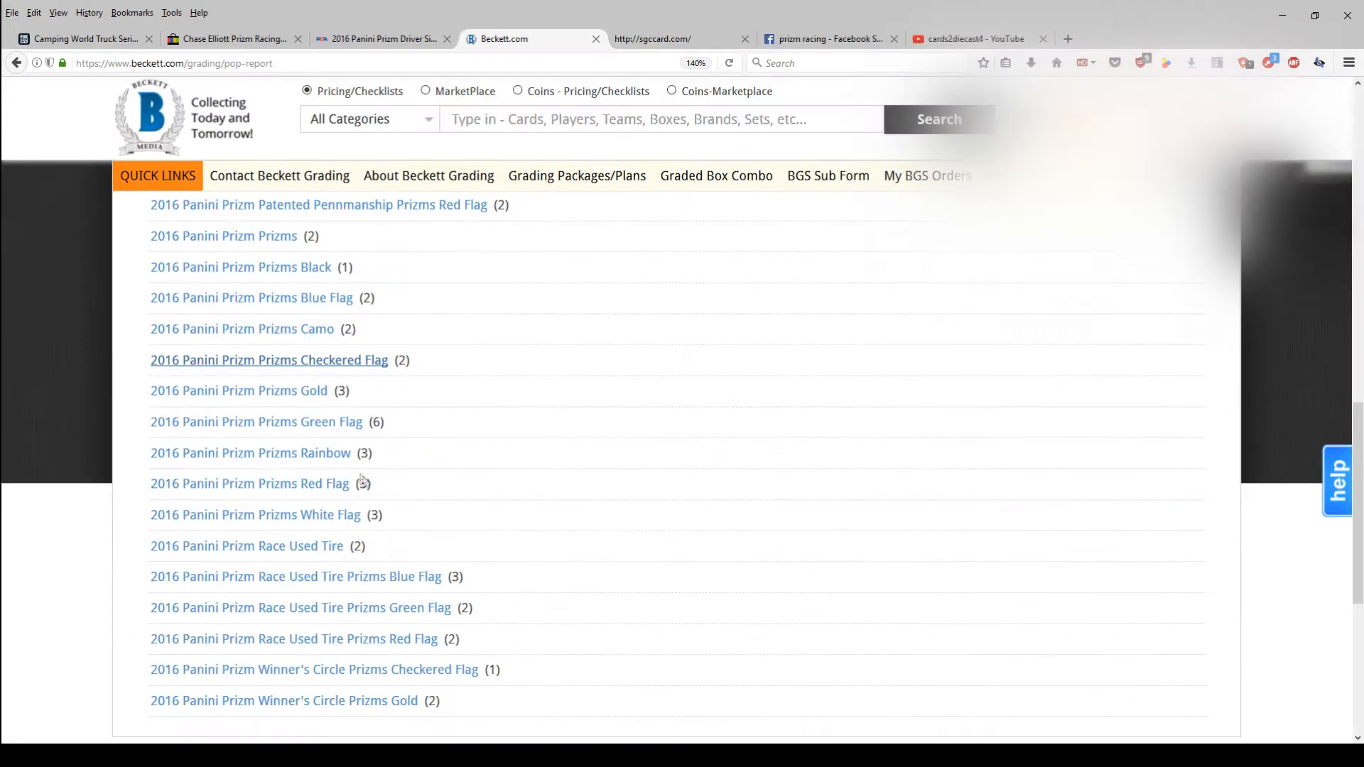
{"action": "scroll", "scroll_direction": "down", "scroll_amount": 3}
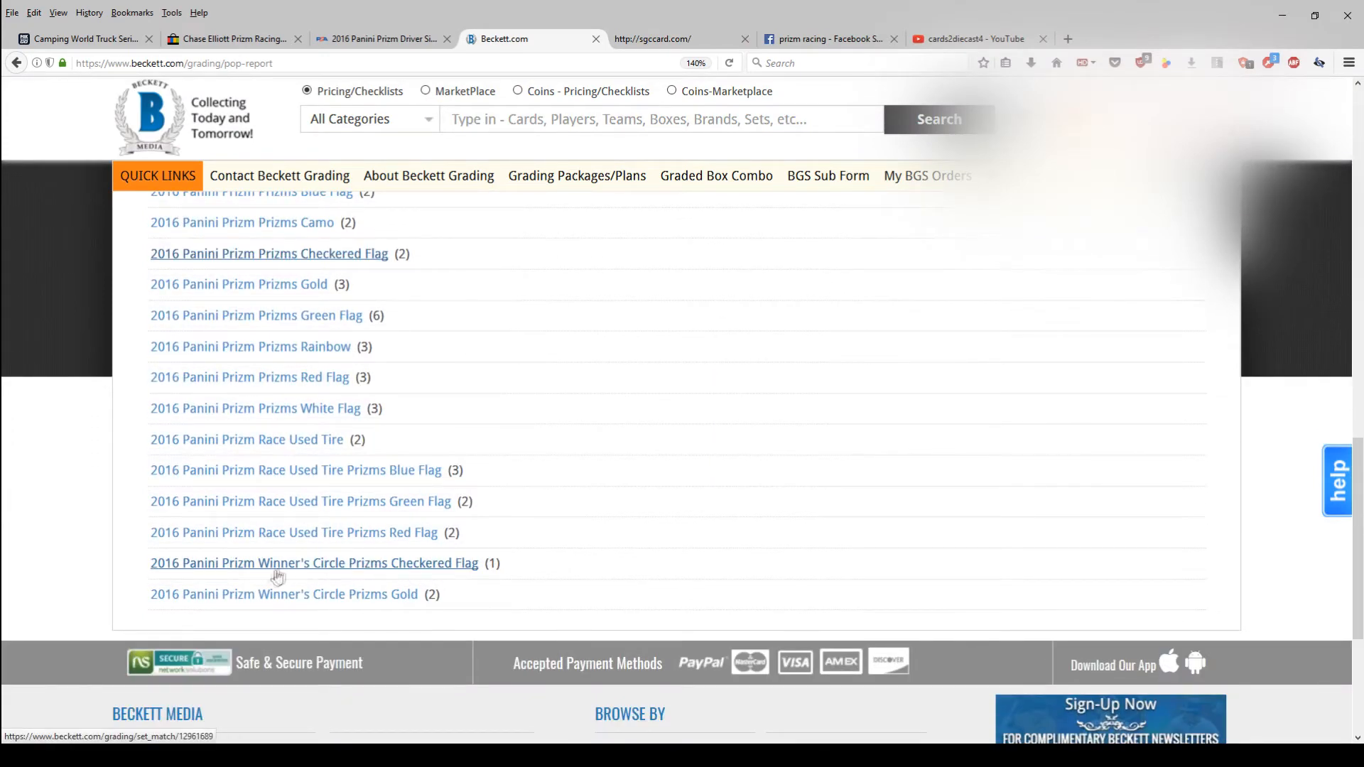
{"action": "mouse_move", "coordinate": [489, 587]}
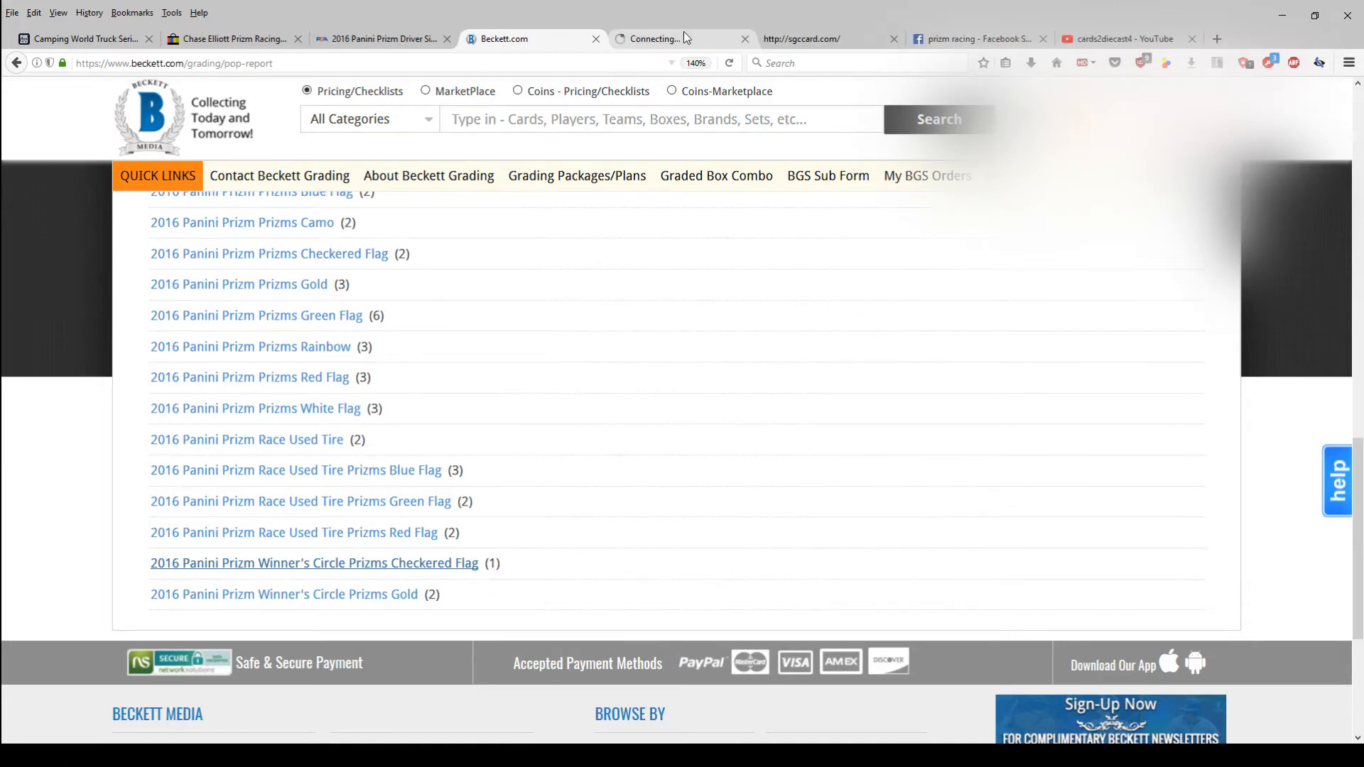
{"action": "left_click", "coordinate": [313, 562]}
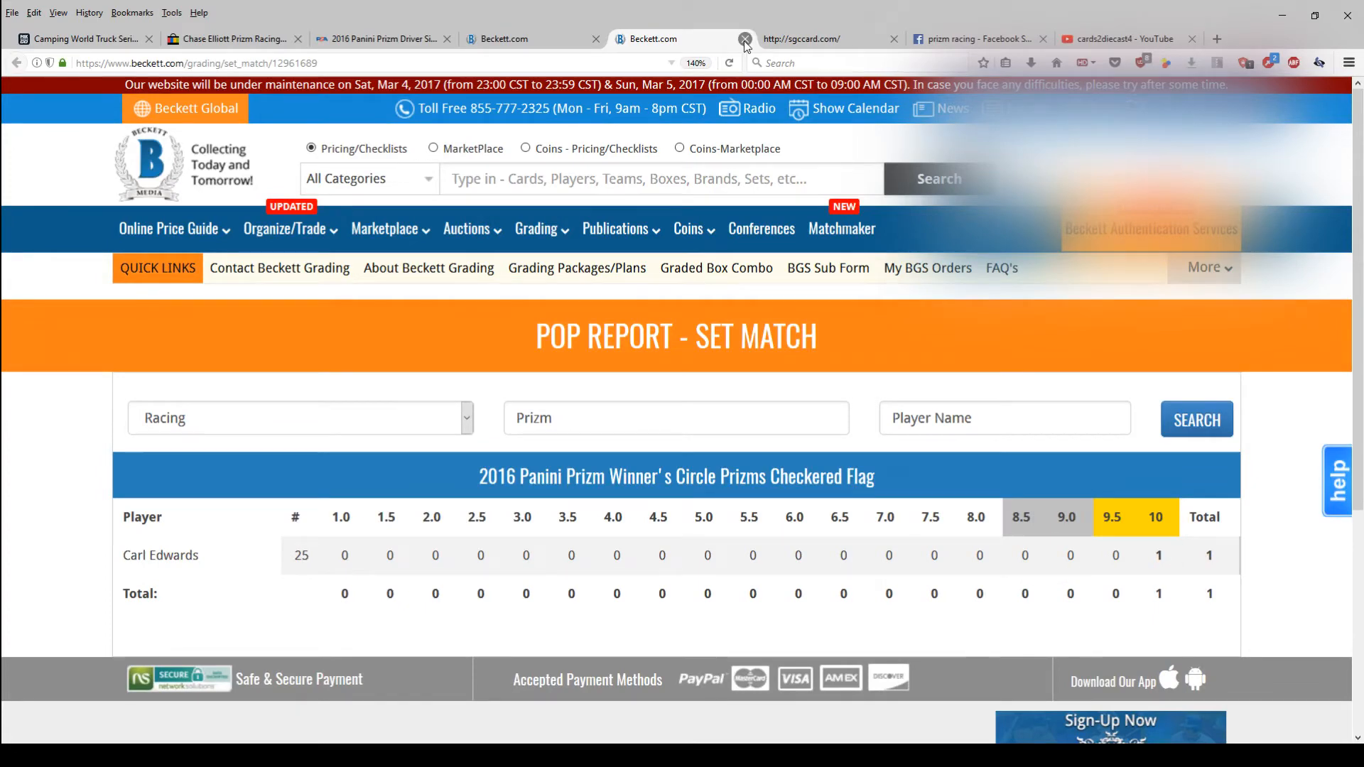
Go back to the Prizm racing set list and return to its top
{"action": "left_click", "coordinate": [744, 39]}
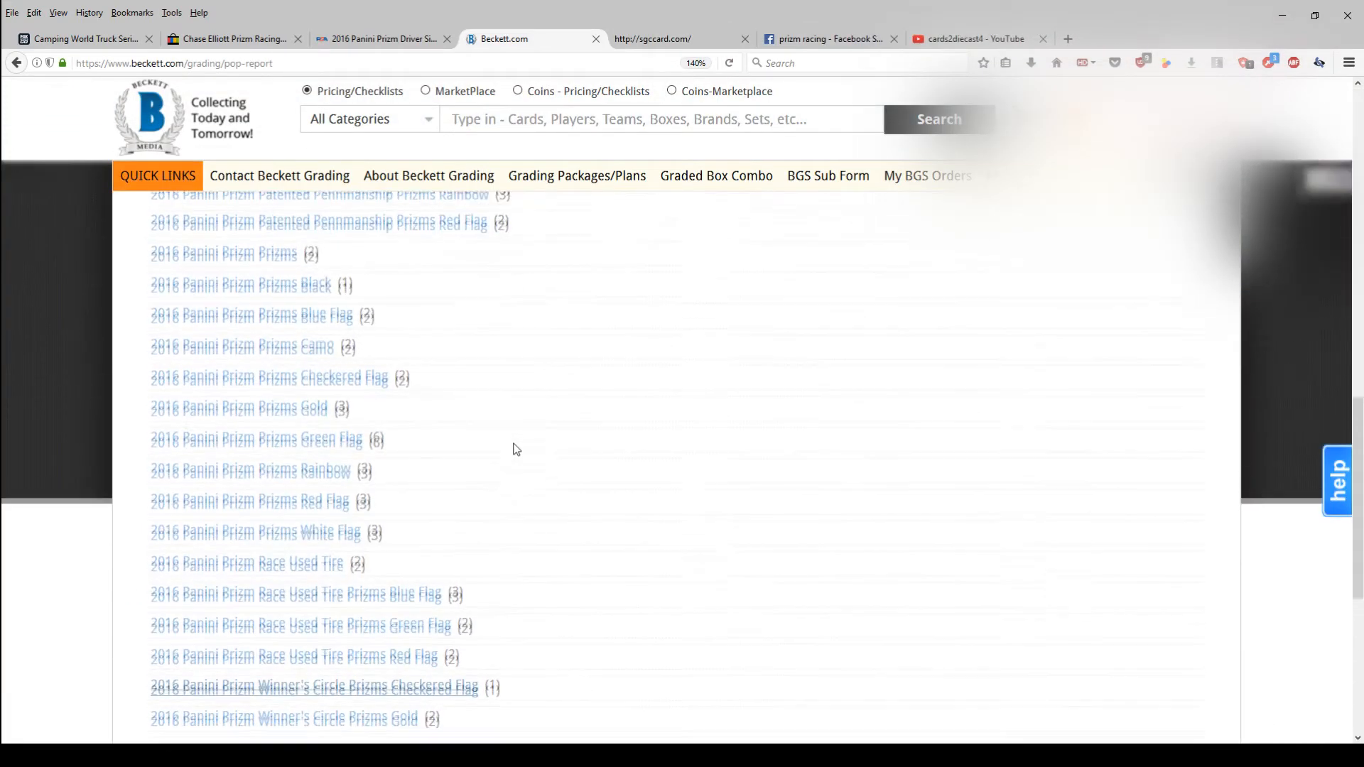
{"action": "scroll", "scroll_direction": "up", "scroll_amount": 3}
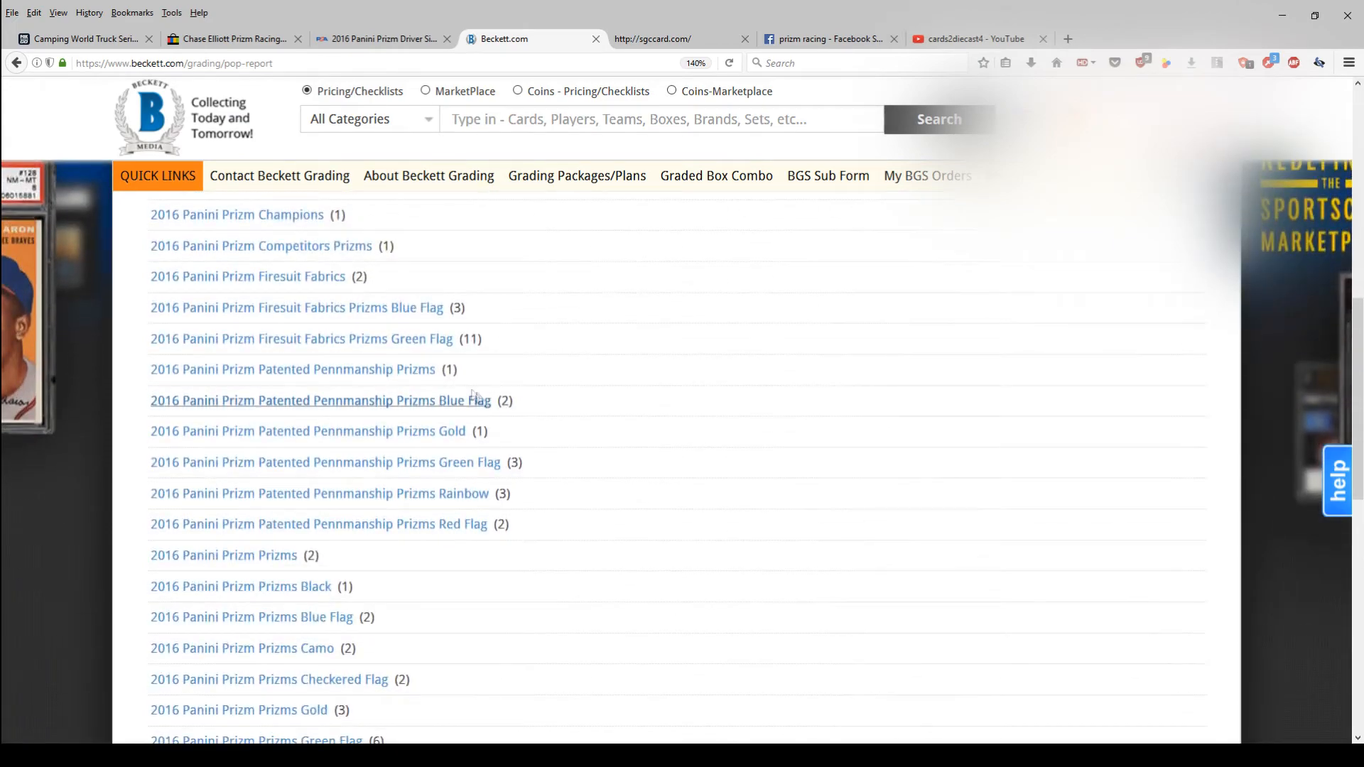
{"action": "scroll", "scroll_direction": "up", "scroll_amount": 3}
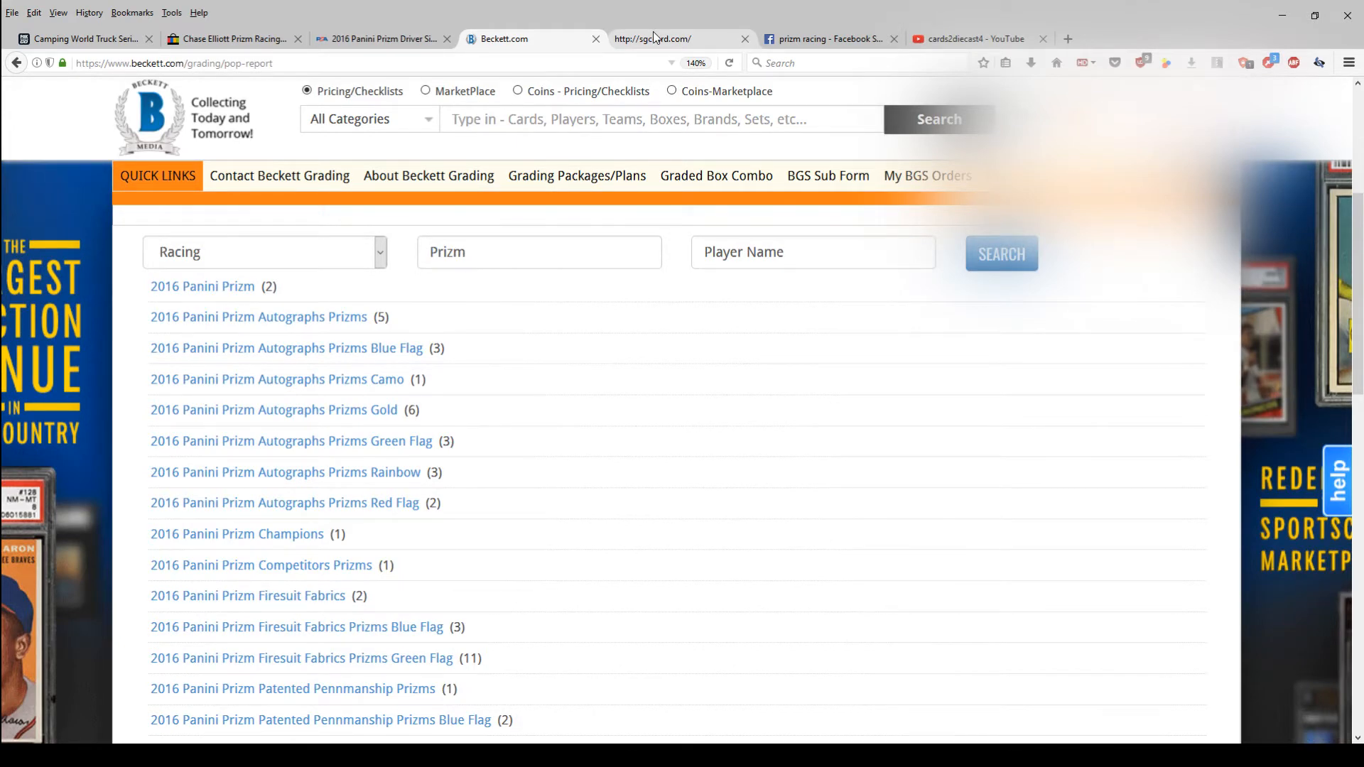
On SGC's Population Reports, search Racing sets named 'Prizm'
{"action": "left_click", "coordinate": [670, 38]}
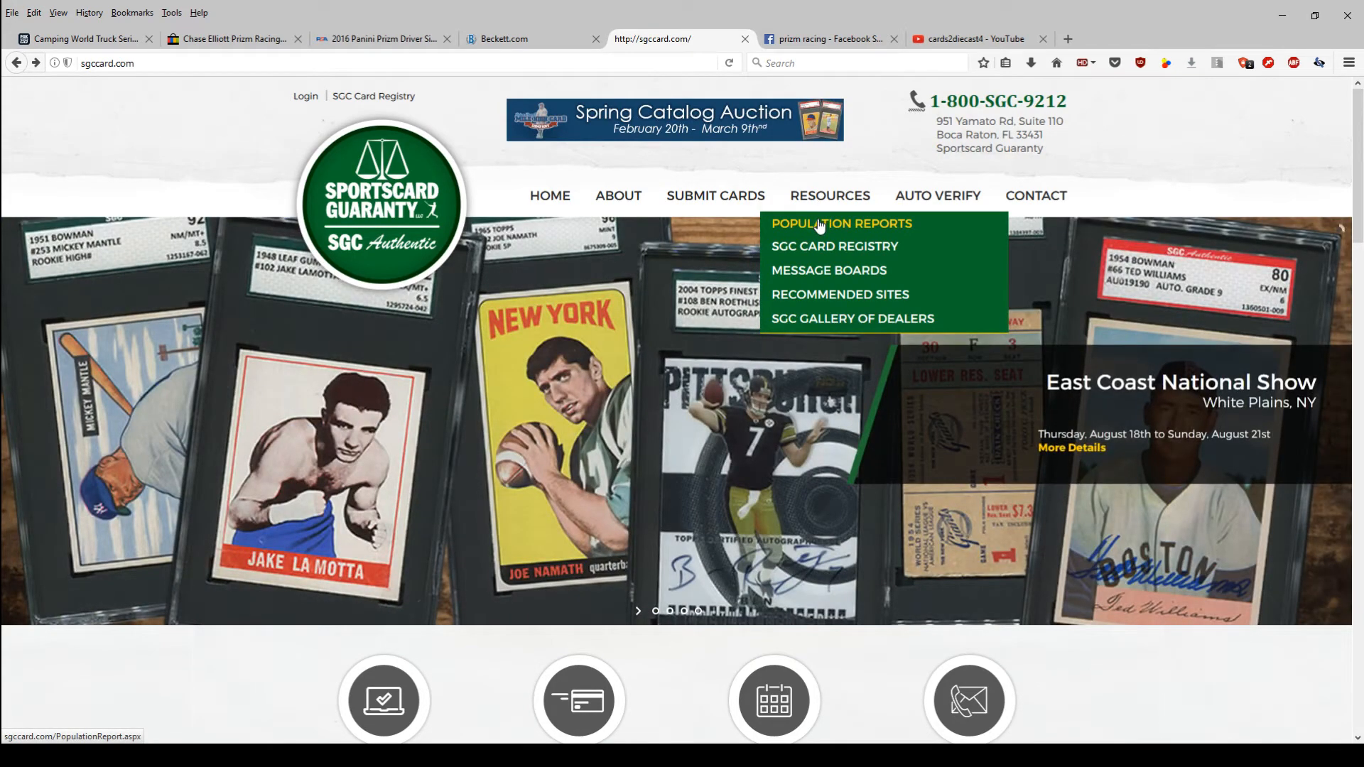
{"action": "left_click", "coordinate": [840, 223]}
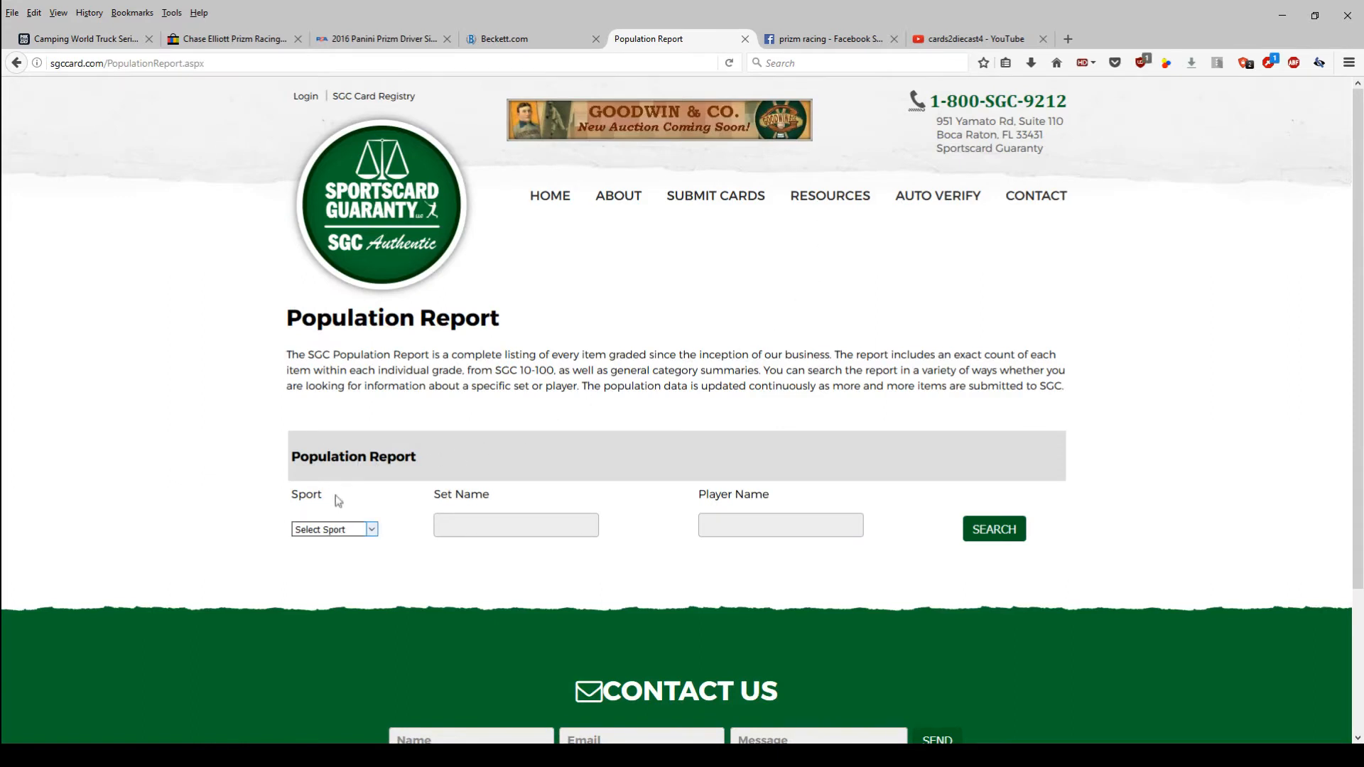
{"action": "left_click", "coordinate": [334, 529]}
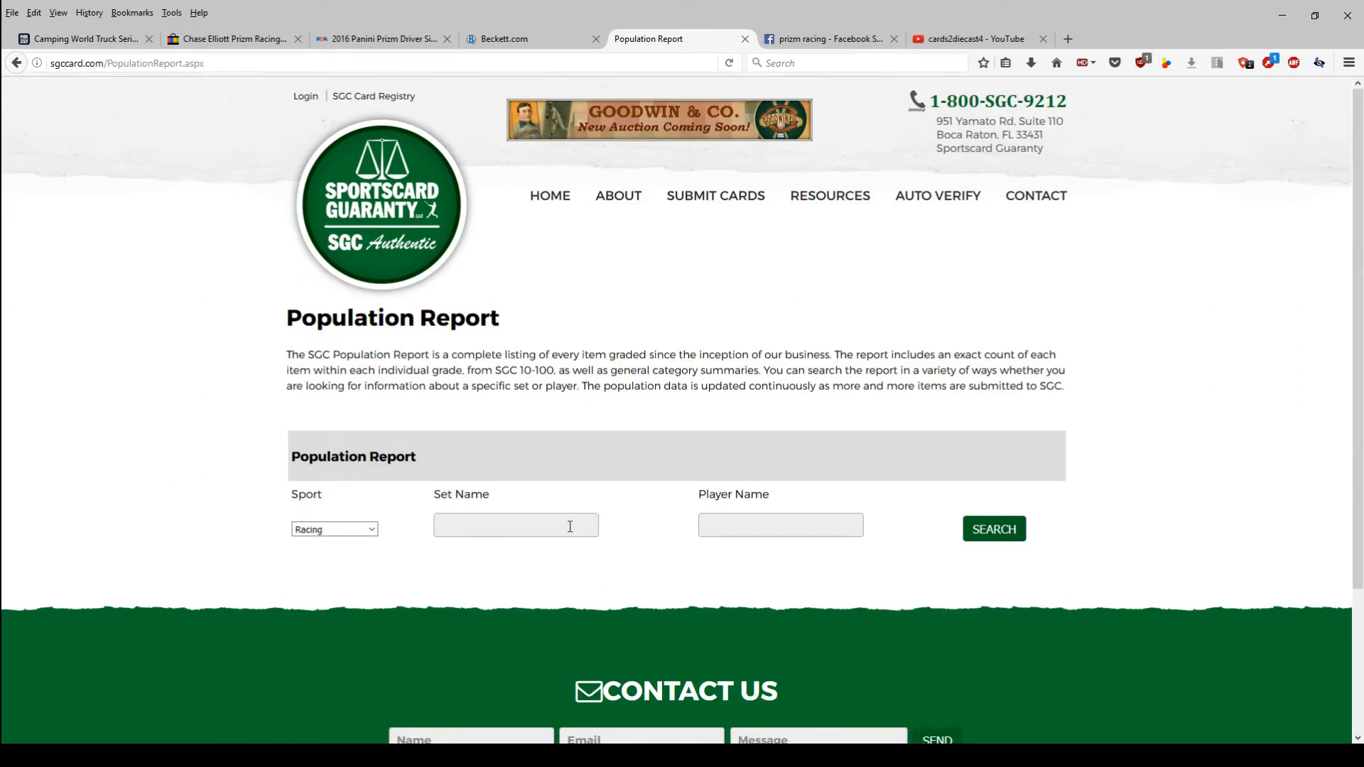
{"action": "type", "text": "Prizm"}
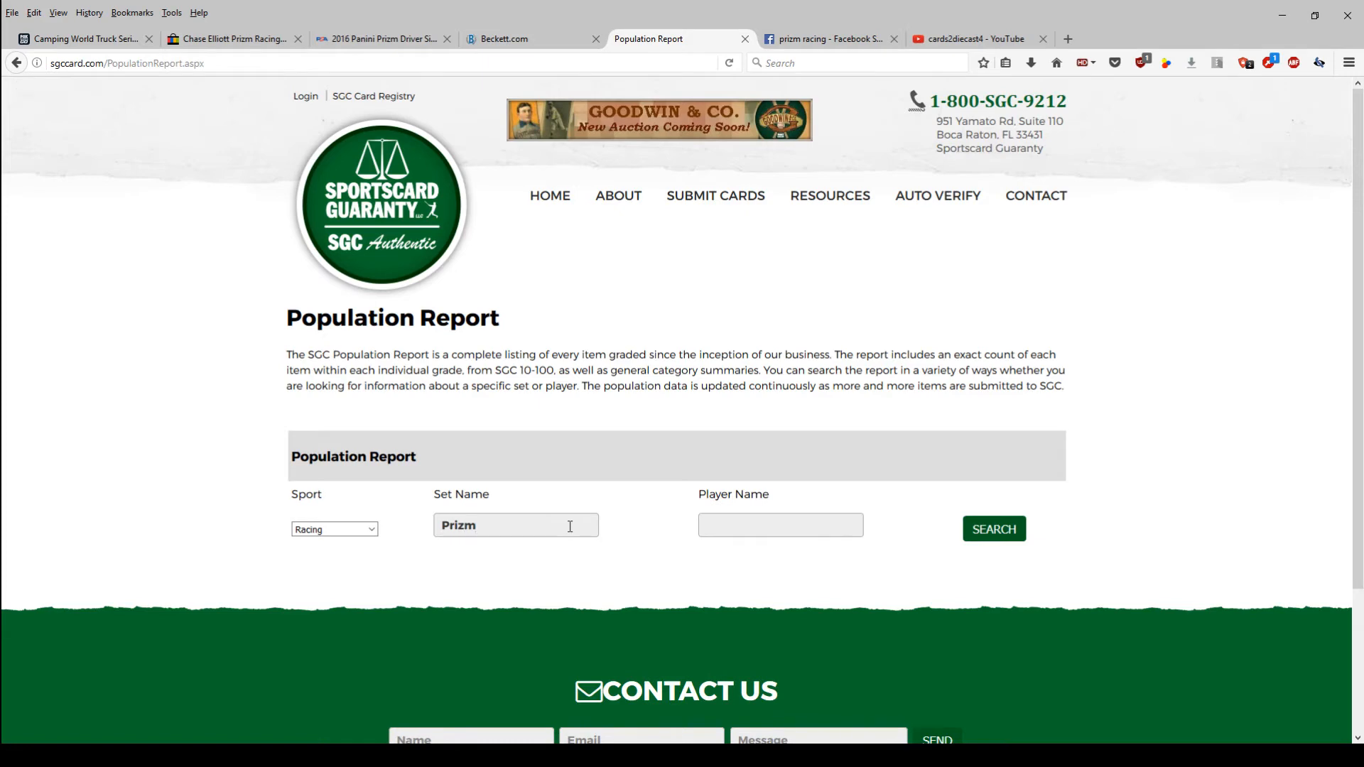
{"action": "left_click", "coordinate": [993, 529]}
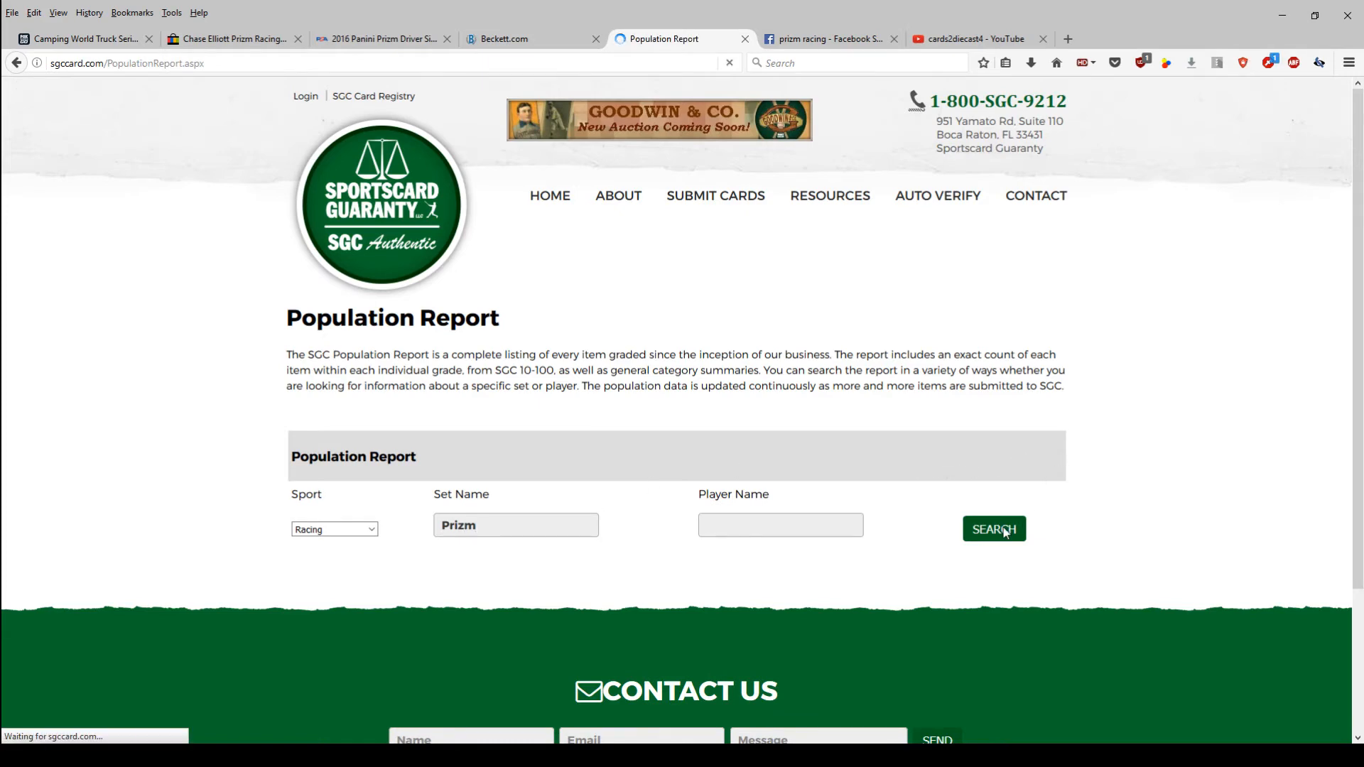
{"action": "left_click", "coordinate": [993, 528]}
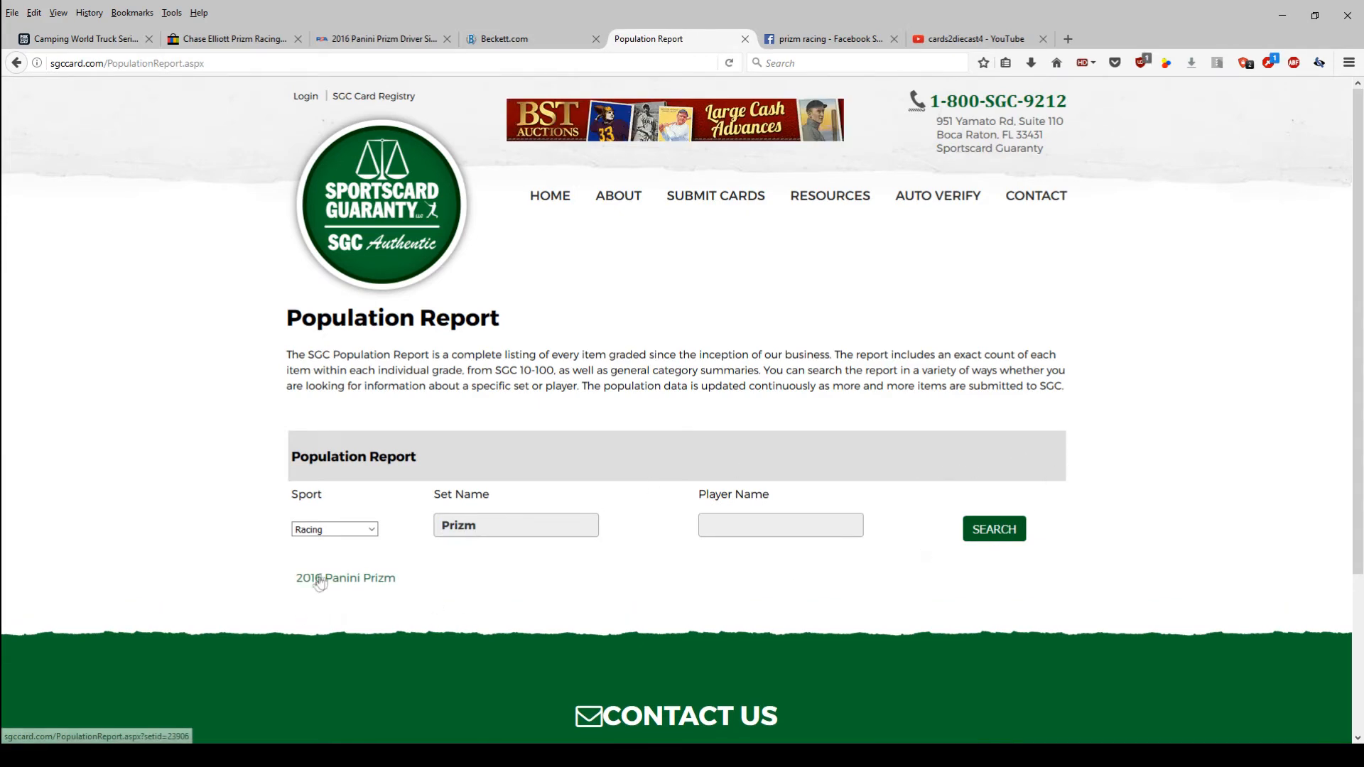
View the 2016 Panini Prizm population of seven graded cards: five 96s and two 98s
{"action": "left_click", "coordinate": [344, 579]}
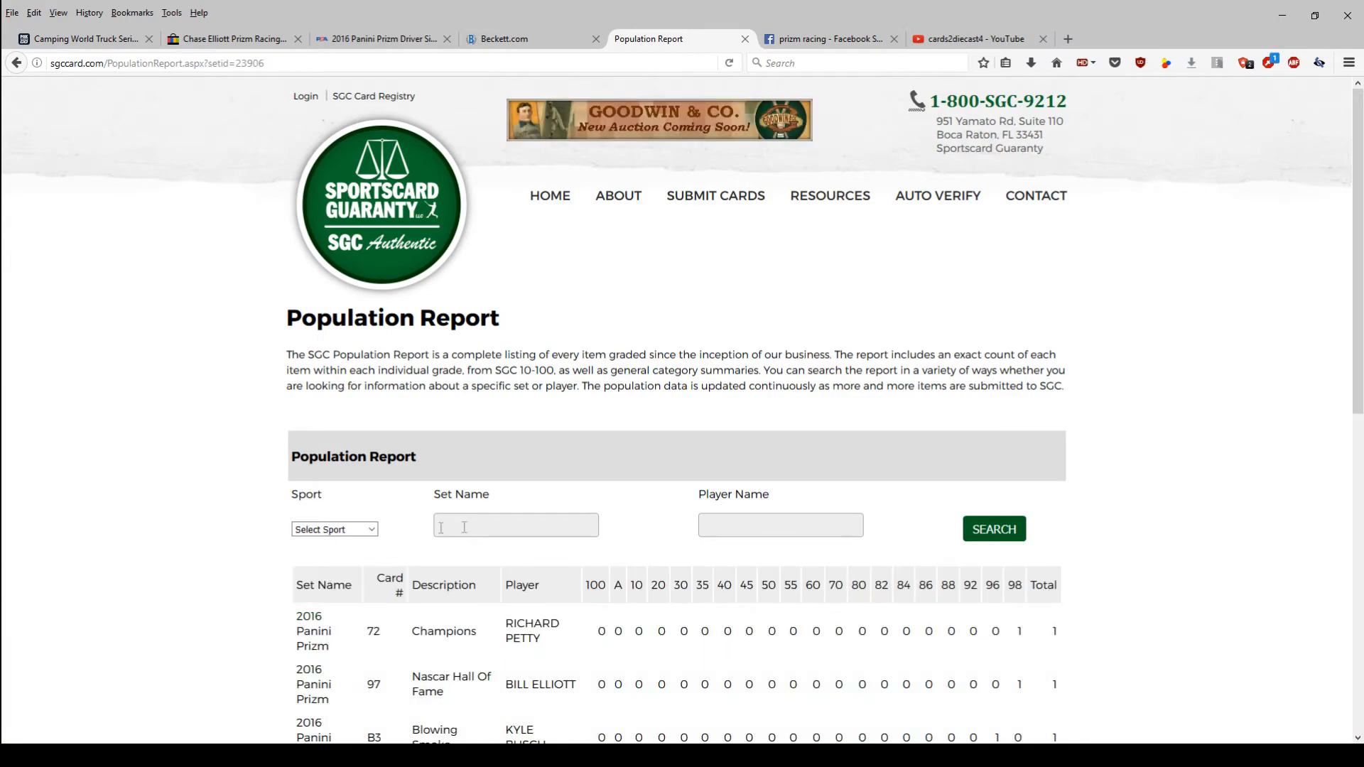
{"action": "scroll", "scroll_direction": "down", "scroll_amount": 3}
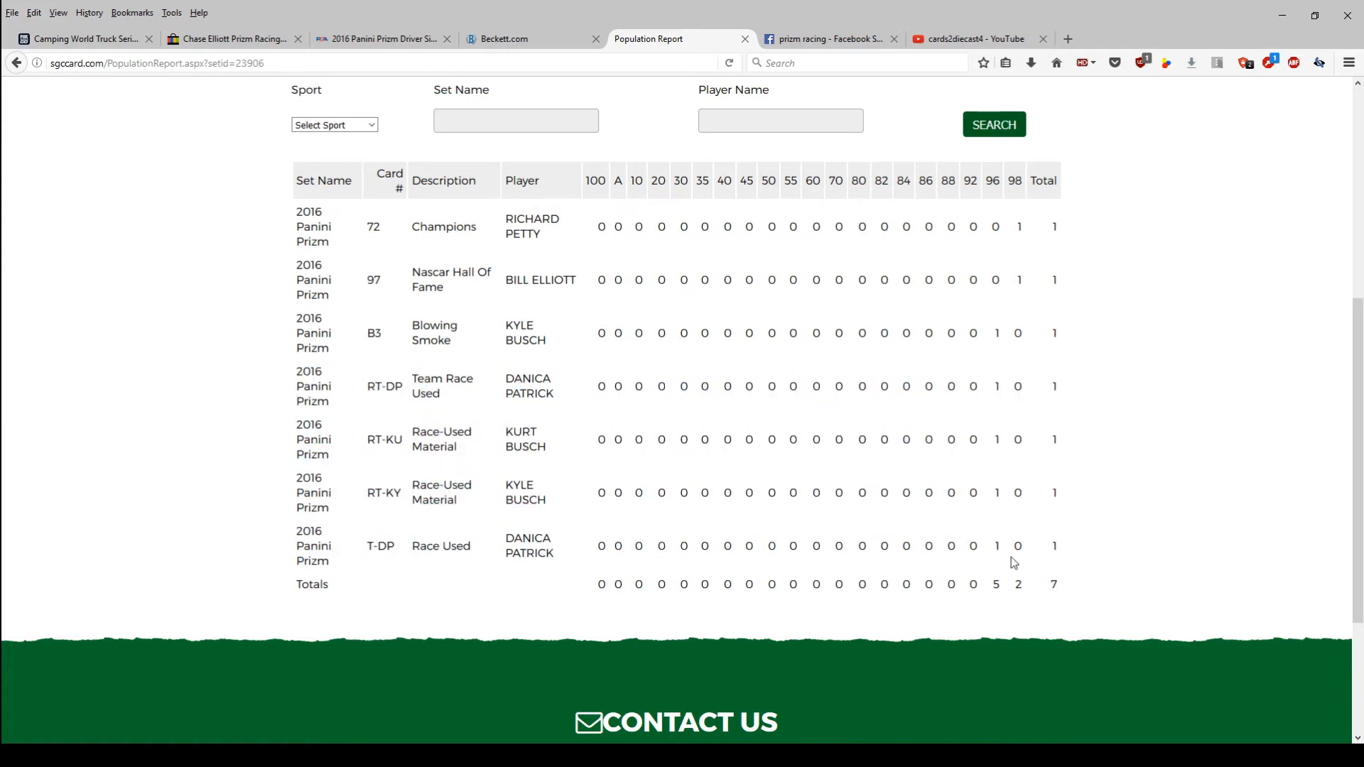
{"action": "mouse_move", "coordinate": [489, 268]}
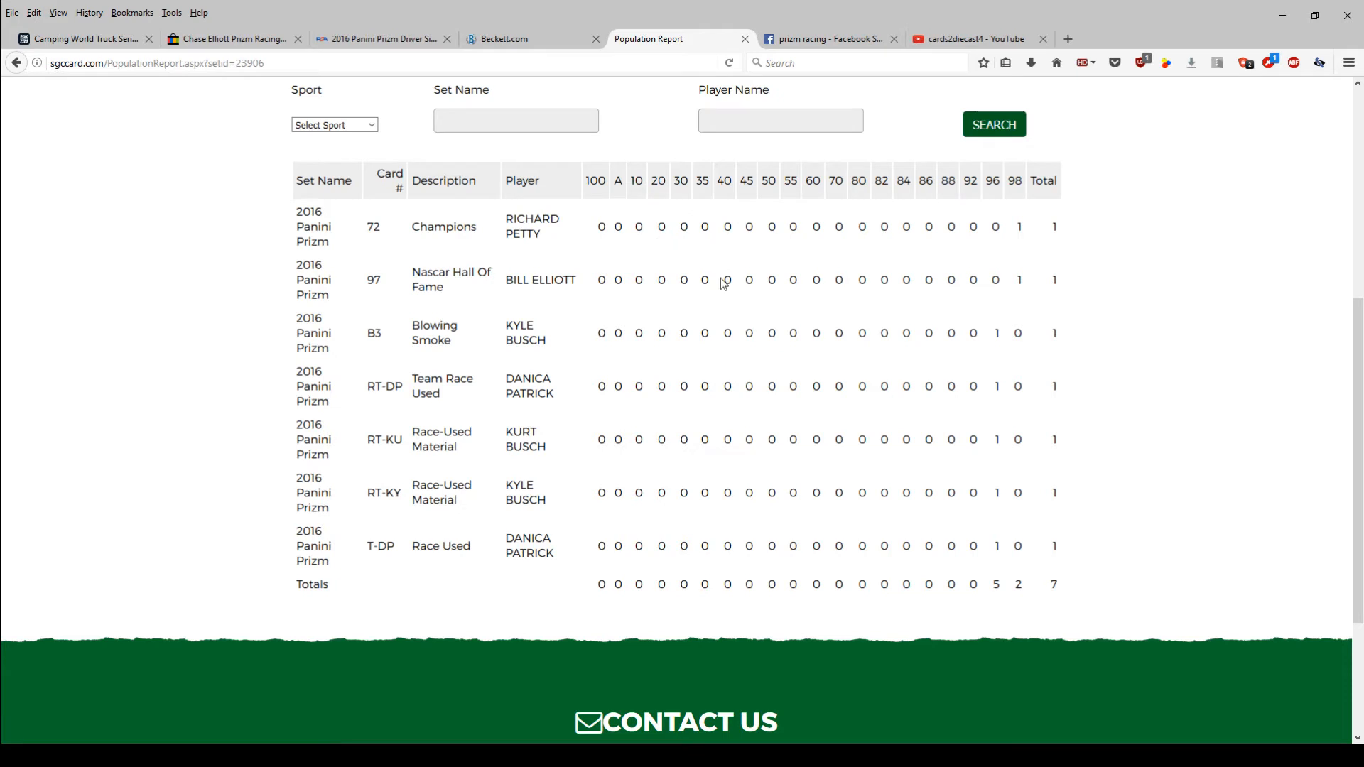
{"action": "mouse_move", "coordinate": [600, 488]}
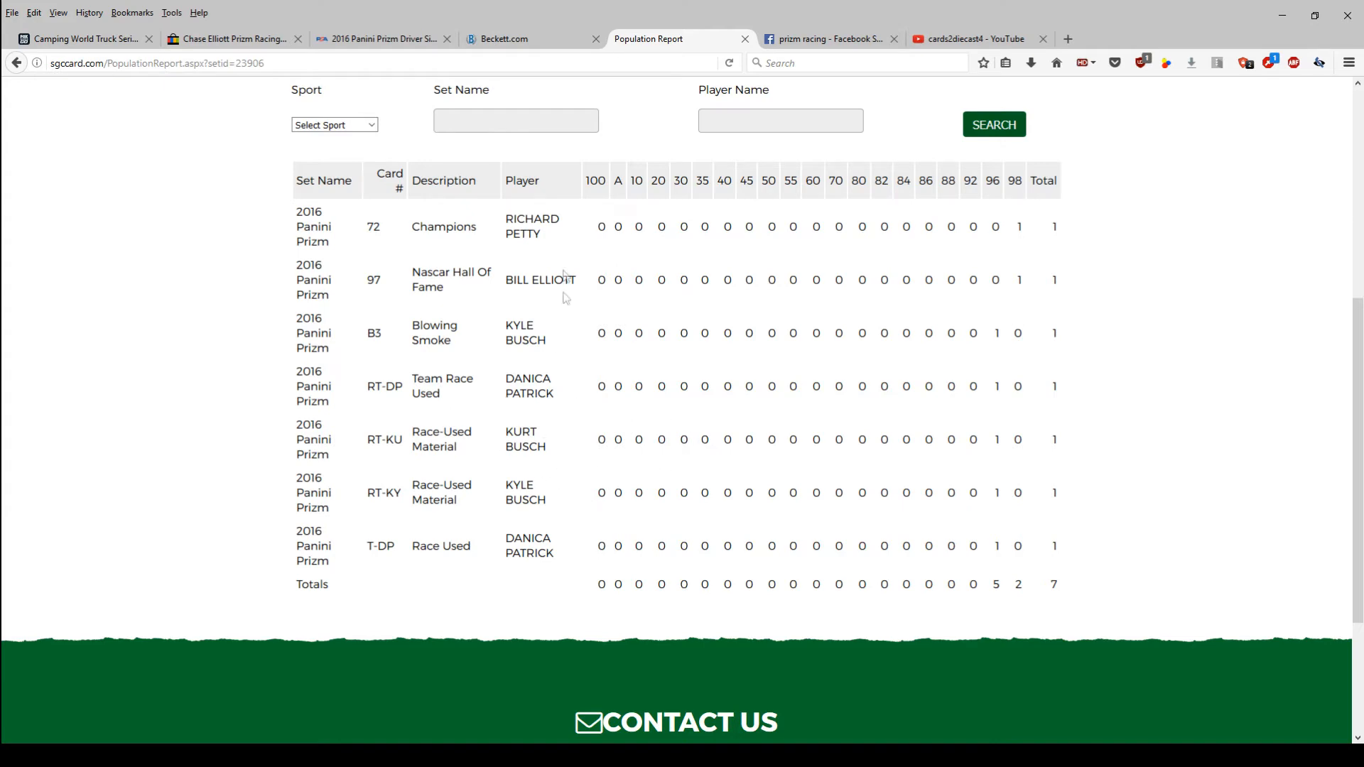
Switch to the Facebook tab showing The Card Shop's Mark Martin and Dale Earnhardt Jr. Prizm autographs
{"action": "left_click", "coordinate": [824, 38]}
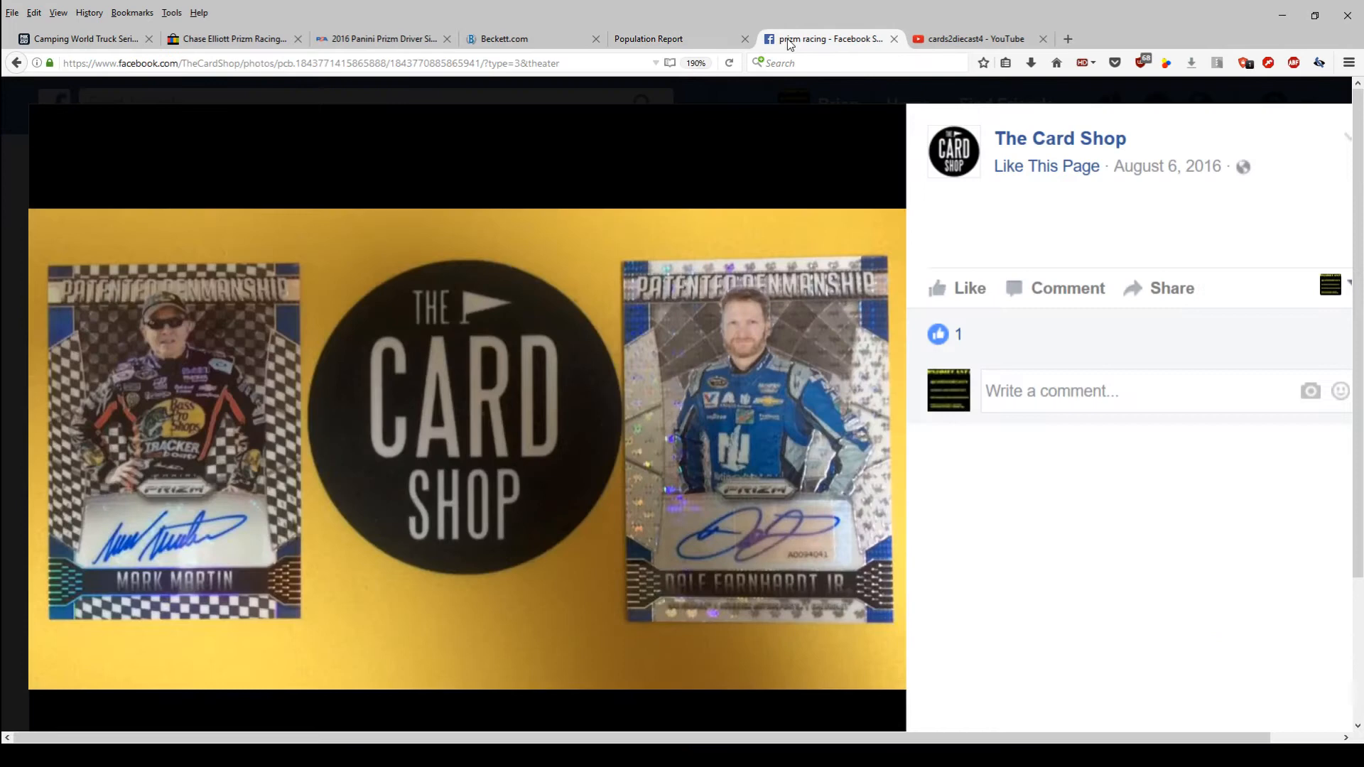
{"action": "mouse_move", "coordinate": [122, 102]}
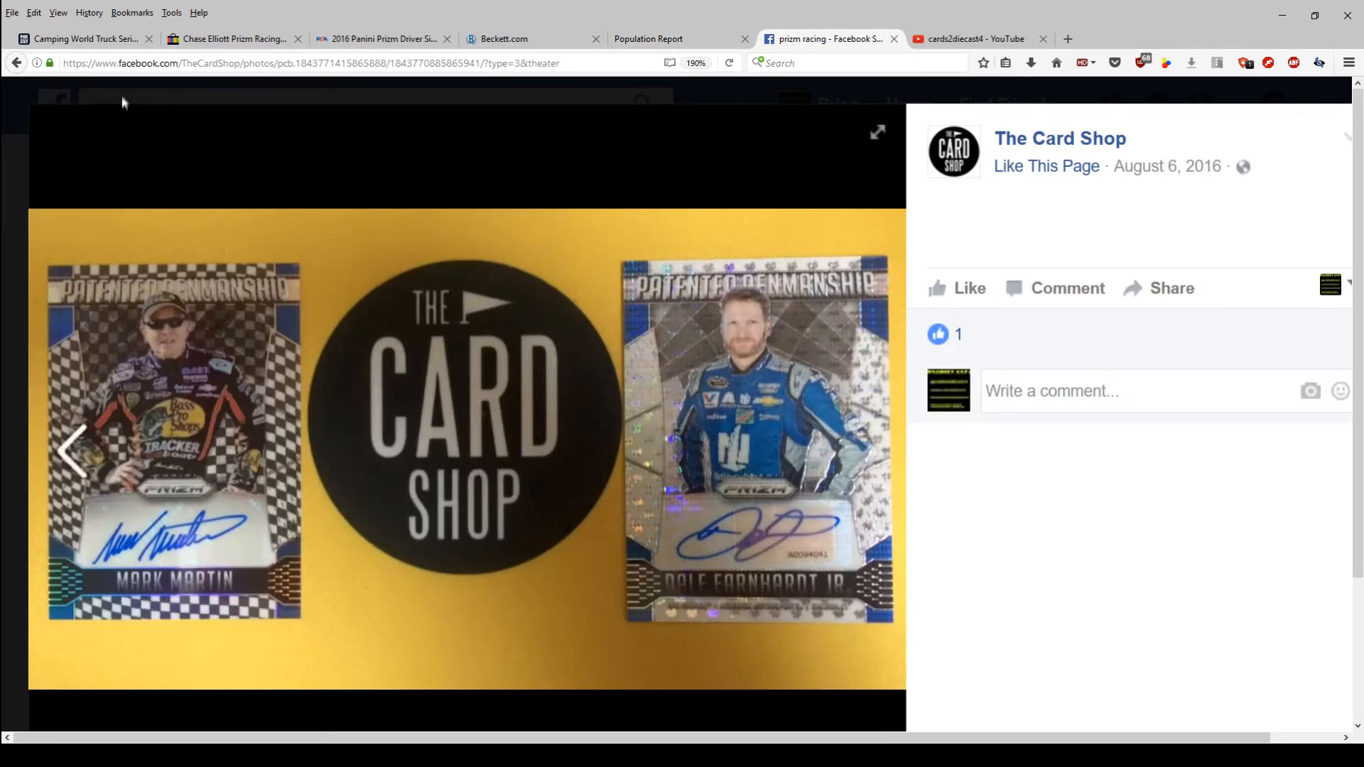
{"action": "mouse_move", "coordinate": [366, 118]}
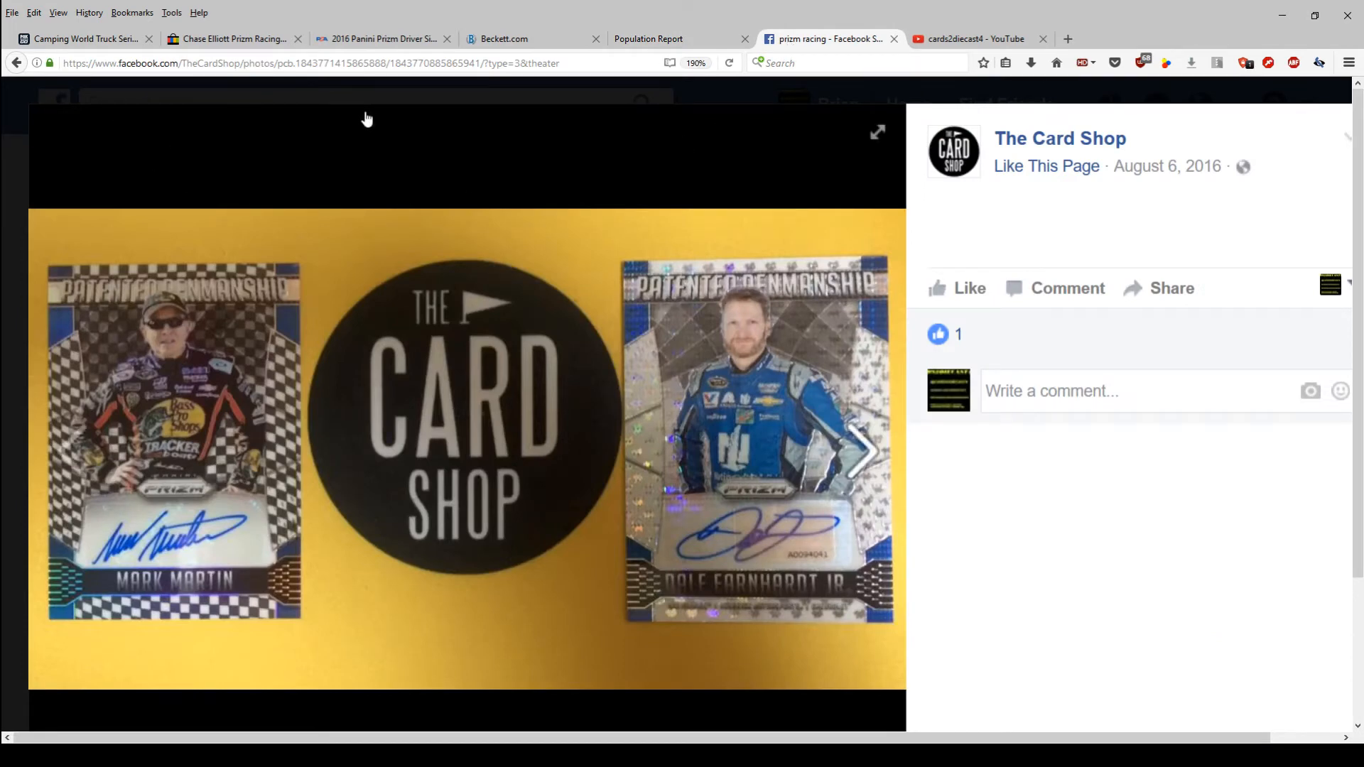
{"action": "mouse_move", "coordinate": [697, 263]}
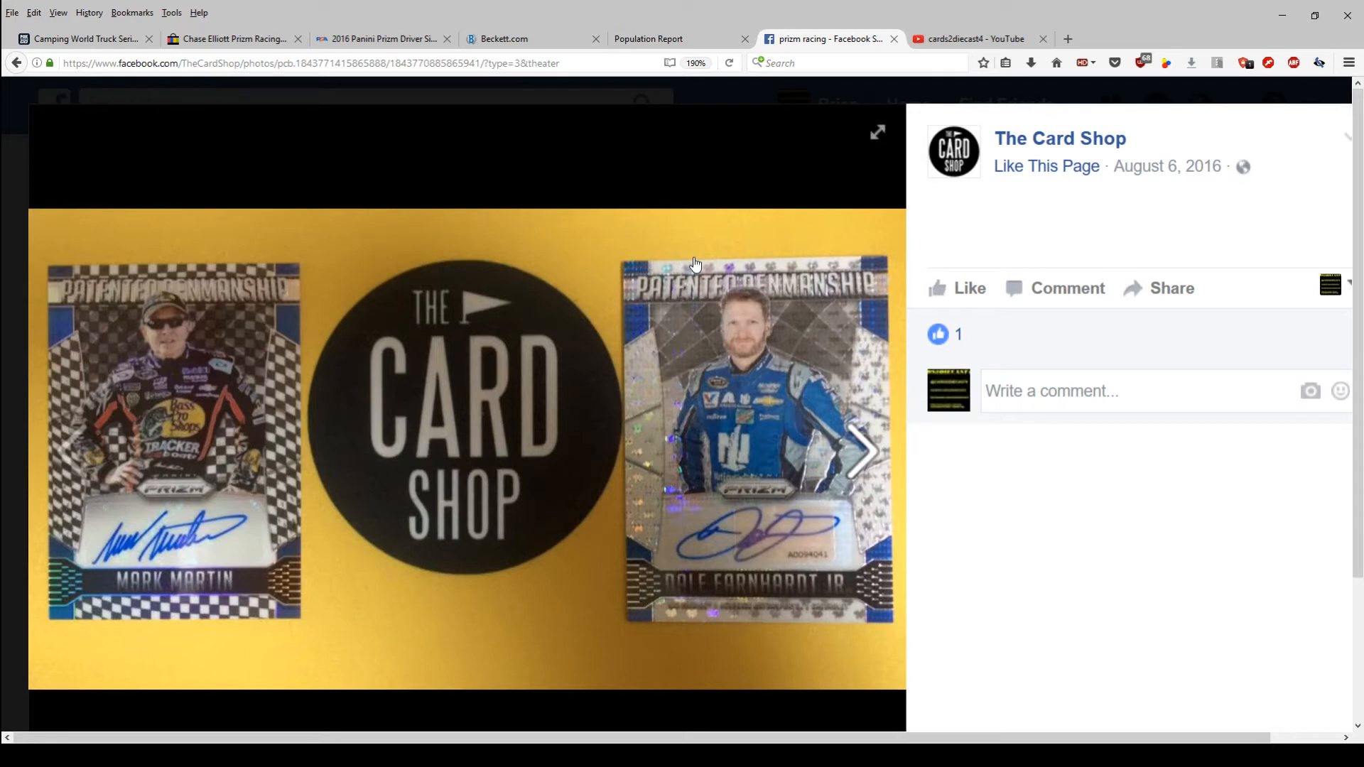
{"action": "mouse_move", "coordinate": [170, 296]}
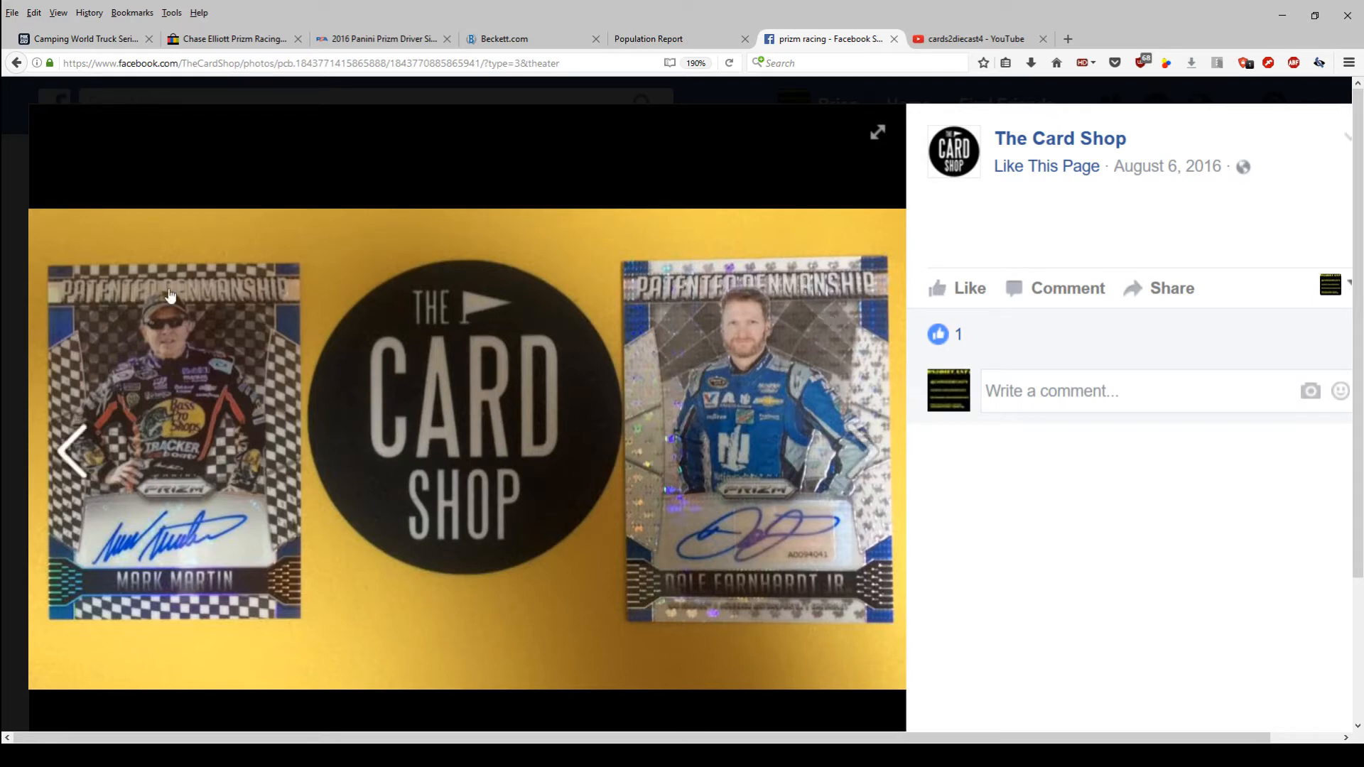
{"action": "mouse_move", "coordinate": [721, 320]}
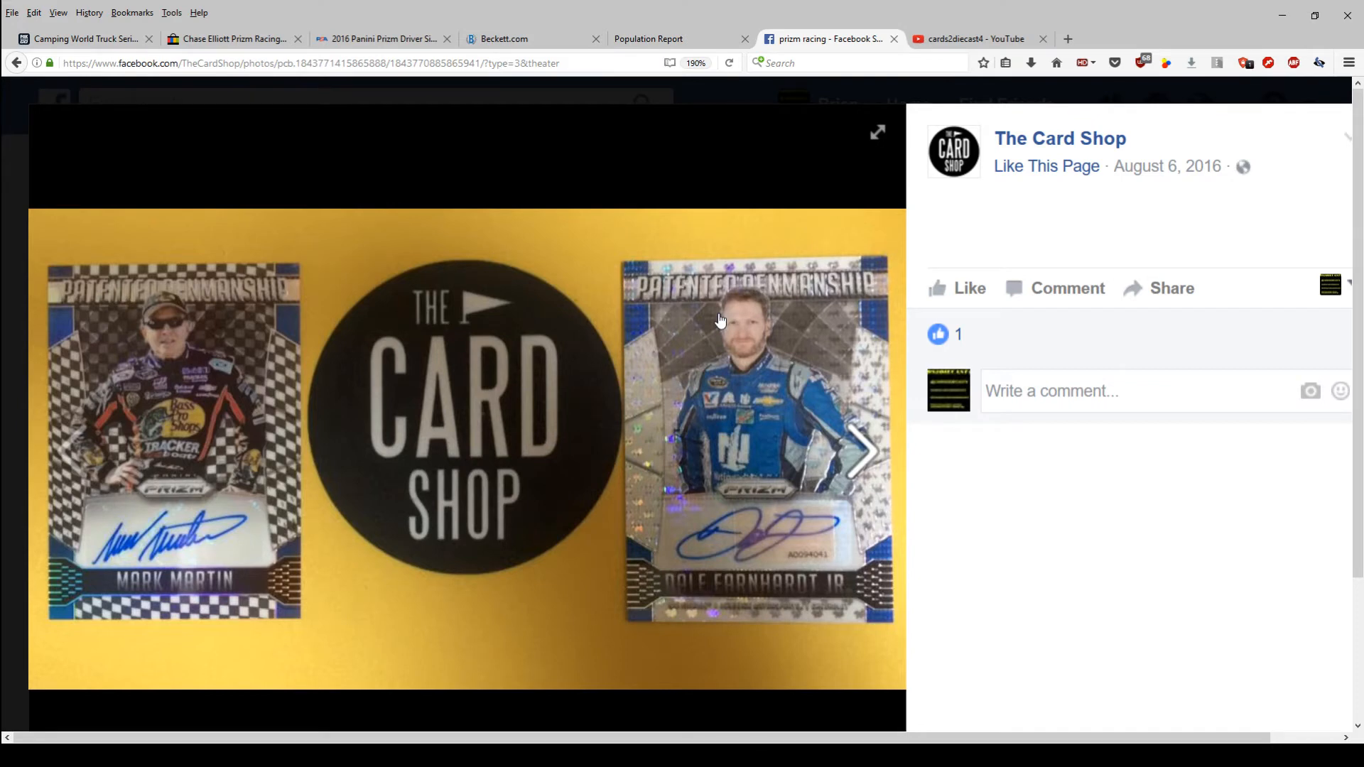
{"action": "mouse_move", "coordinate": [682, 343]}
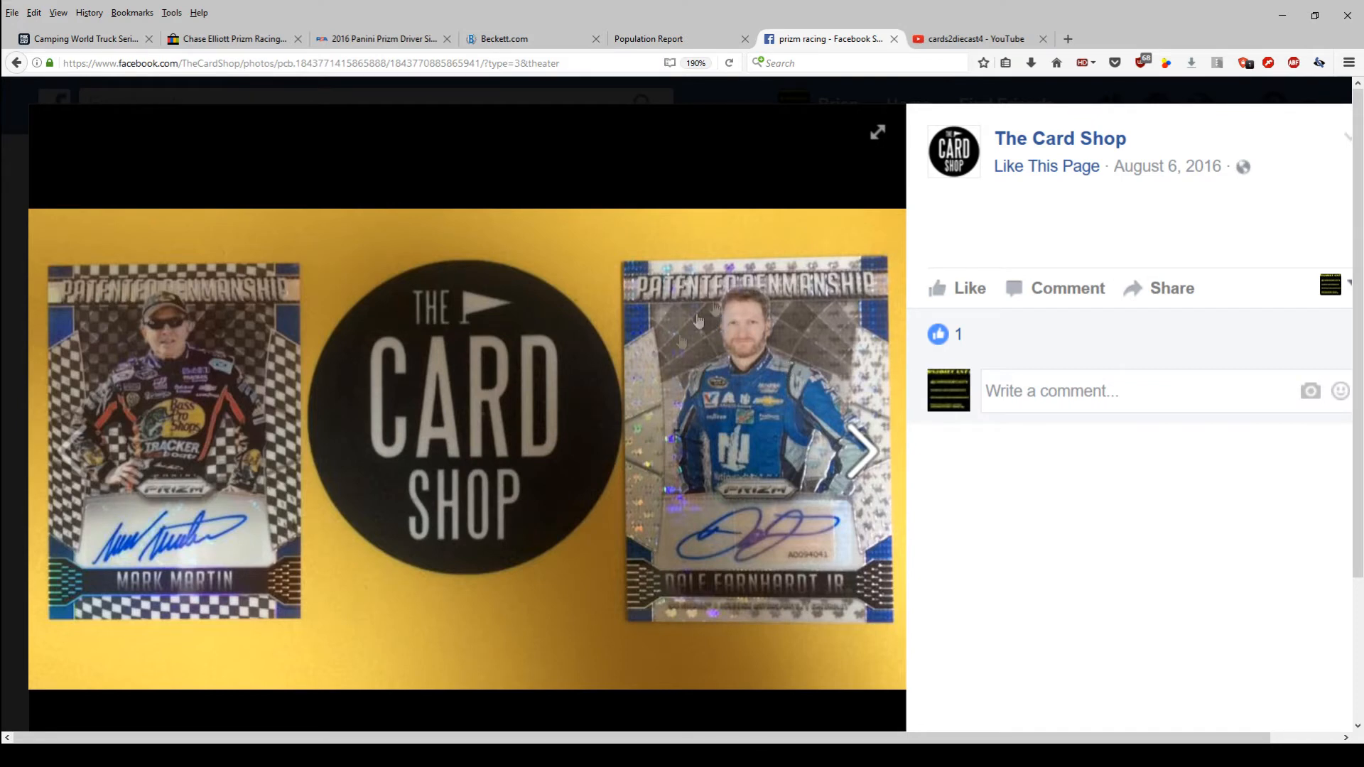
{"action": "mouse_move", "coordinate": [727, 452]}
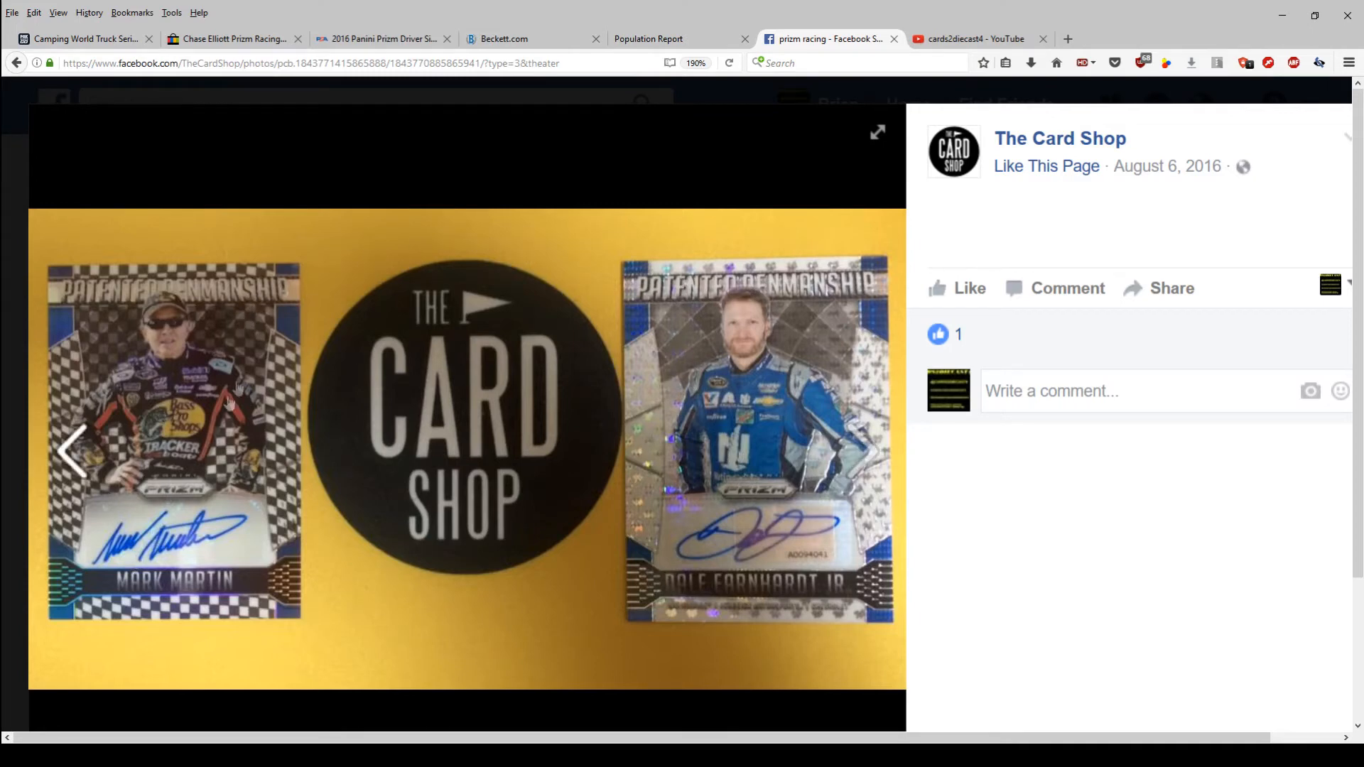
{"action": "mouse_move", "coordinate": [109, 521]}
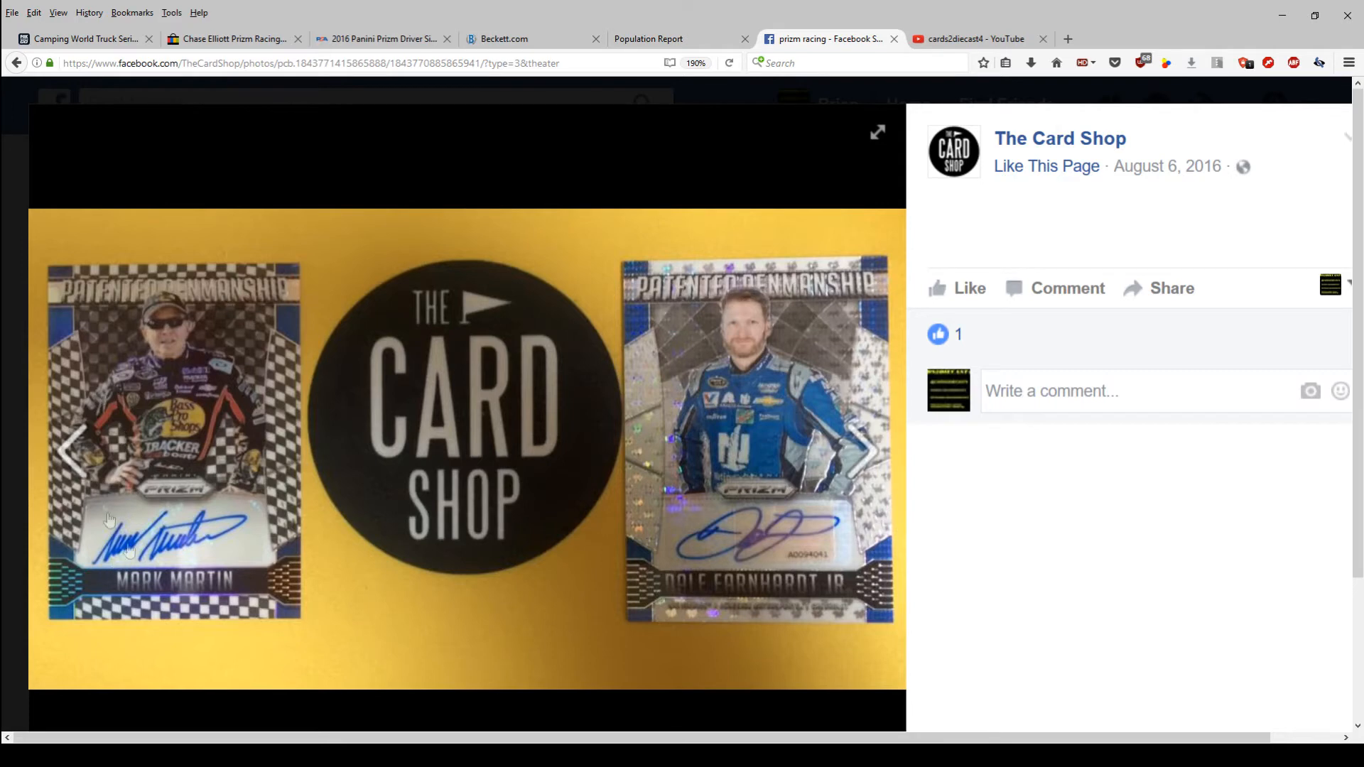
{"action": "mouse_move", "coordinate": [77, 348]}
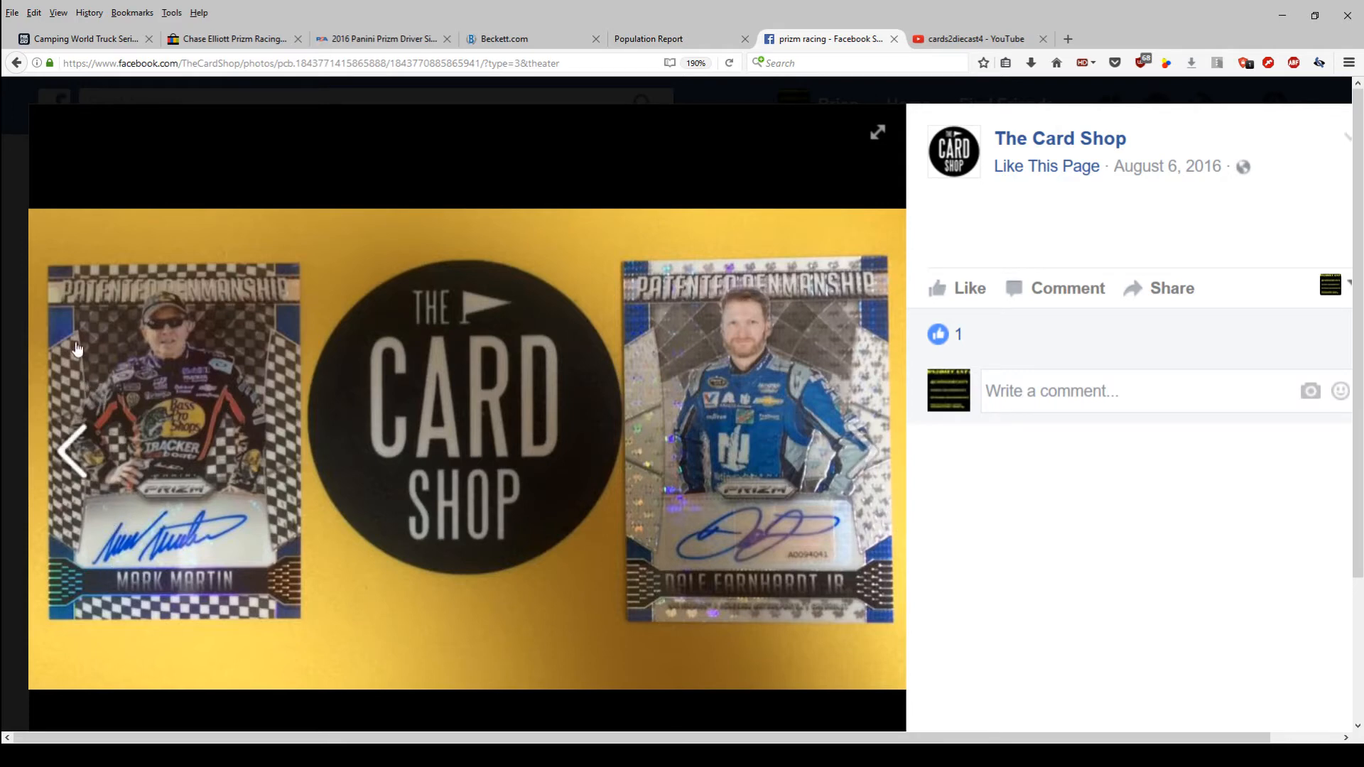
{"action": "mouse_move", "coordinate": [125, 422]}
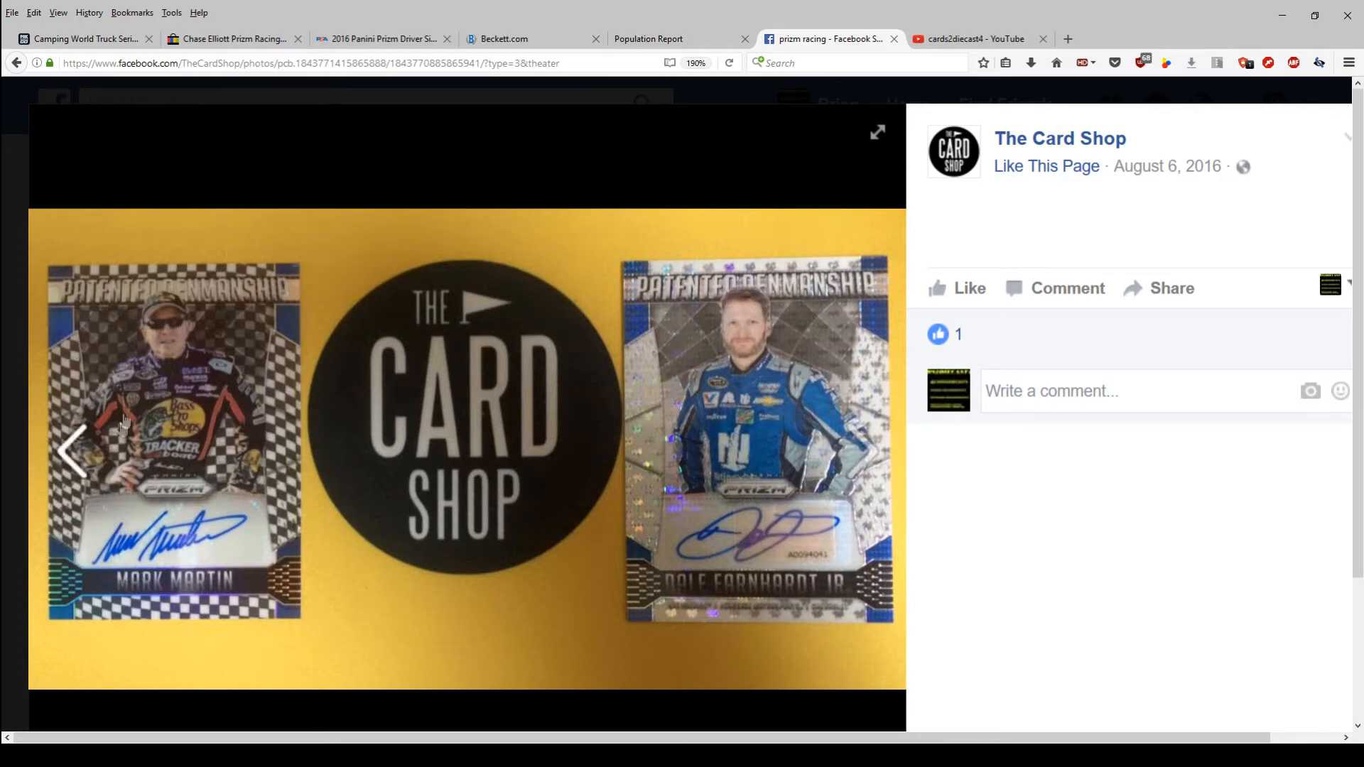
{"action": "mouse_move", "coordinate": [135, 398]}
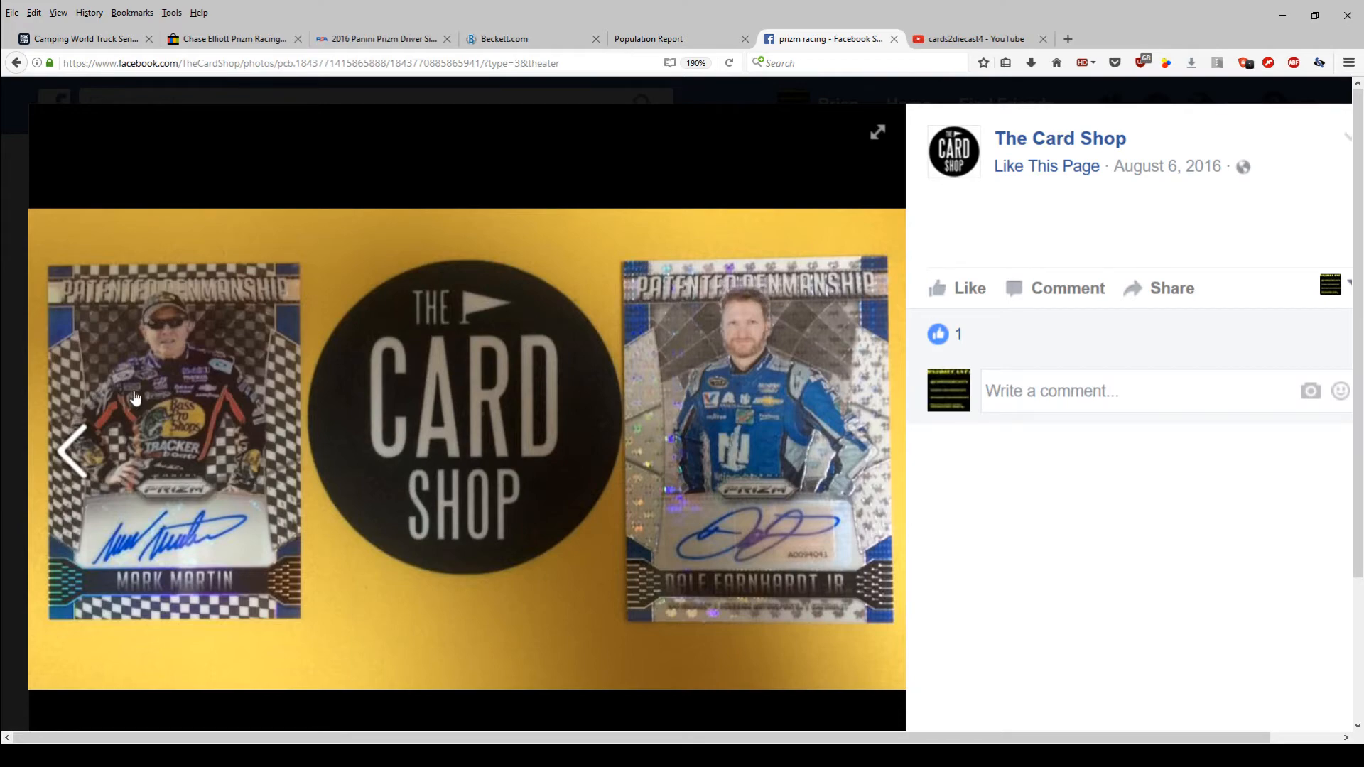
{"action": "mouse_move", "coordinate": [970, 33]}
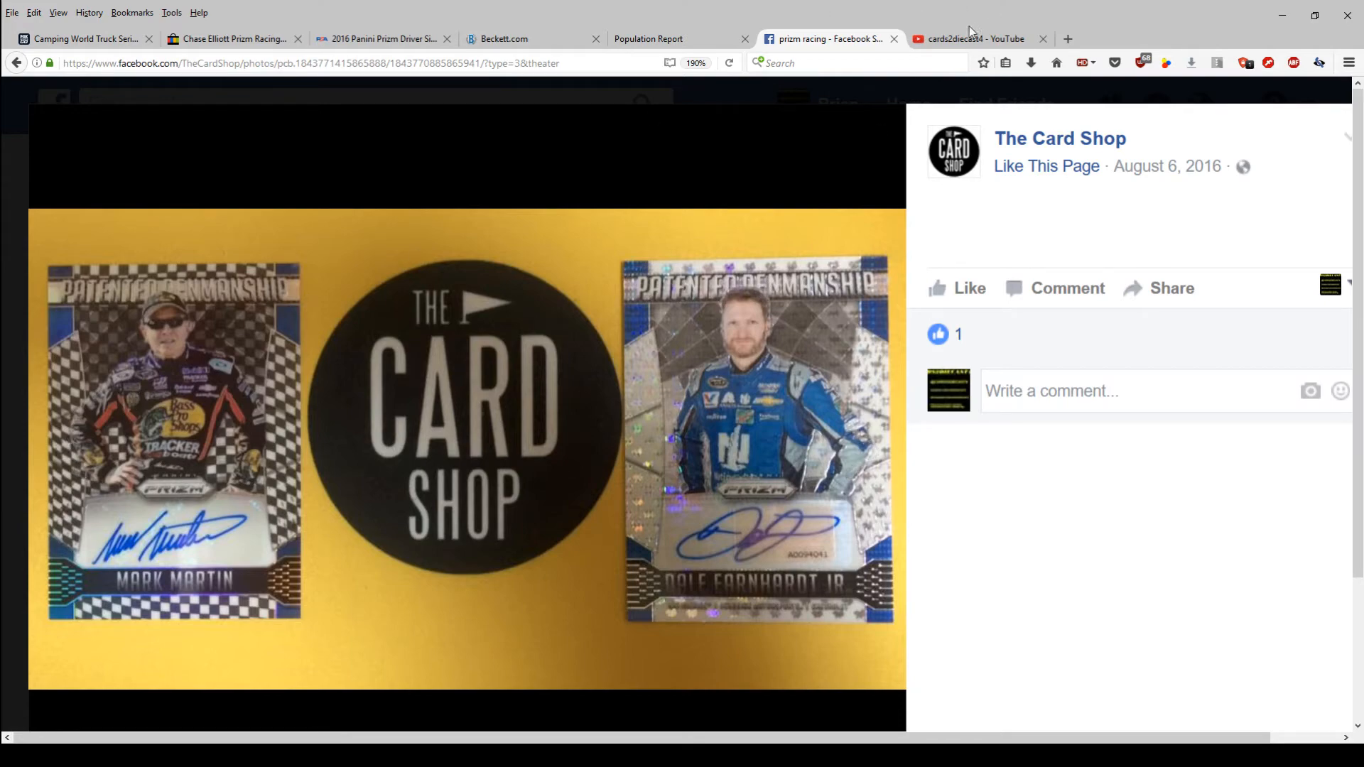
Search YouTube for 'prizm racing' and glance through the results
{"action": "left_click", "coordinate": [971, 39]}
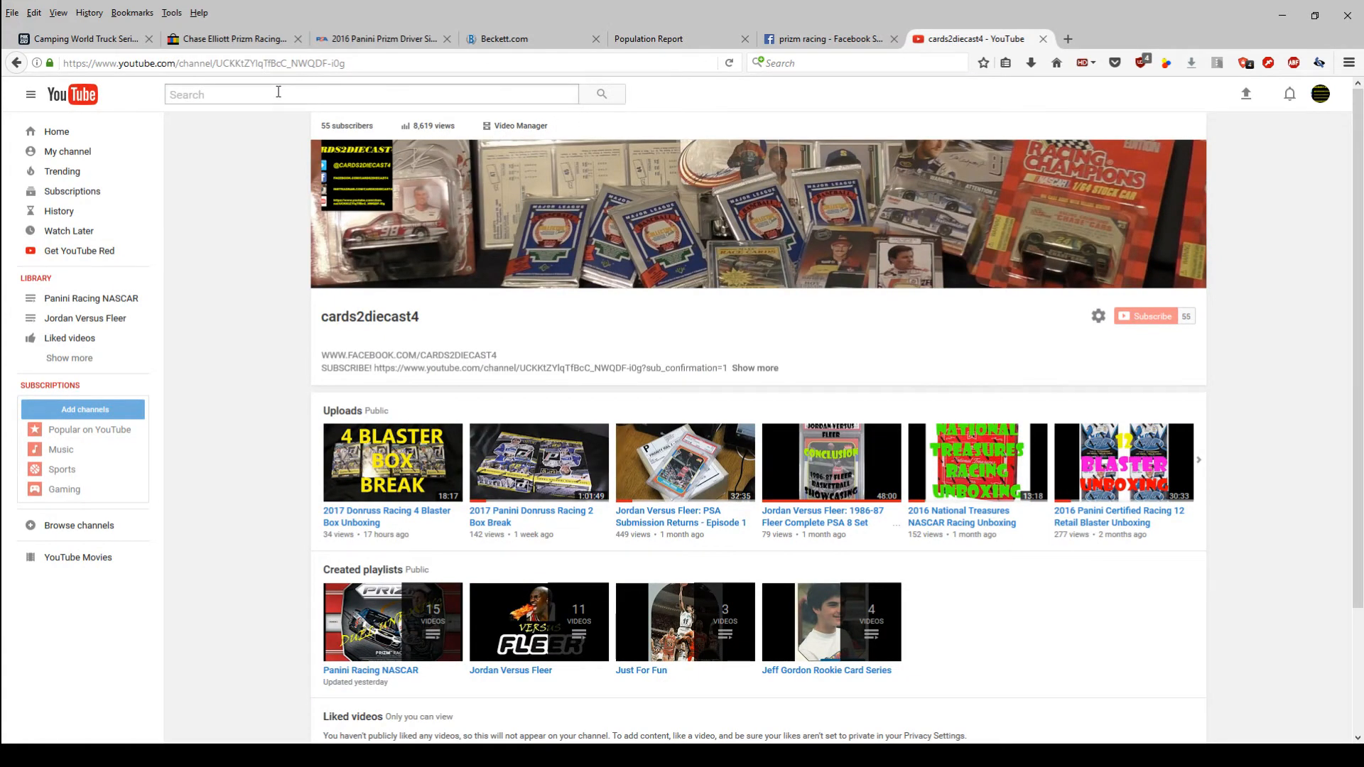
{"action": "type", "text": "pr"}
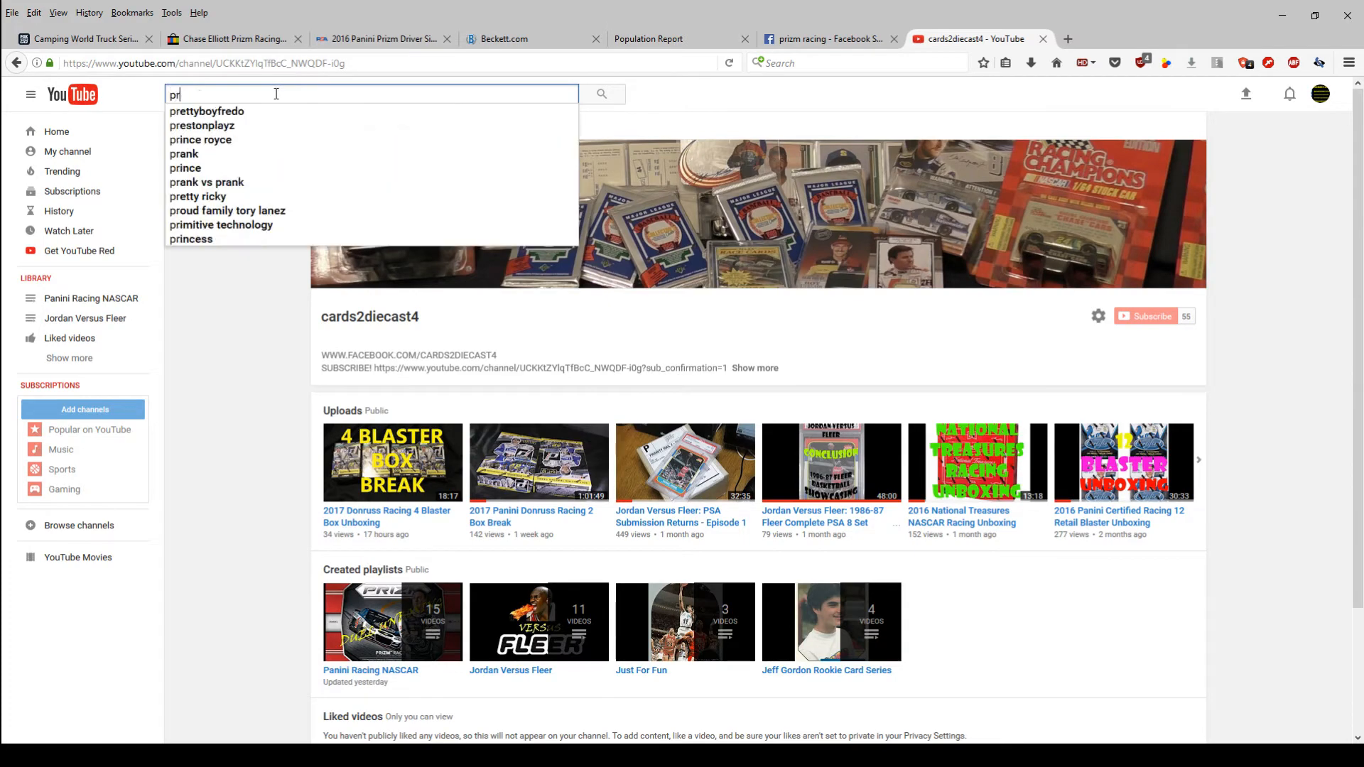
{"action": "type", "text": "prizm racing"}
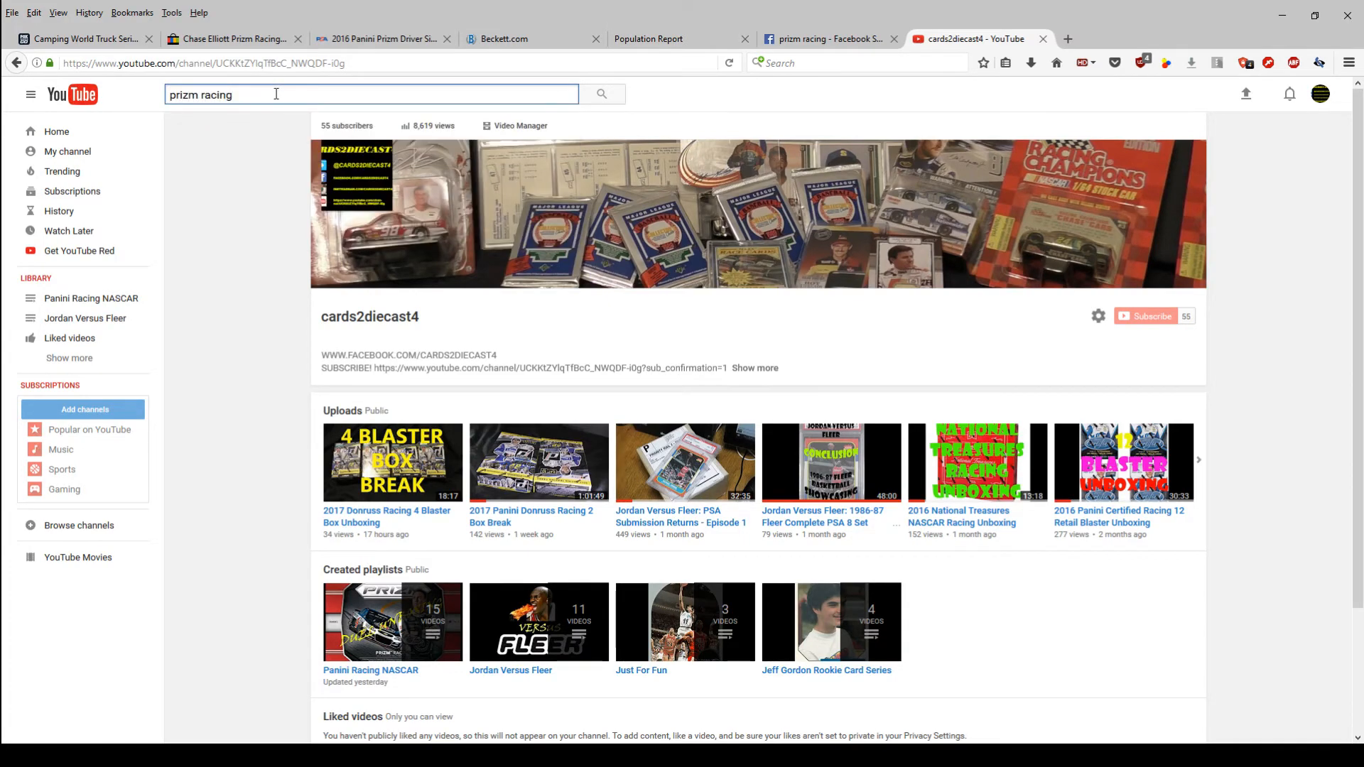
{"action": "left_click", "coordinate": [600, 94]}
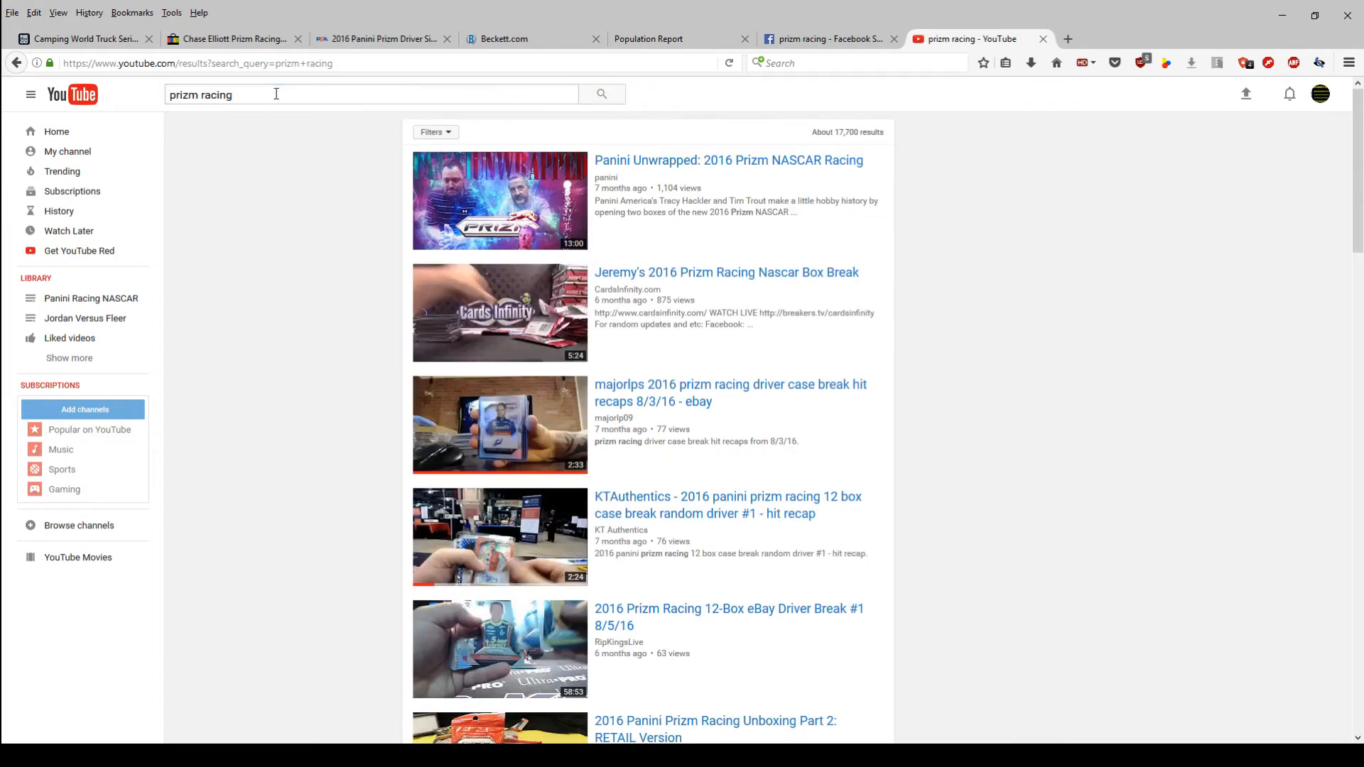
{"action": "scroll", "scroll_direction": "down", "scroll_amount": 3}
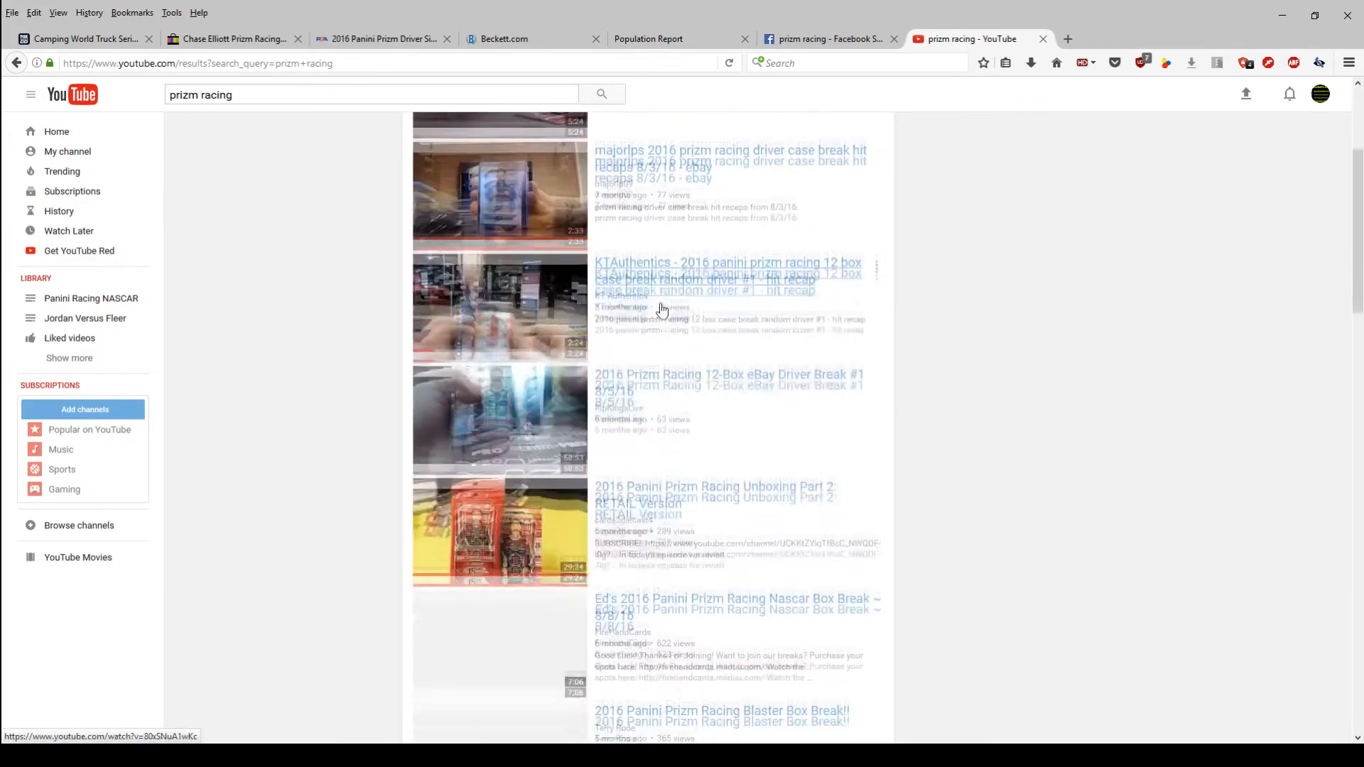
{"action": "scroll", "scroll_direction": "down", "scroll_amount": 3}
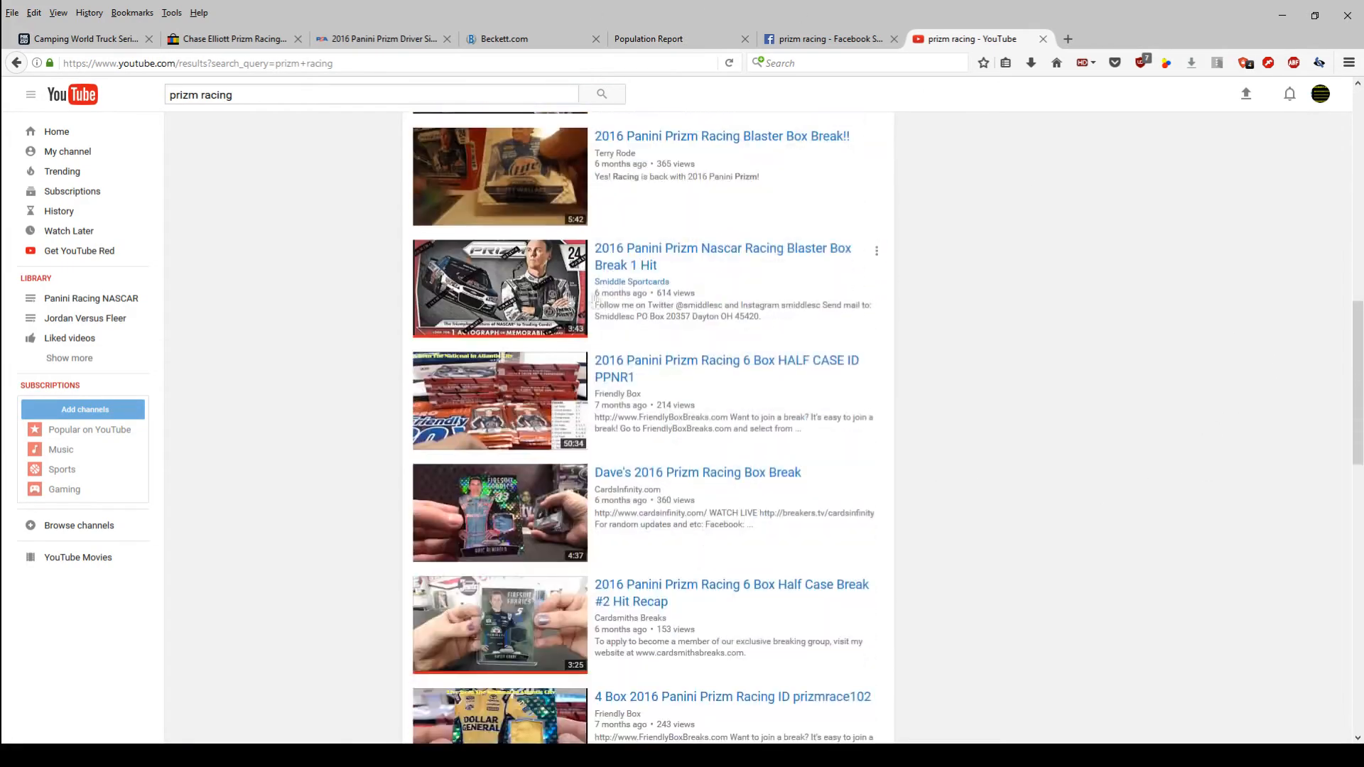
Refine the search to 'prizm racing break' and browse the first page of box-break videos
{"action": "left_click", "coordinate": [292, 94]}
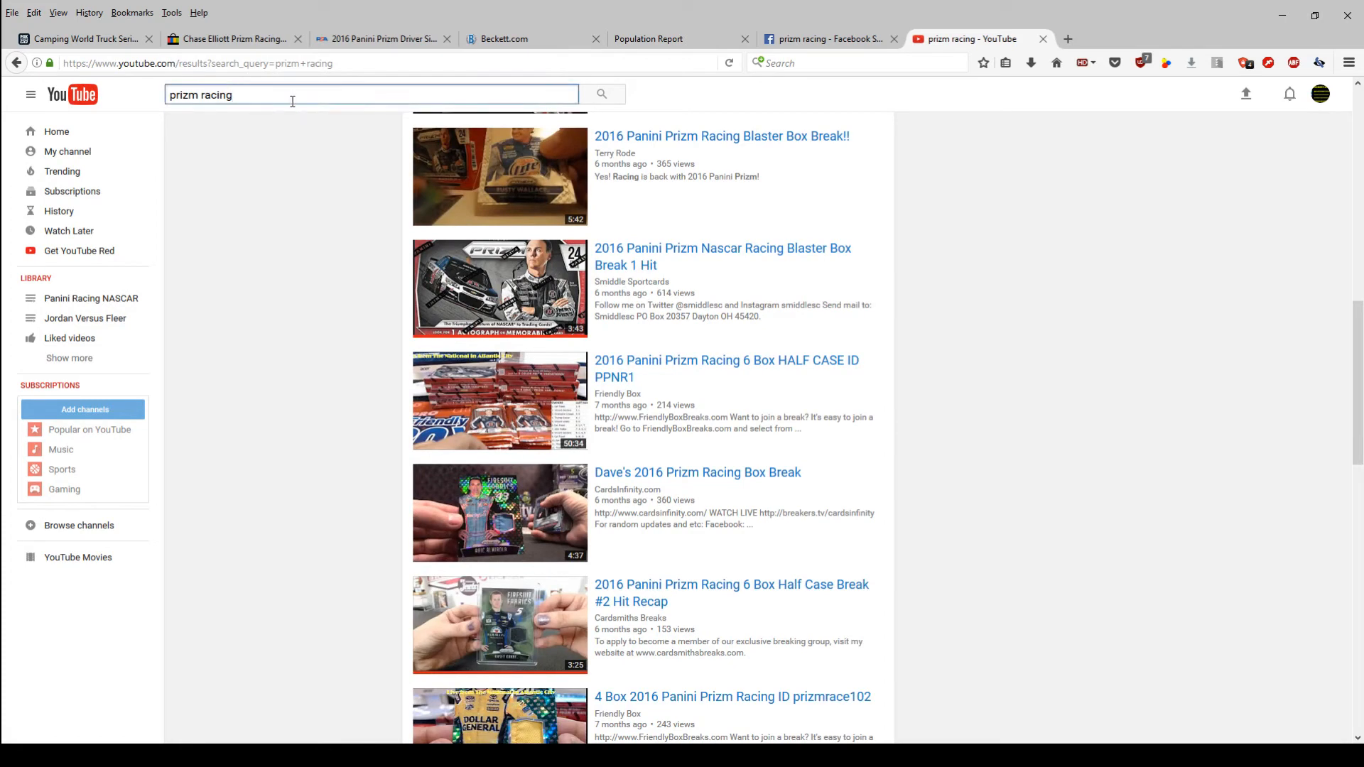
{"action": "type", "text": "break"}
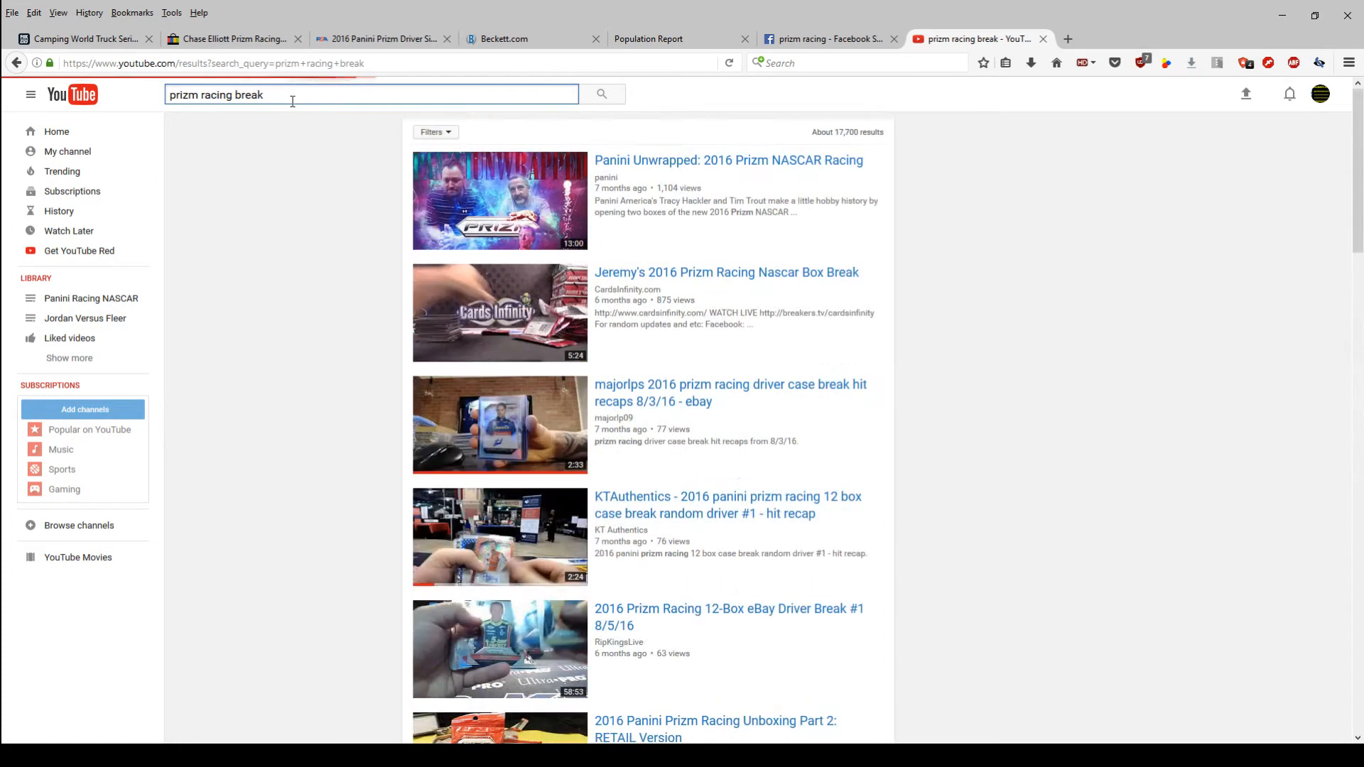
{"action": "left_click", "coordinate": [601, 93]}
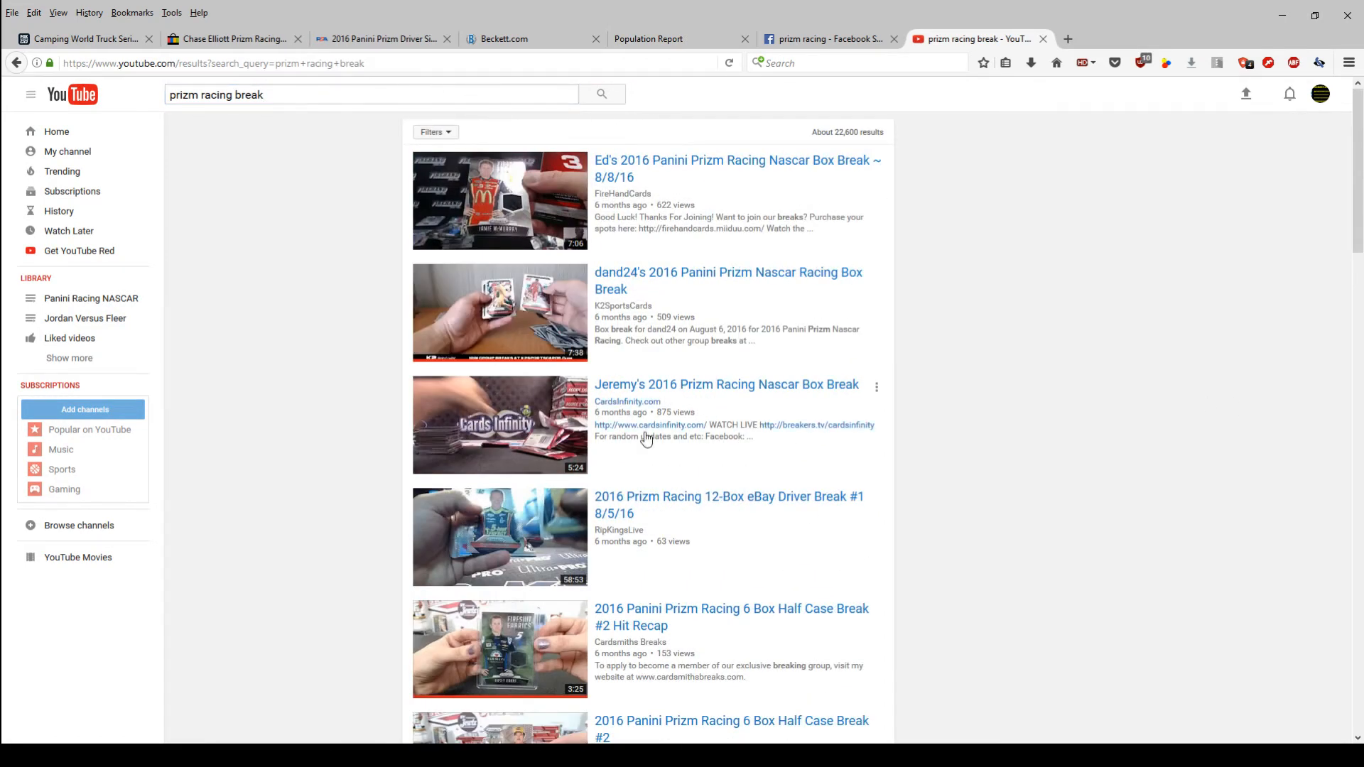
{"action": "scroll", "scroll_direction": "down", "scroll_amount": 3}
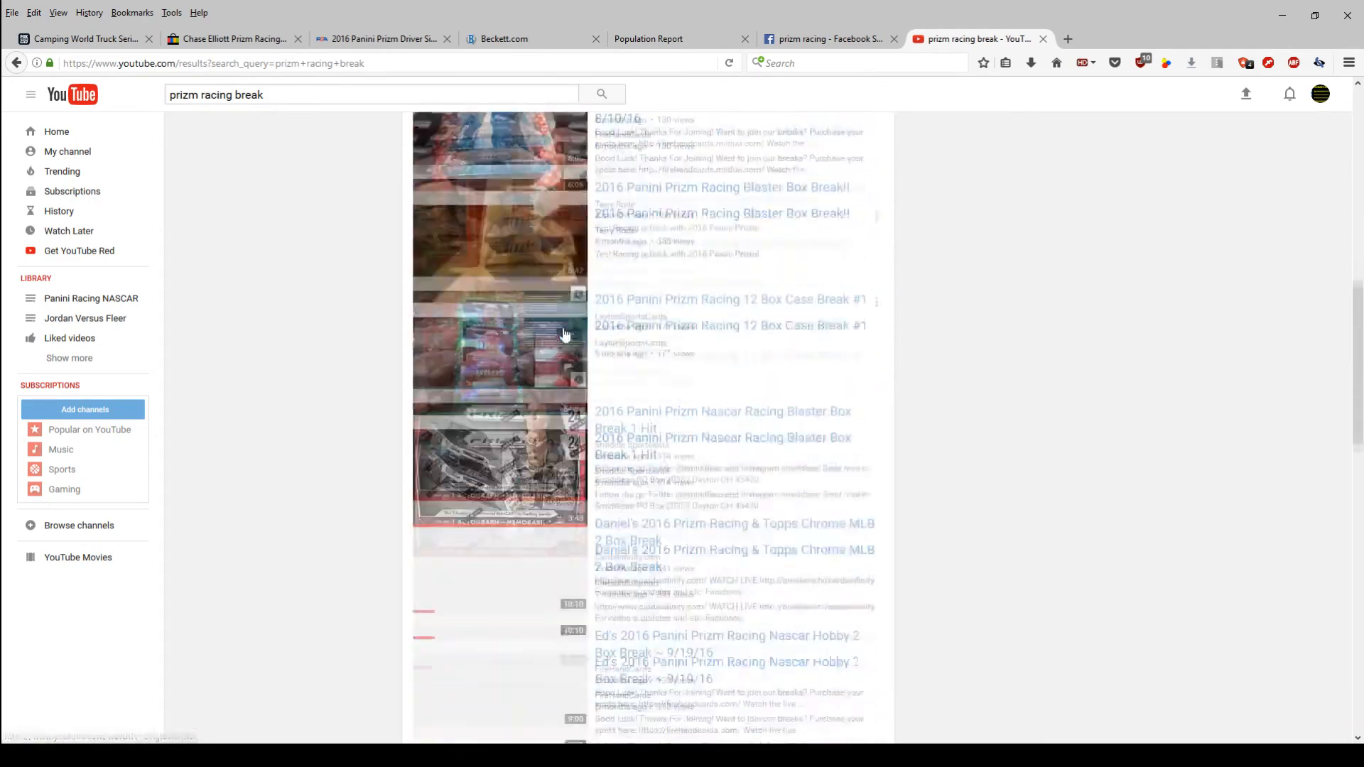
{"action": "scroll", "scroll_direction": "down", "scroll_amount": 3}
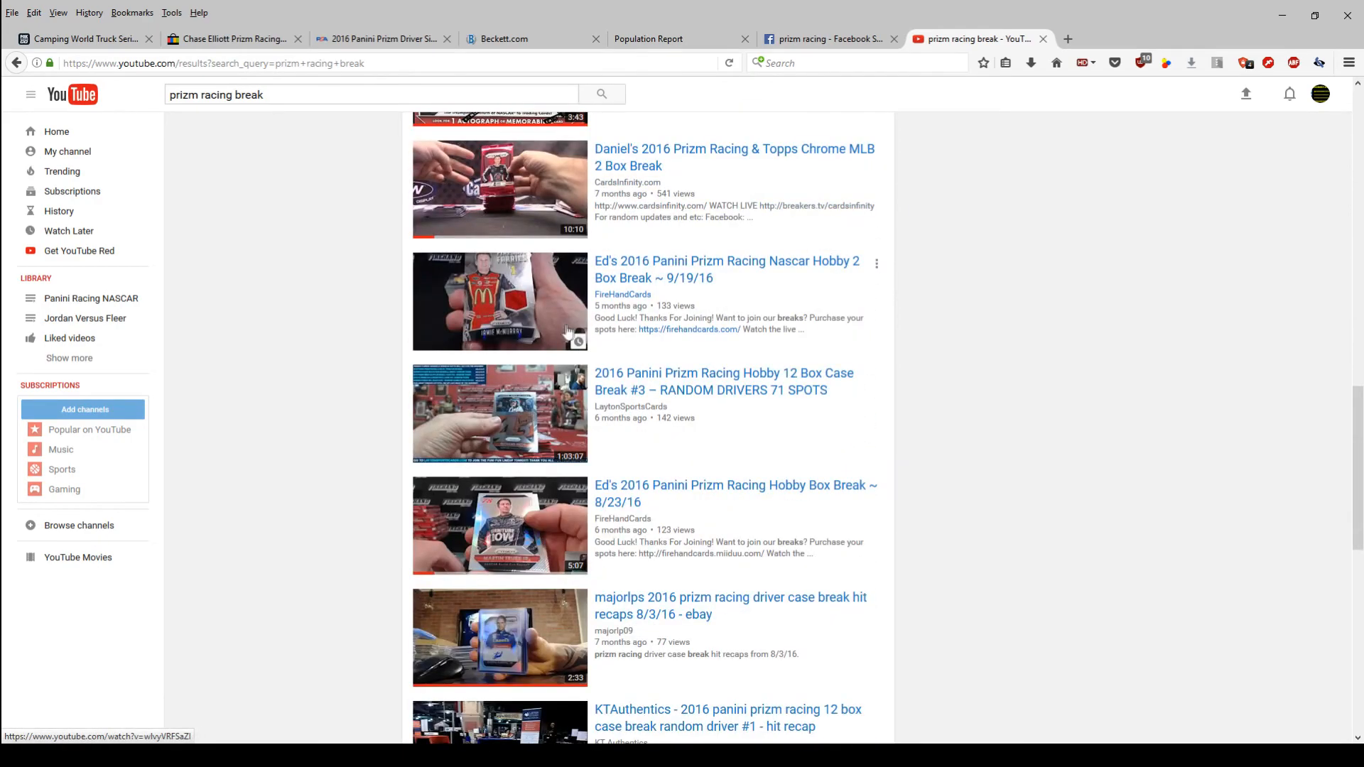
{"action": "scroll", "scroll_direction": "down", "scroll_amount": 3}
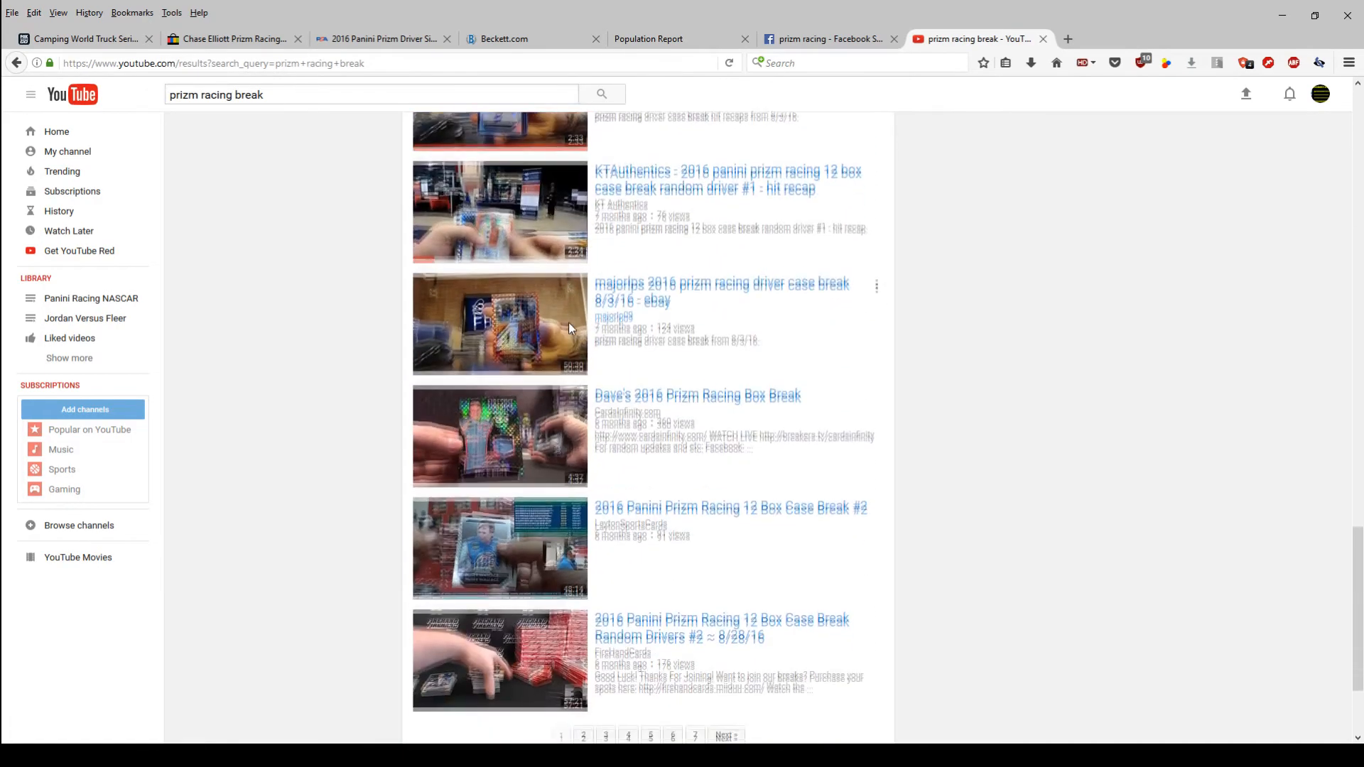
{"action": "scroll", "scroll_direction": "down", "scroll_amount": 3}
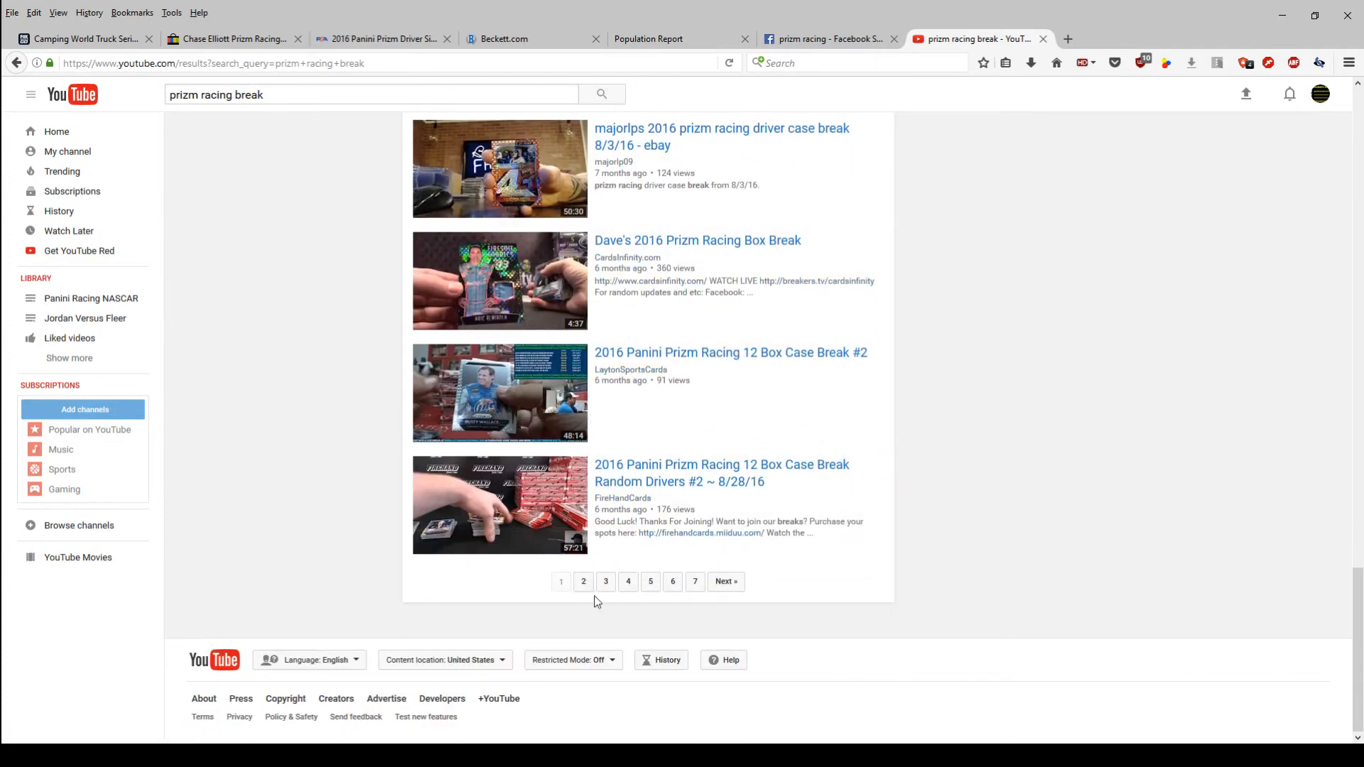
Browse through the second and following page of prizm racing break results
{"action": "left_click", "coordinate": [583, 581]}
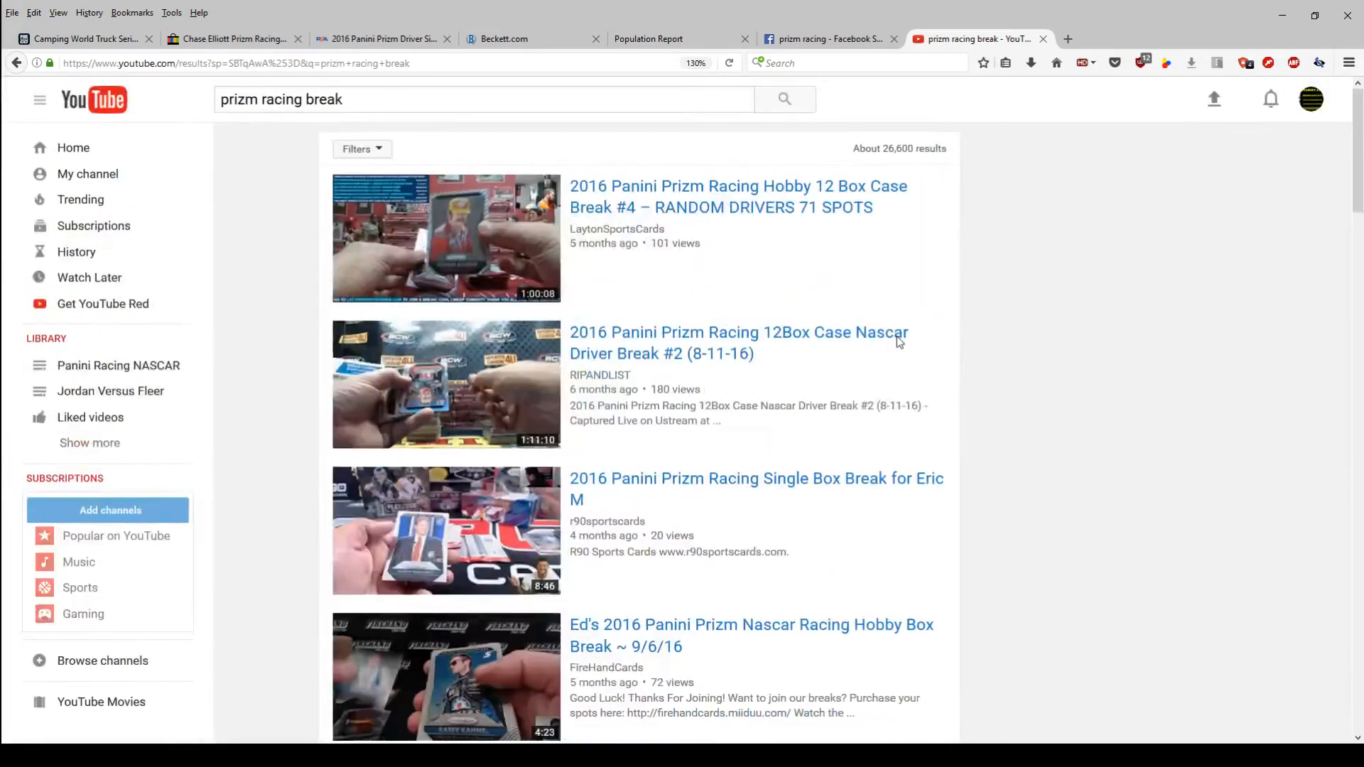
{"action": "scroll", "scroll_direction": "down", "scroll_amount": 3}
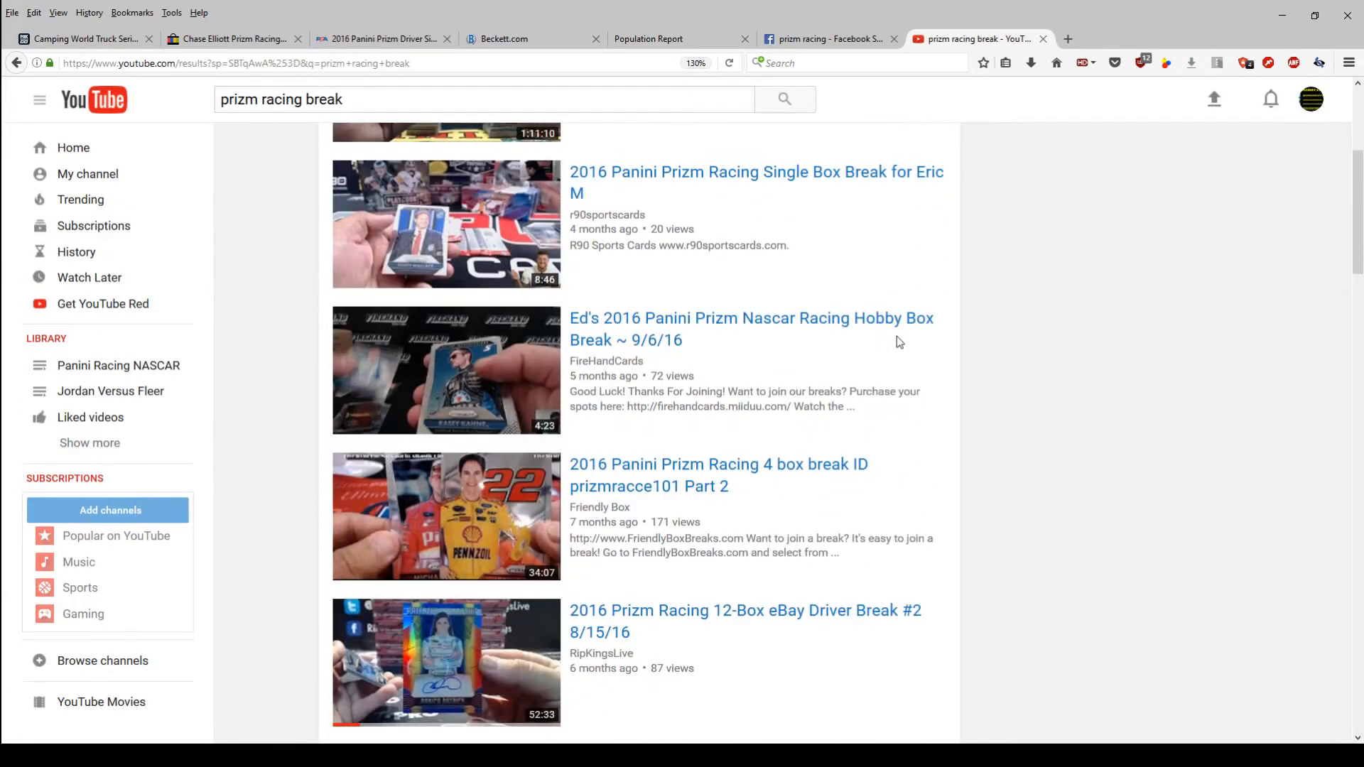
{"action": "scroll", "scroll_direction": "down", "scroll_amount": 3}
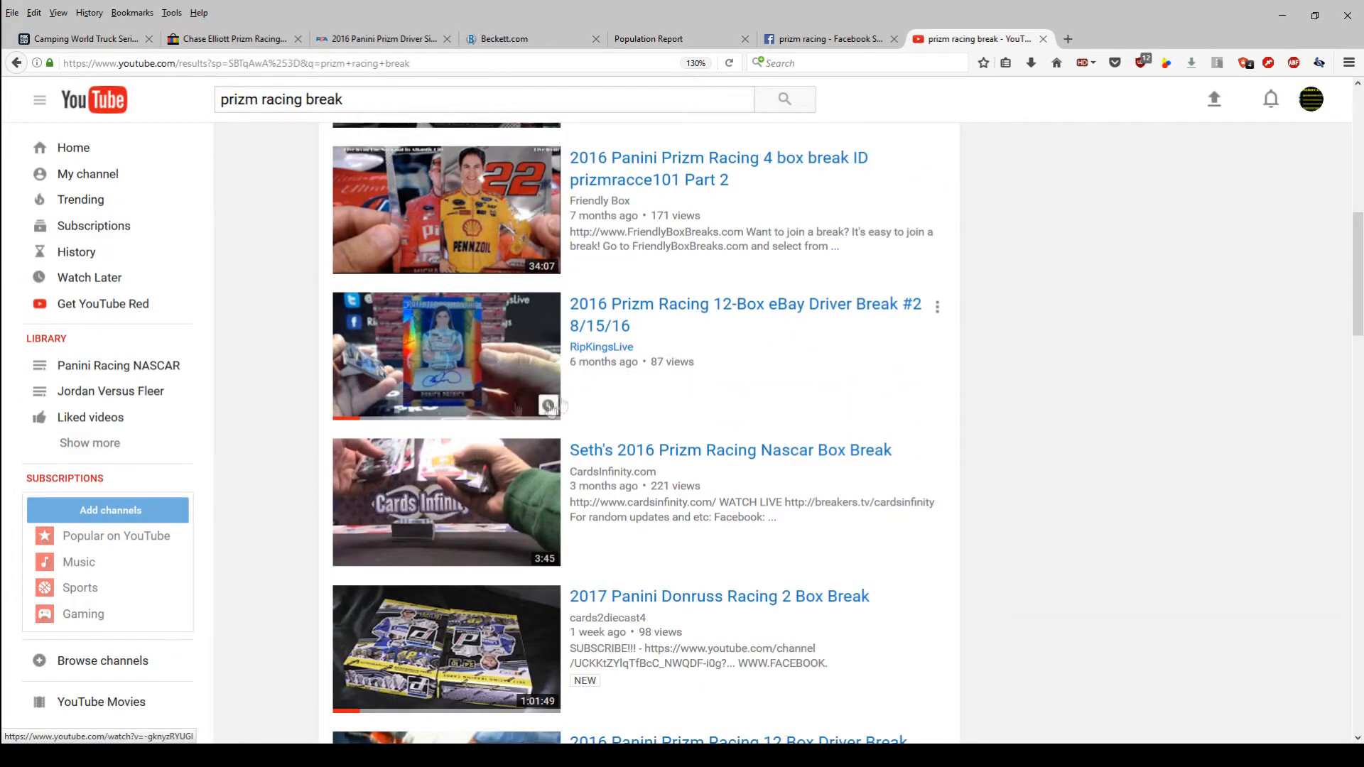
{"action": "mouse_move", "coordinate": [1011, 384]}
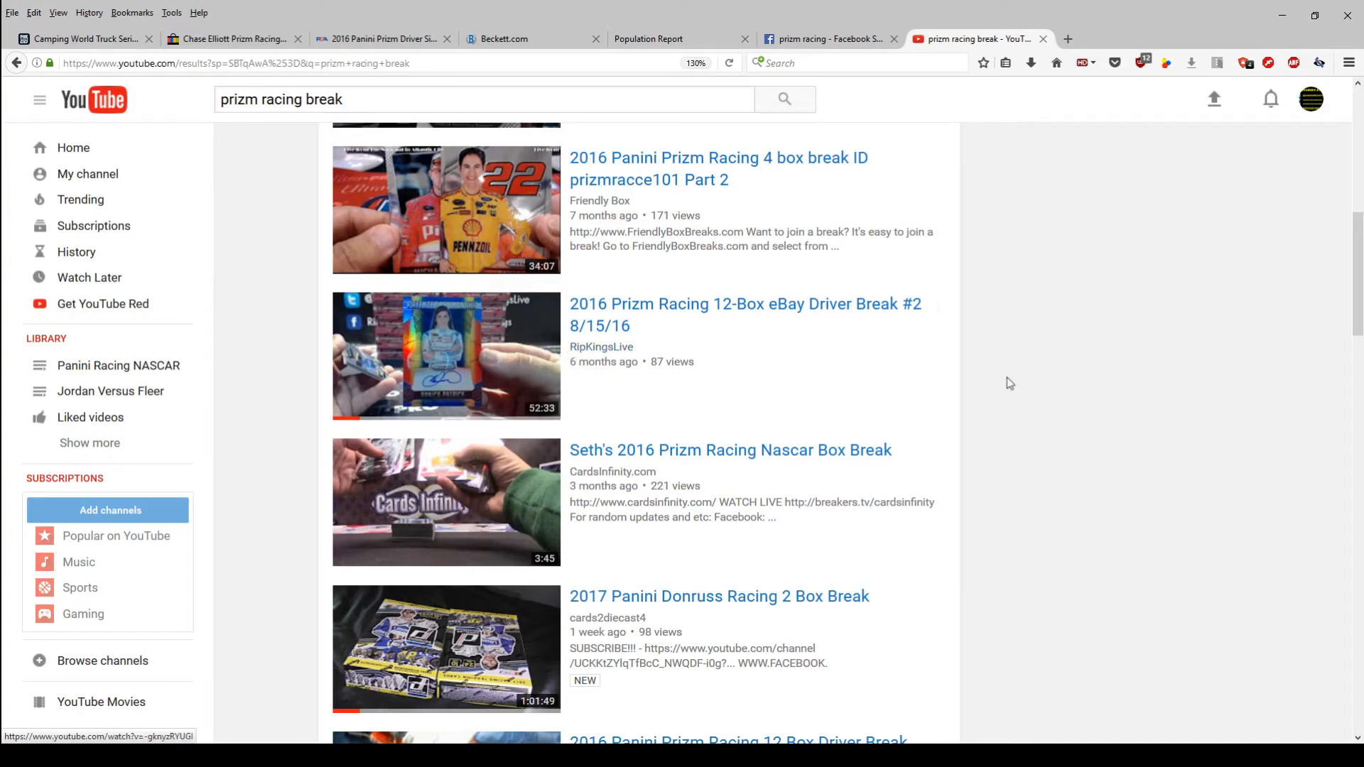
{"action": "scroll", "scroll_direction": "down", "scroll_amount": 3}
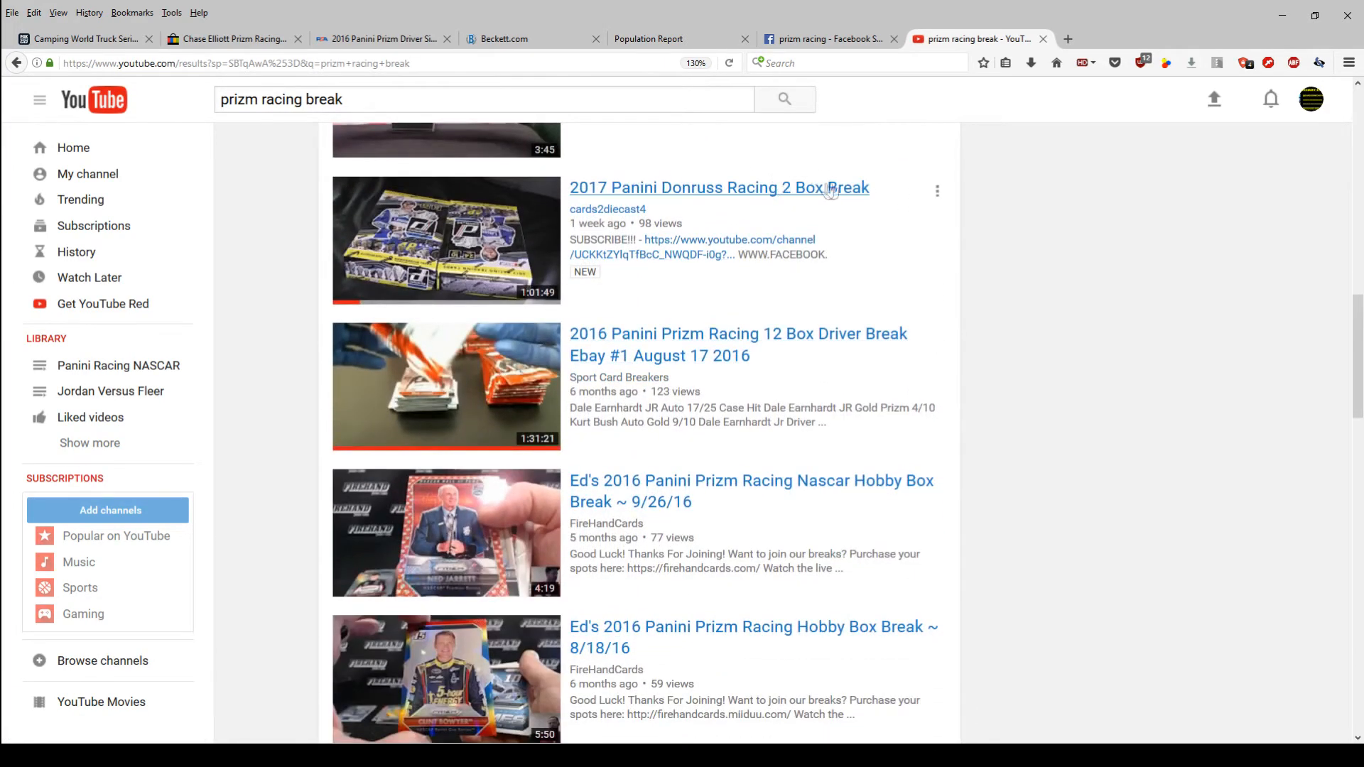
{"action": "scroll", "scroll_direction": "down", "scroll_amount": 3}
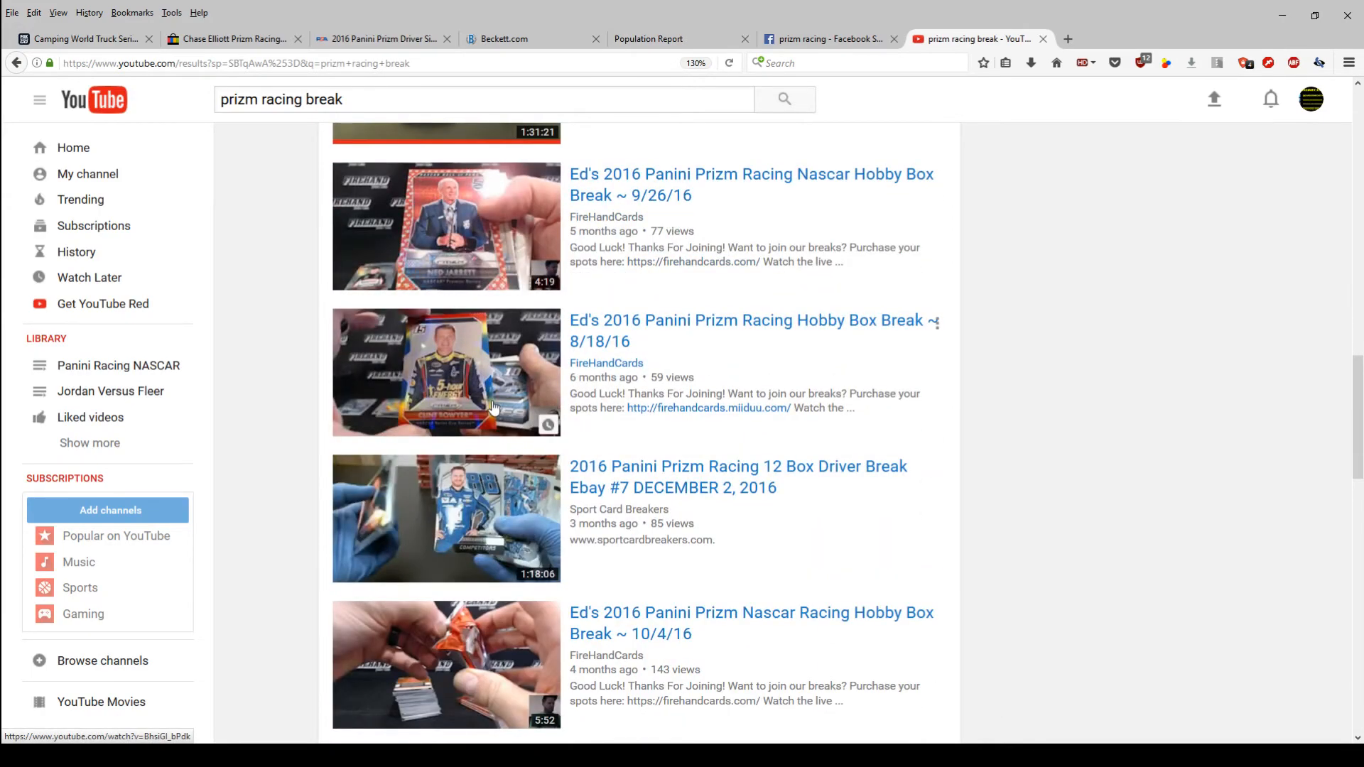
{"action": "scroll", "scroll_direction": "down", "scroll_amount": 3}
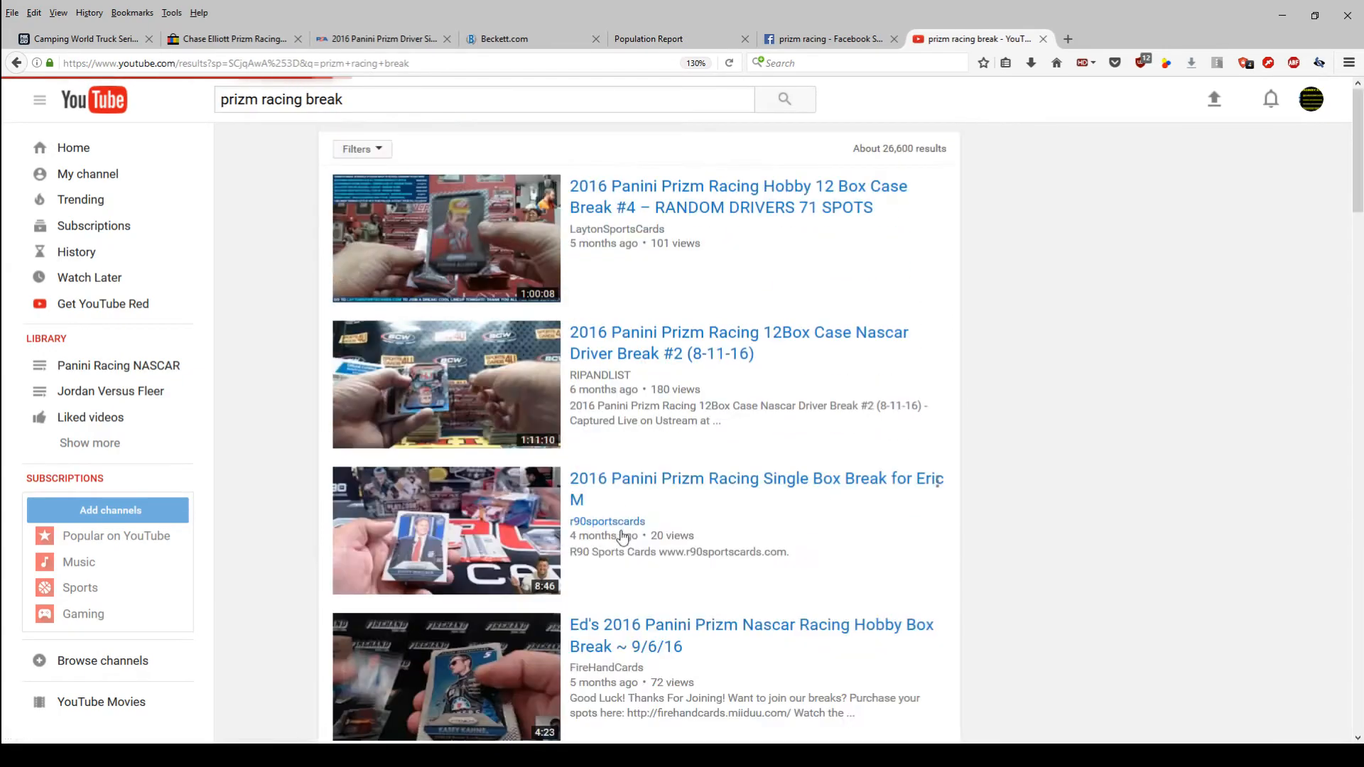
{"action": "scroll", "scroll_direction": "down", "scroll_amount": 3}
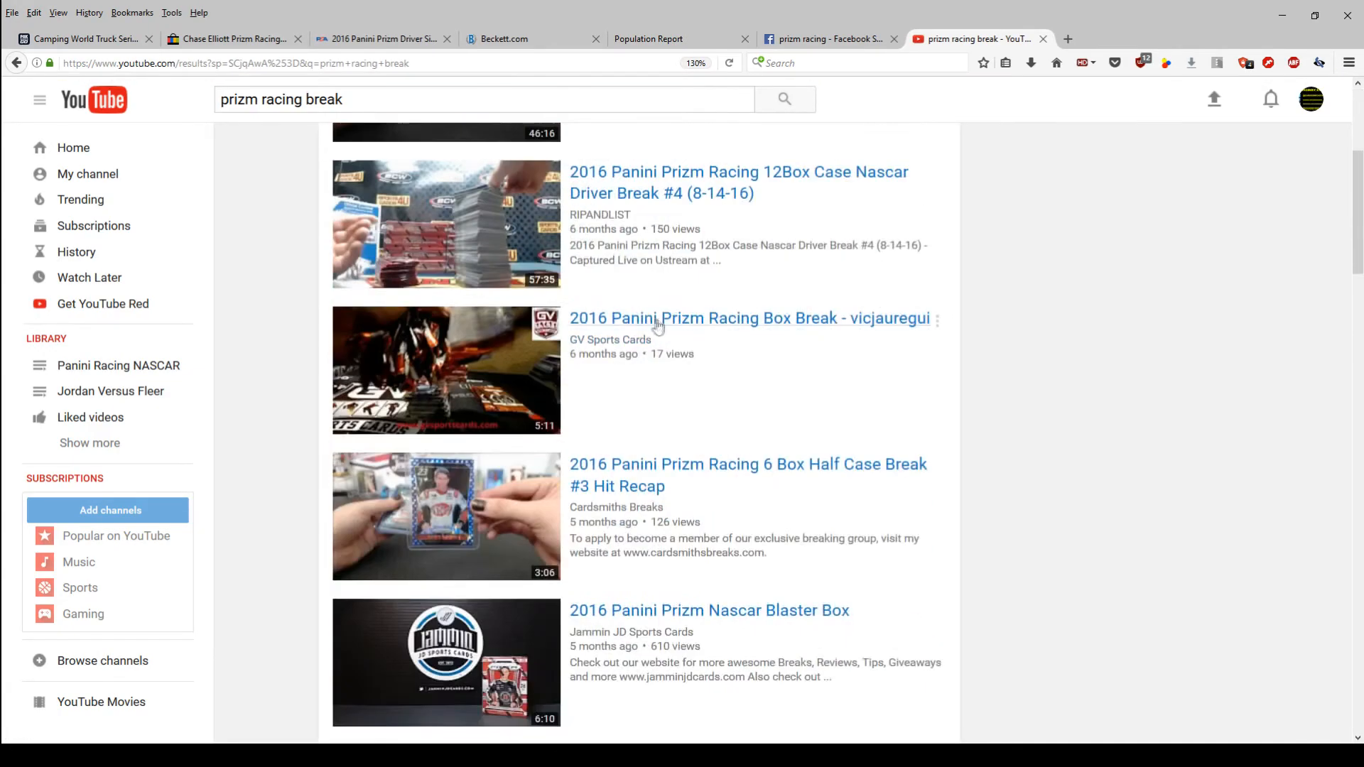
{"action": "scroll", "scroll_direction": "down", "scroll_amount": 3}
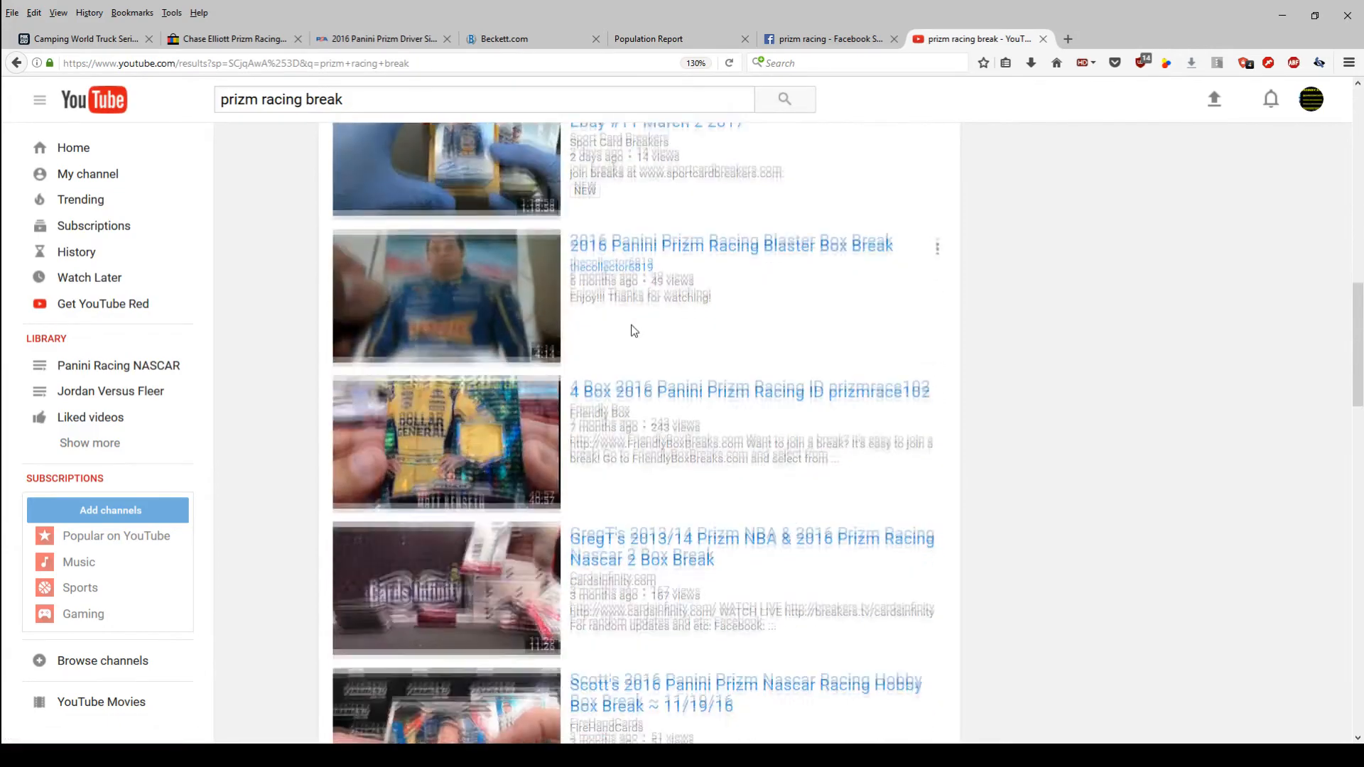
{"action": "scroll", "scroll_direction": "down", "scroll_amount": 3}
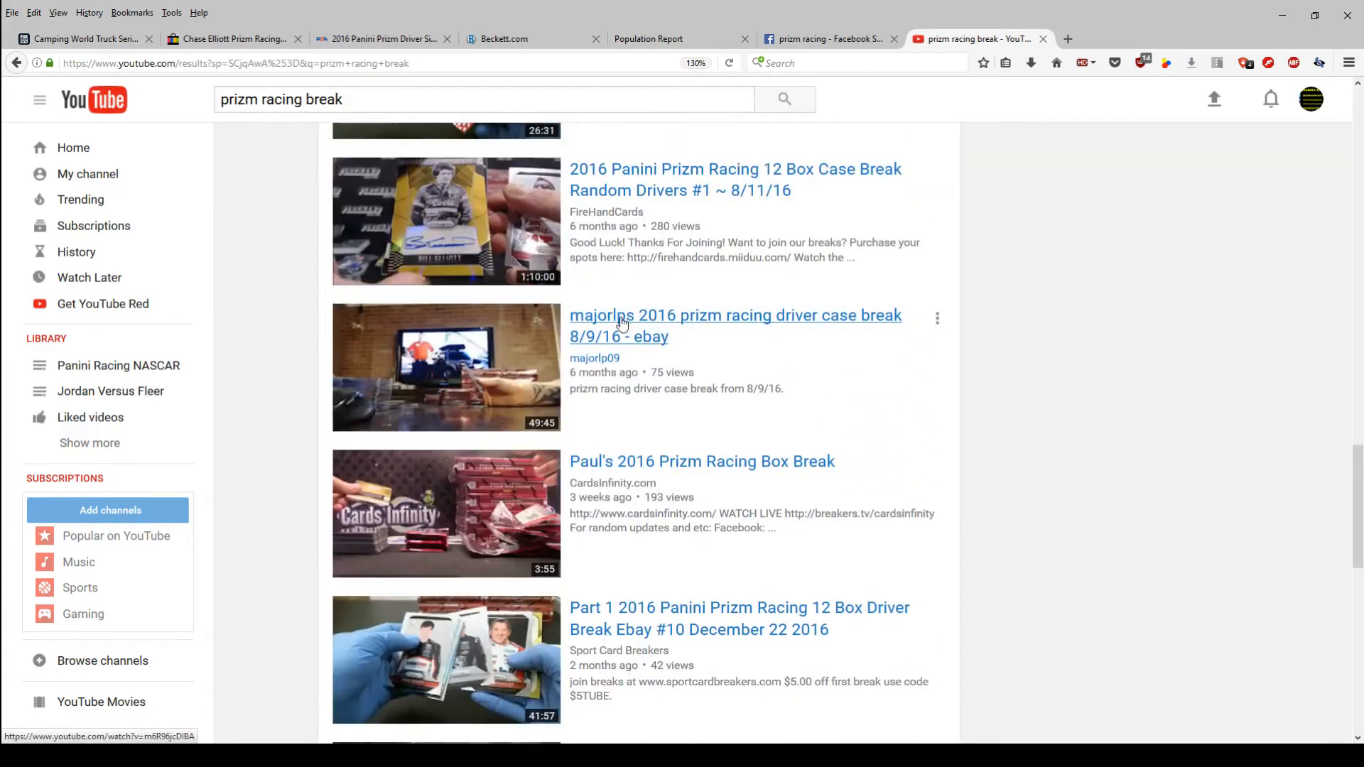
{"action": "scroll", "scroll_direction": "down", "scroll_amount": 3}
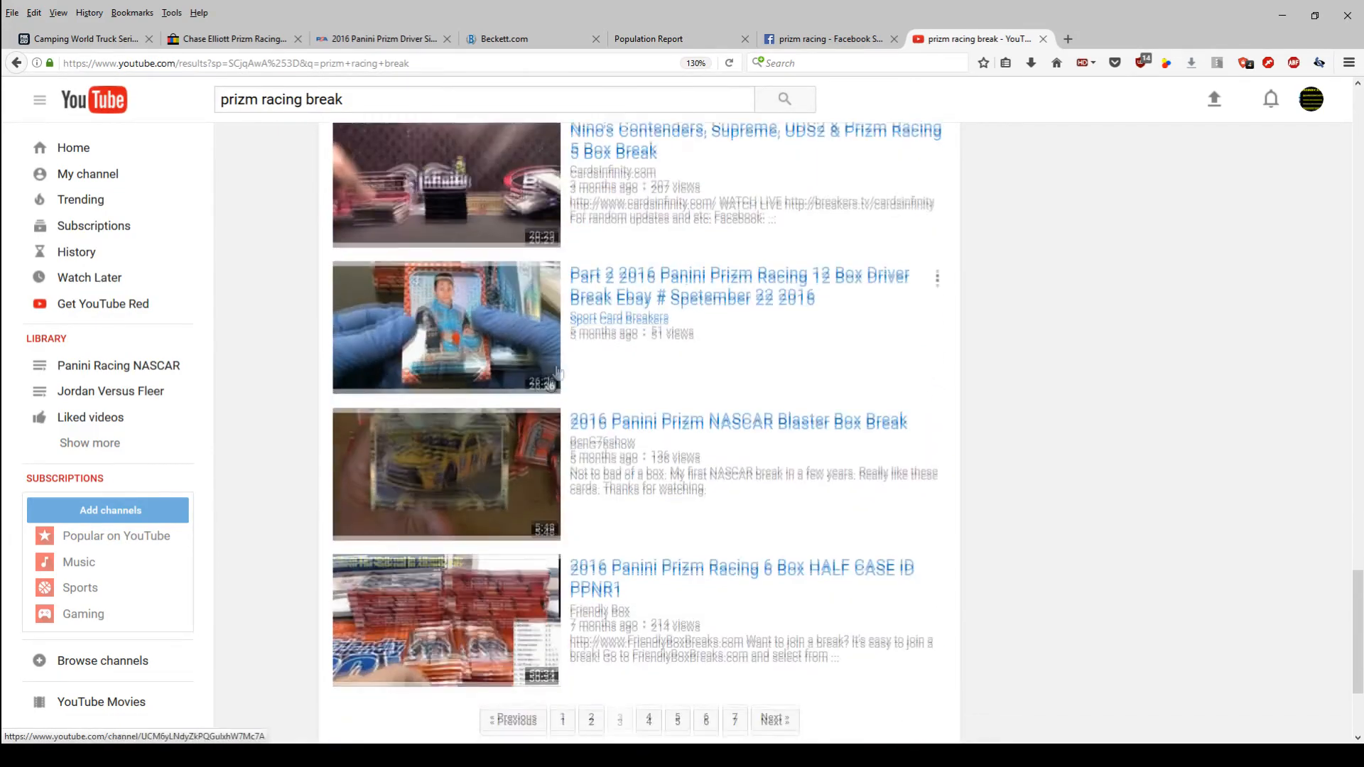
{"action": "scroll", "scroll_direction": "down", "scroll_amount": 3}
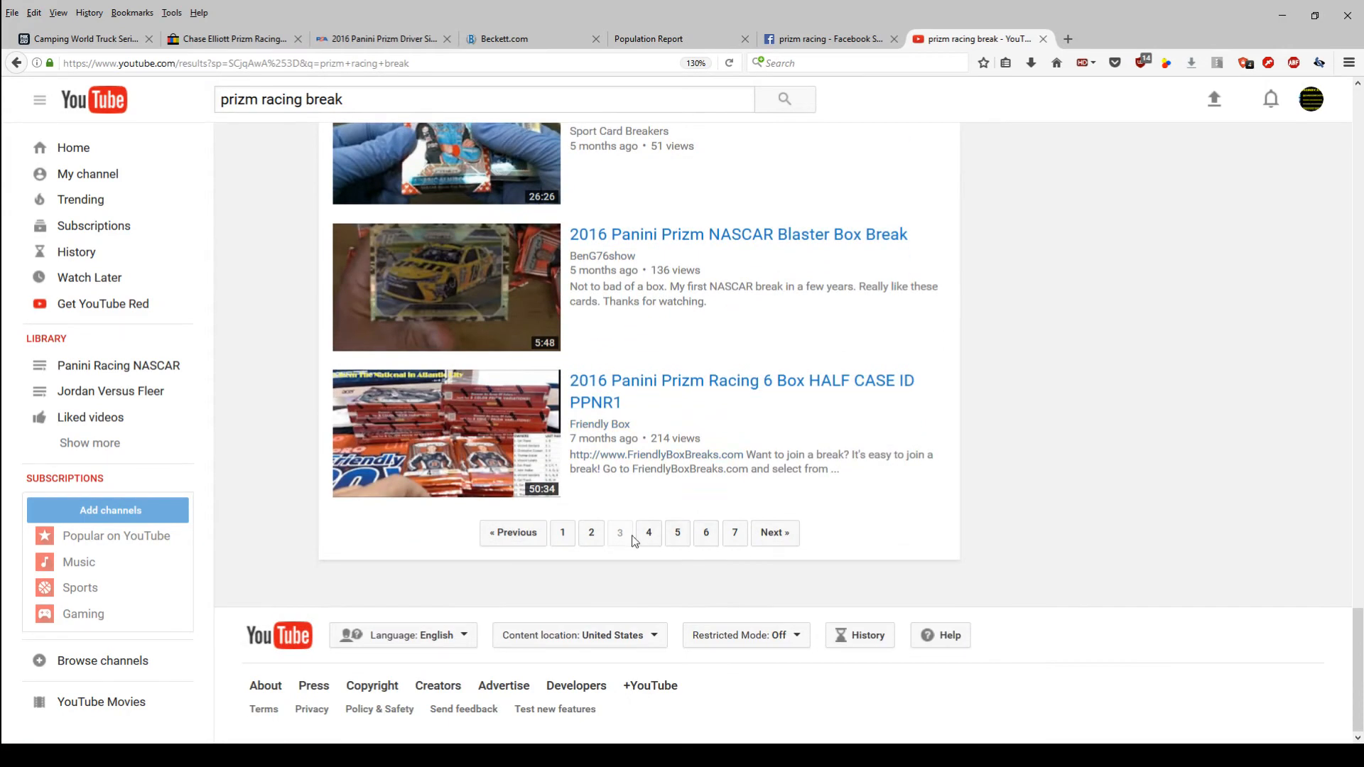
Continue through results pages 4 and 5 of the break videos
{"action": "left_click", "coordinate": [648, 533]}
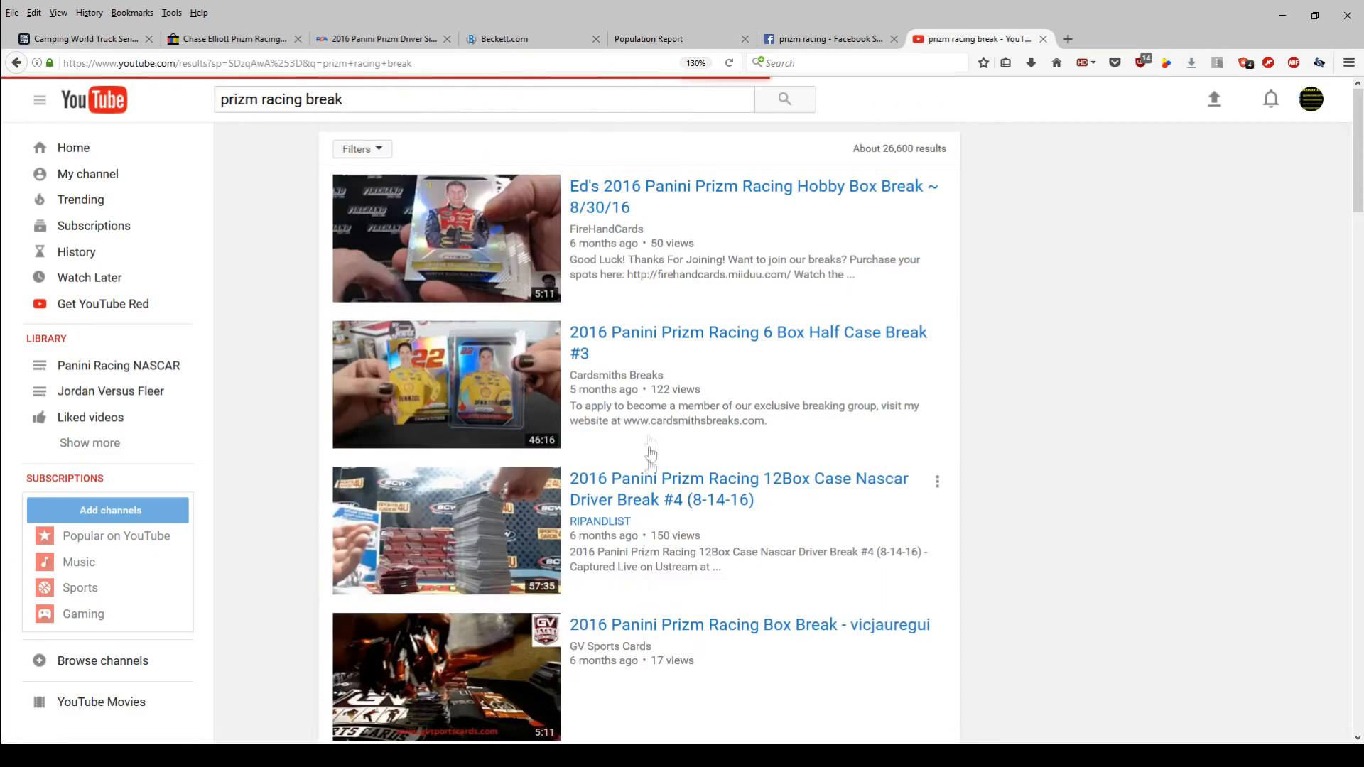
{"action": "scroll", "scroll_direction": "down", "scroll_amount": 3}
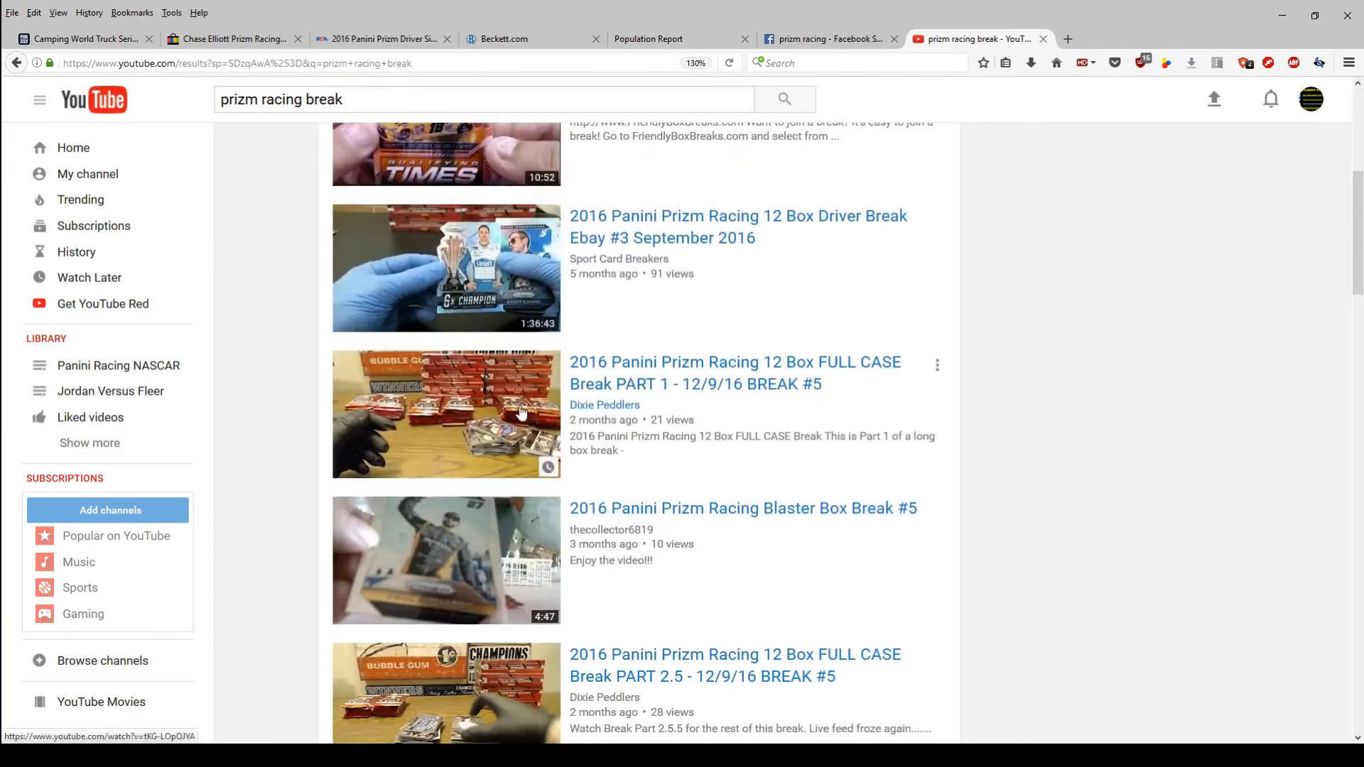
{"action": "scroll", "scroll_direction": "down", "scroll_amount": 3}
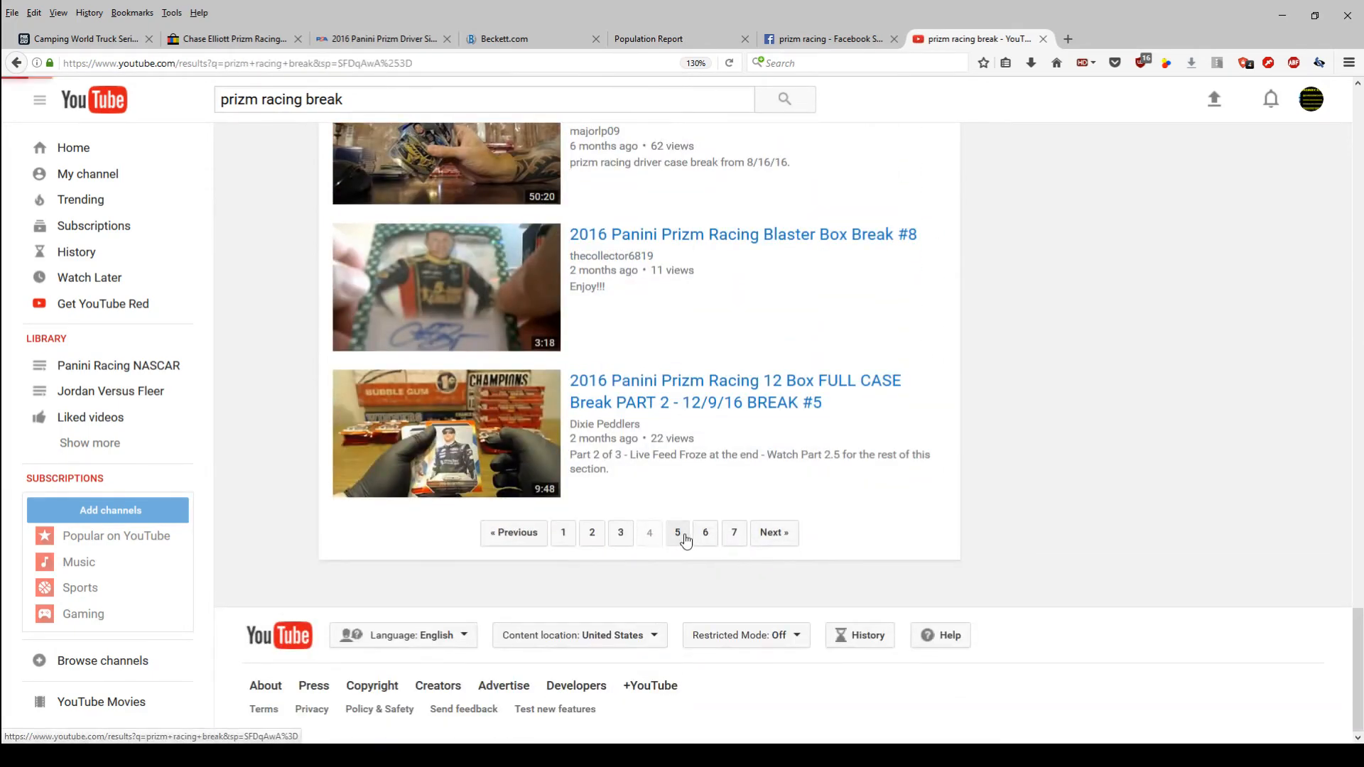
{"action": "left_click", "coordinate": [676, 533]}
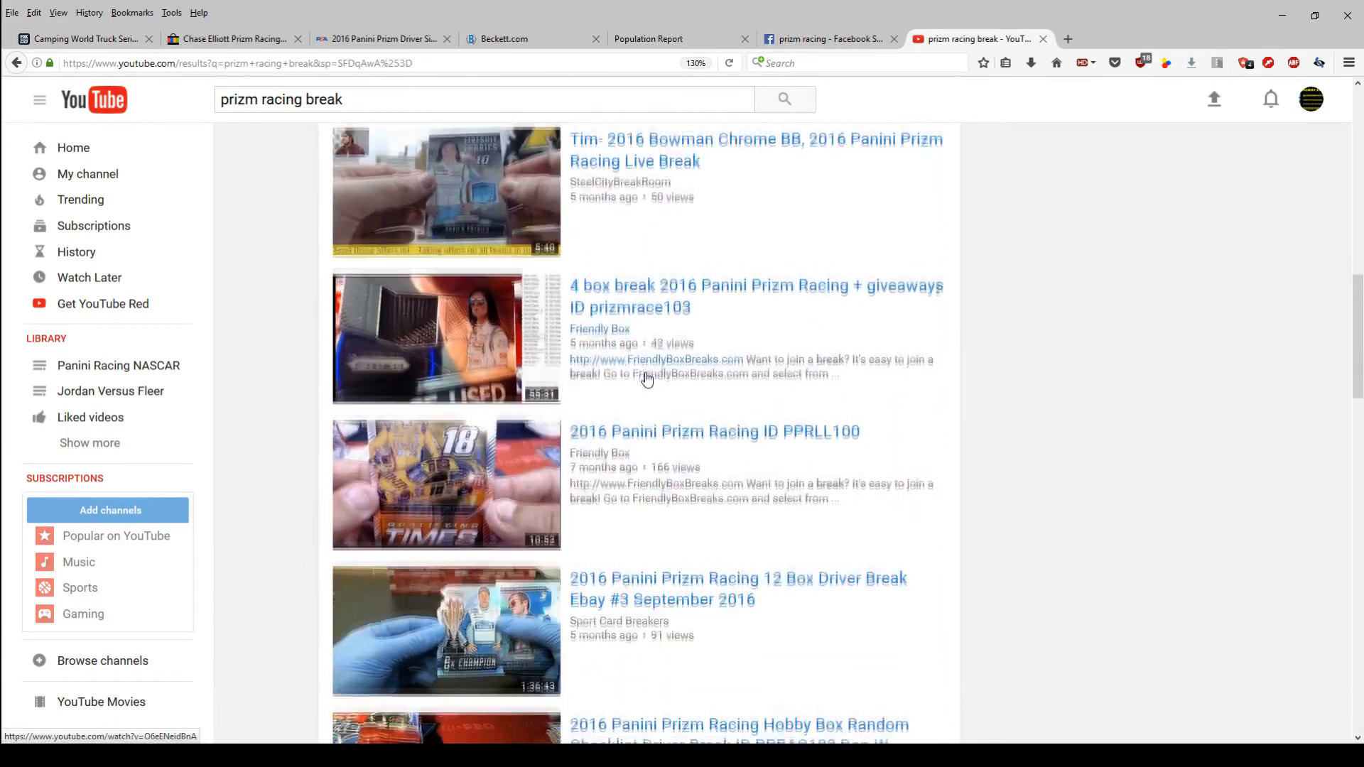
{"action": "scroll", "scroll_direction": "down", "scroll_amount": 3}
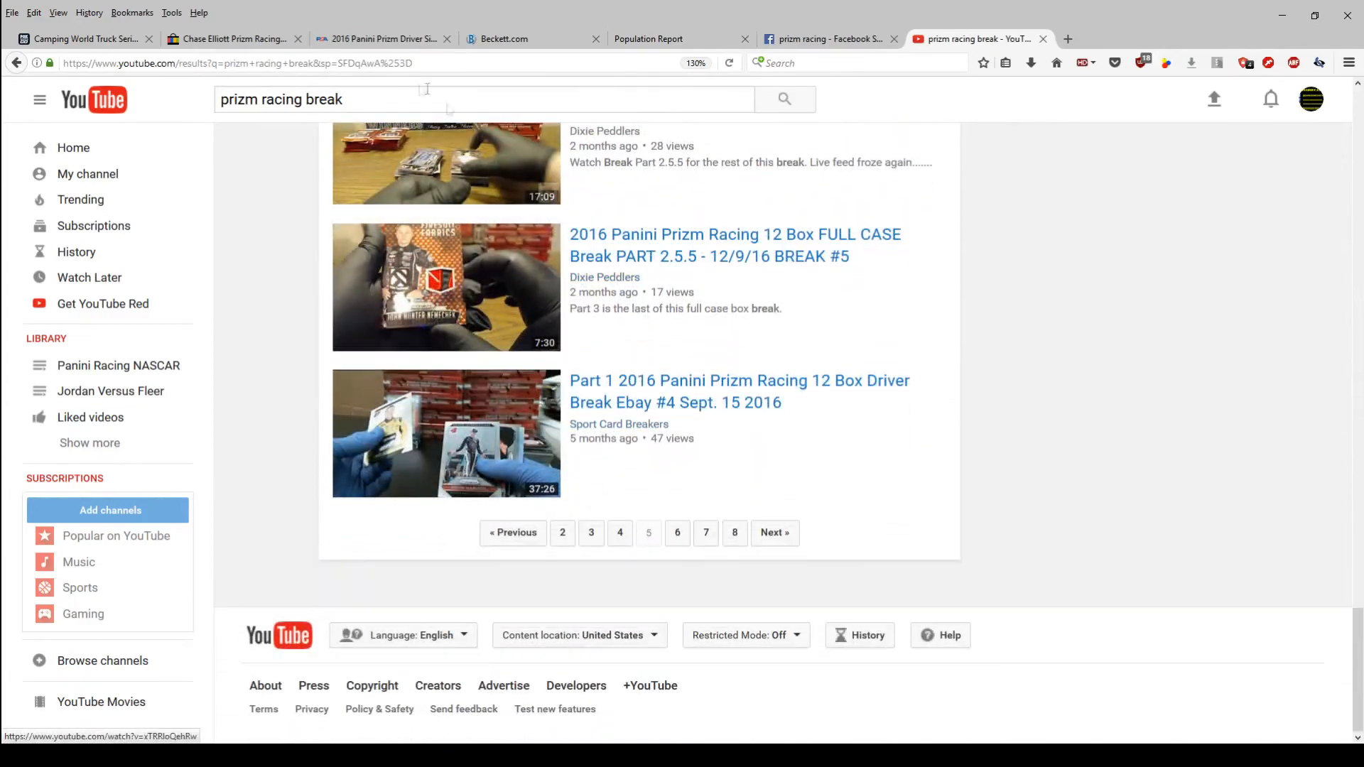
Add 'danica' to the query and browse the first page of 'prizm racing break danica' results
{"action": "type", "text": "danica"}
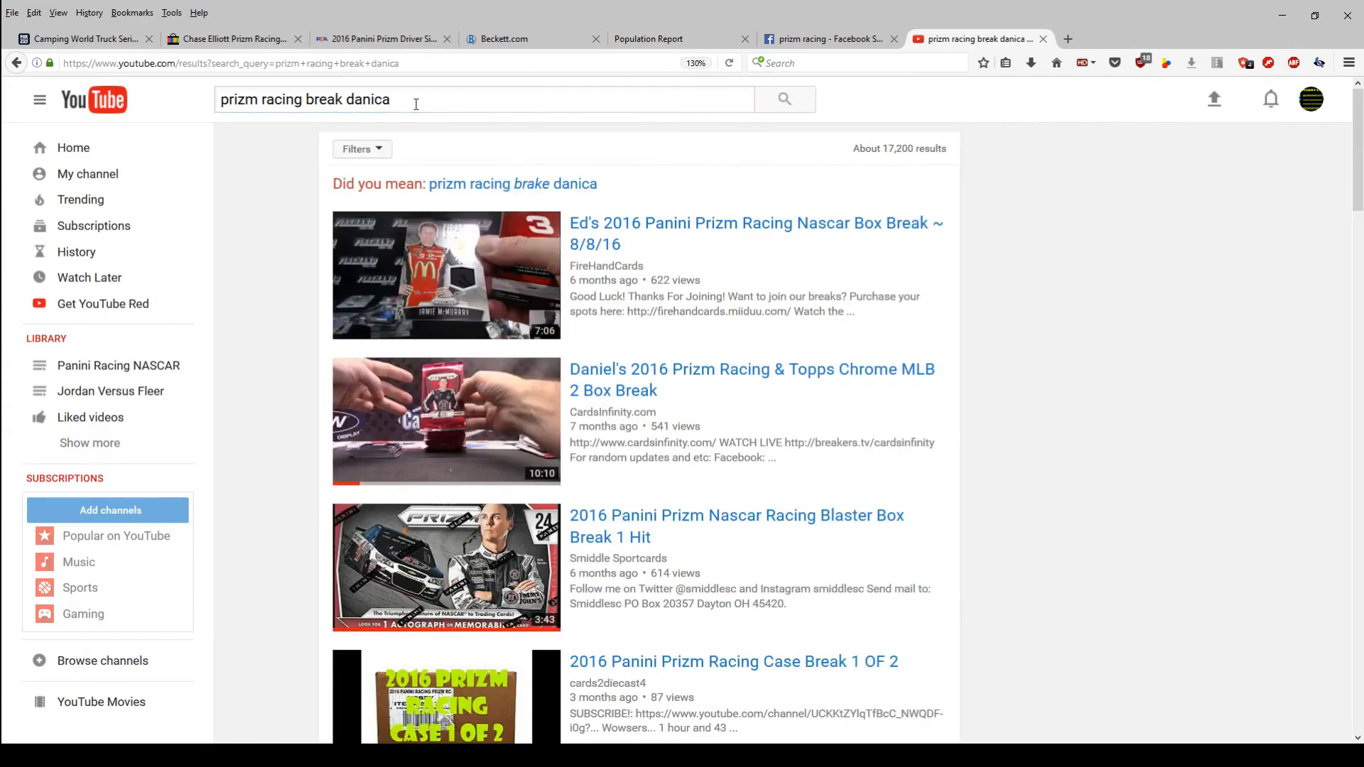
{"action": "scroll", "scroll_direction": "down", "scroll_amount": 3}
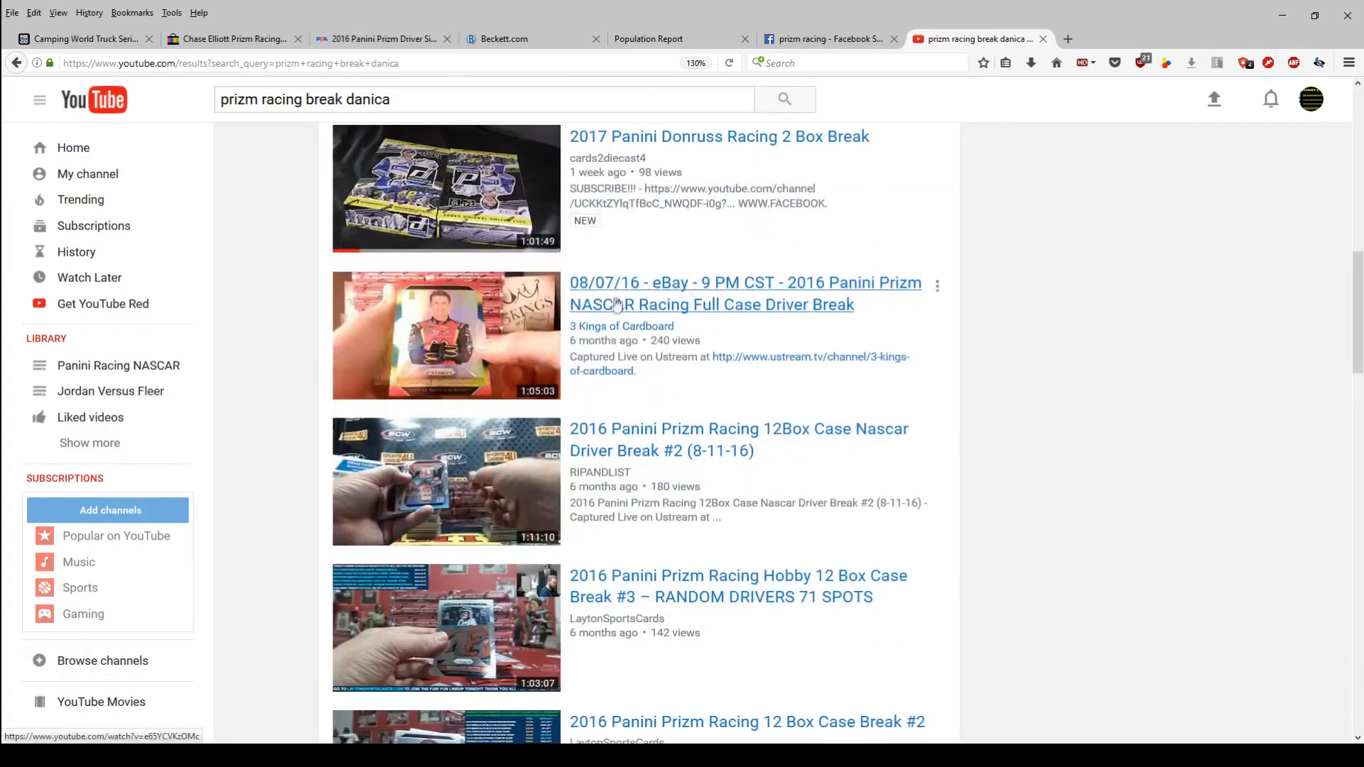
{"action": "scroll", "scroll_direction": "down", "scroll_amount": 3}
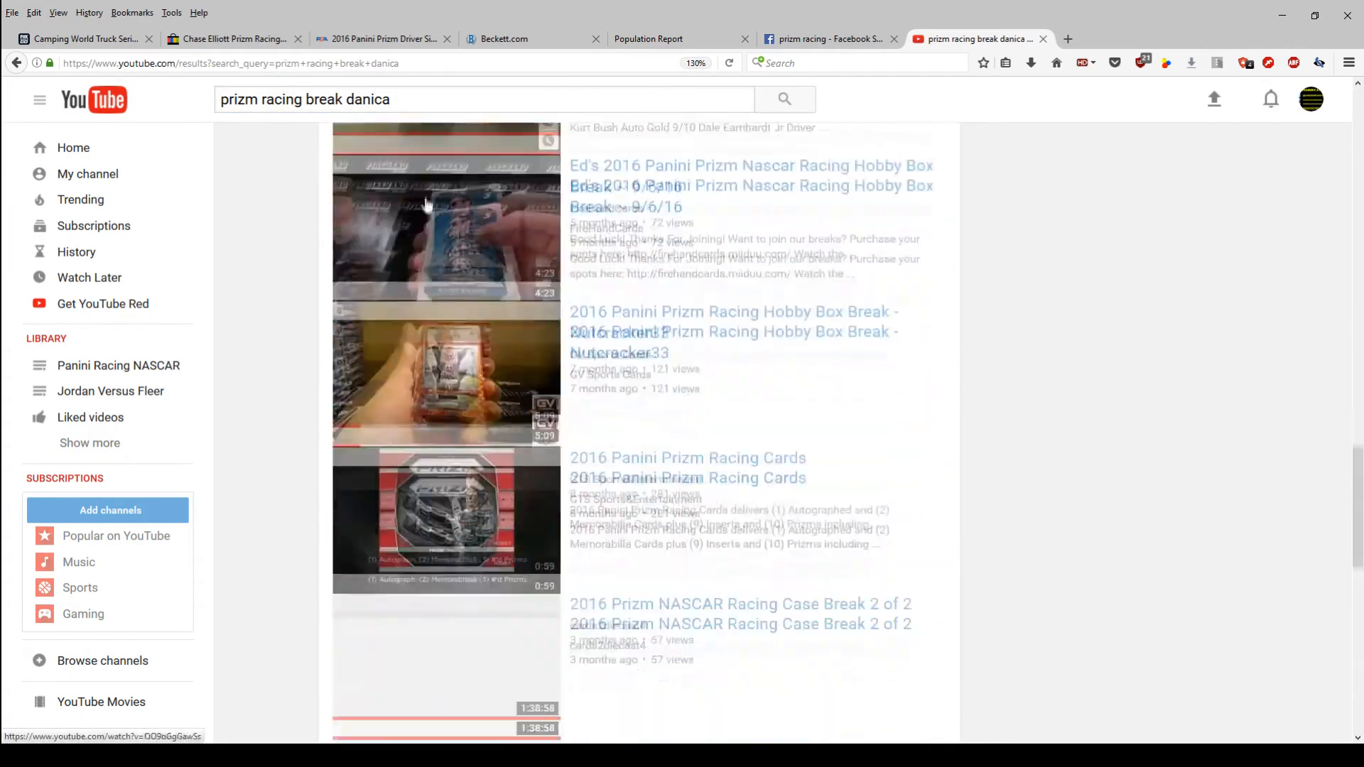
{"action": "scroll", "scroll_direction": "down", "scroll_amount": 3}
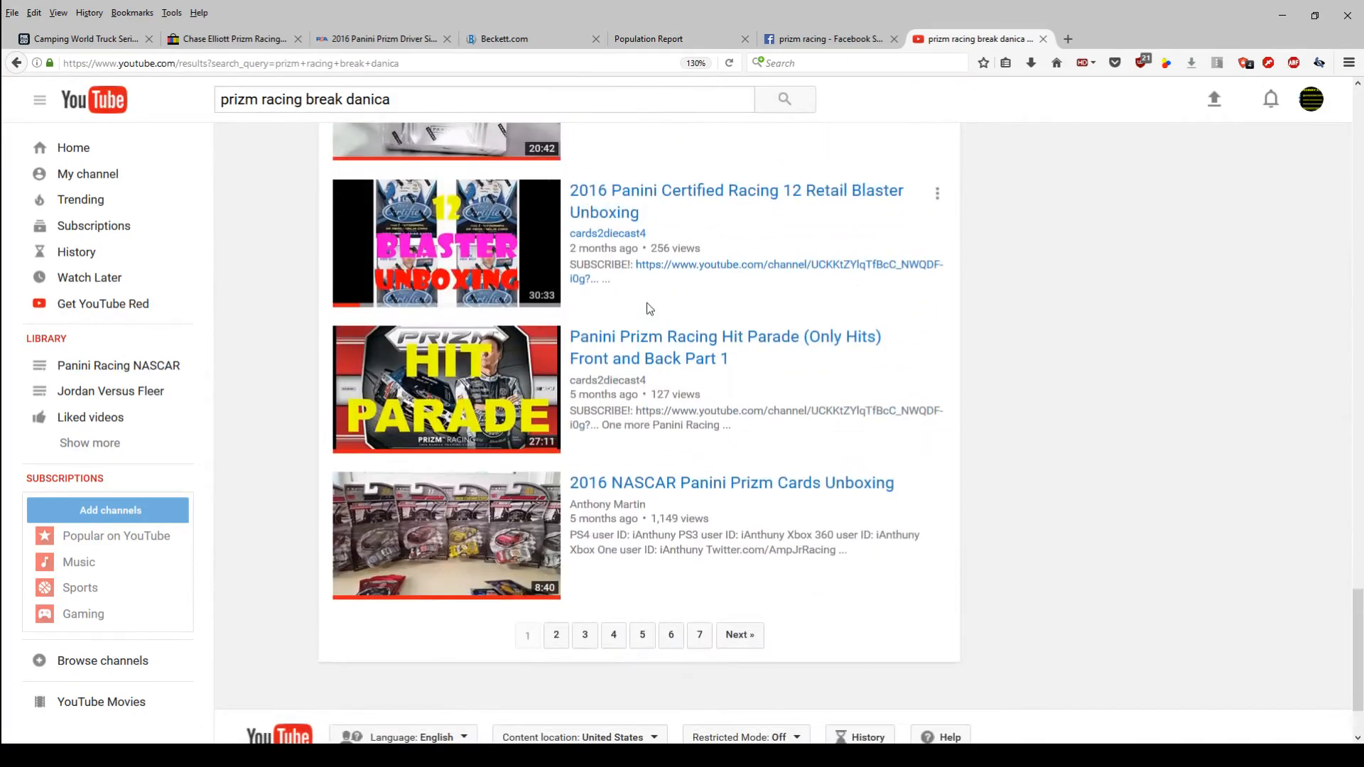
{"action": "scroll", "scroll_direction": "down", "scroll_amount": 3}
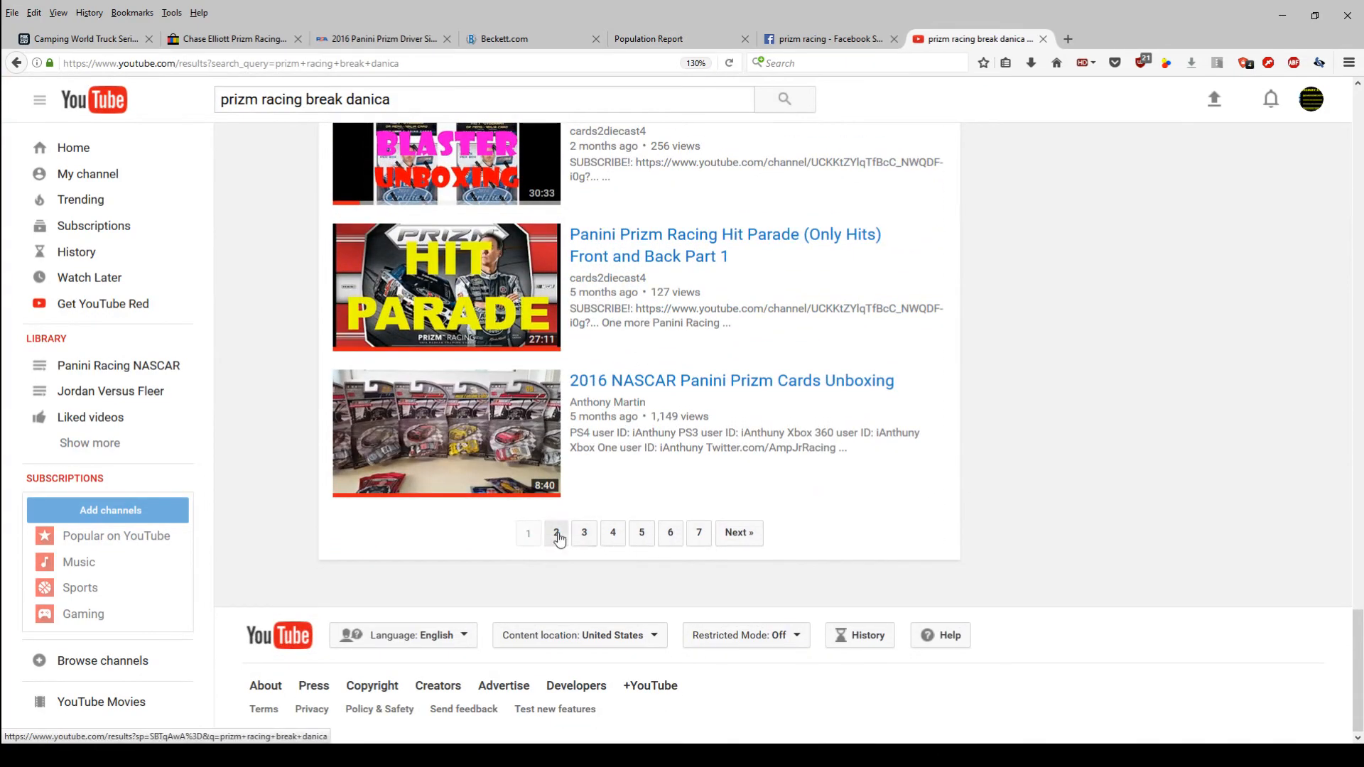
Look through the second and following results pages for the danica break search
{"action": "left_click", "coordinate": [556, 533]}
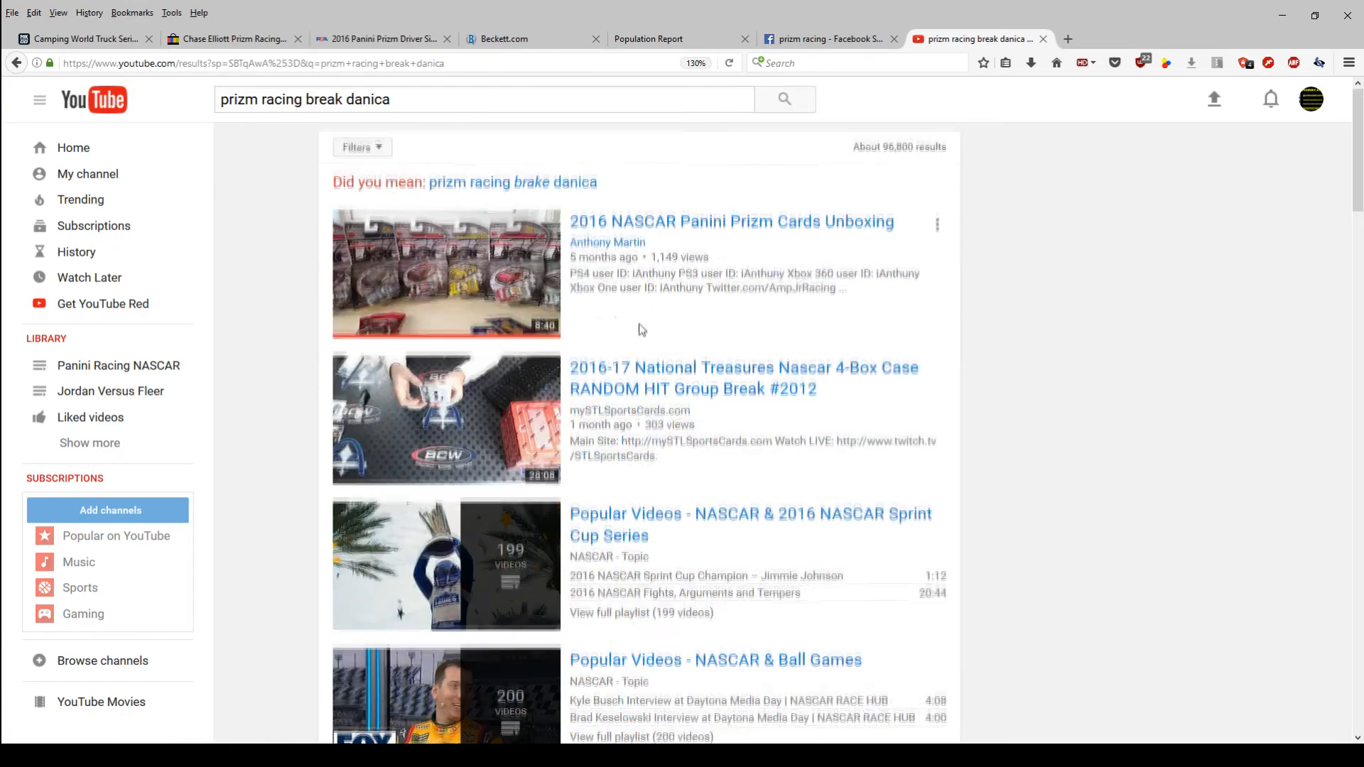
{"action": "scroll", "scroll_direction": "down", "scroll_amount": 3}
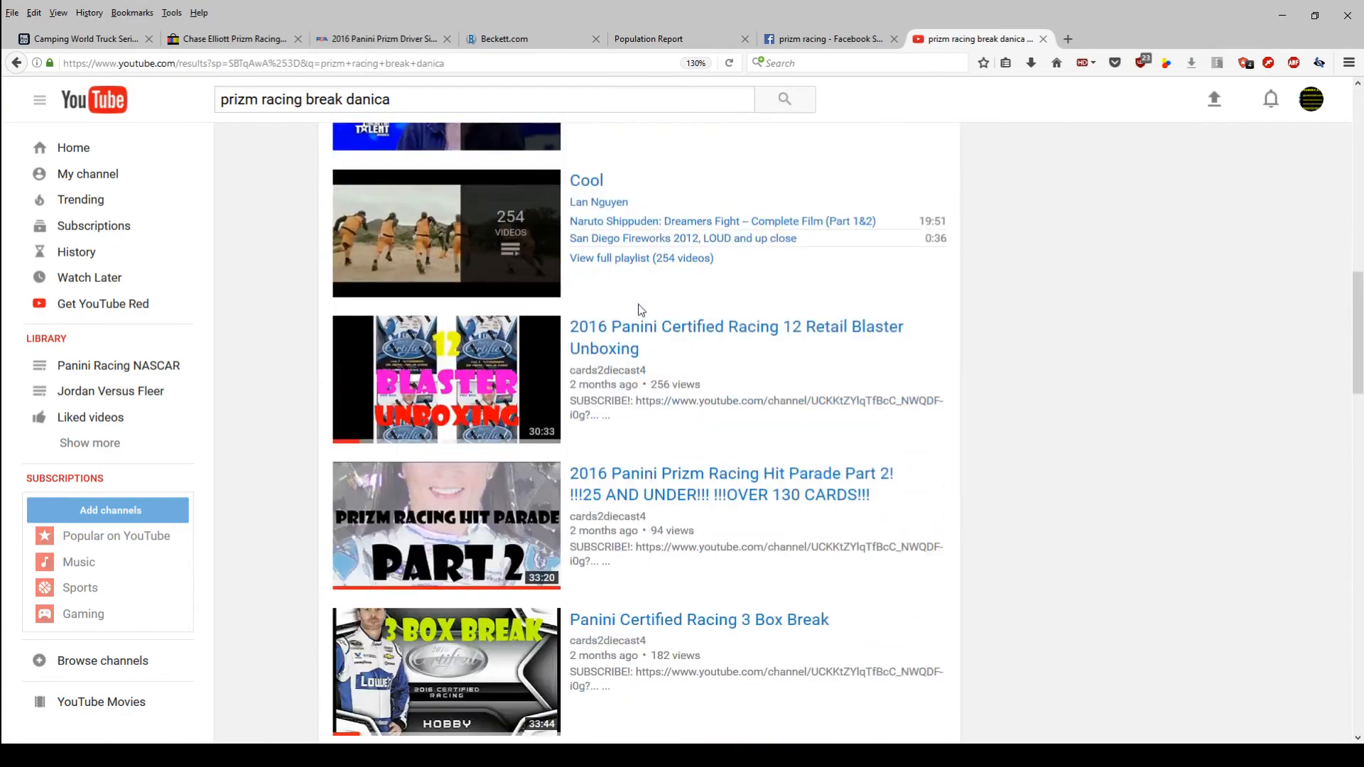
{"action": "scroll", "scroll_direction": "down", "scroll_amount": 3}
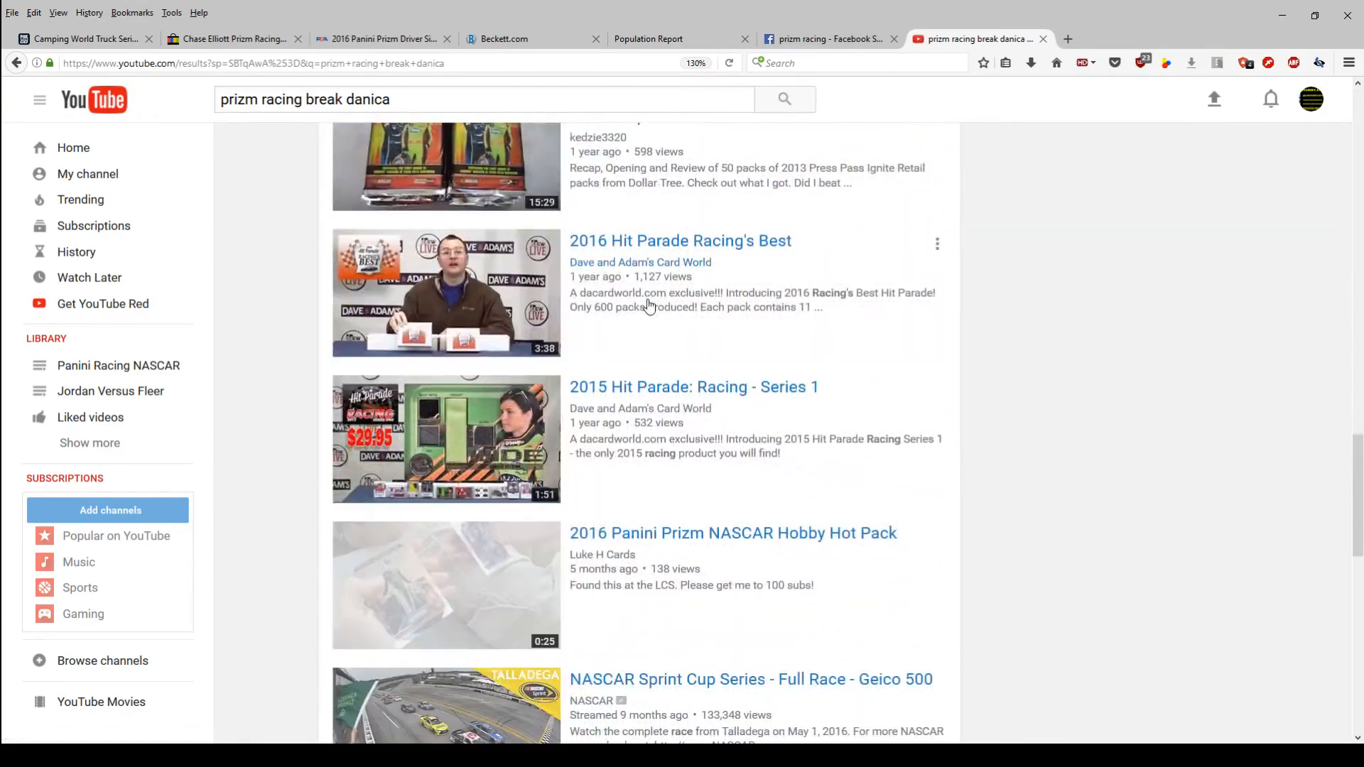
{"action": "scroll", "scroll_direction": "down", "scroll_amount": 3}
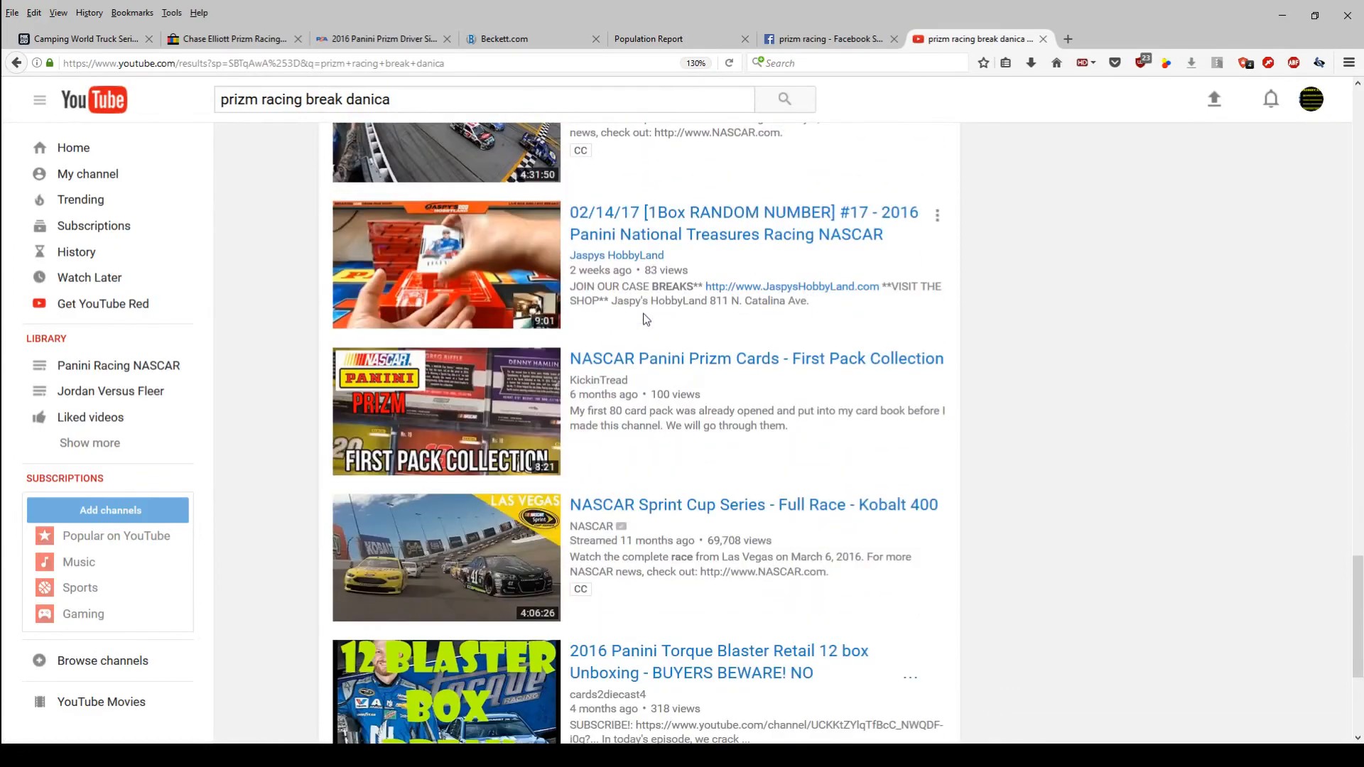
{"action": "scroll", "scroll_direction": "down", "scroll_amount": 3}
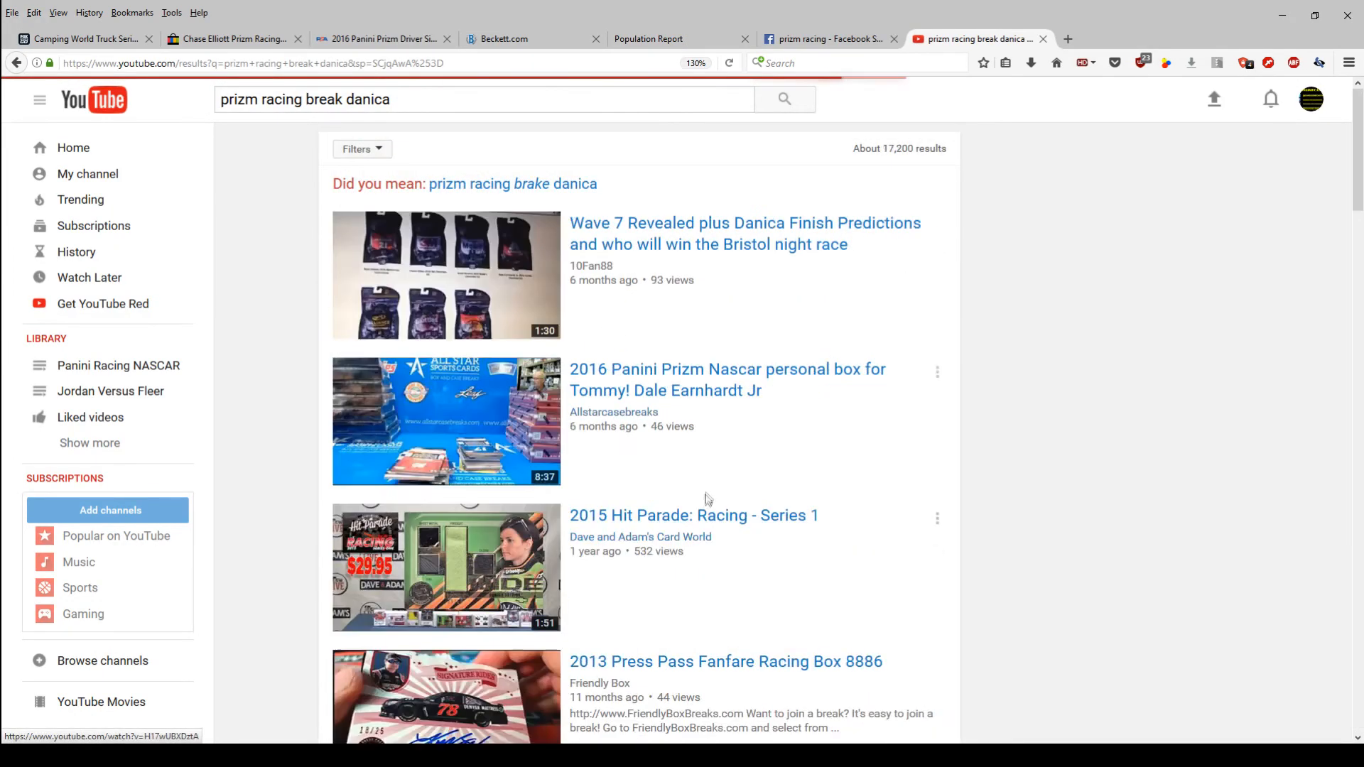
{"action": "scroll", "scroll_direction": "down", "scroll_amount": 3}
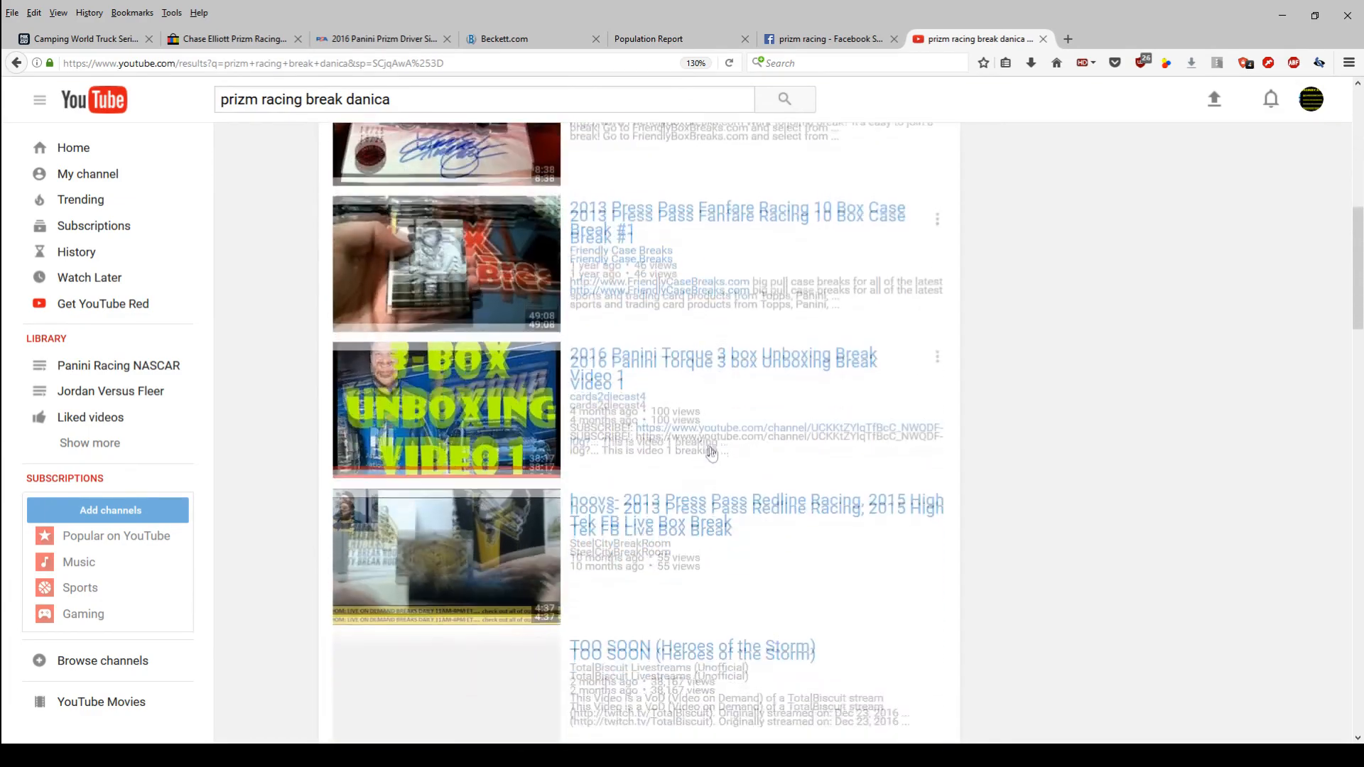
{"action": "scroll", "scroll_direction": "down", "scroll_amount": 3}
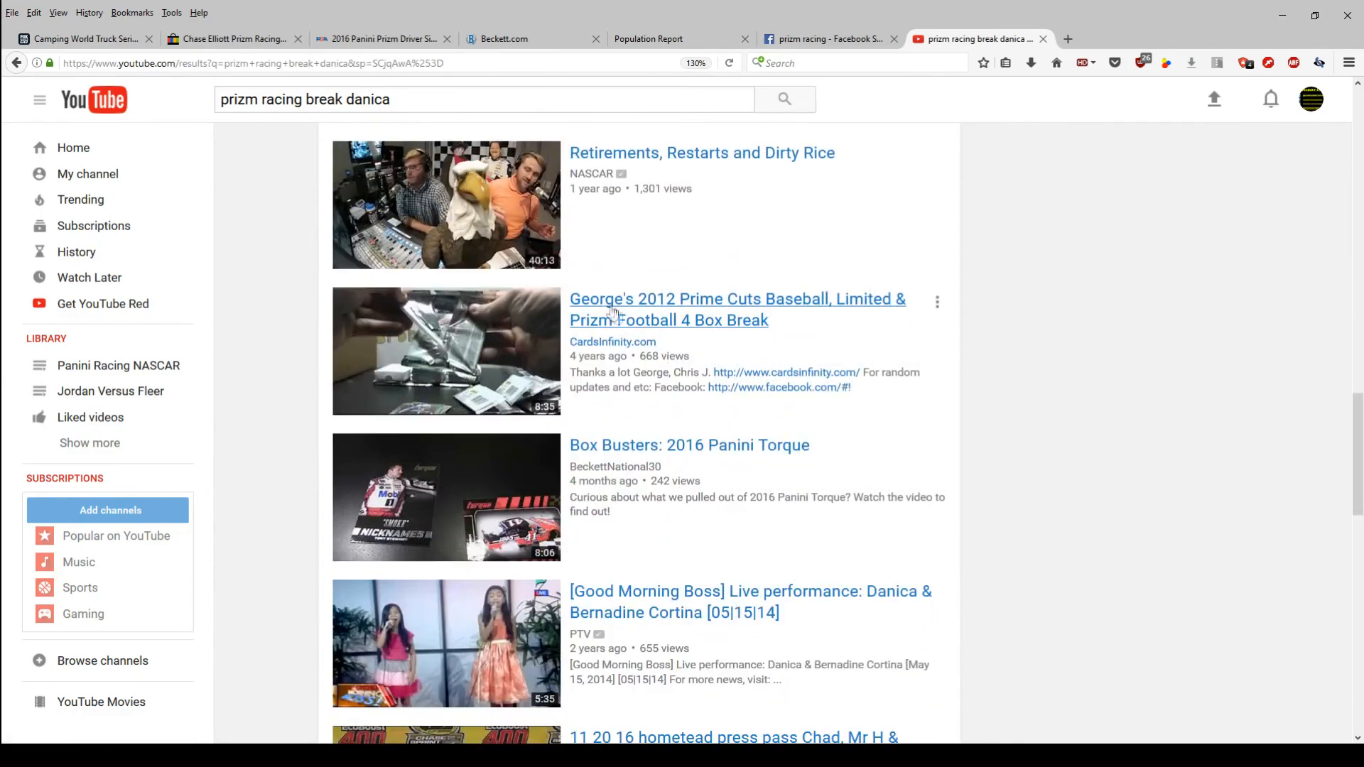
{"action": "scroll", "scroll_direction": "down", "scroll_amount": 3}
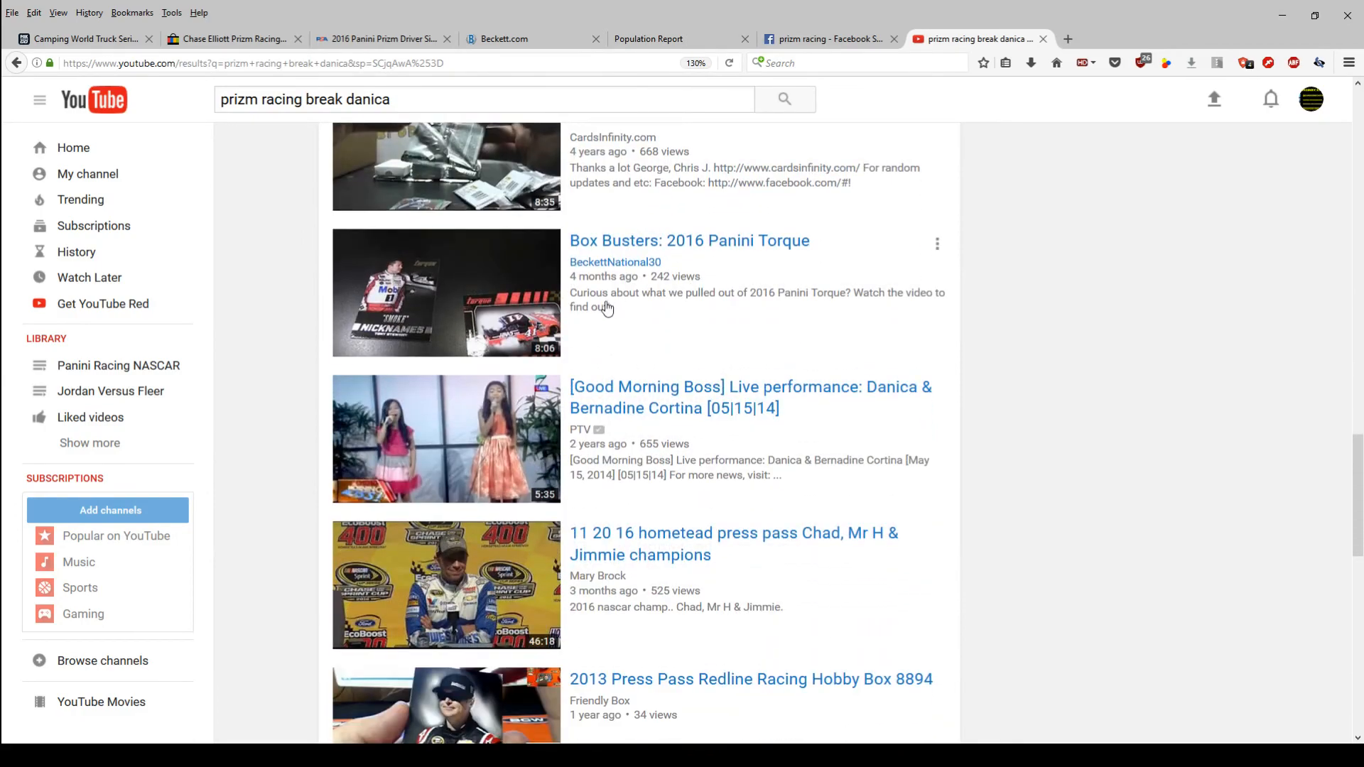
{"action": "scroll", "scroll_direction": "down", "scroll_amount": 3}
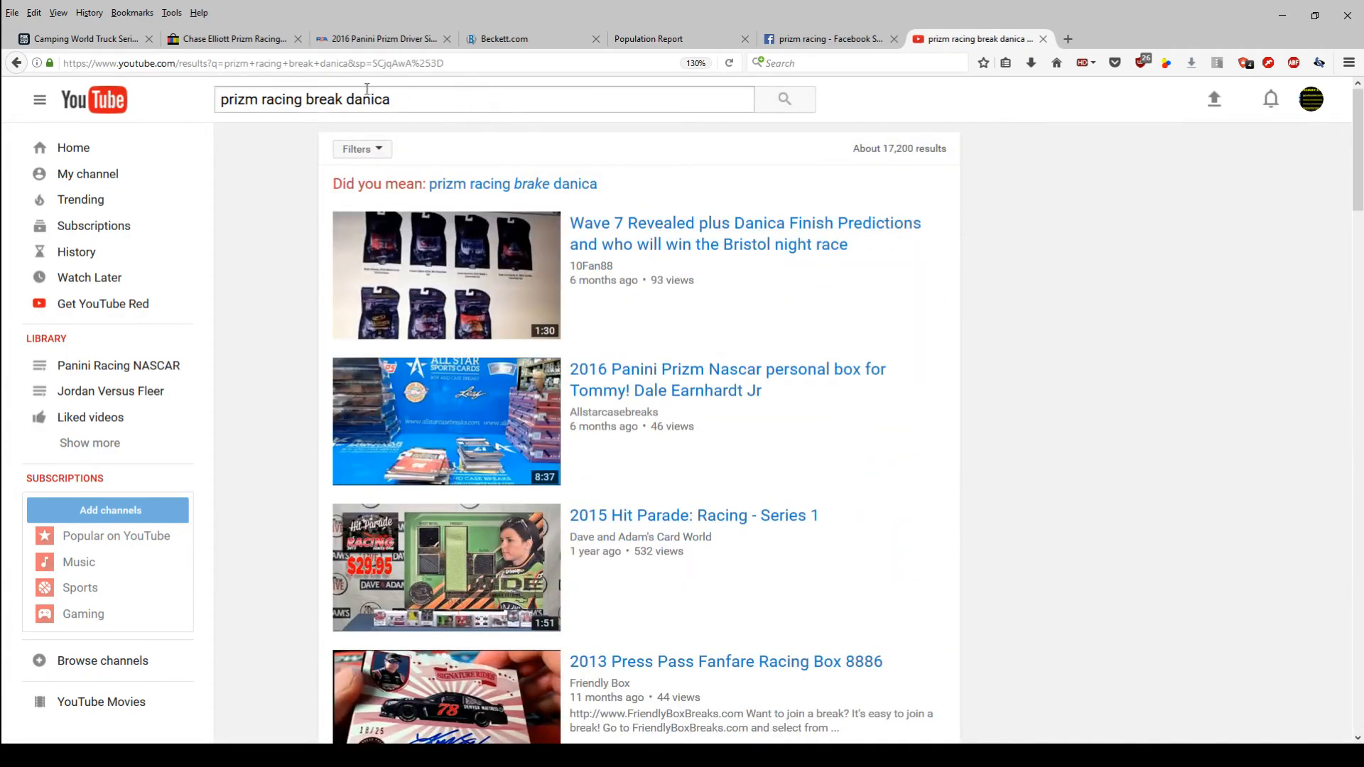
Remove 'break' to search 'prizm racing danica' and browse the Danica Patrick clips and box break results
{"action": "double_click", "coordinate": [320, 100]}
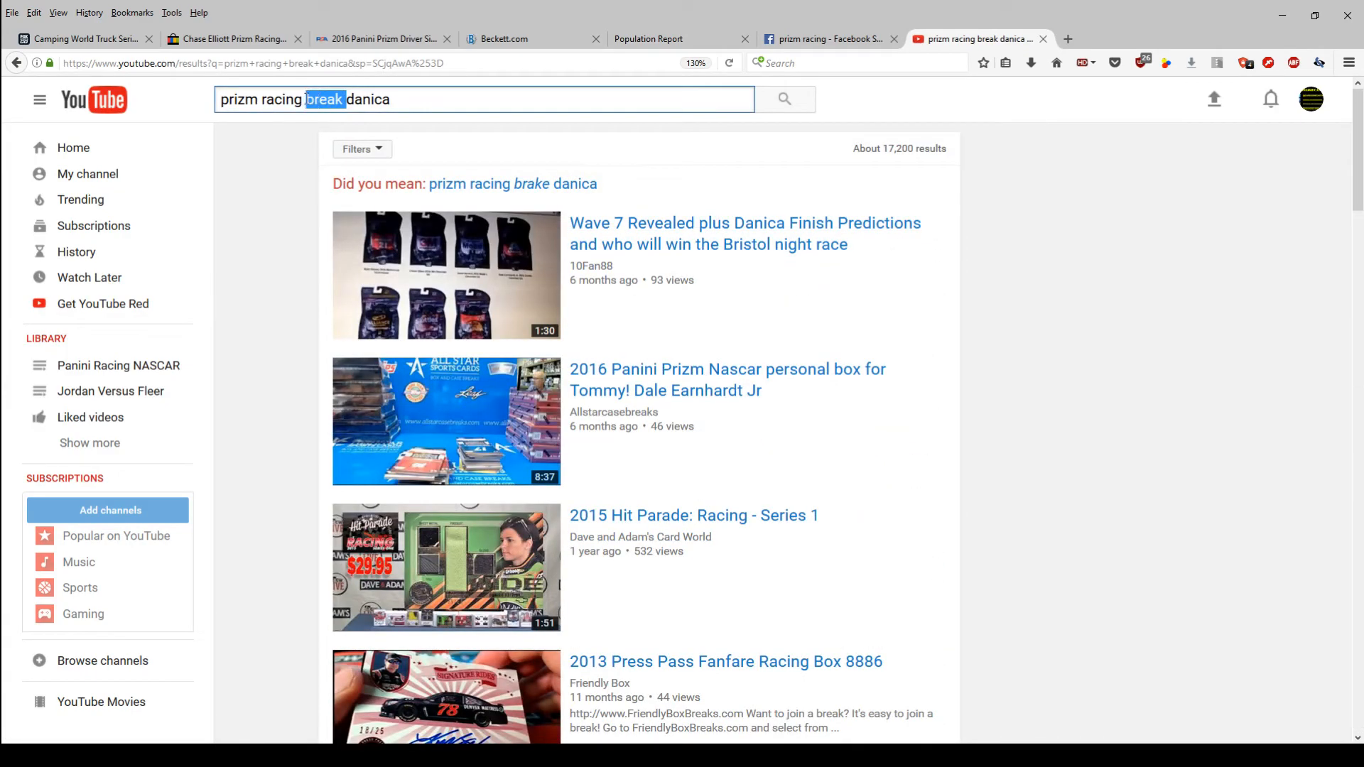
{"action": "key", "text": "Delete"}
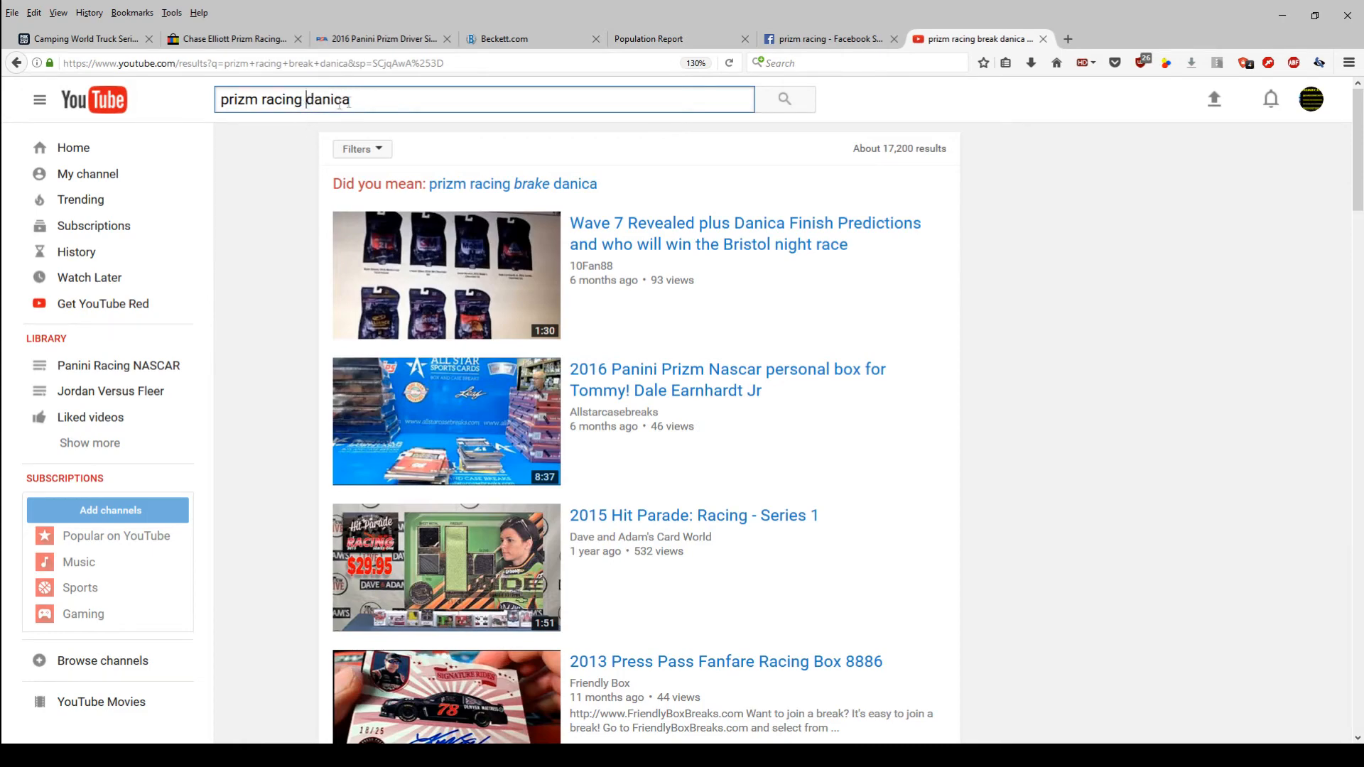
{"action": "left_click", "coordinate": [785, 98]}
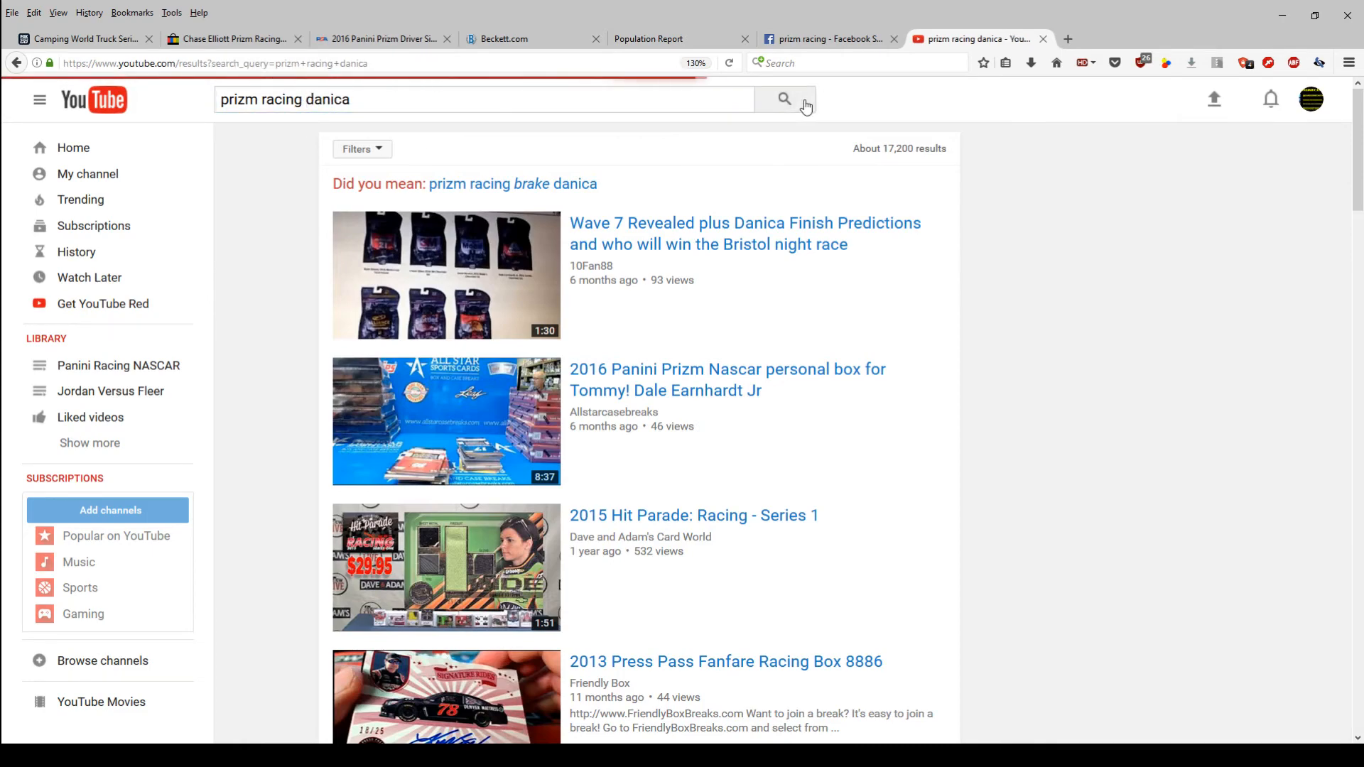
{"action": "scroll", "scroll_direction": "down", "scroll_amount": 3}
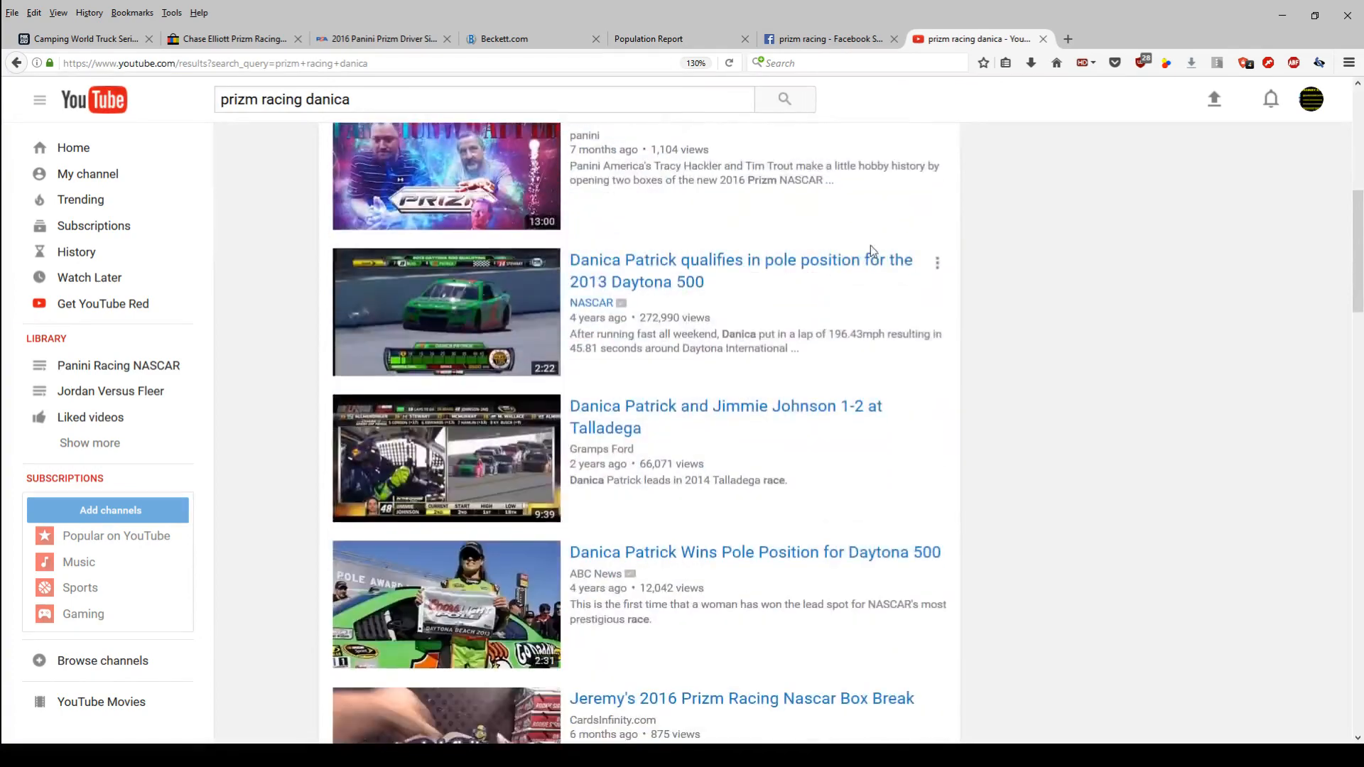
{"action": "scroll", "scroll_direction": "down", "scroll_amount": 3}
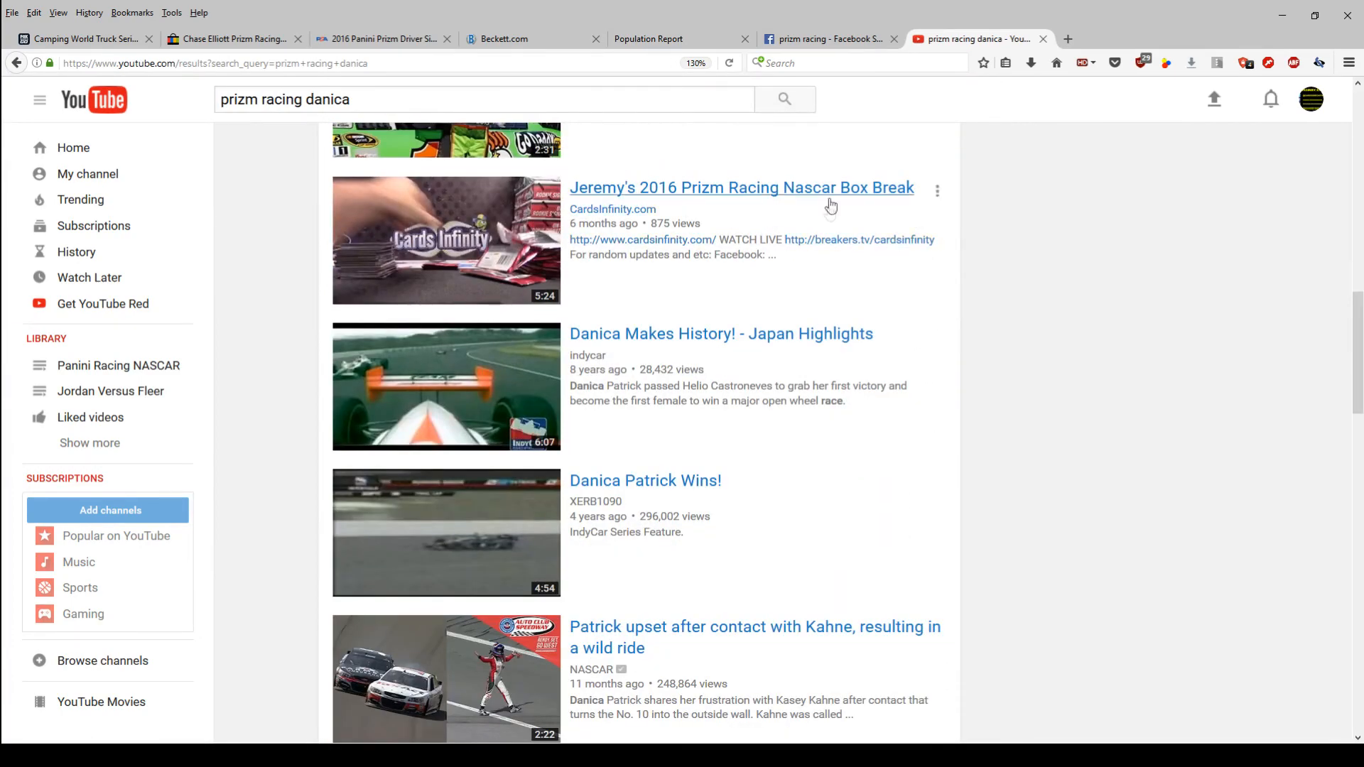
{"action": "mouse_move", "coordinate": [831, 205]}
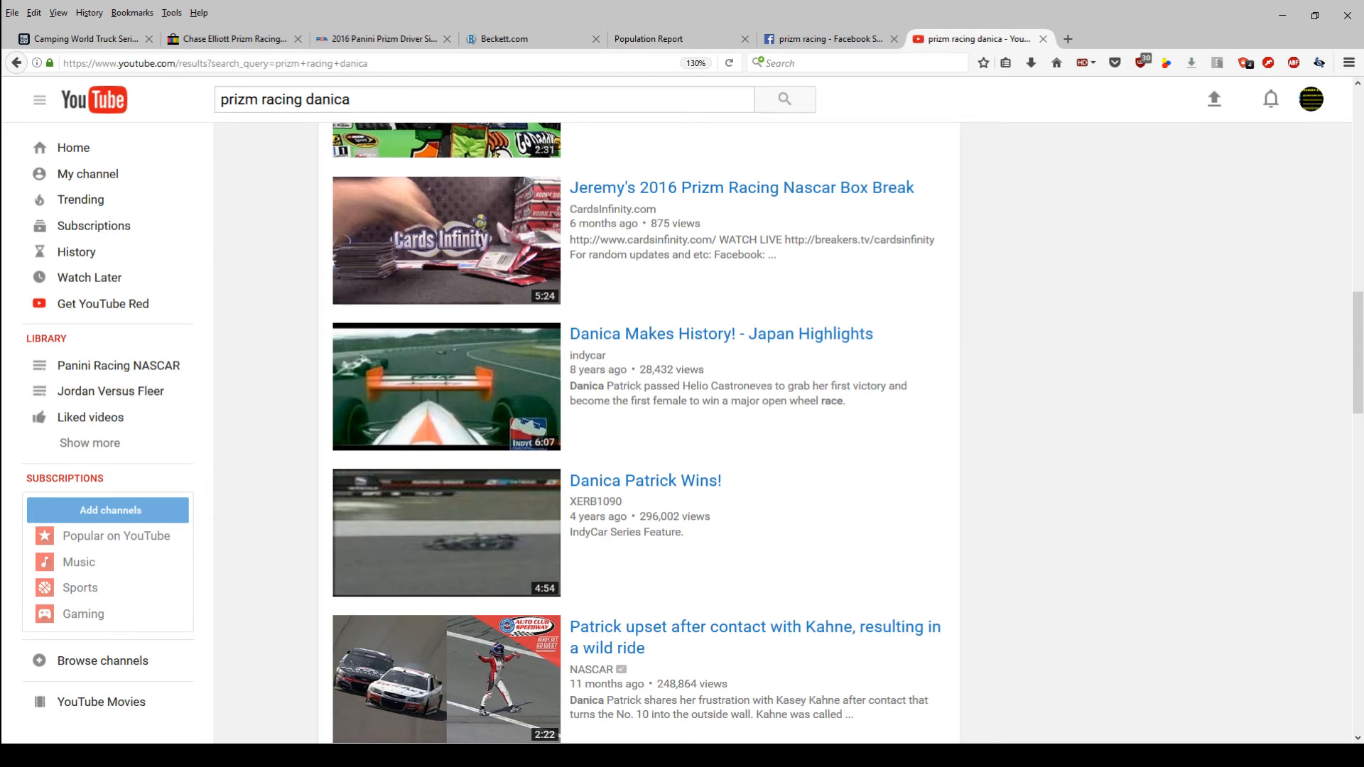
{"action": "mouse_move", "coordinate": [1188, 461]}
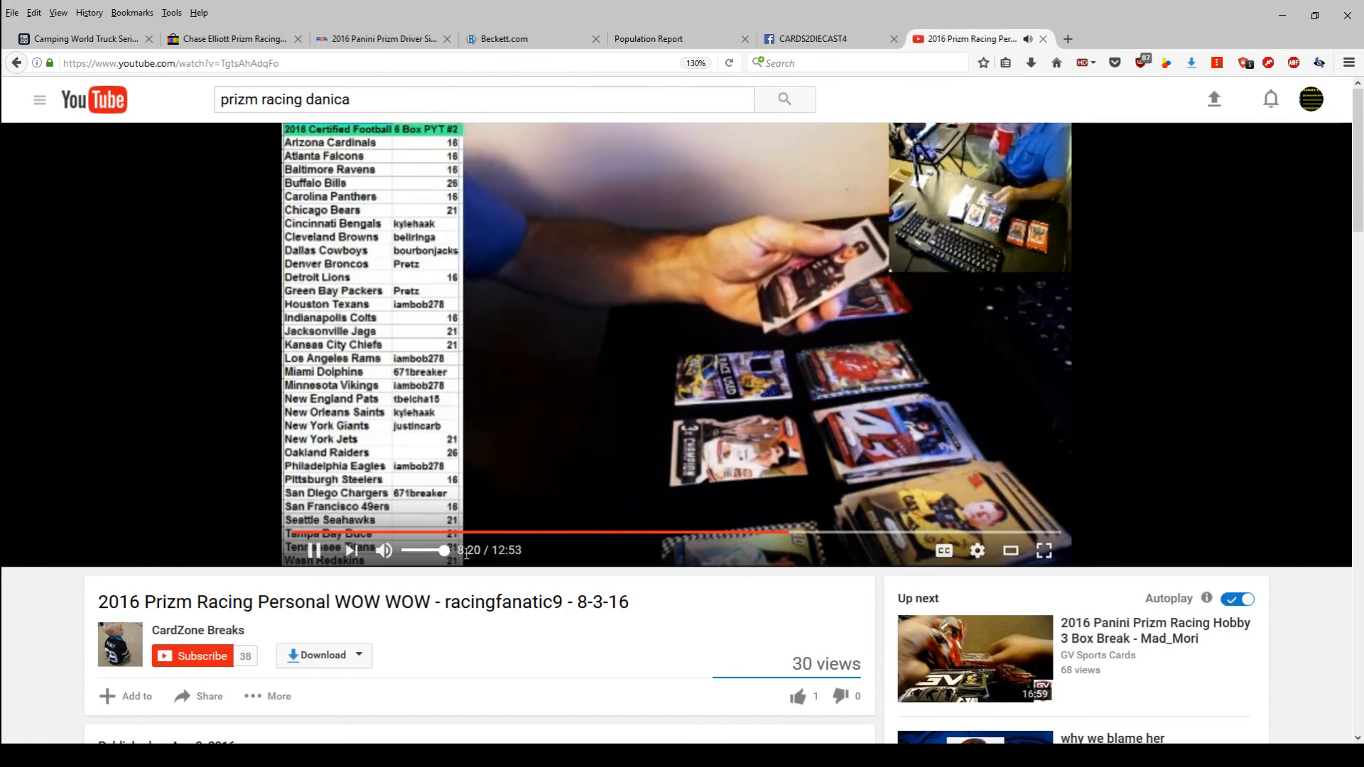
{"action": "mouse_move", "coordinate": [383, 550]}
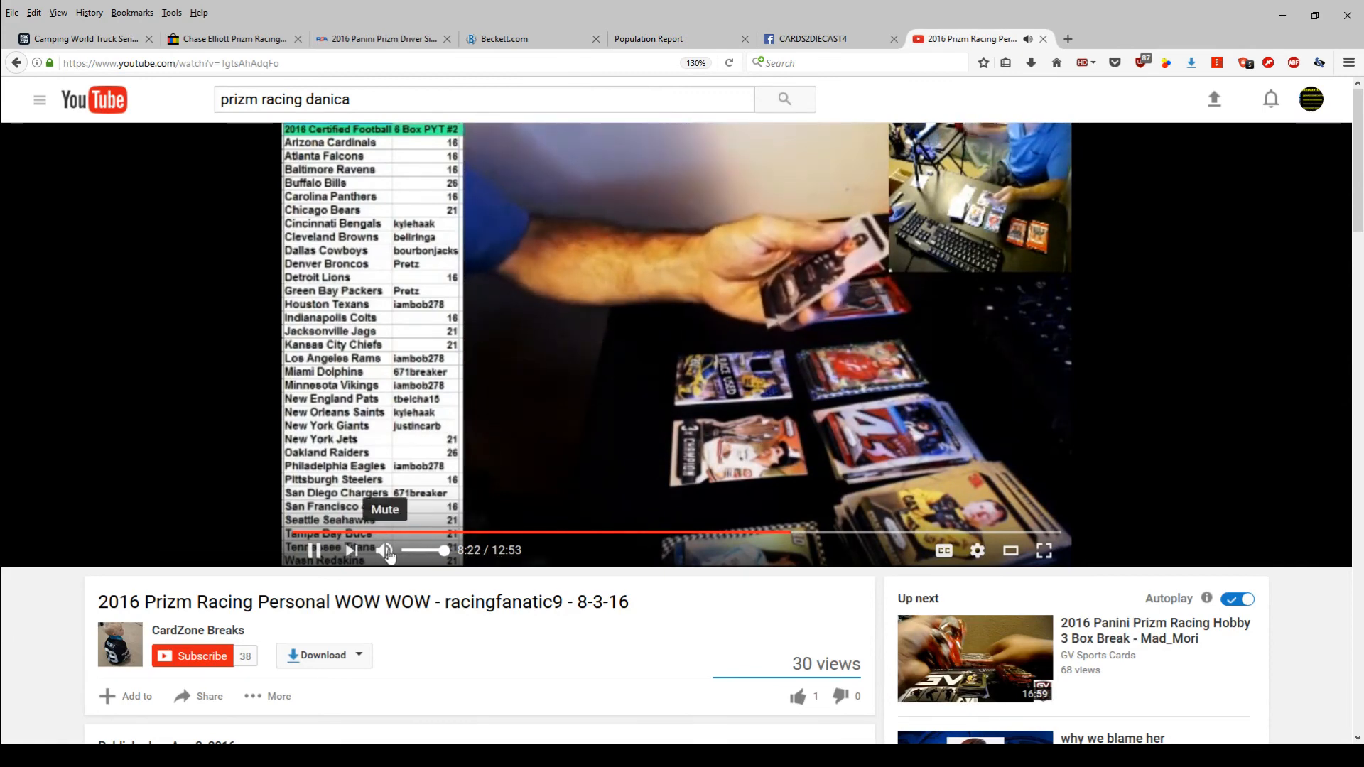
{"action": "left_click", "coordinate": [385, 550]}
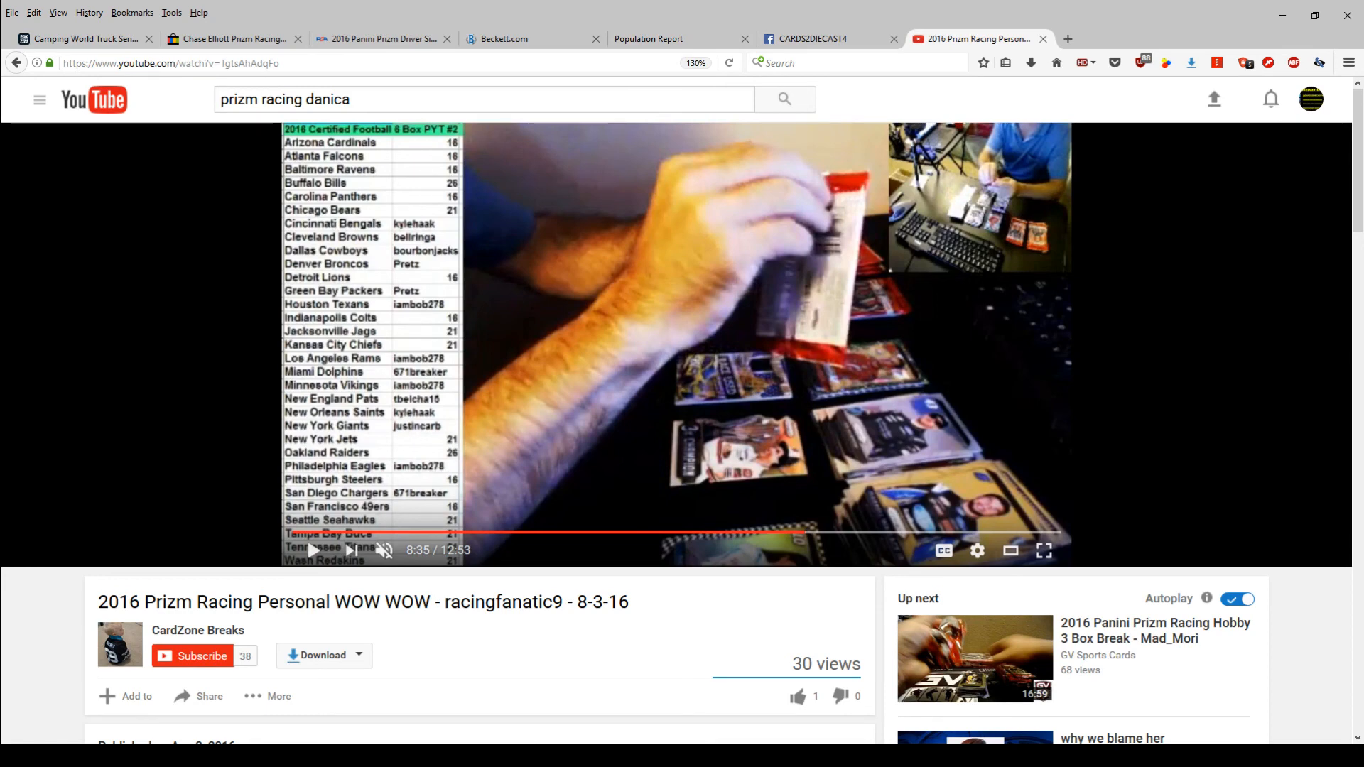
{"action": "mouse_move", "coordinate": [867, 290]}
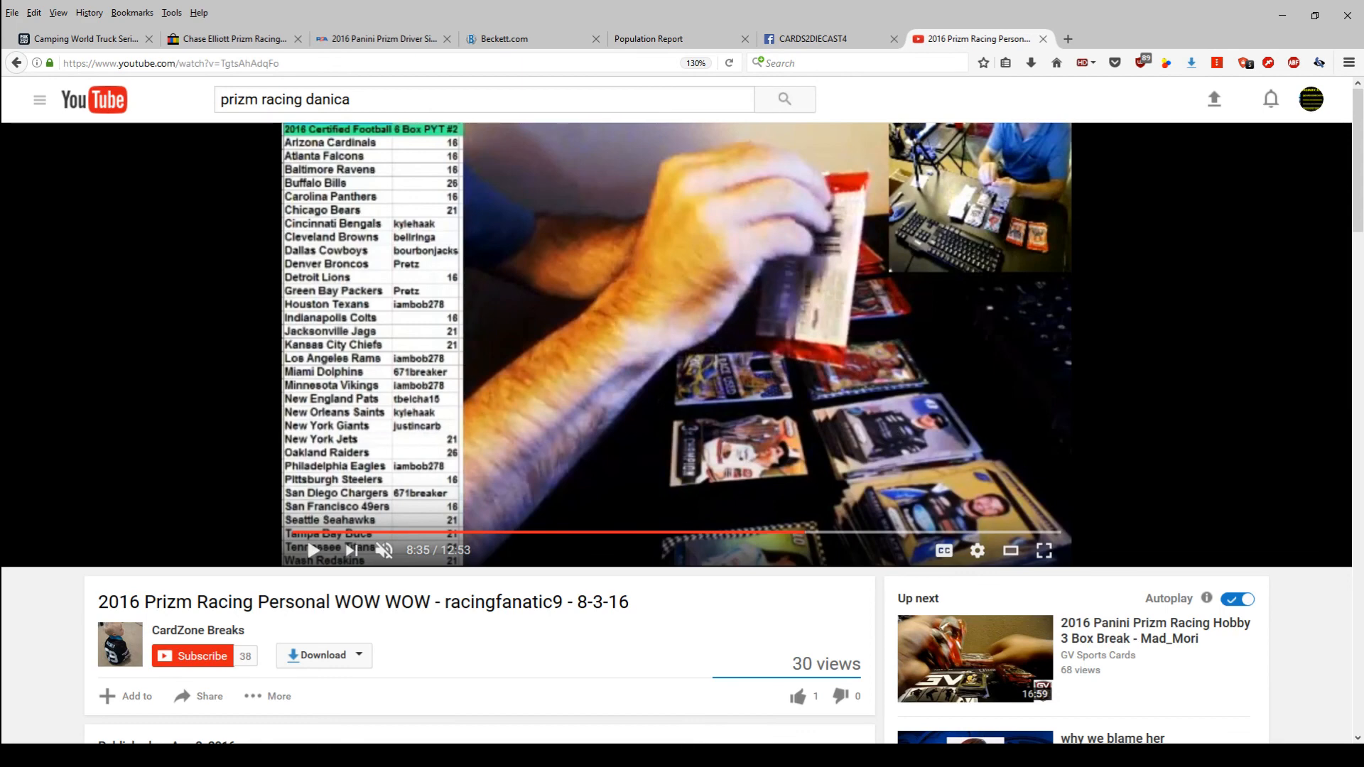
{"action": "mouse_move", "coordinate": [1193, 503]}
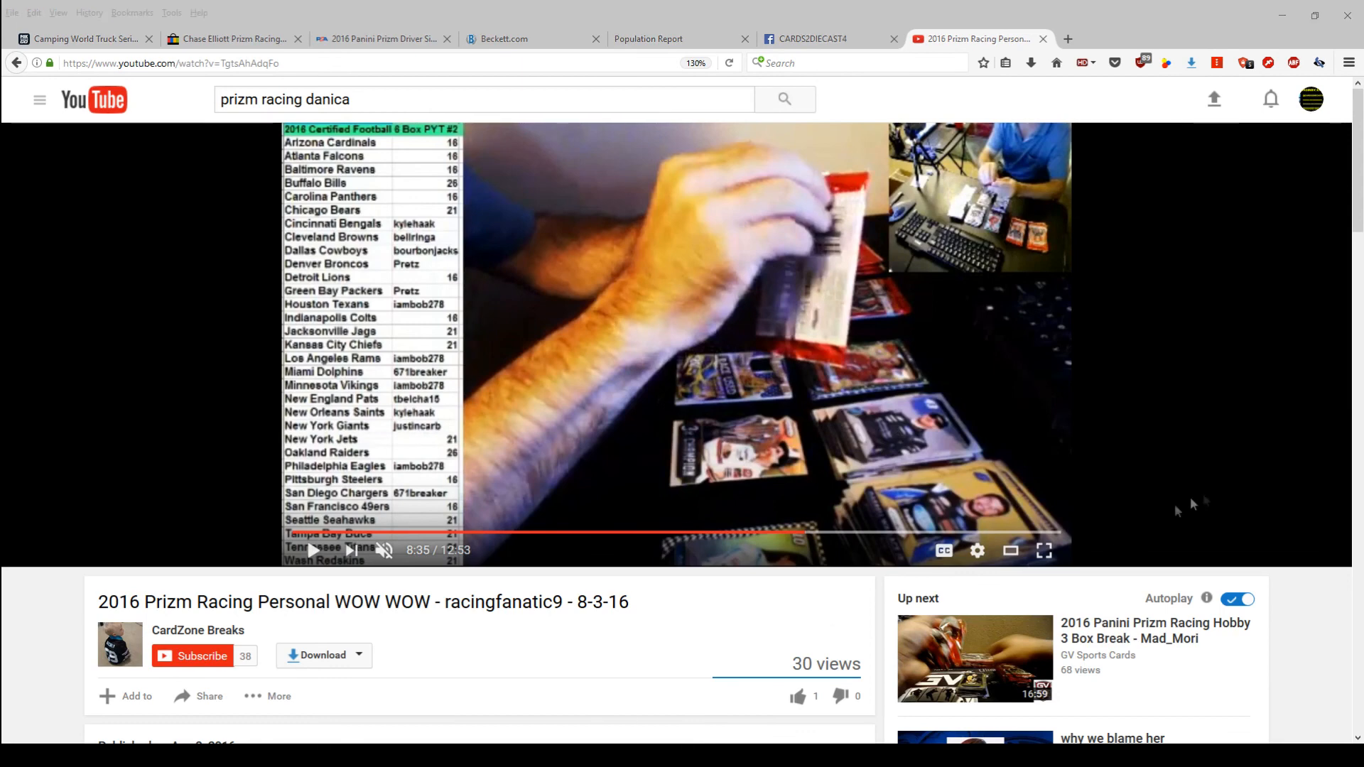
{"action": "mouse_move", "coordinate": [1218, 479]}
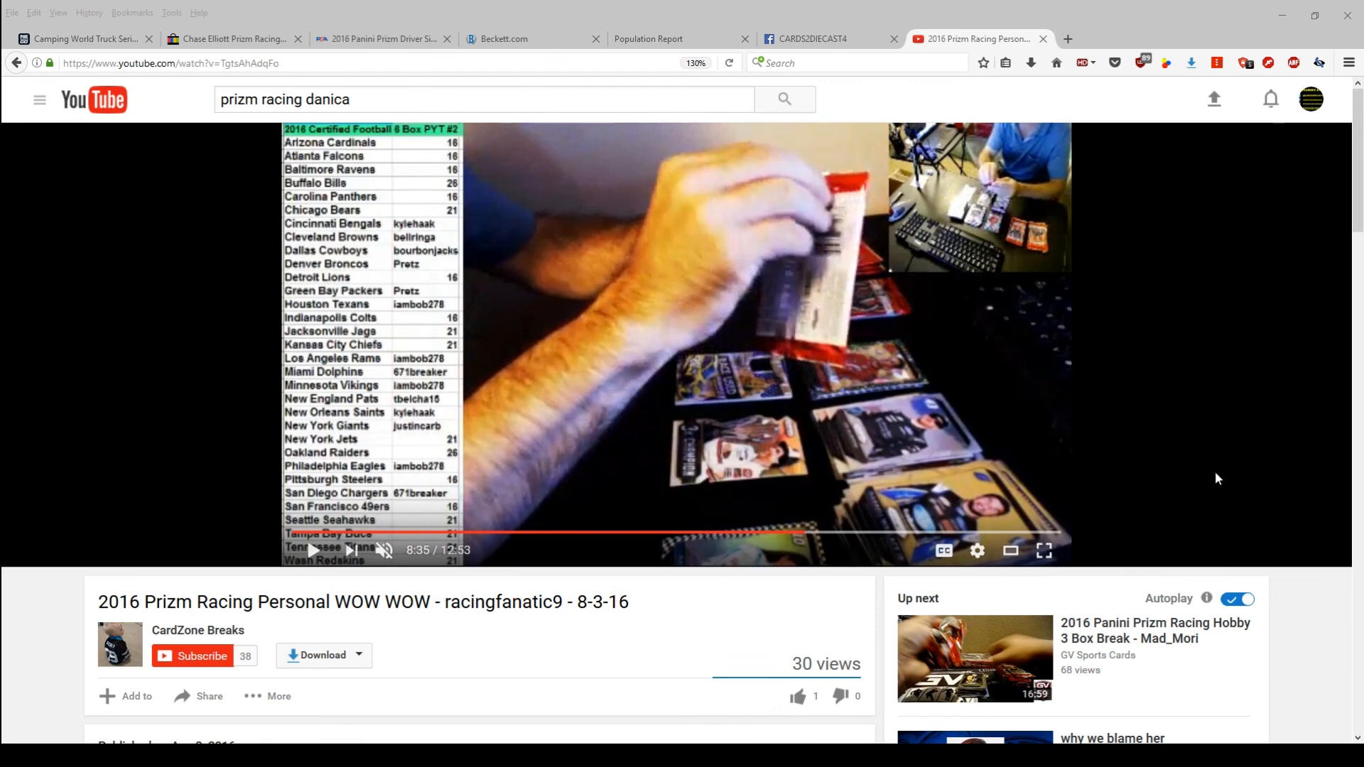